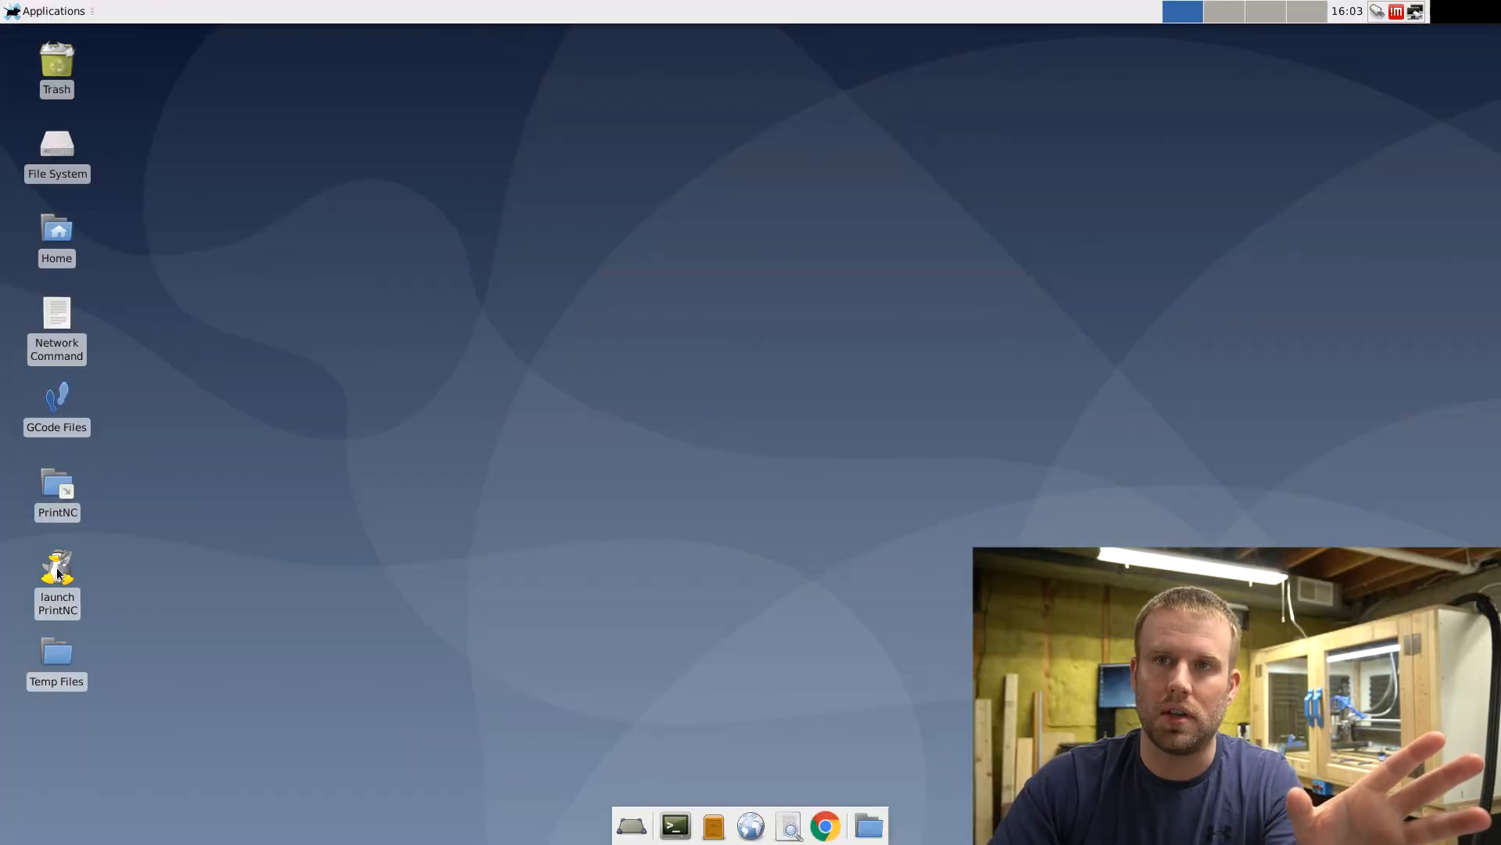
pyautogui.moveTo(88, 565)
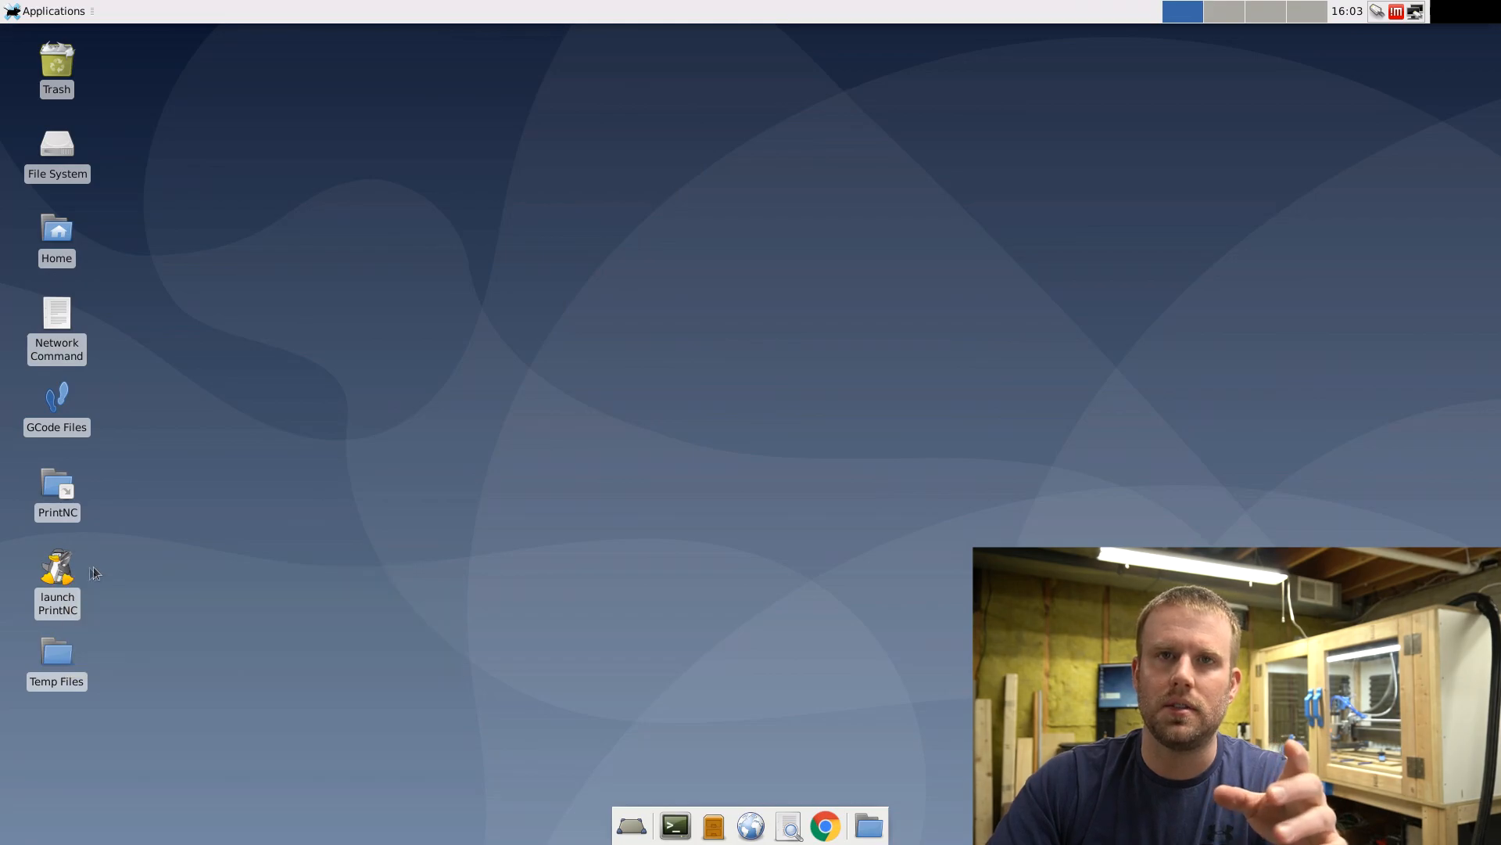
# Step: Launch LinuxCNC AXIS from the 'launch PrintNC' desktop icon
pyautogui.doubleClick(56, 567)
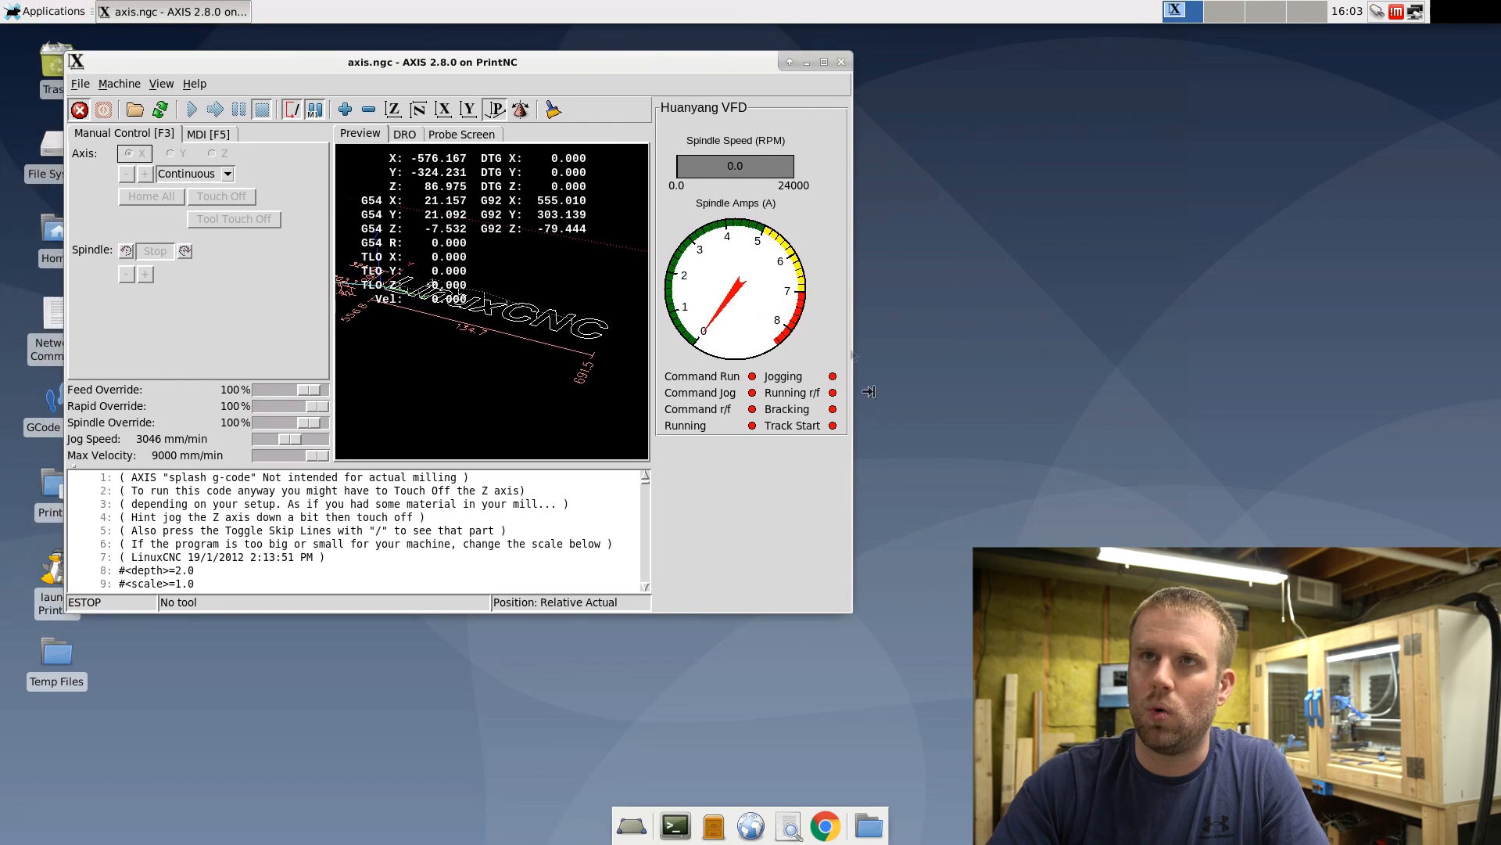
# Step: Maximize AXIS, review the Probe Screen, then return to the toolpath Preview
pyautogui.click(821, 61)
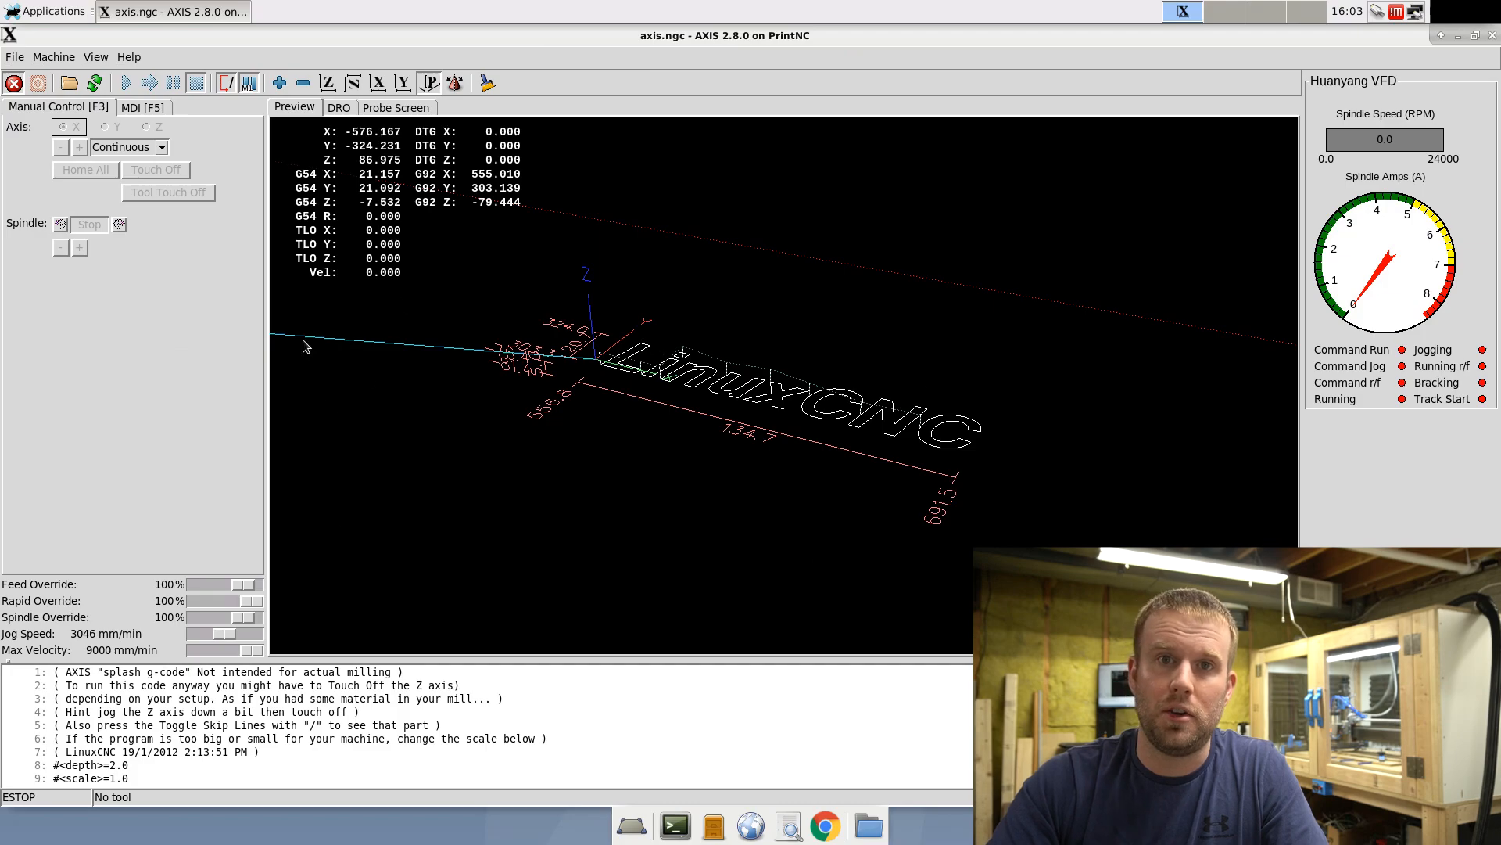
pyautogui.moveTo(870, 338)
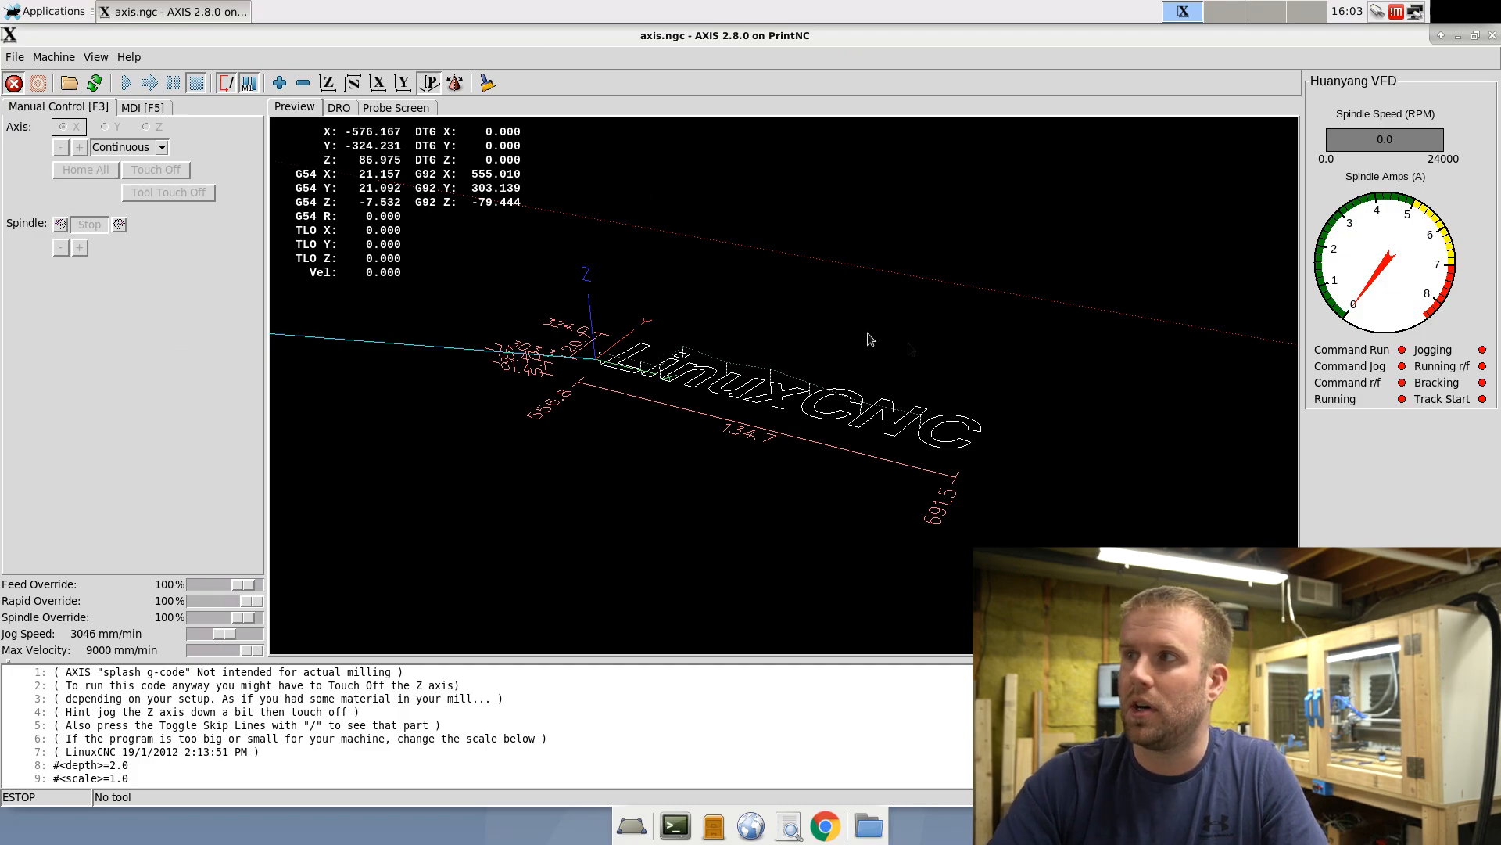
pyautogui.moveTo(781, 433)
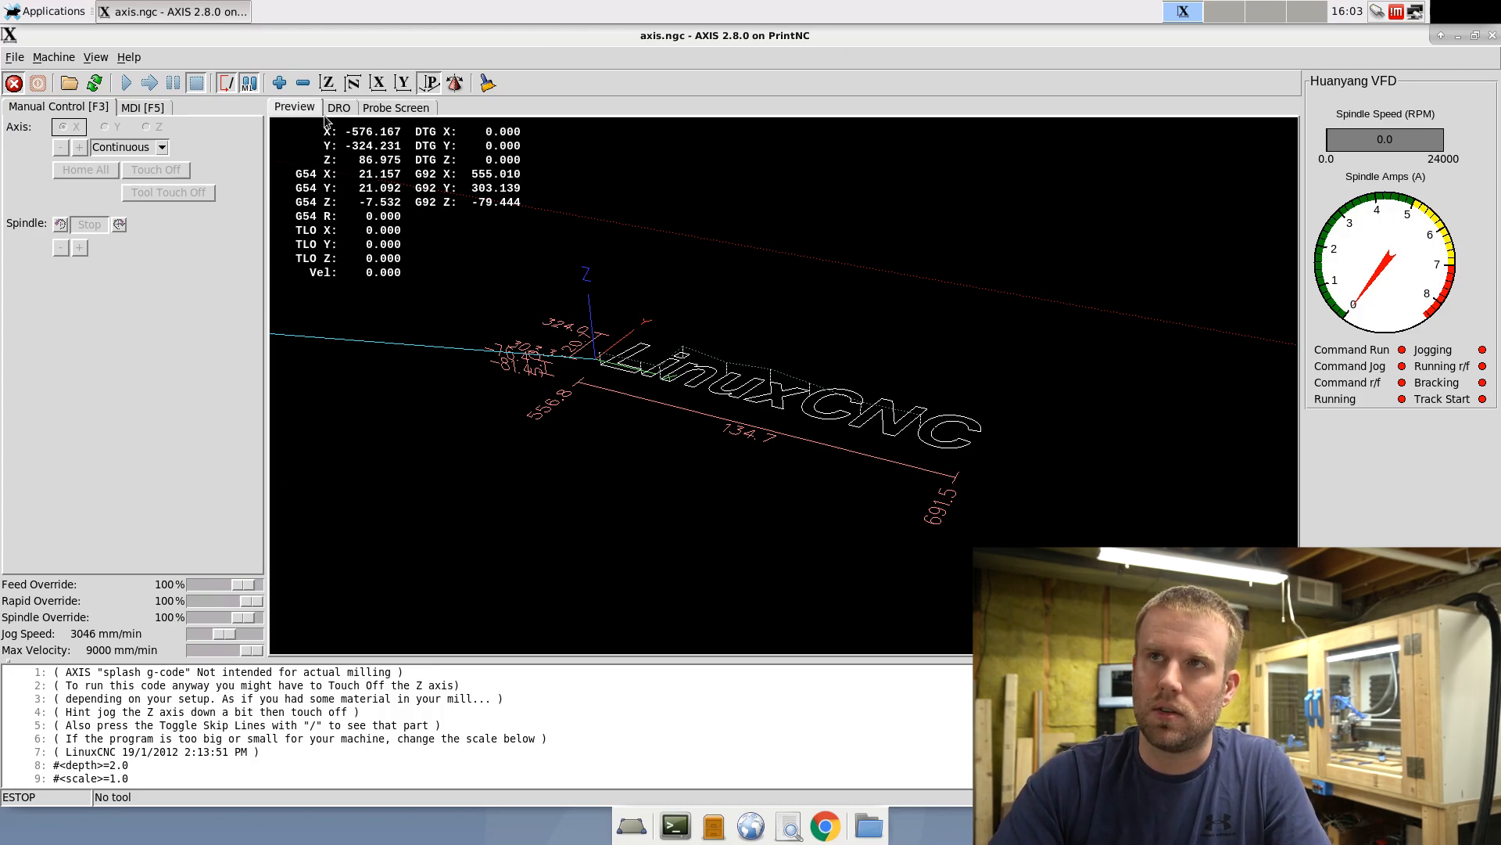
pyautogui.click(396, 106)
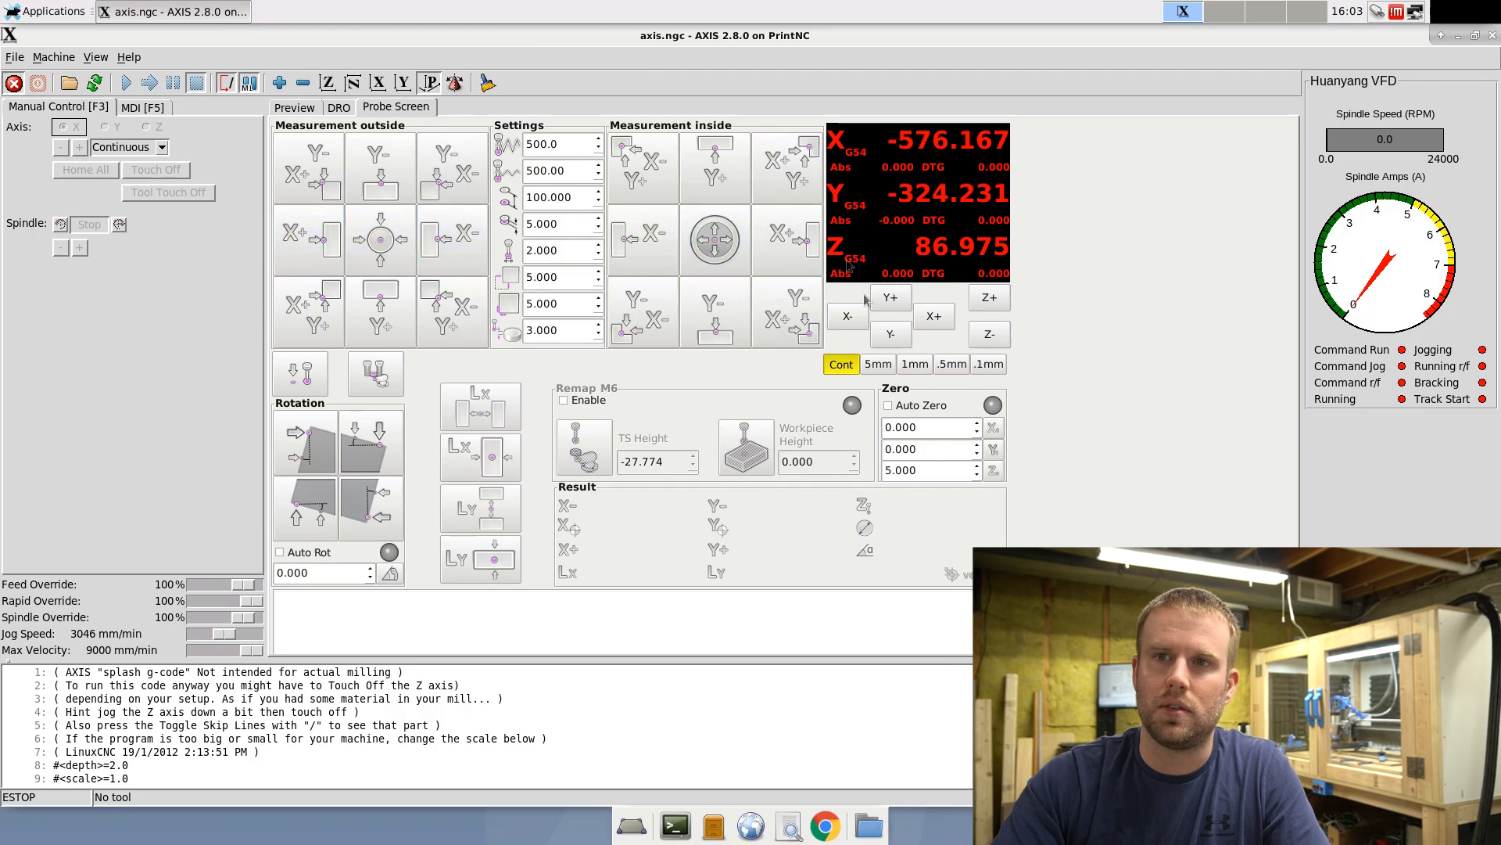
pyautogui.moveTo(198, 399)
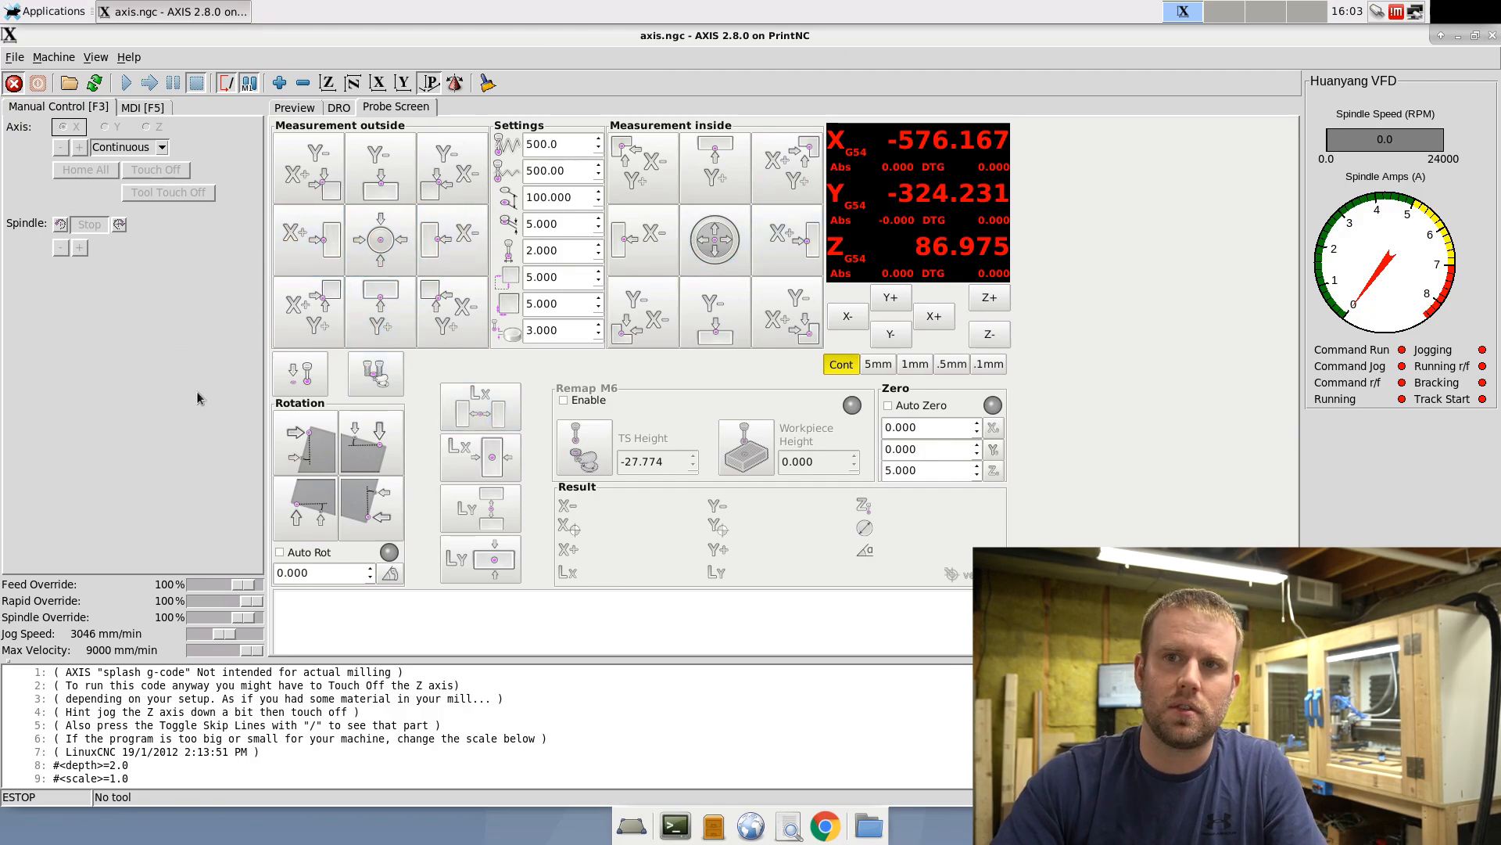
pyautogui.click(294, 106)
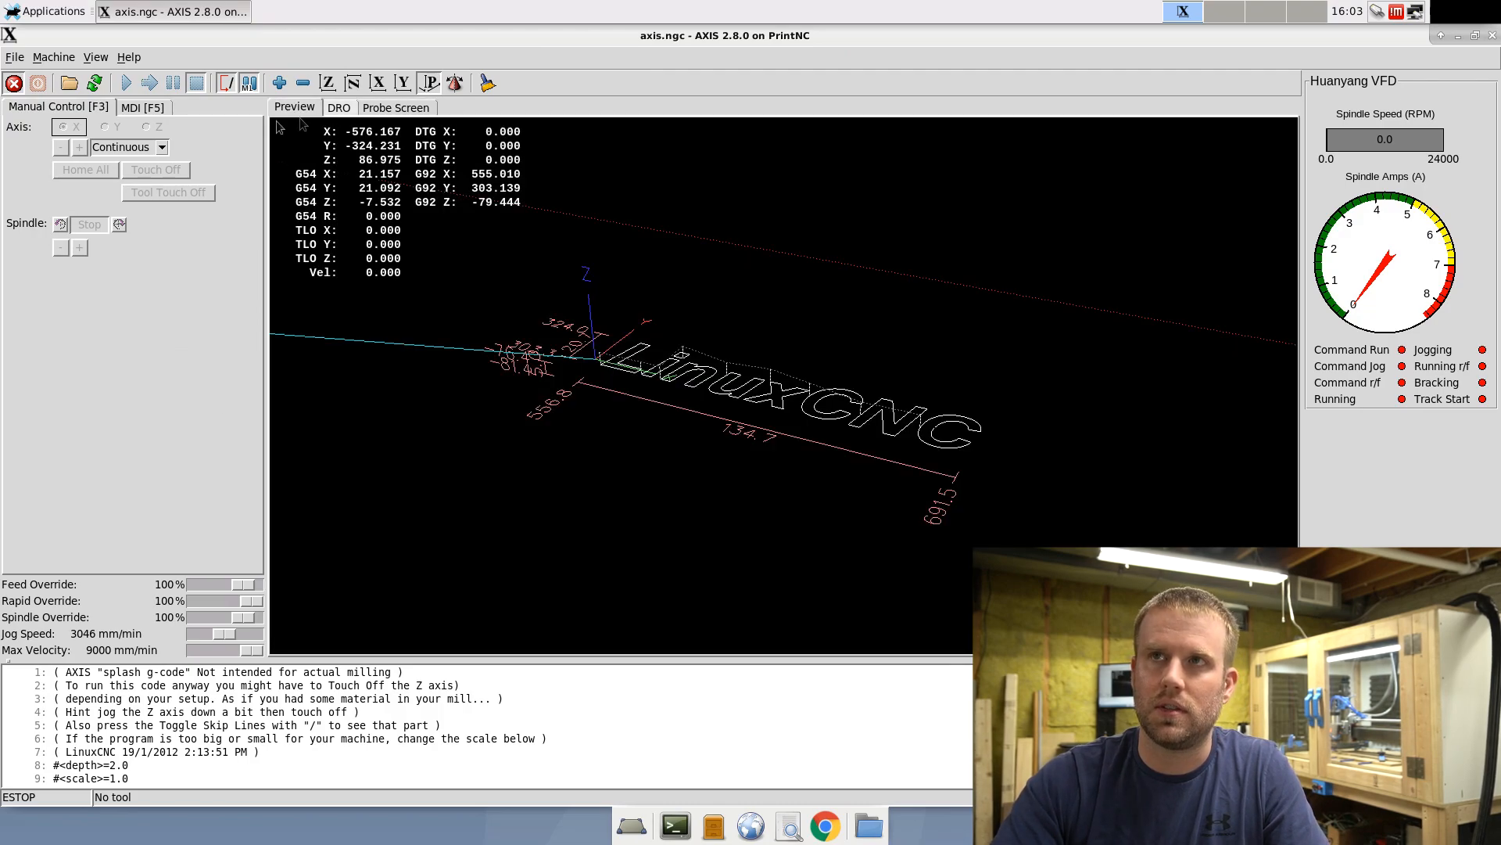
pyautogui.moveTo(211, 236)
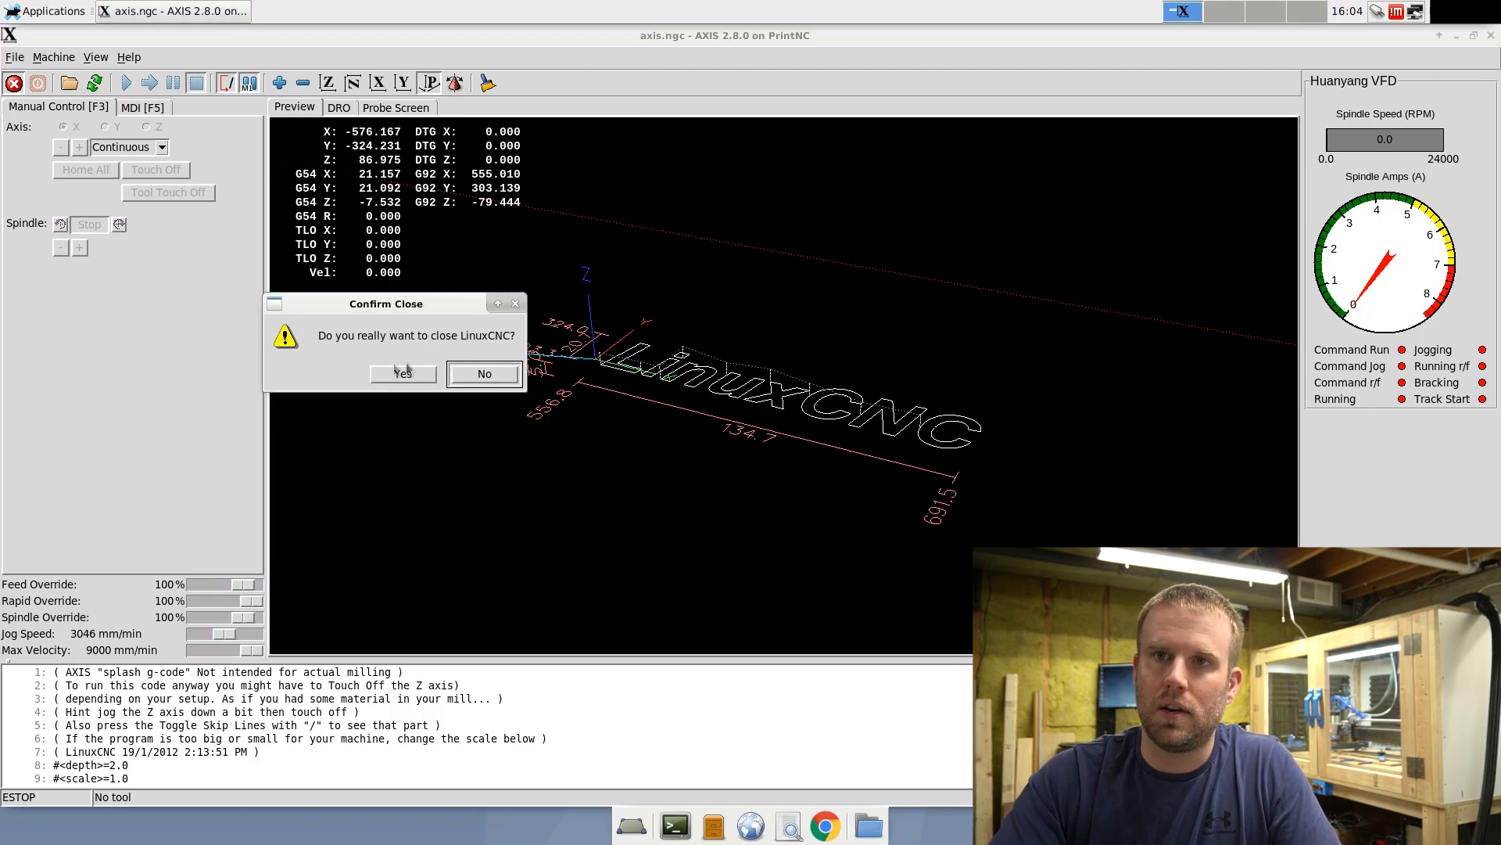
# Step: Confirm closing LinuxCNC and open the PrintNC config folder in Thunar, centred on screen
pyautogui.click(403, 374)
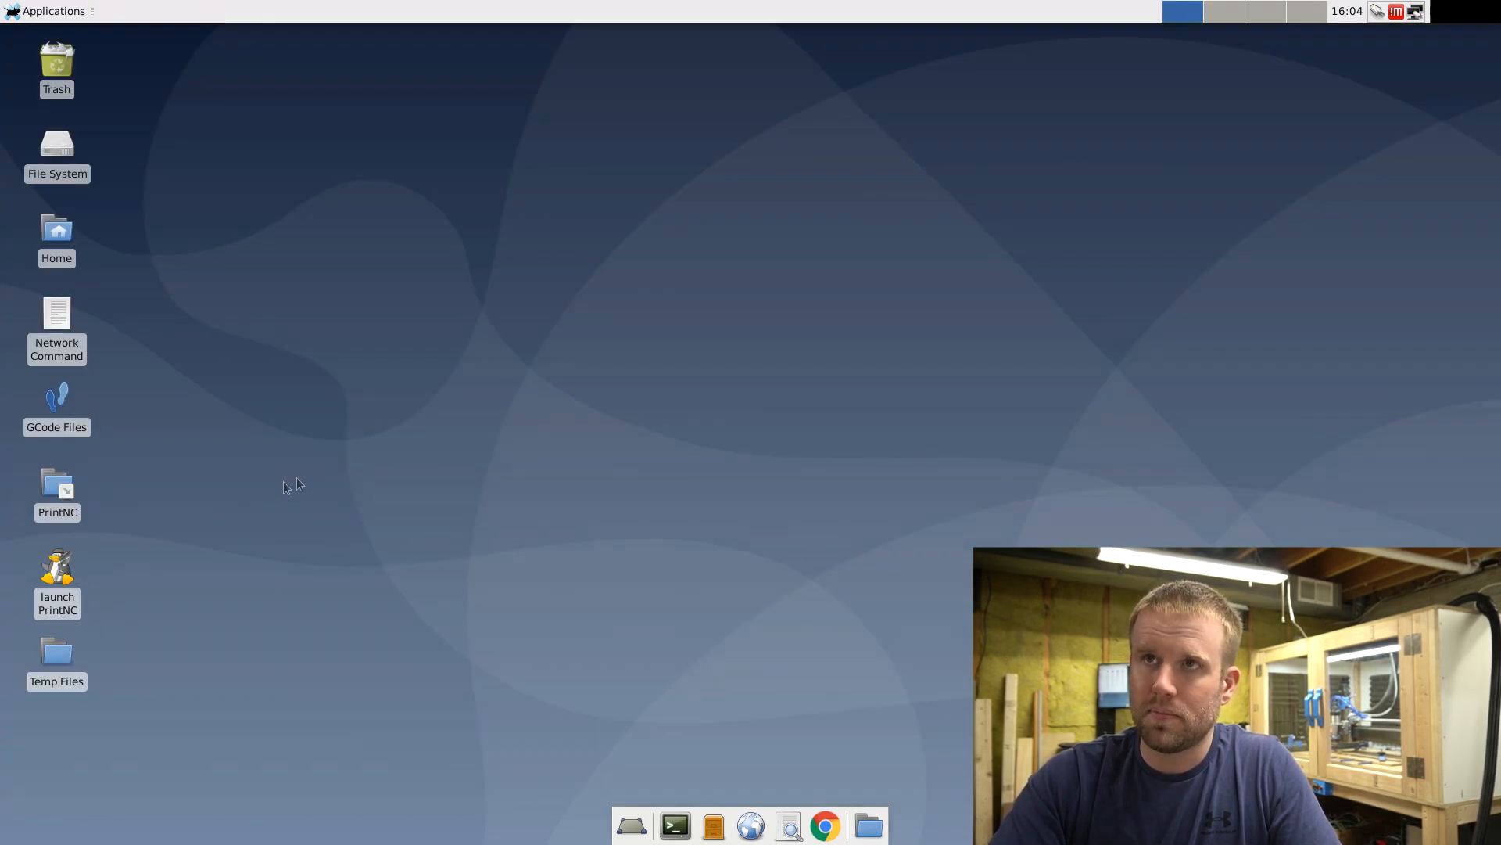
pyautogui.doubleClick(57, 496)
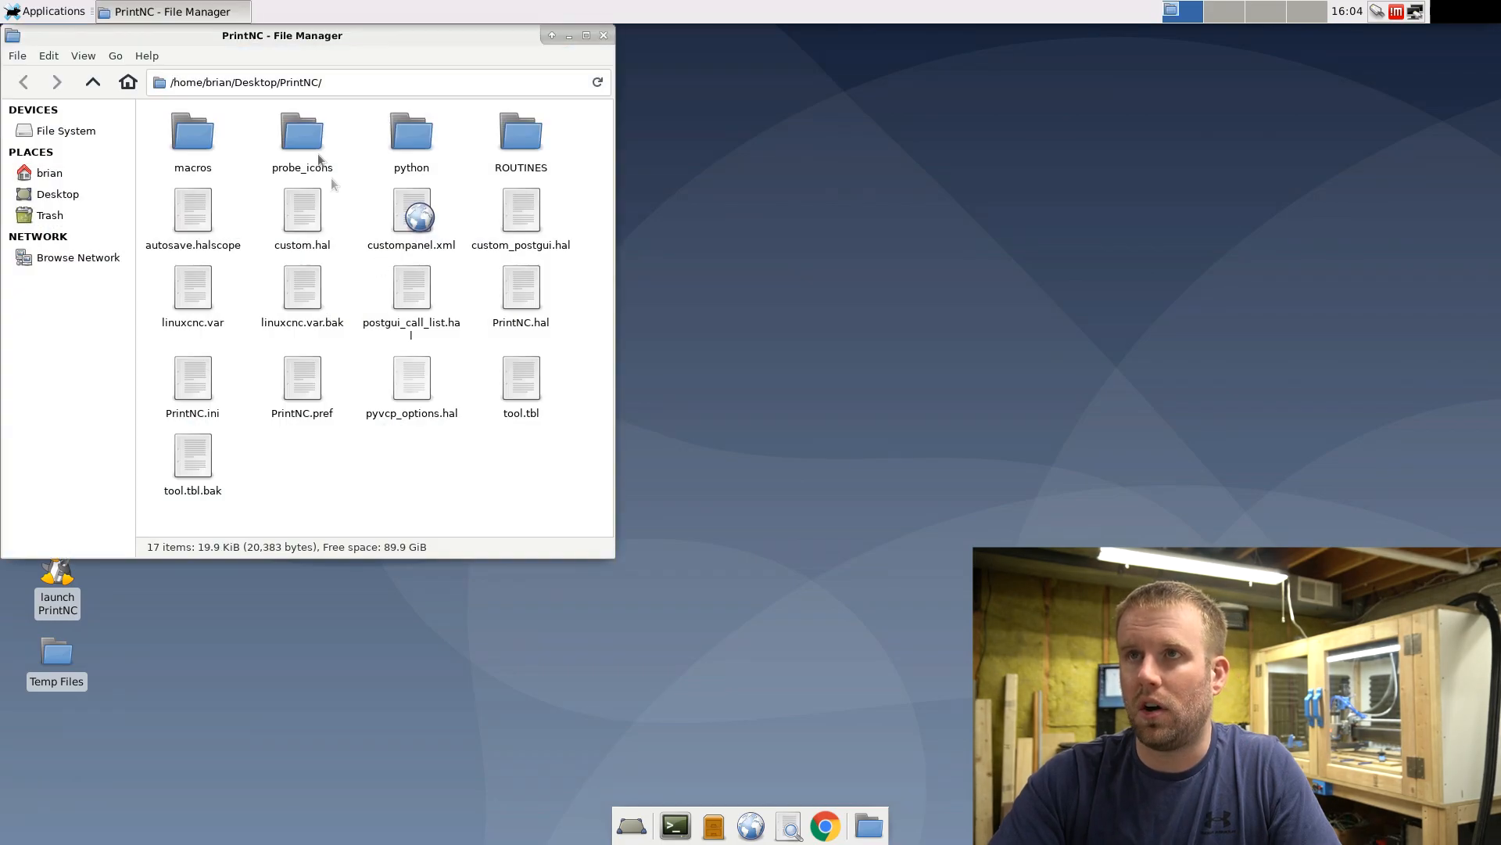
pyautogui.moveTo(282, 36); pyautogui.dragTo(438, 102)
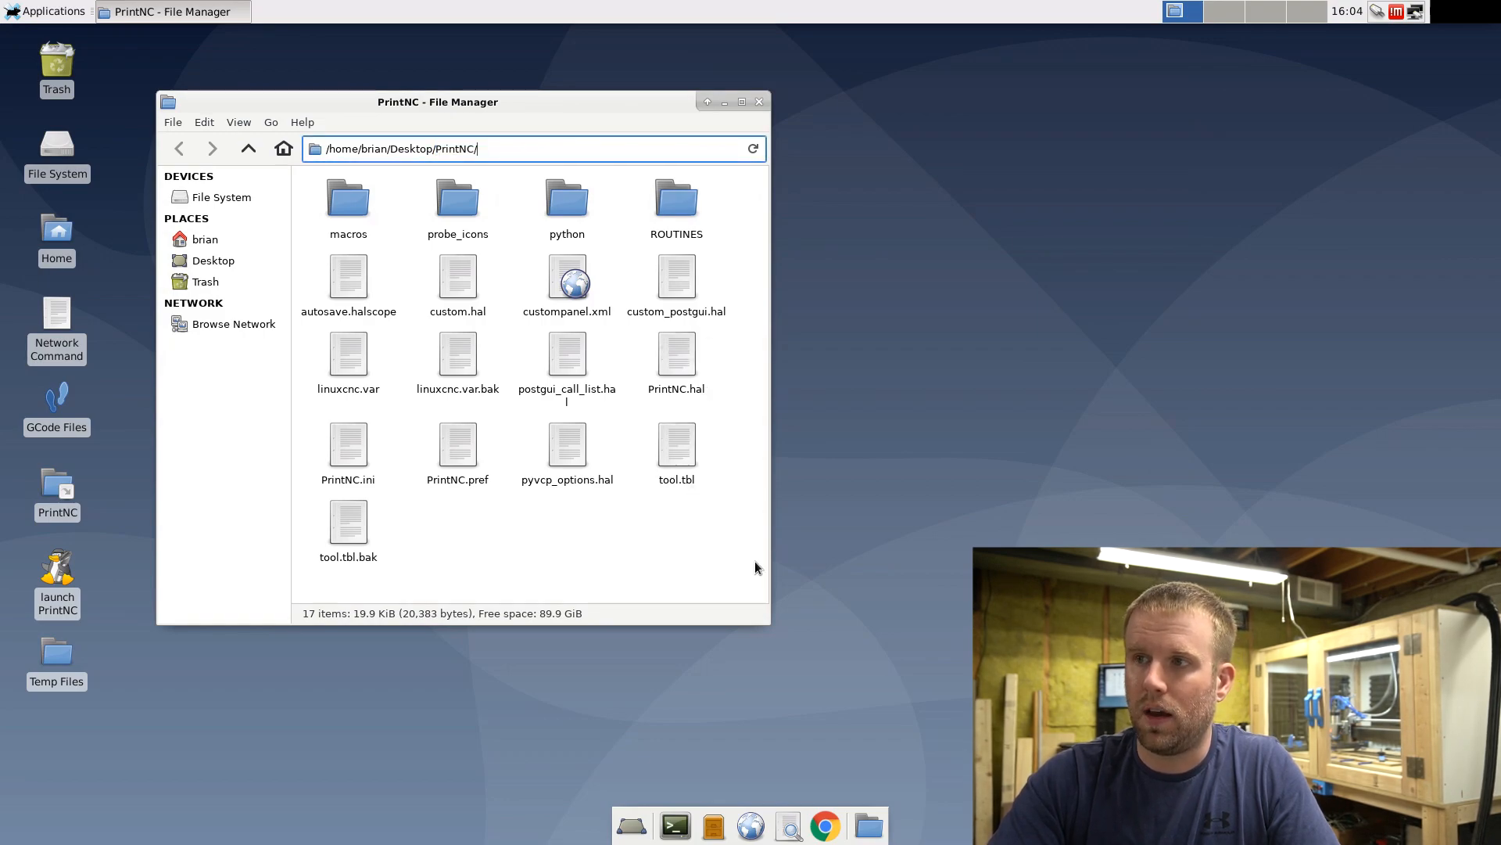
pyautogui.moveTo(775, 633)
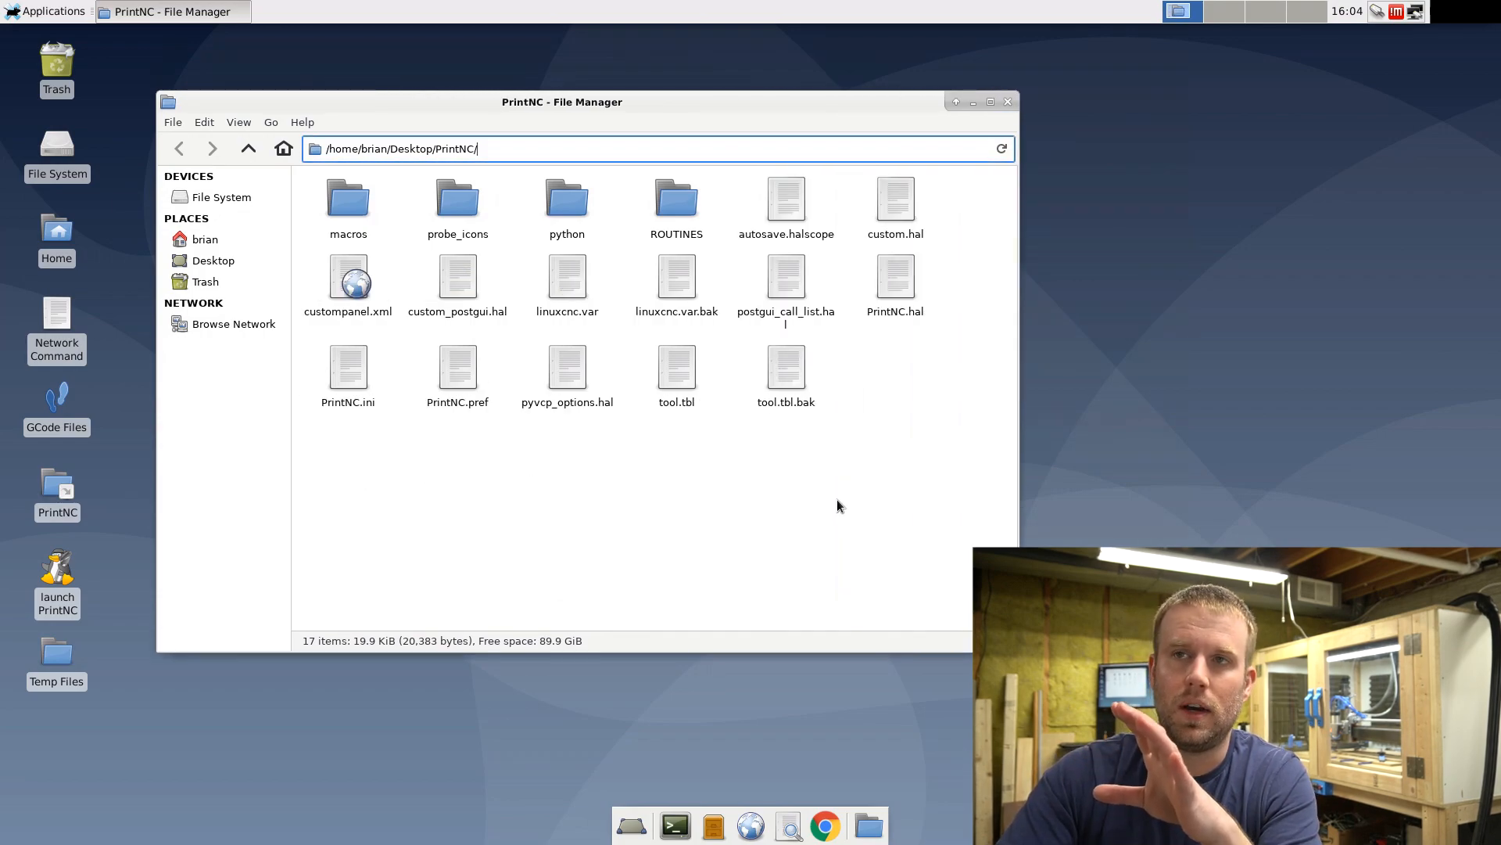
pyautogui.moveTo(869, 501)
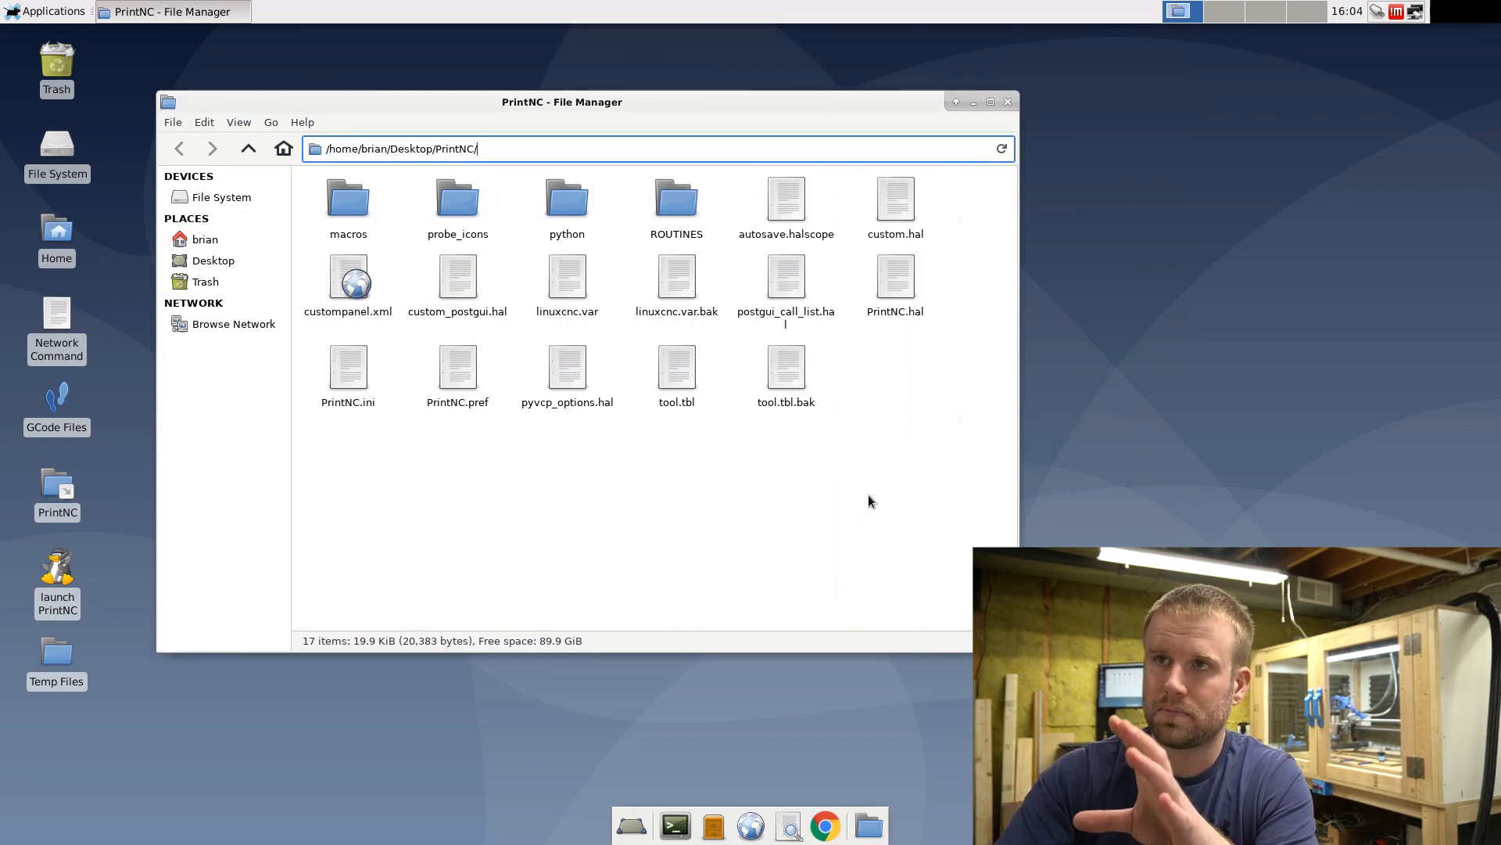
pyautogui.moveTo(843, 468)
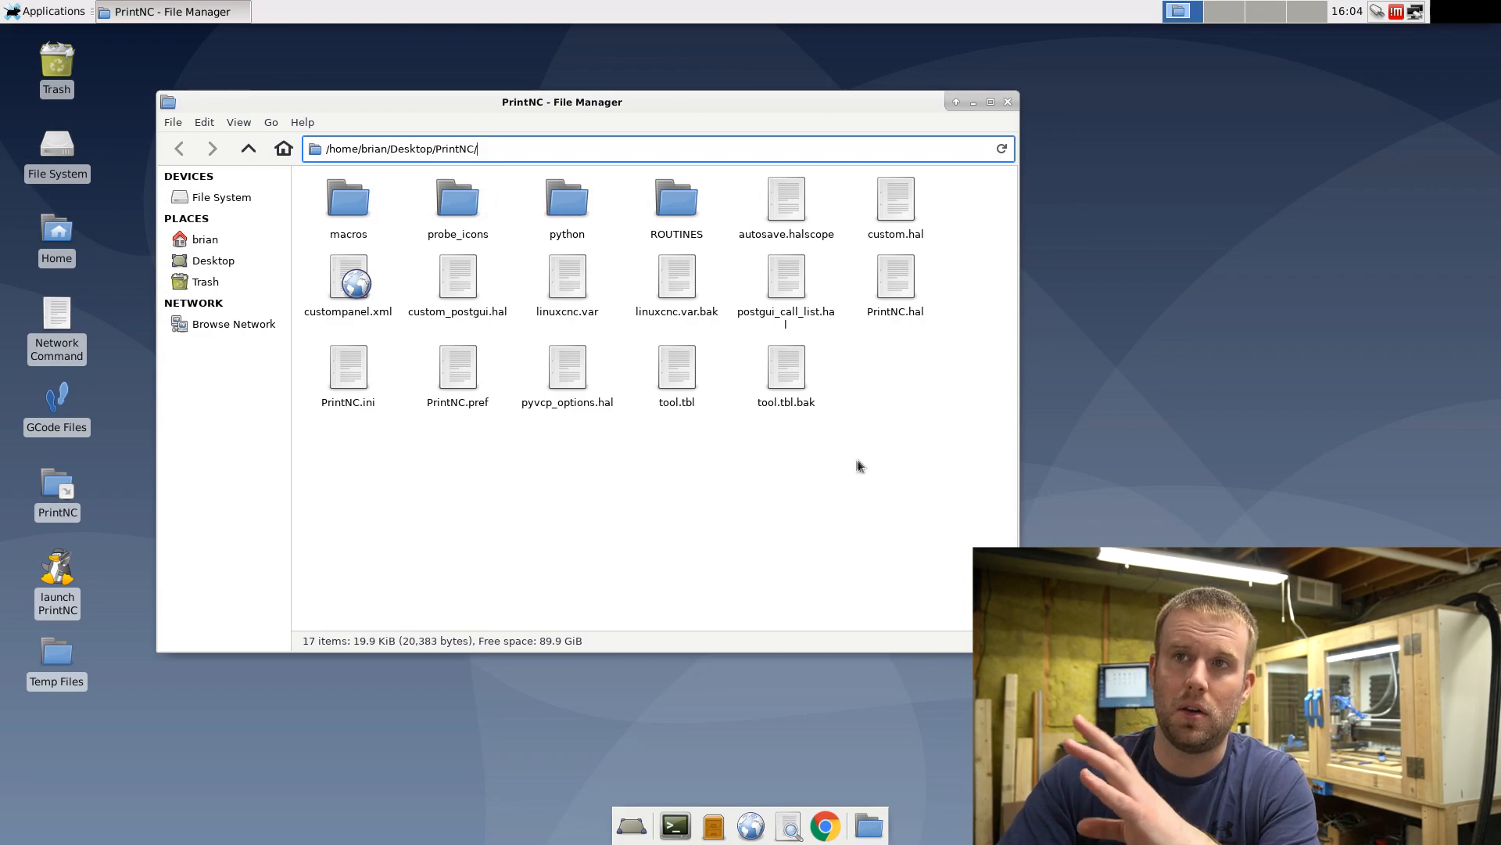
pyautogui.moveTo(870, 460)
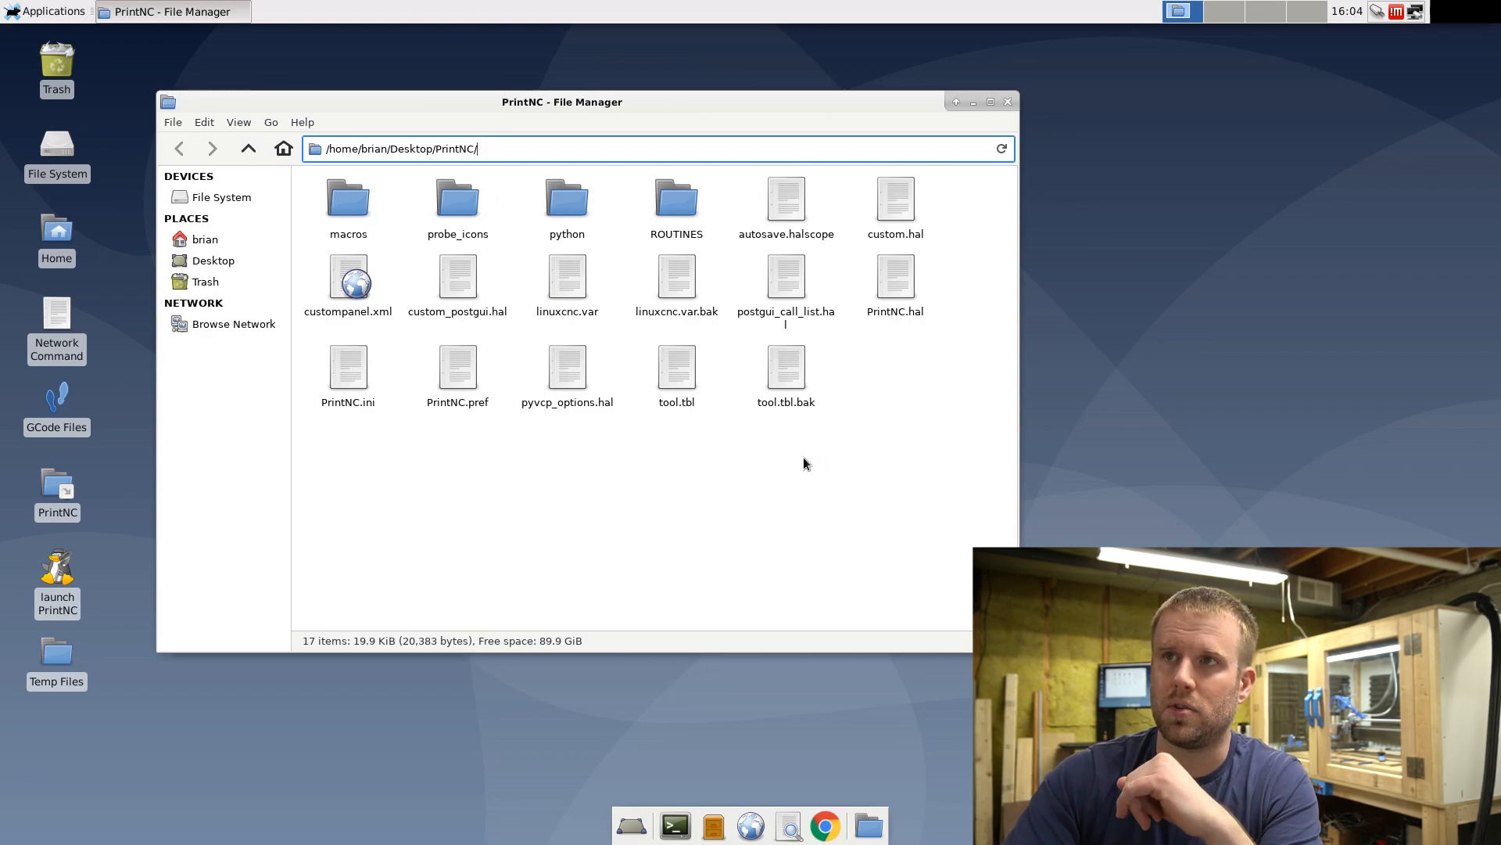
pyautogui.moveTo(721, 253)
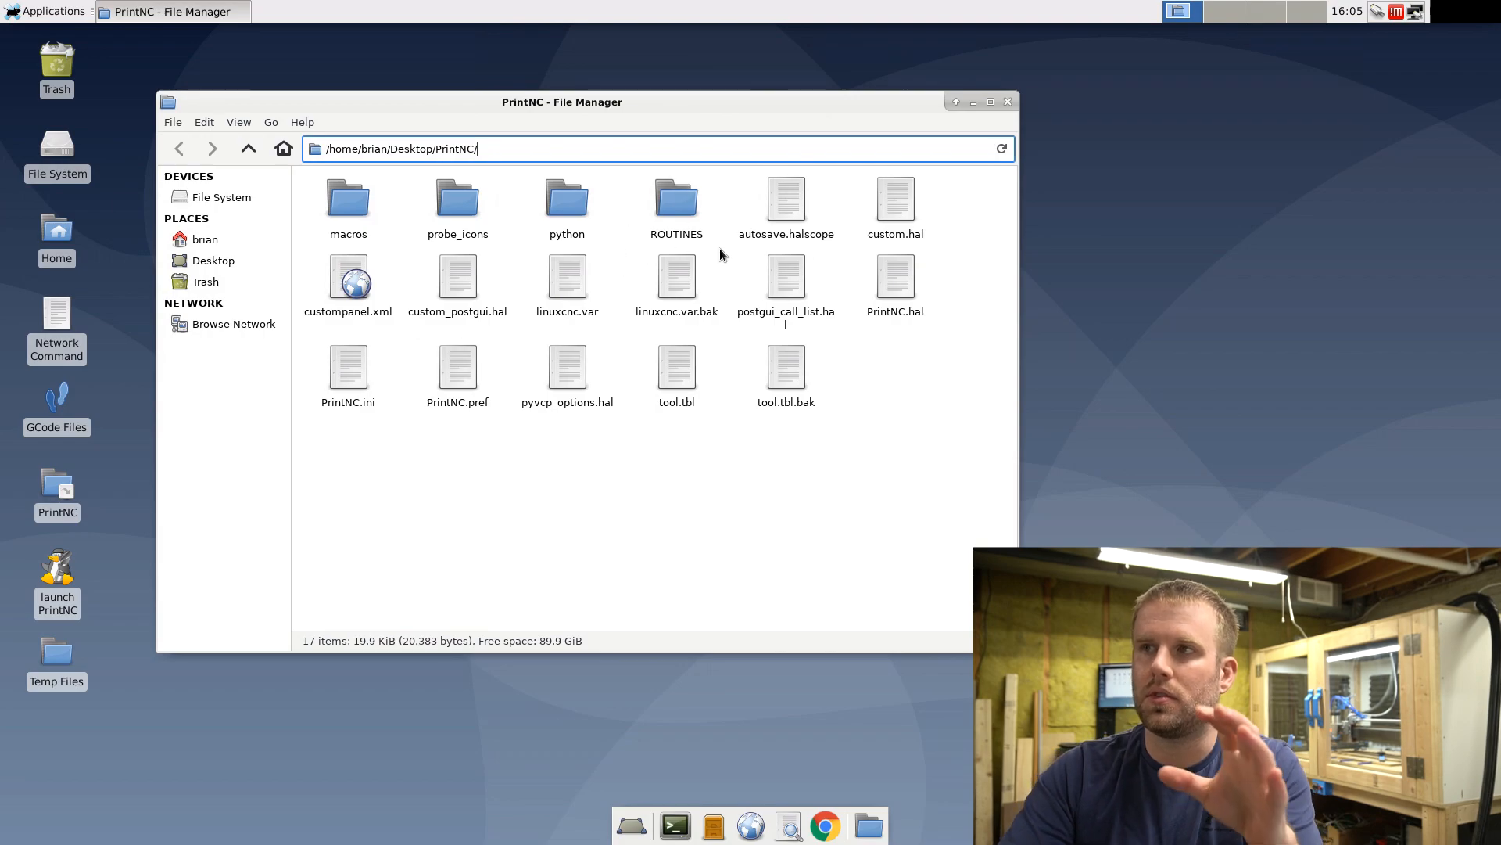
pyautogui.moveTo(683, 258)
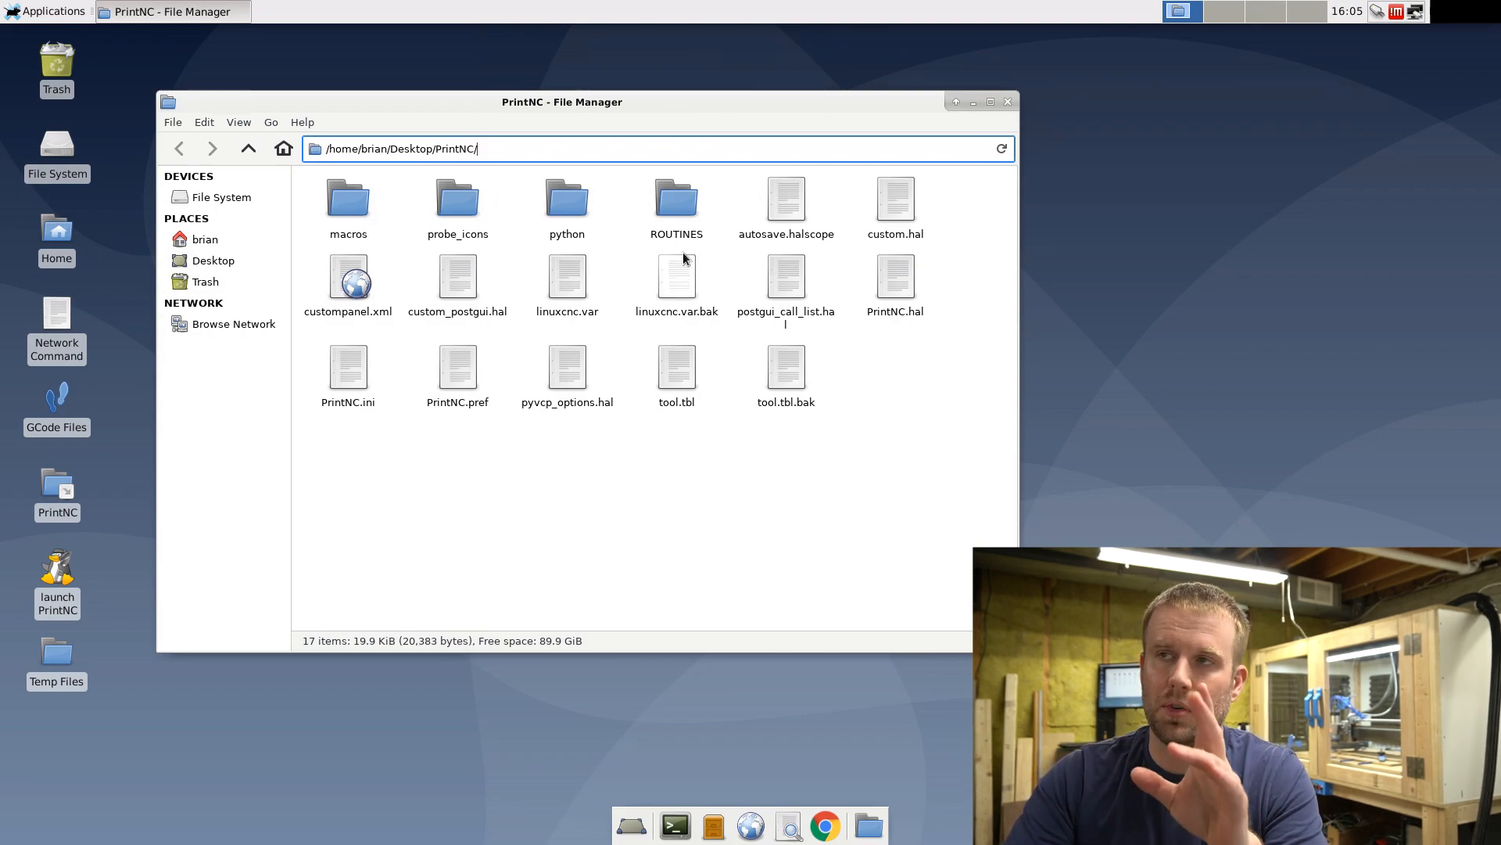
pyautogui.moveTo(891, 296)
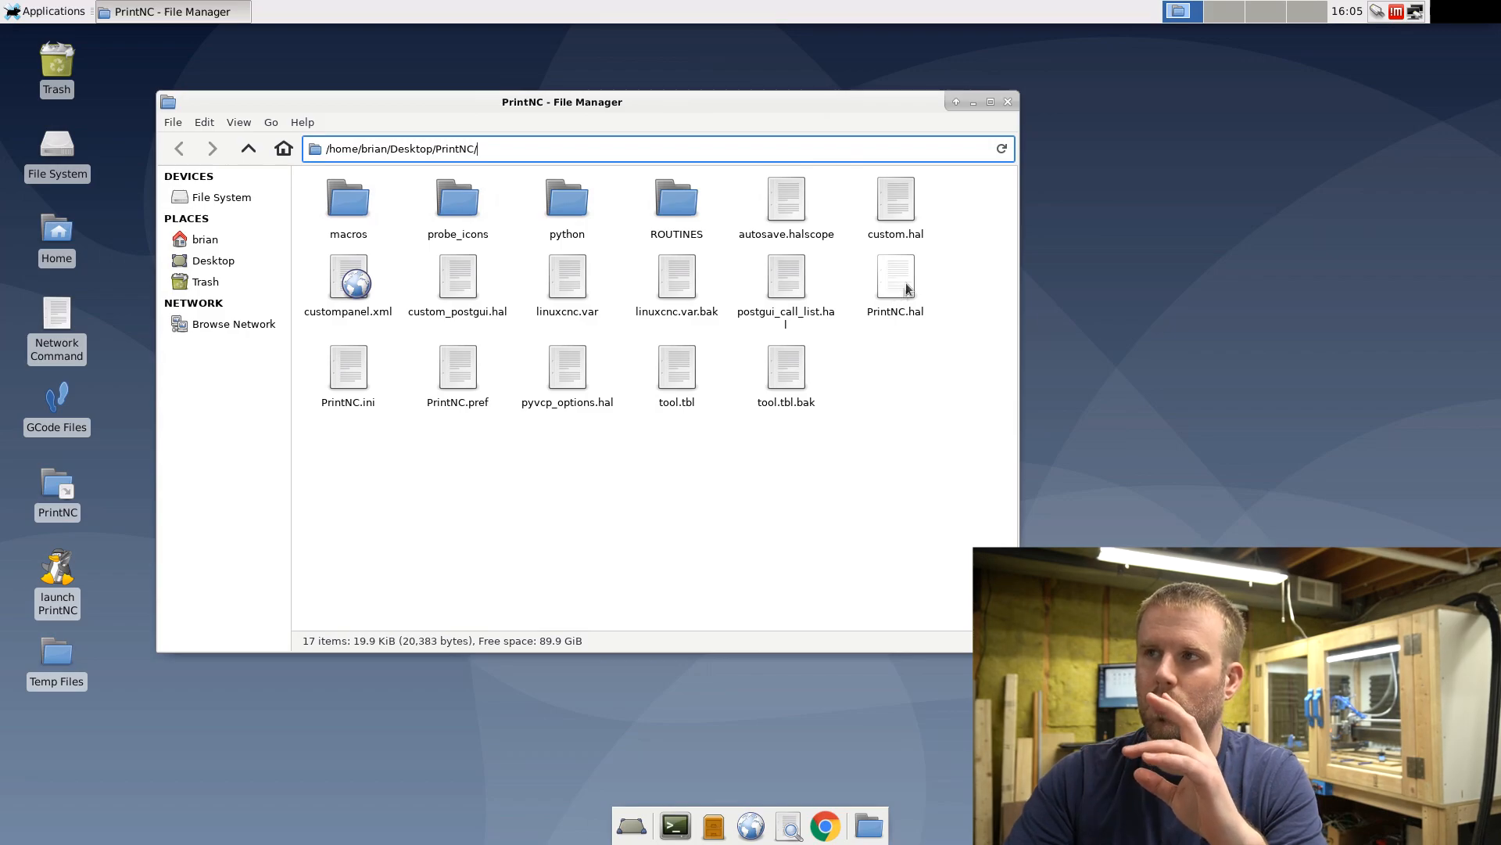
# Step: Open PrintNC.hal in Geany from its top and mark lines 13 and 23 (spindle-at-speed)
pyautogui.doubleClick(895, 283)
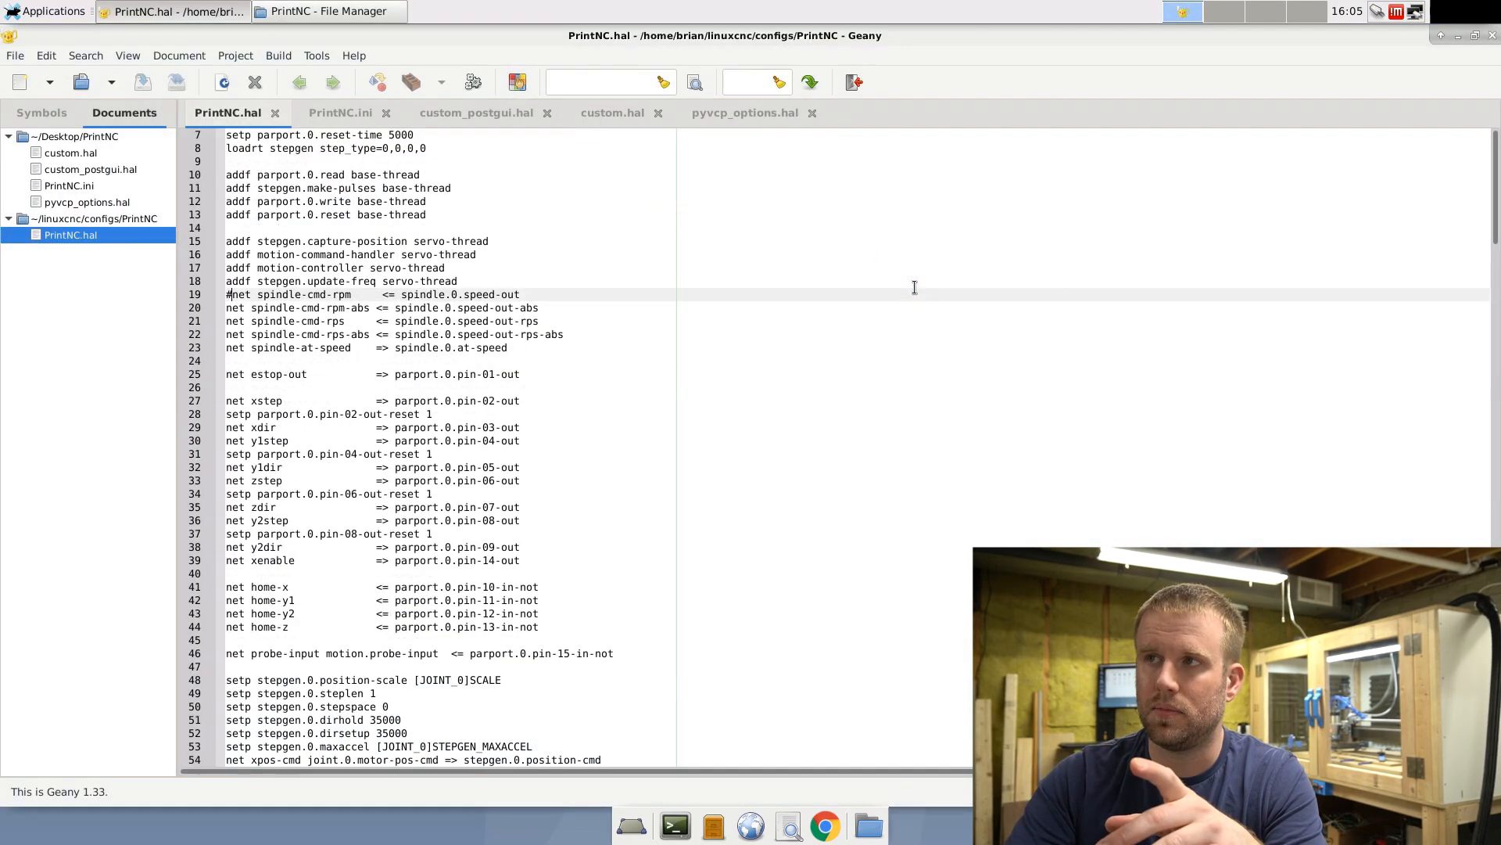
pyautogui.scroll(3)
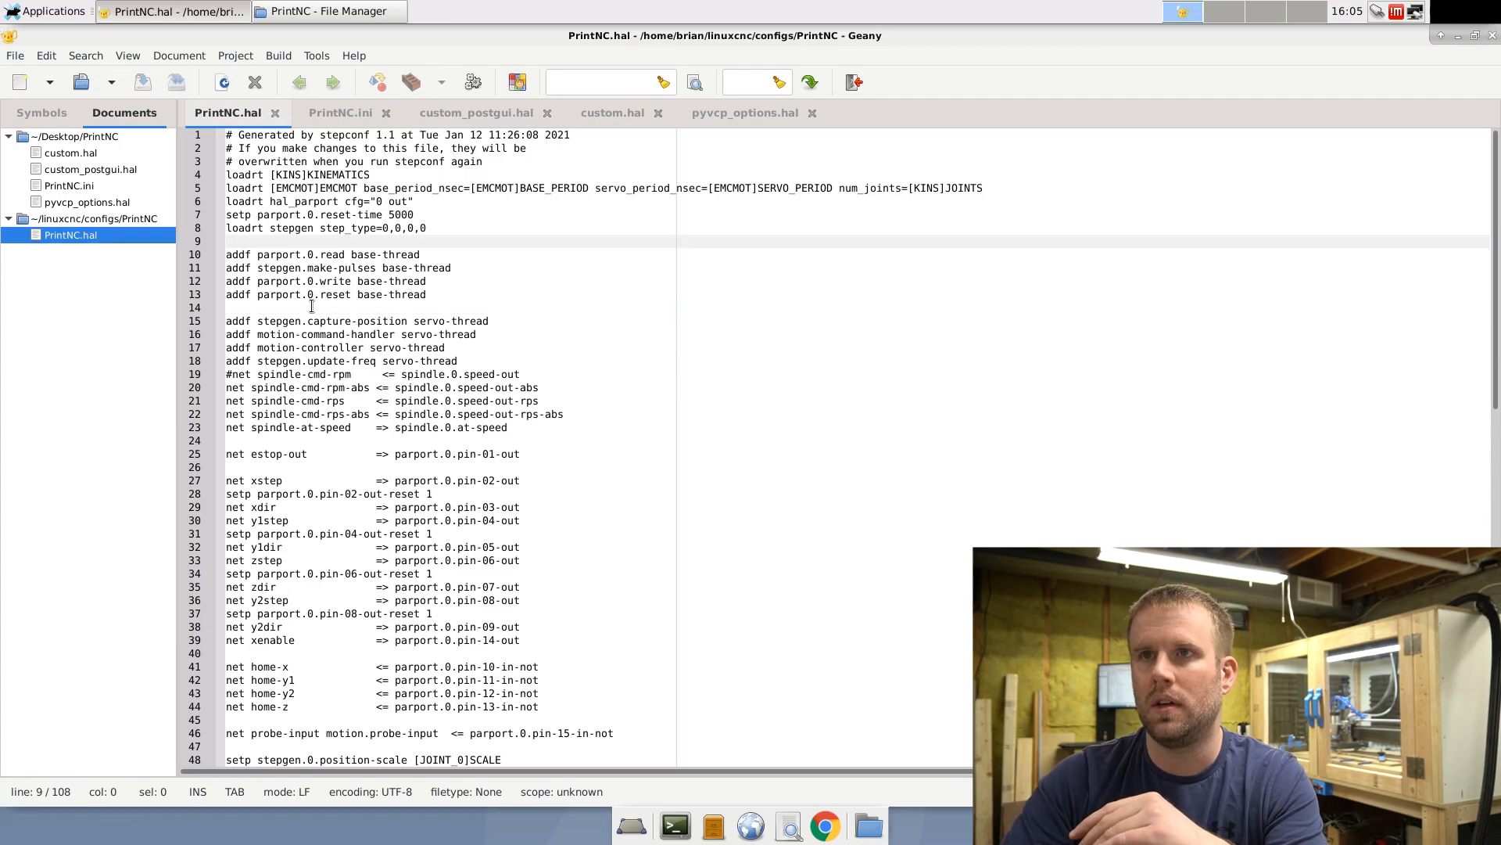
pyautogui.moveTo(226, 253); pyautogui.dragTo(225, 306)
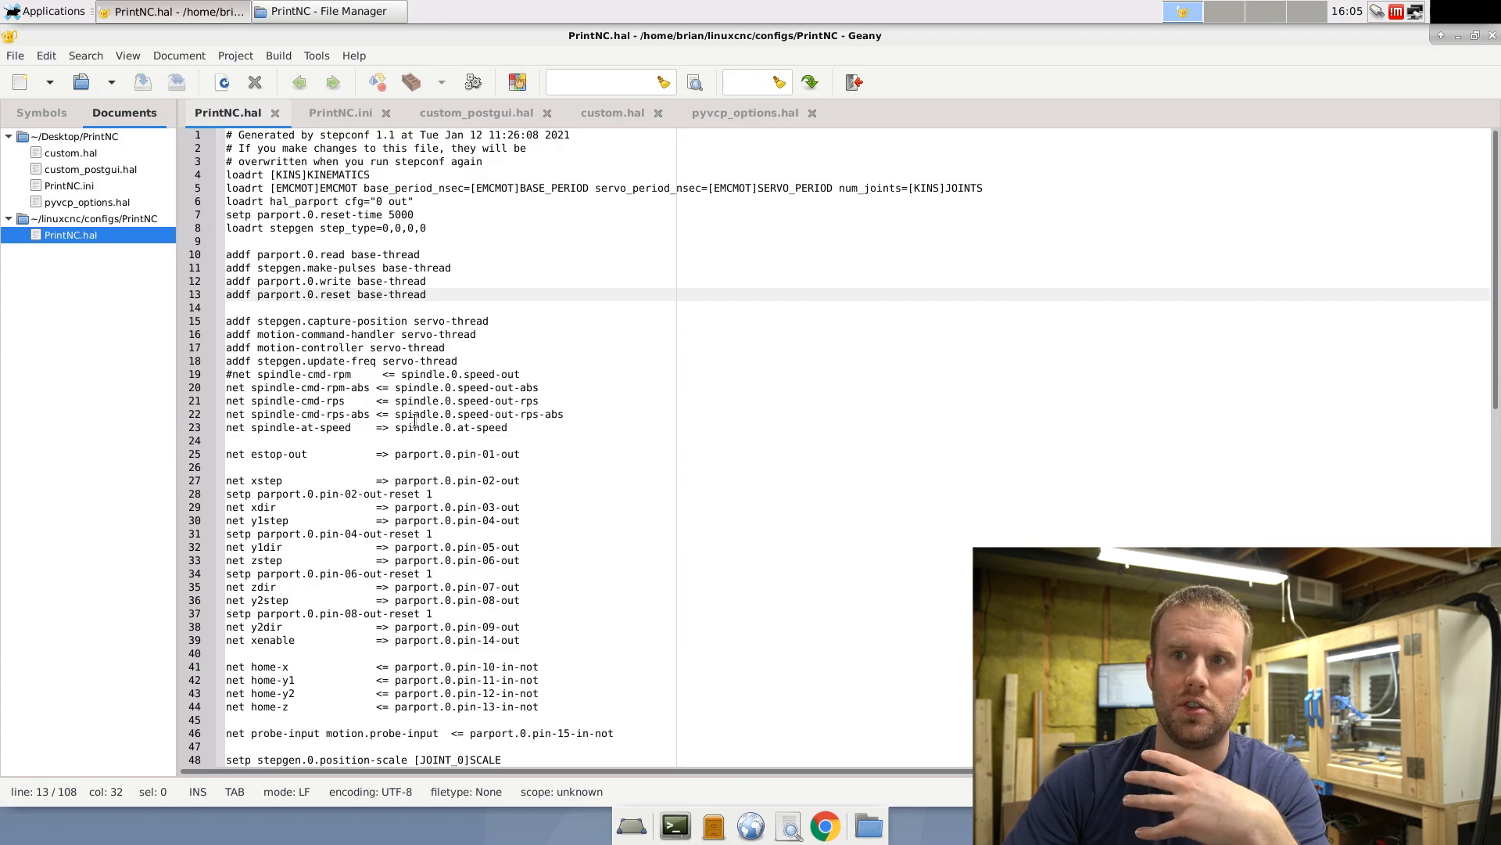
pyautogui.click(230, 386)
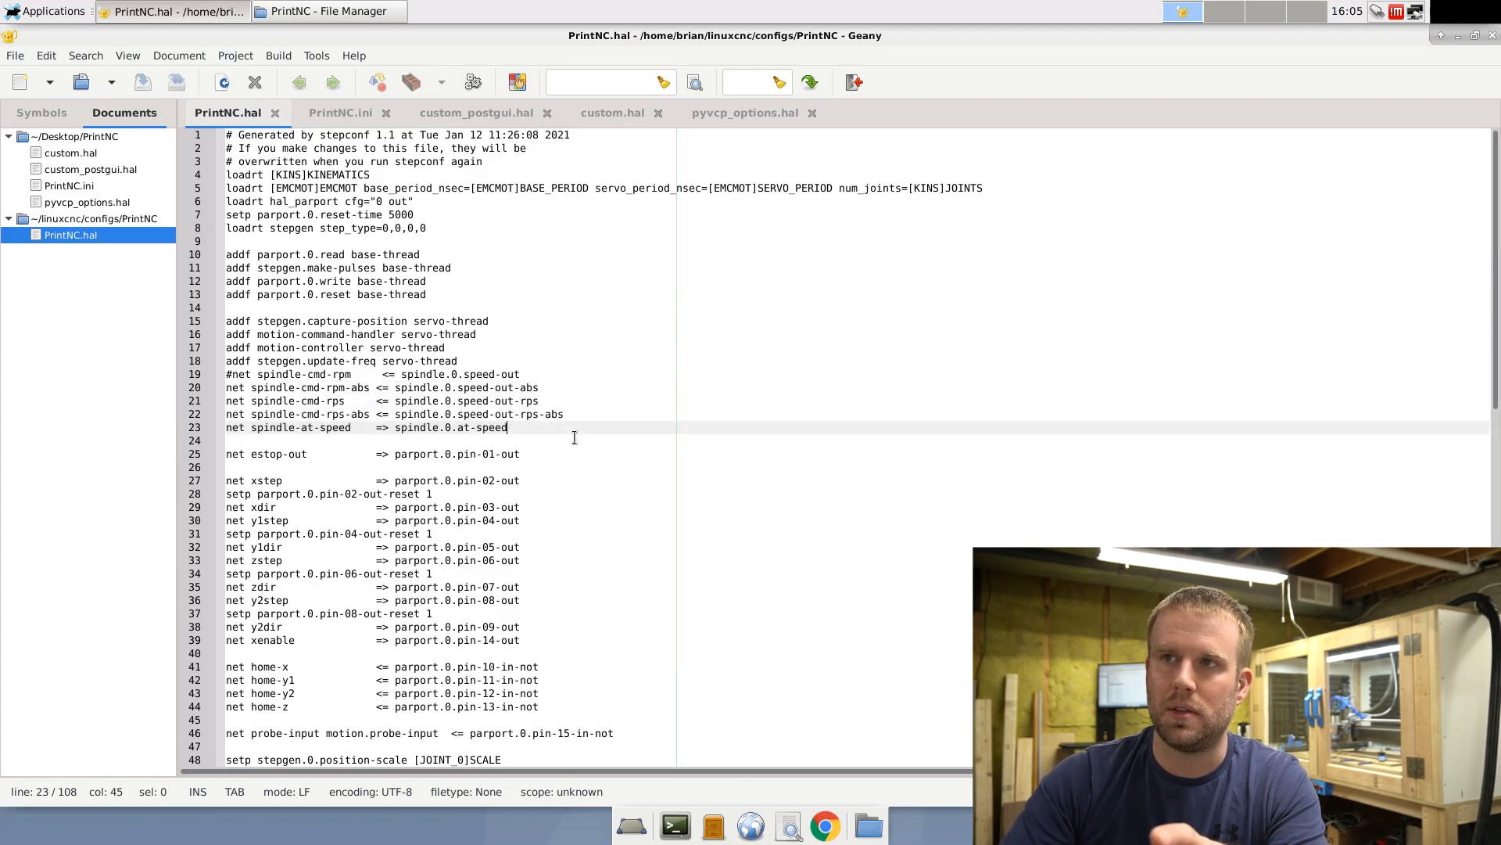
pyautogui.moveTo(579, 397)
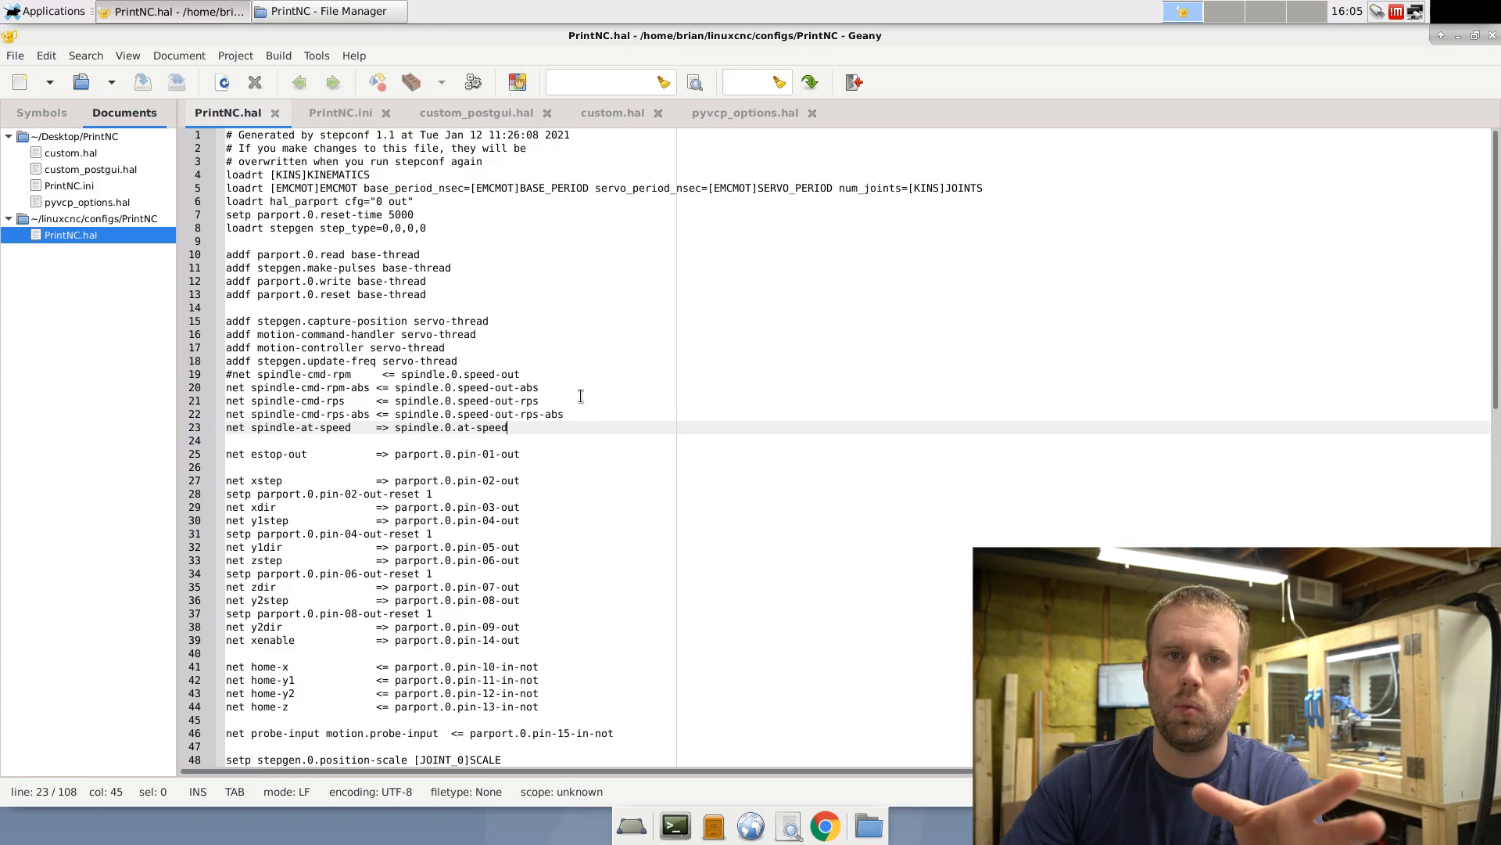
pyautogui.moveTo(552, 284)
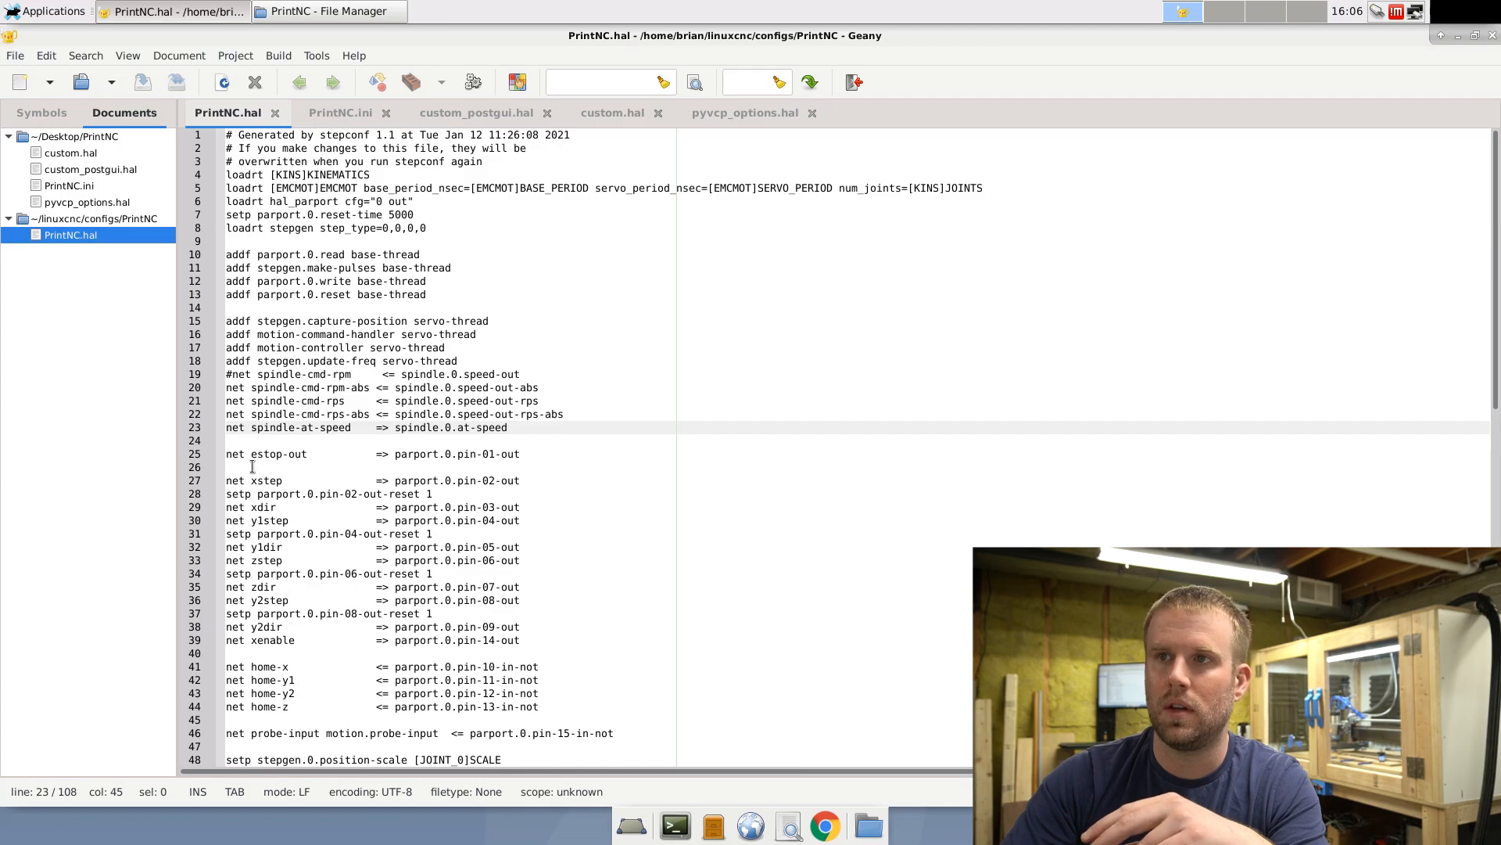
pyautogui.scroll(-3)
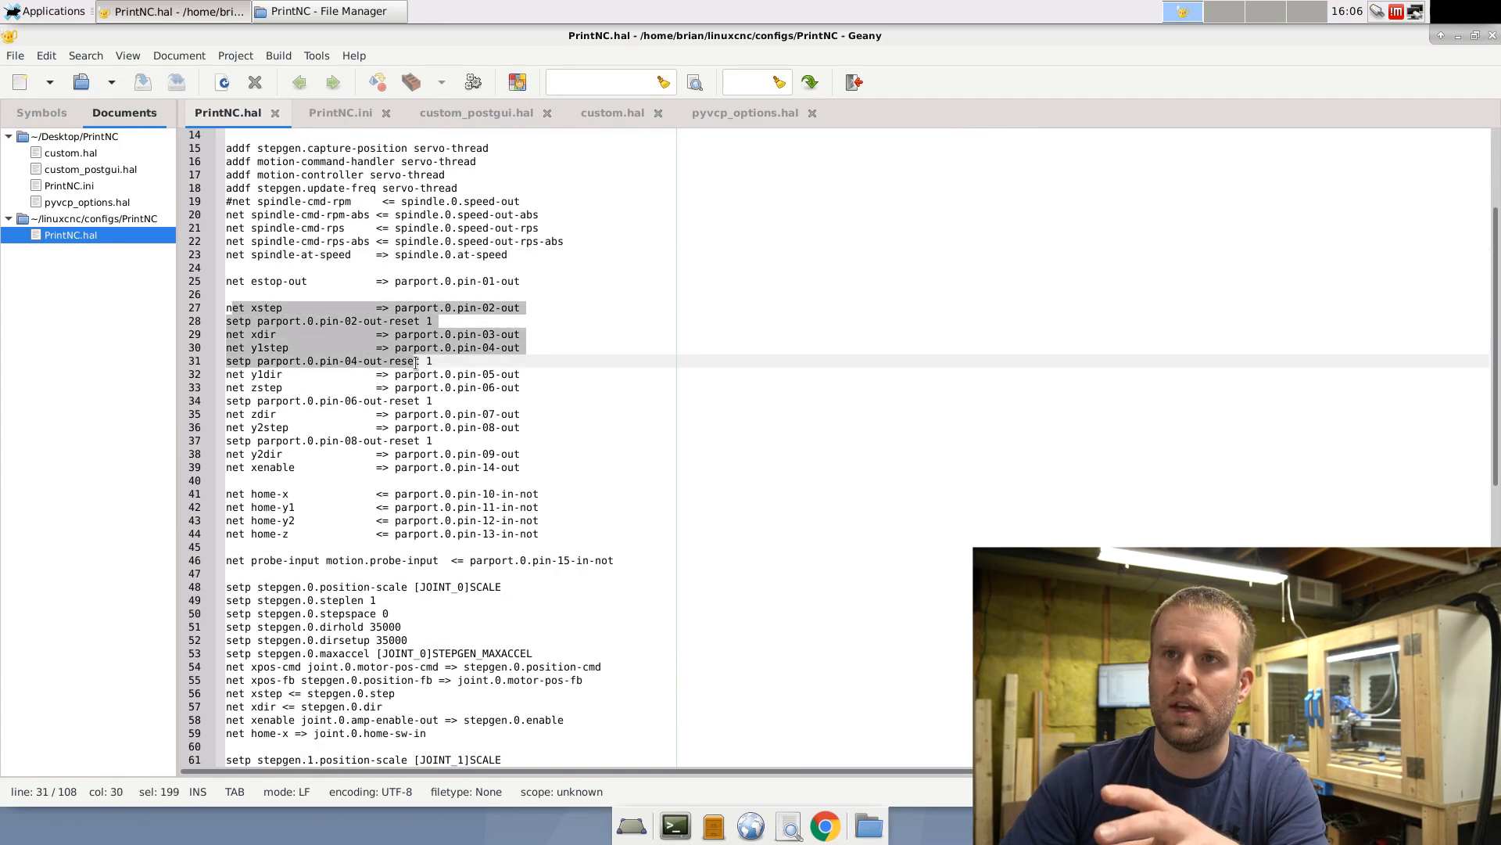
pyautogui.click(519, 468)
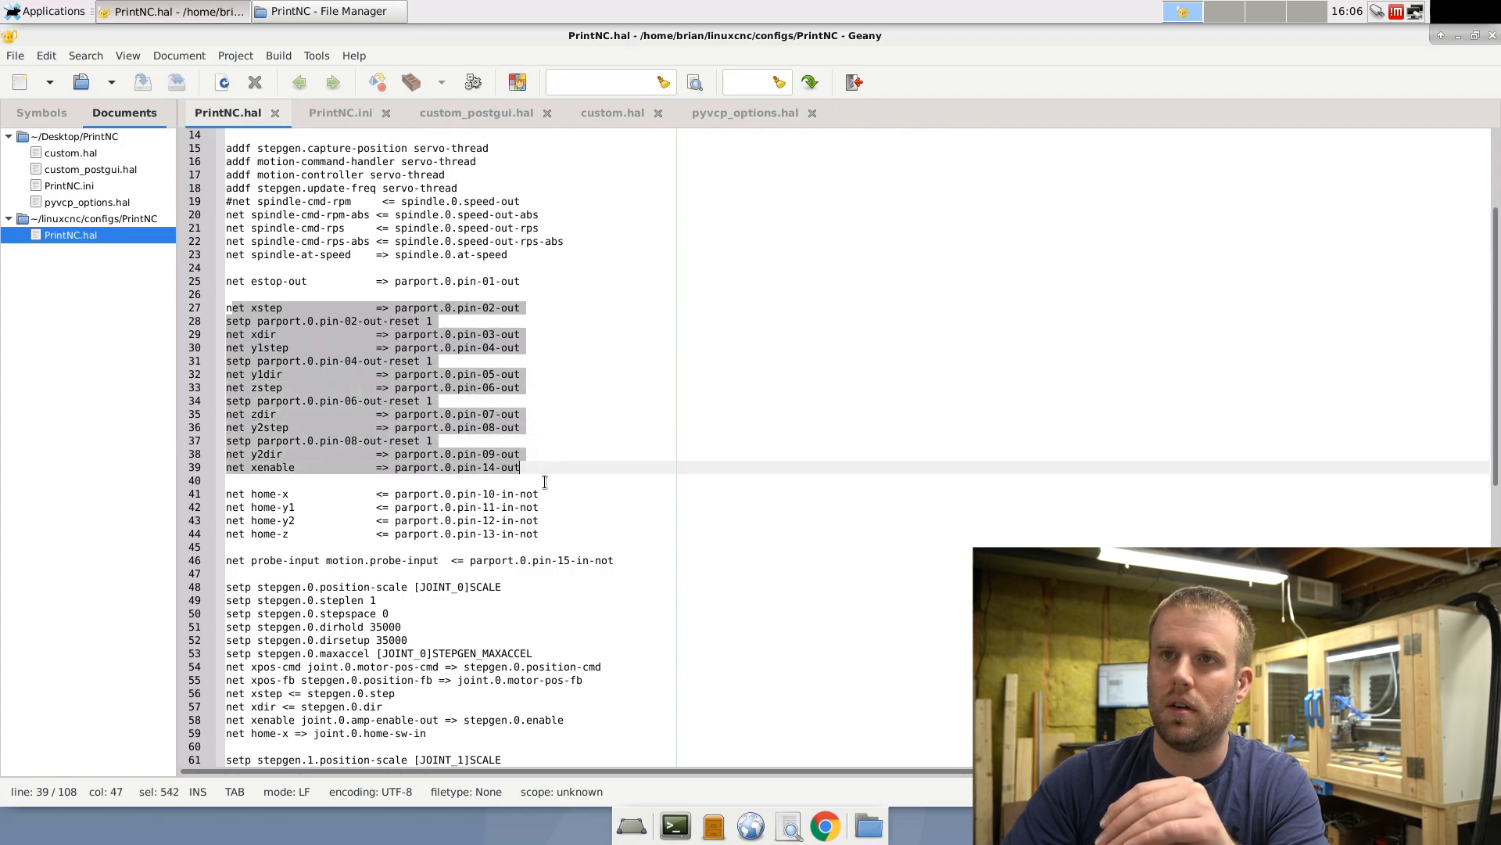
pyautogui.click(297, 320)
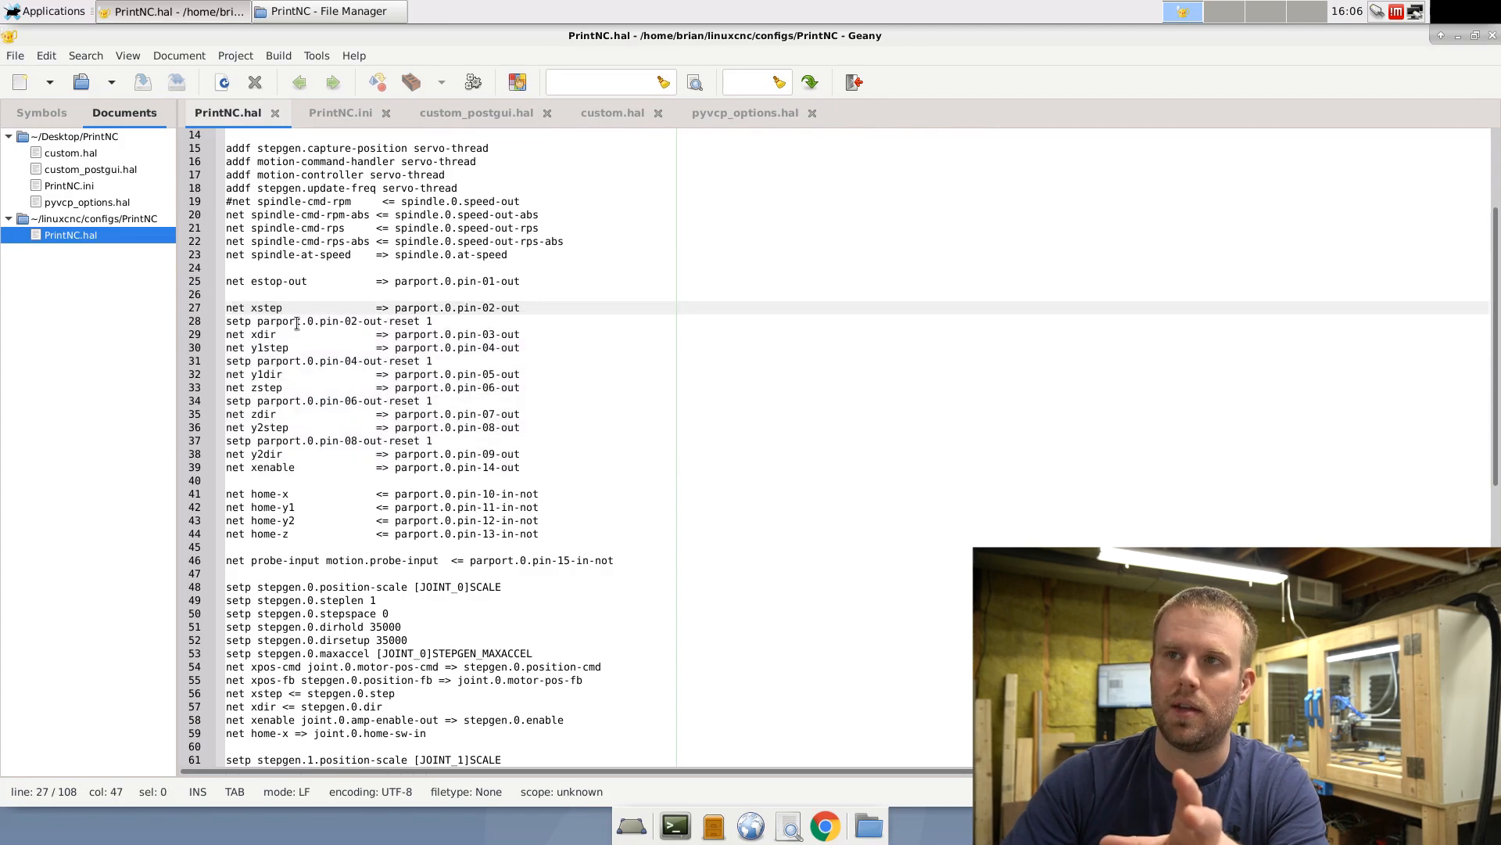
pyautogui.click(250, 308)
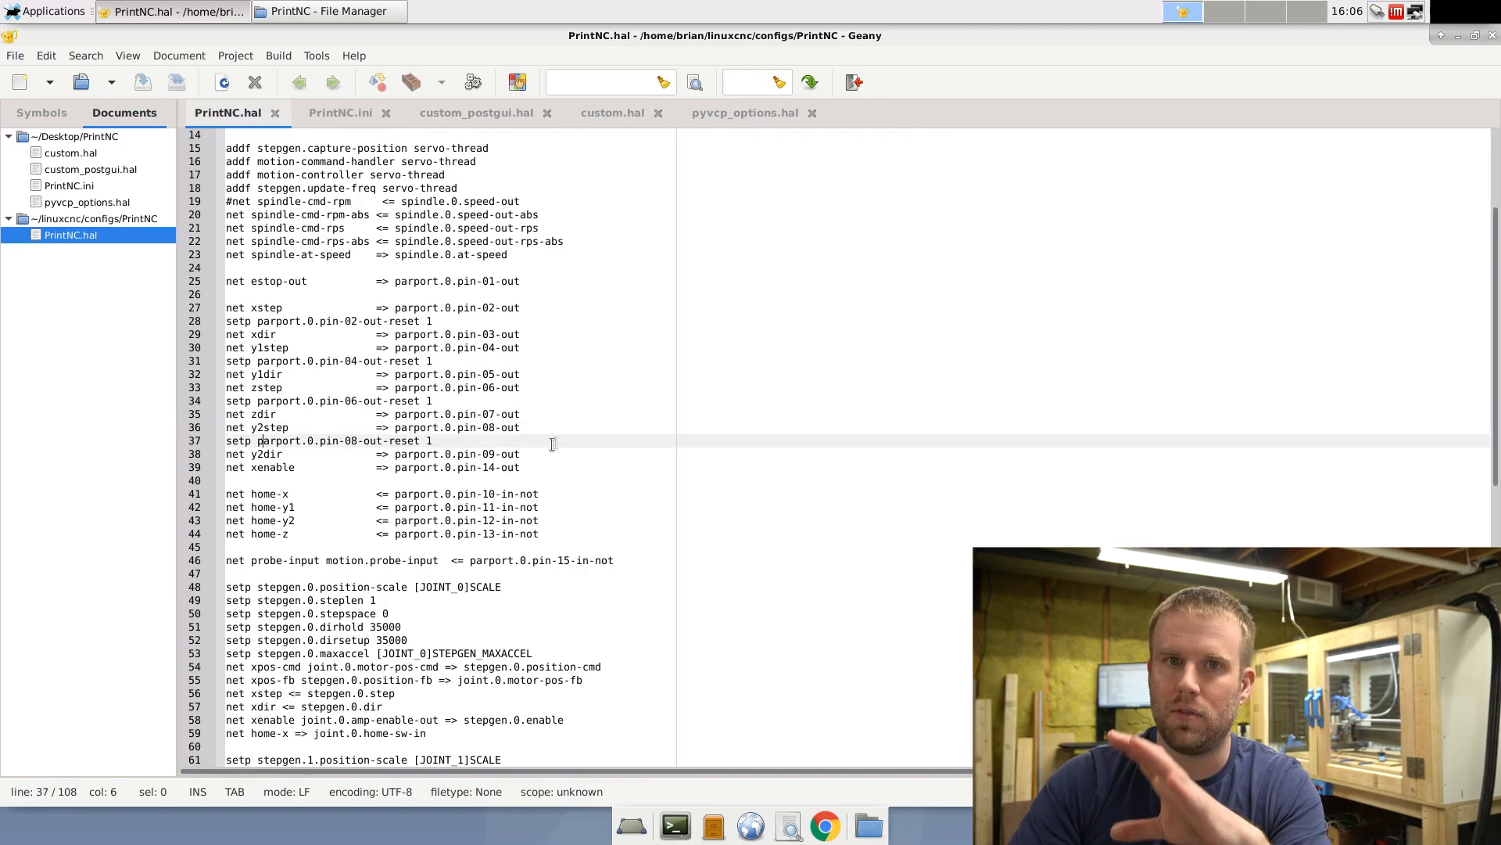
pyautogui.scroll(-3)
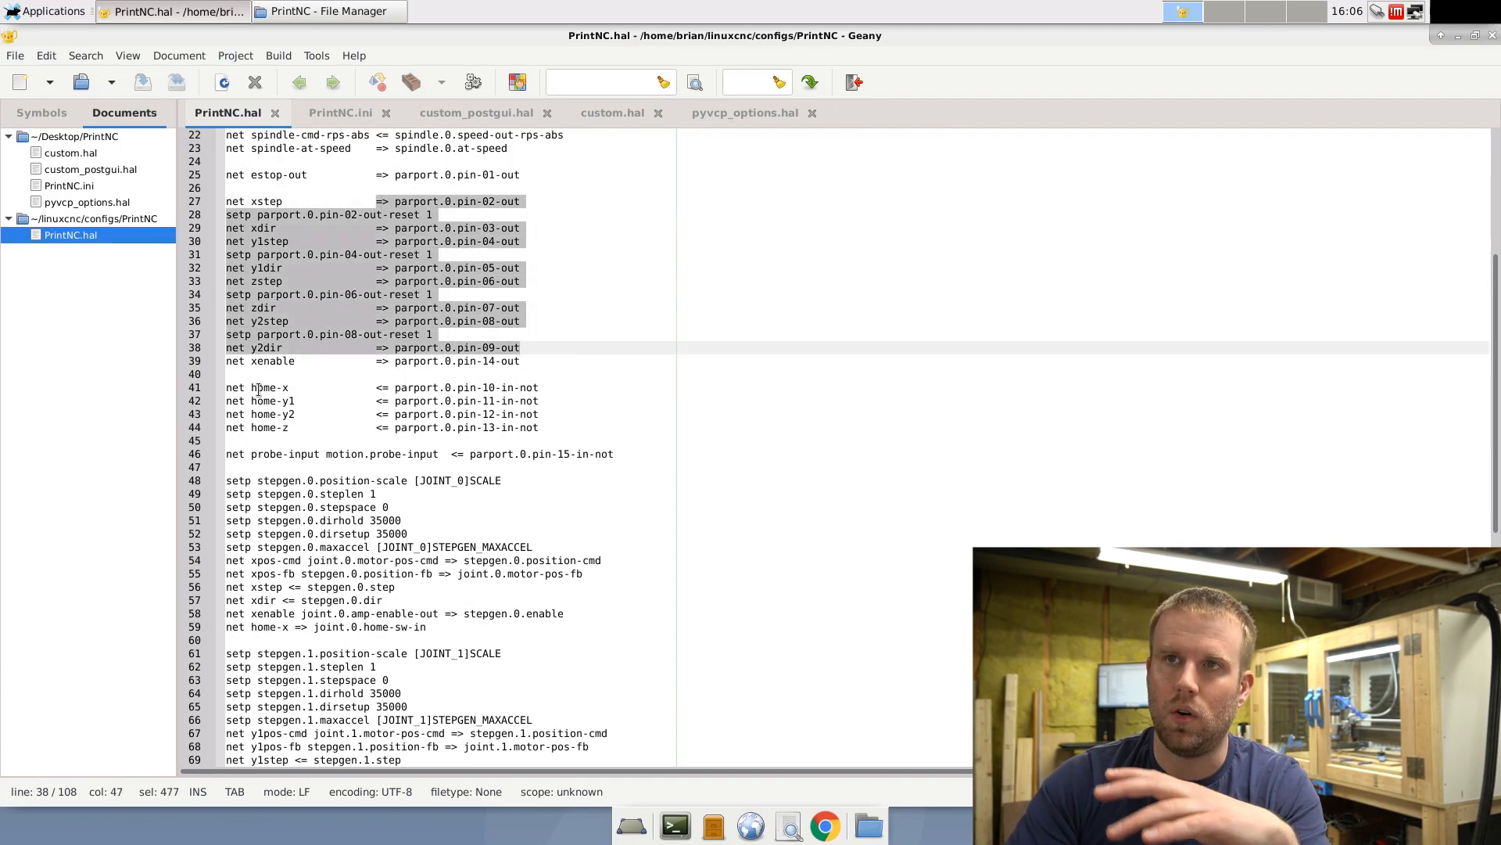
pyautogui.click(488, 386)
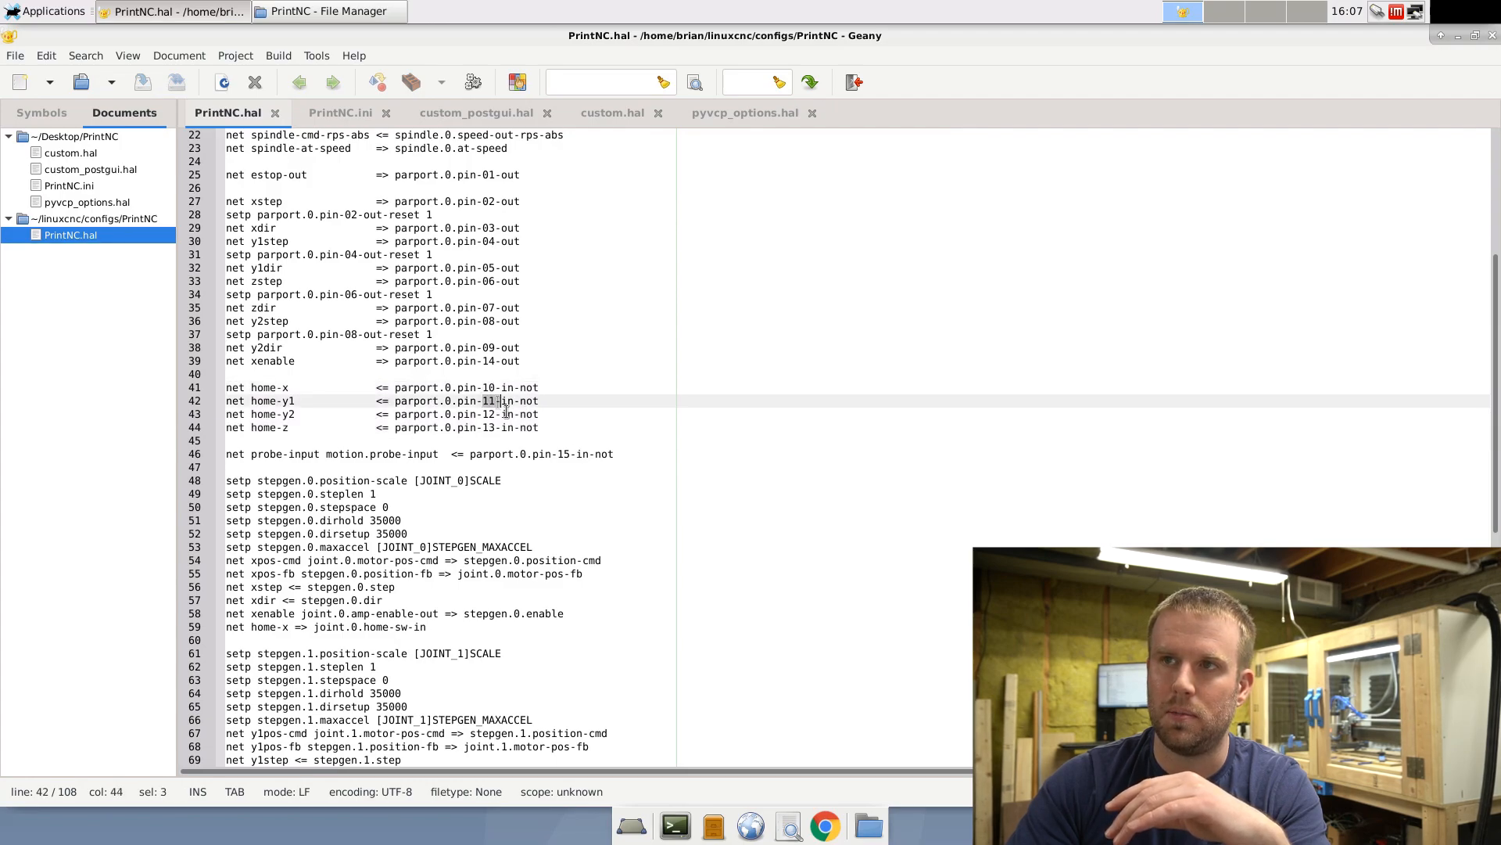
pyautogui.click(539, 386)
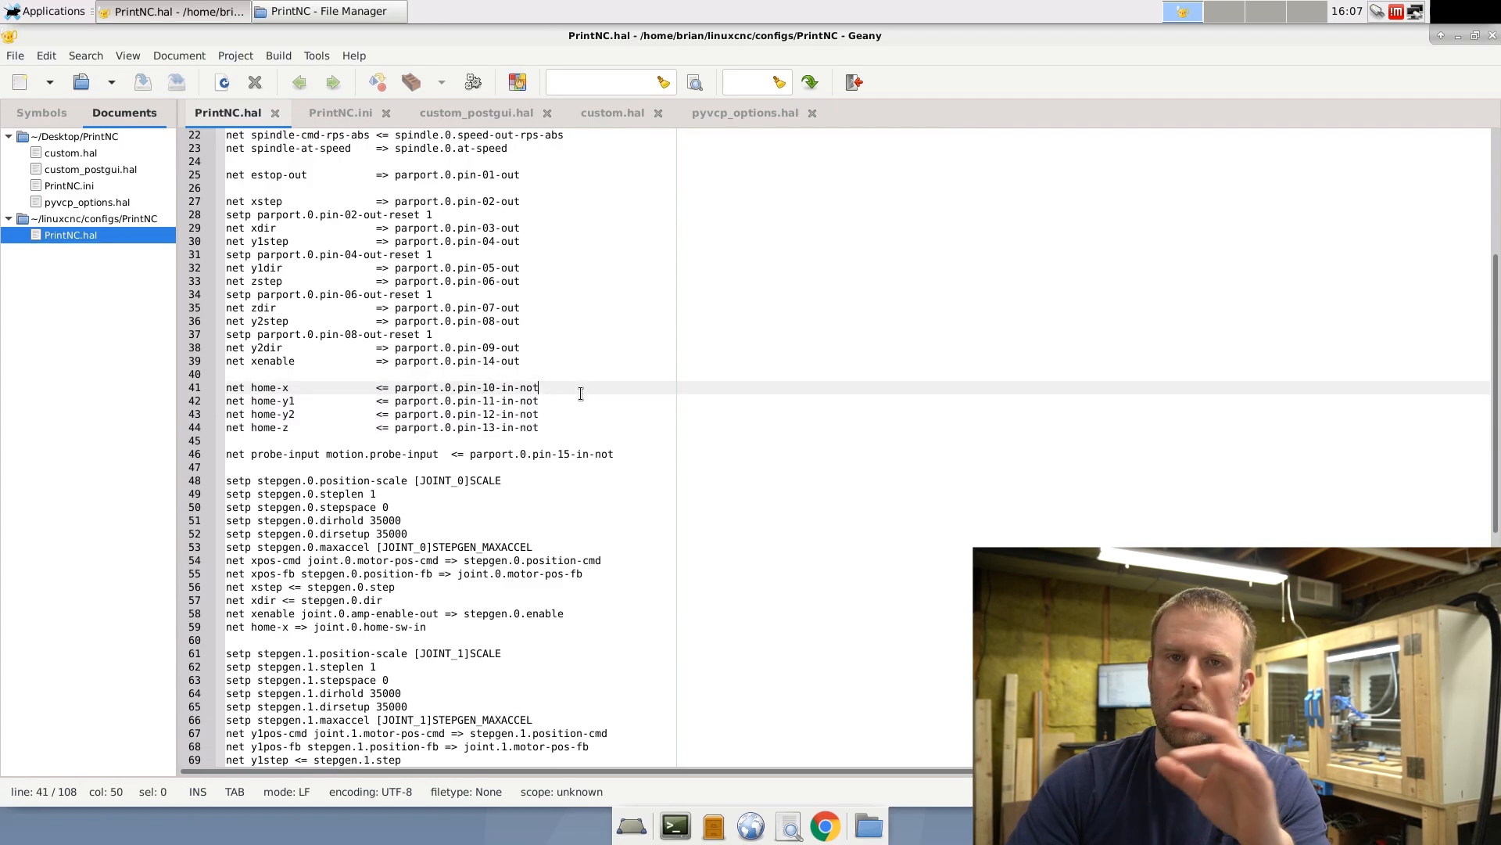
pyautogui.click(524, 362)
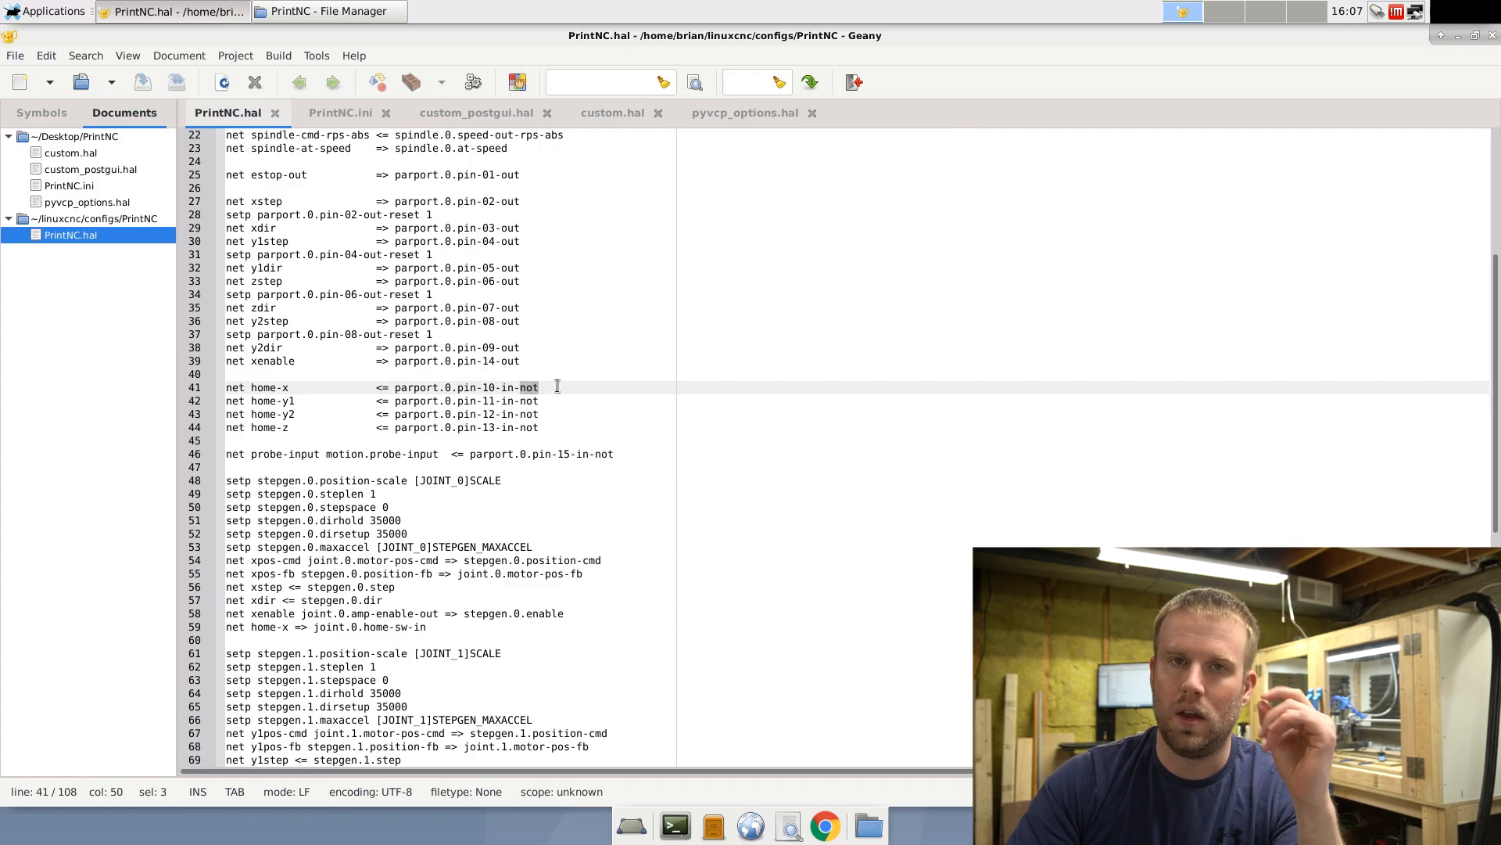
pyautogui.click(230, 373)
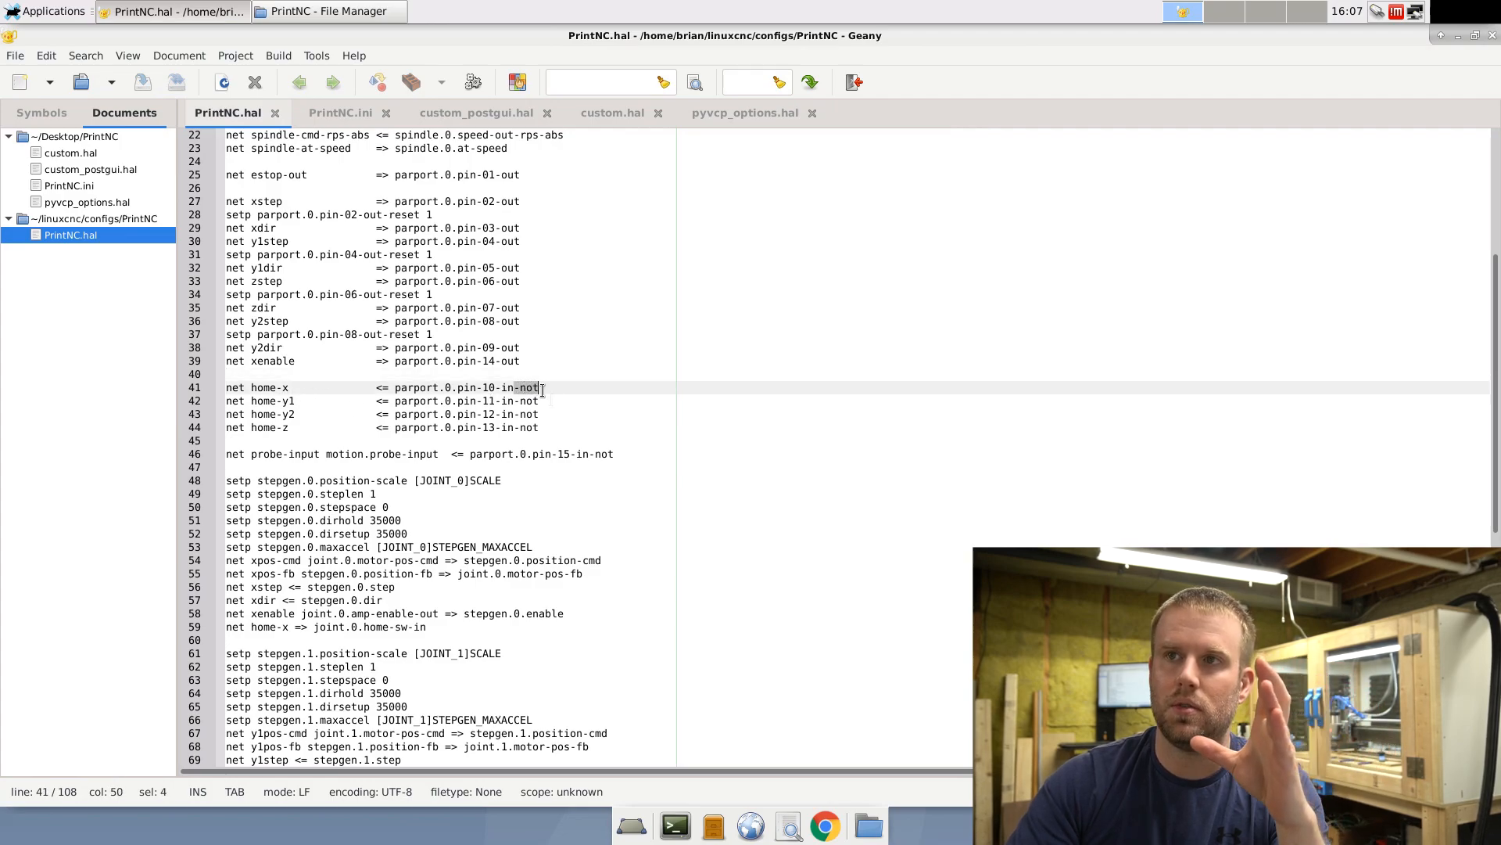
pyautogui.click(572, 400)
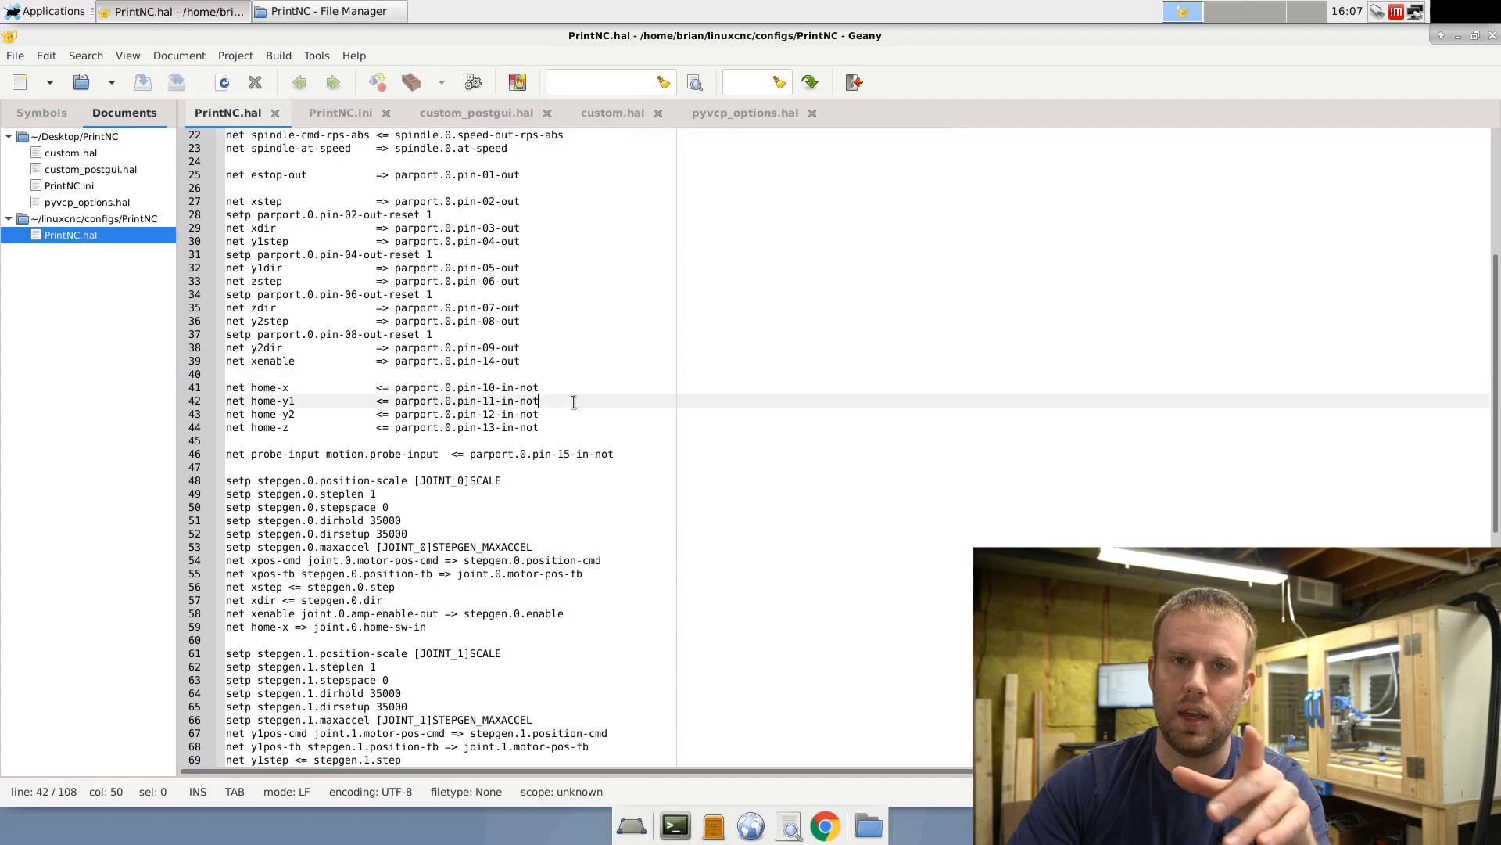
pyautogui.click(230, 374)
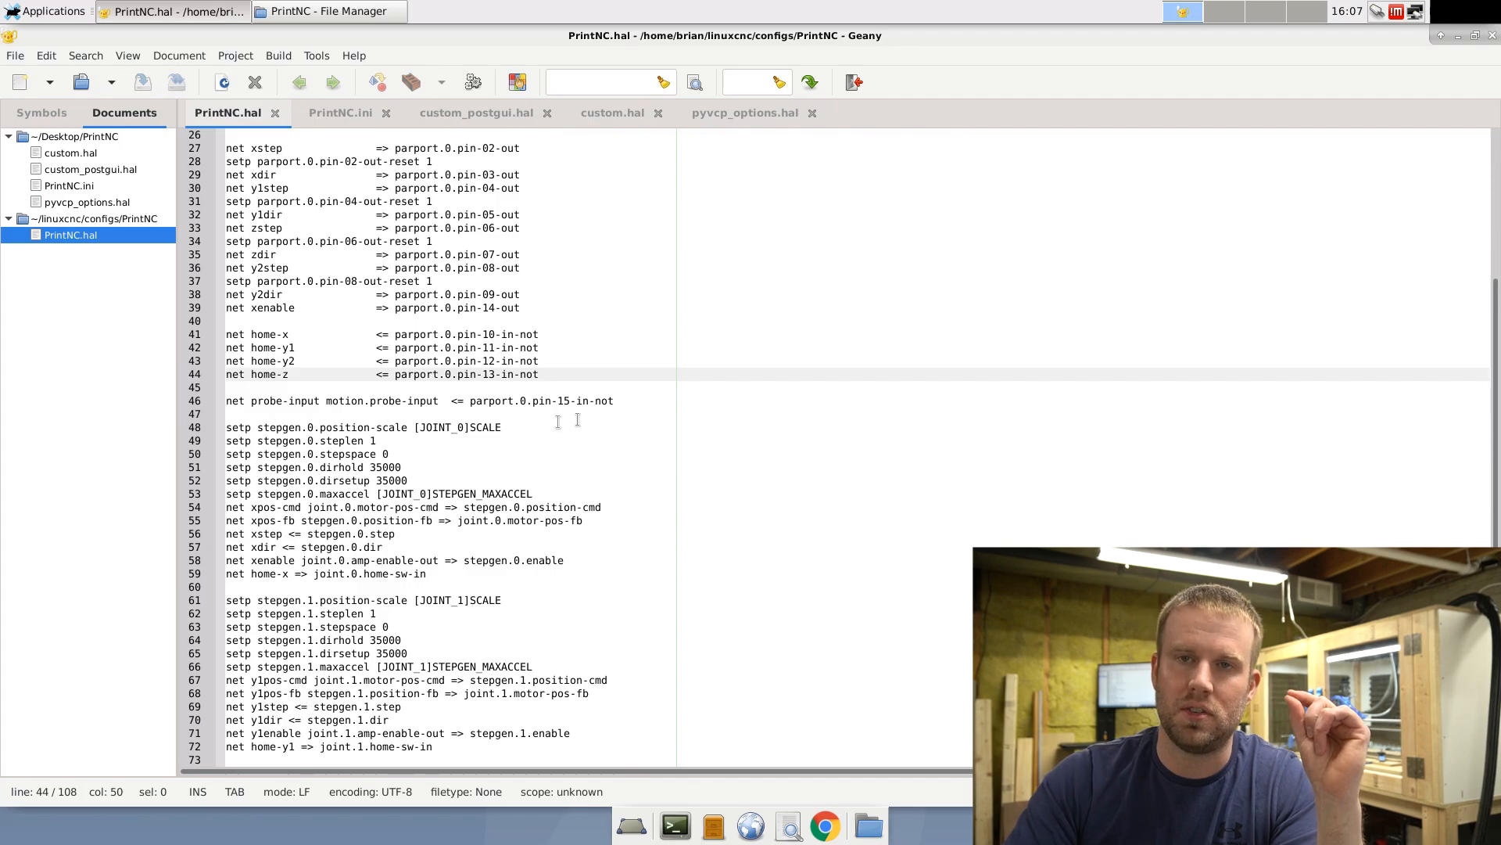
pyautogui.scroll(-3)
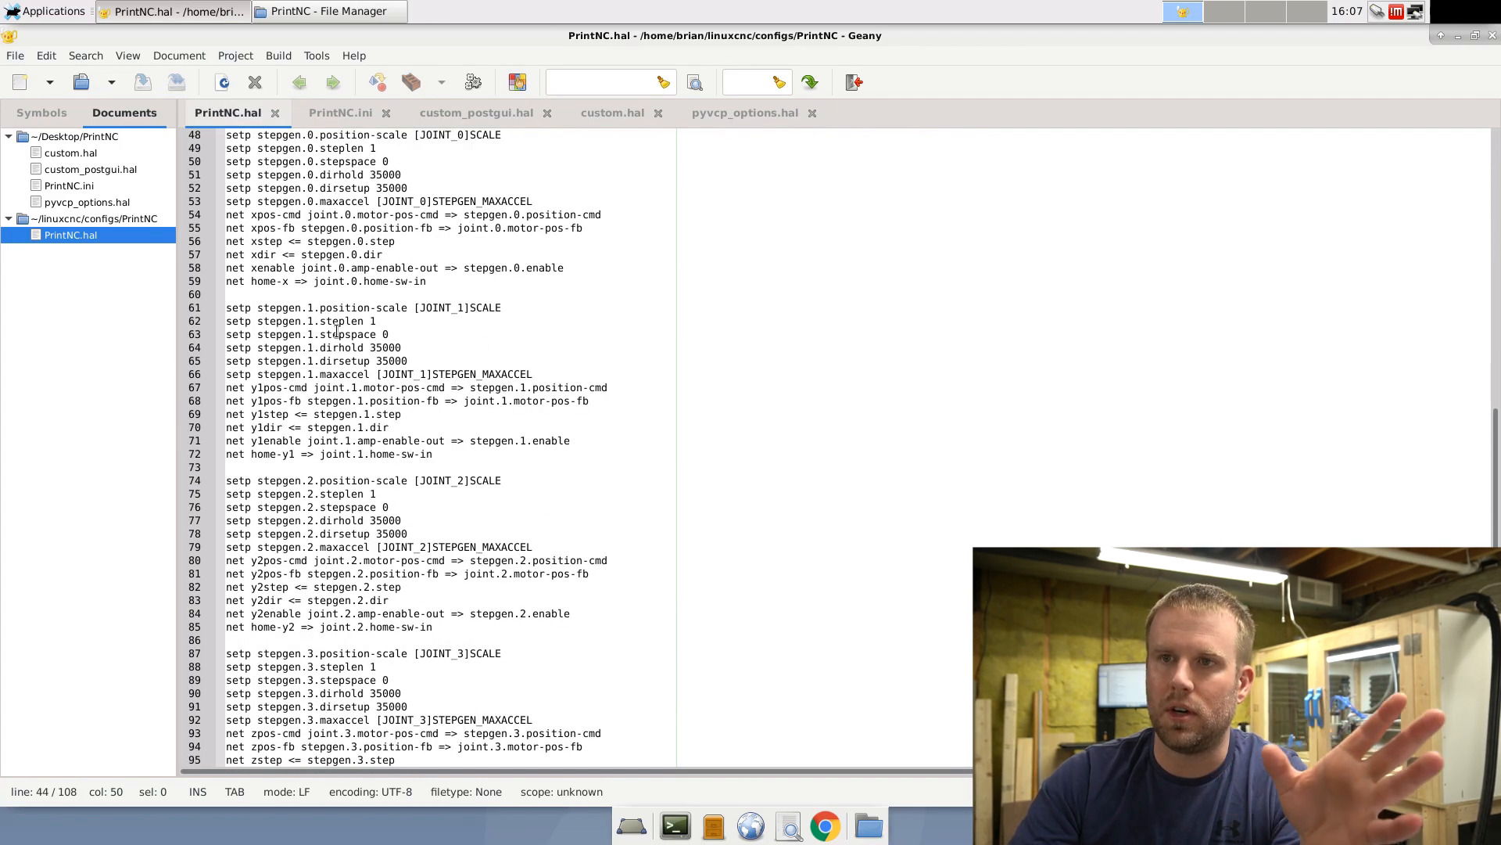
pyautogui.scroll(-3)
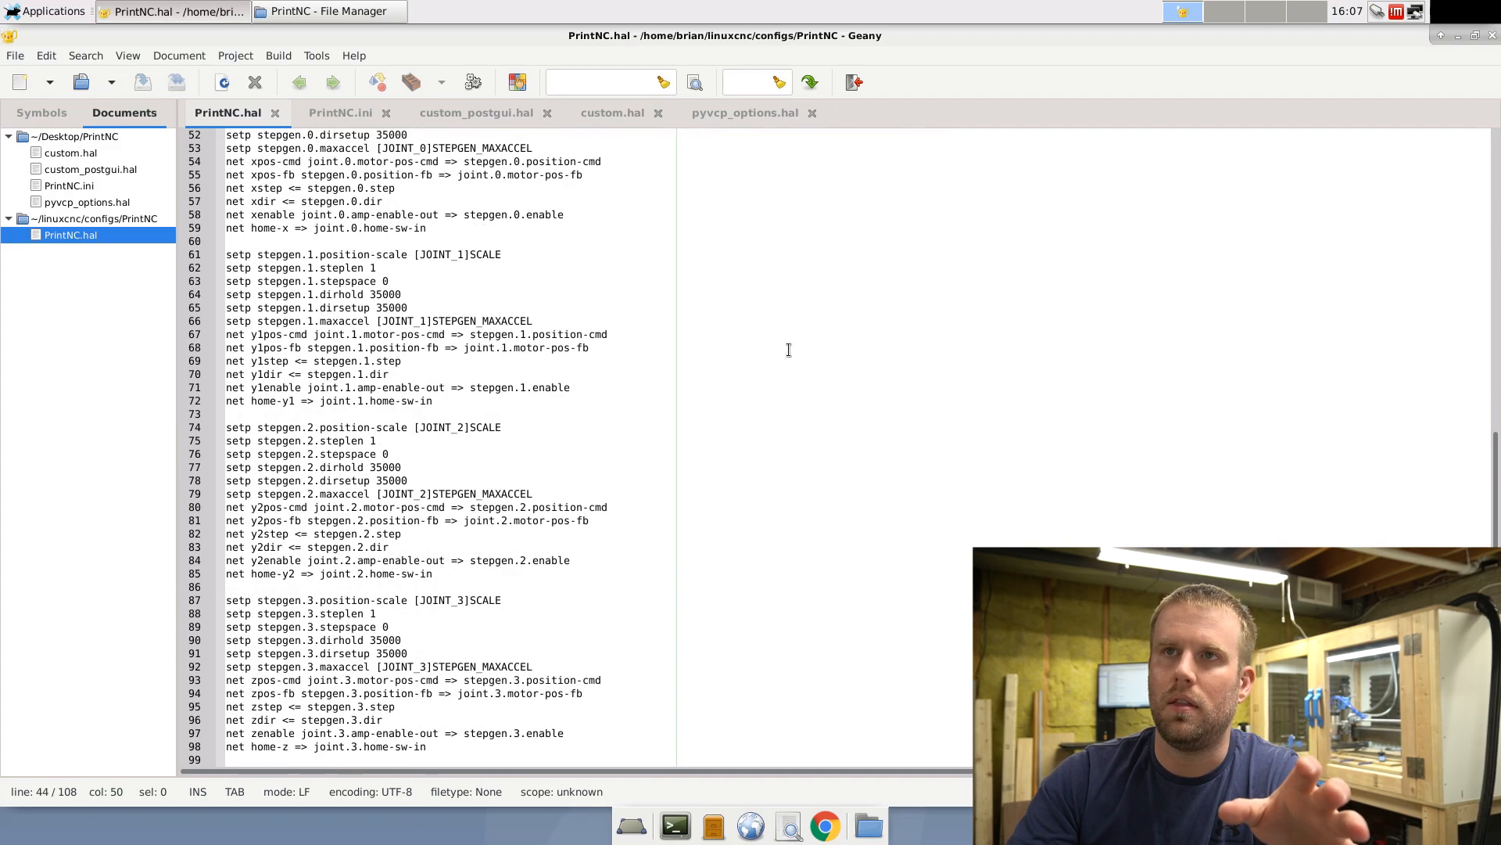
pyautogui.scroll(3)
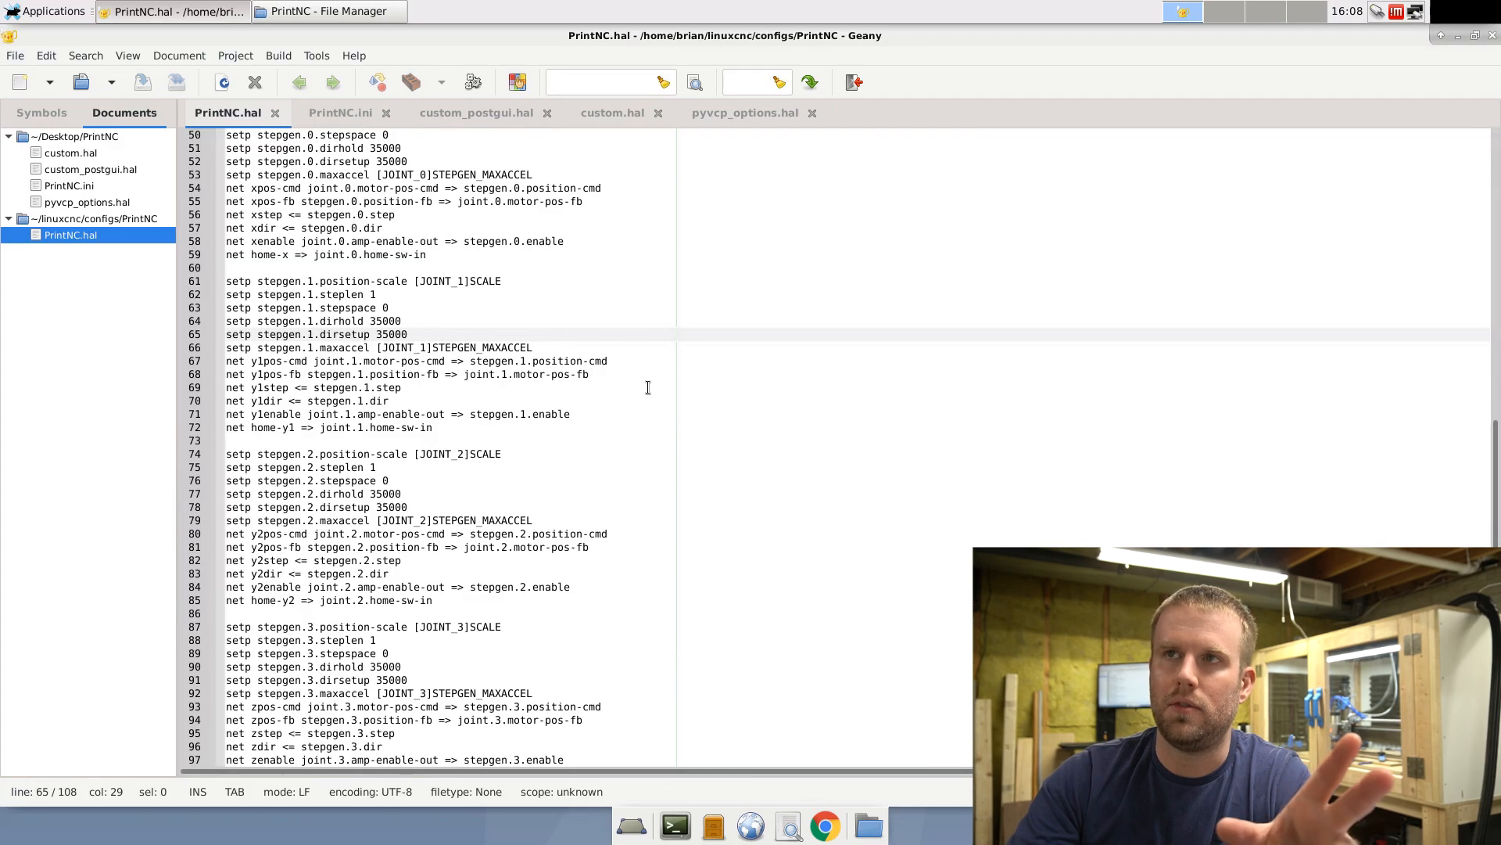
pyautogui.click(407, 335)
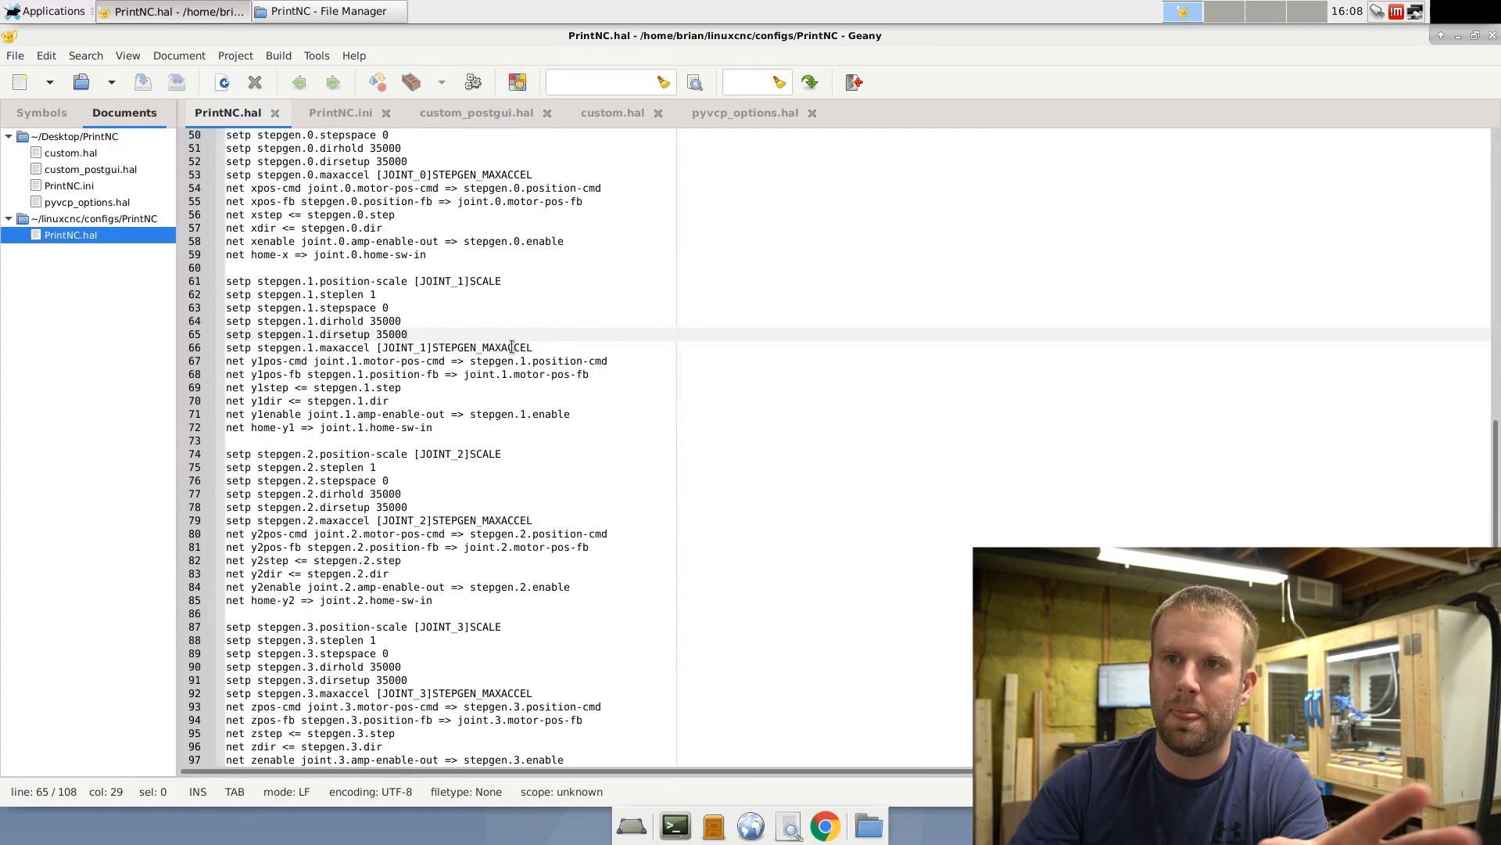
pyautogui.scroll(3)
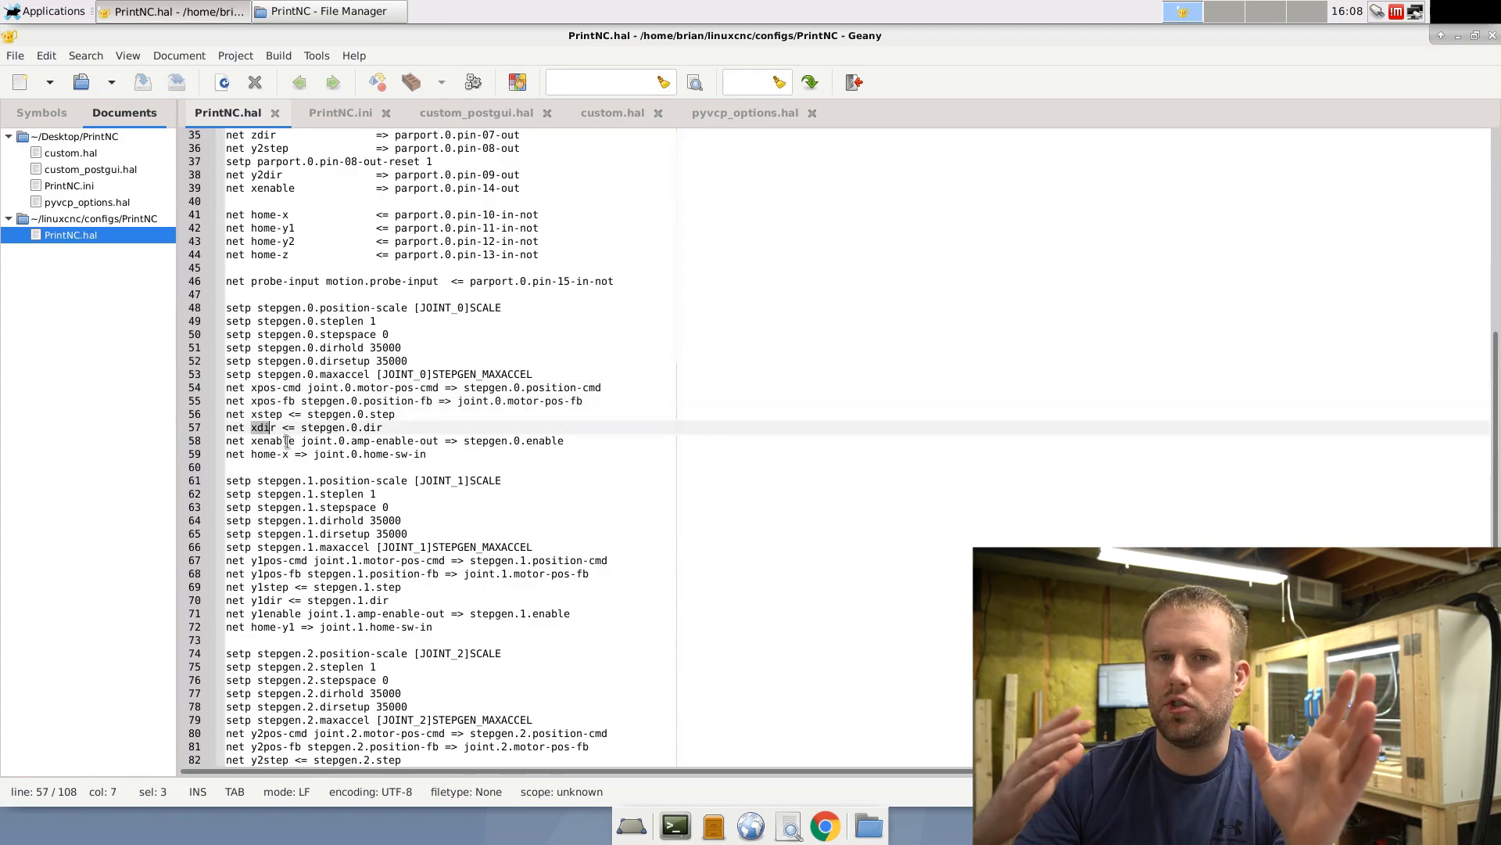
pyautogui.click(454, 309)
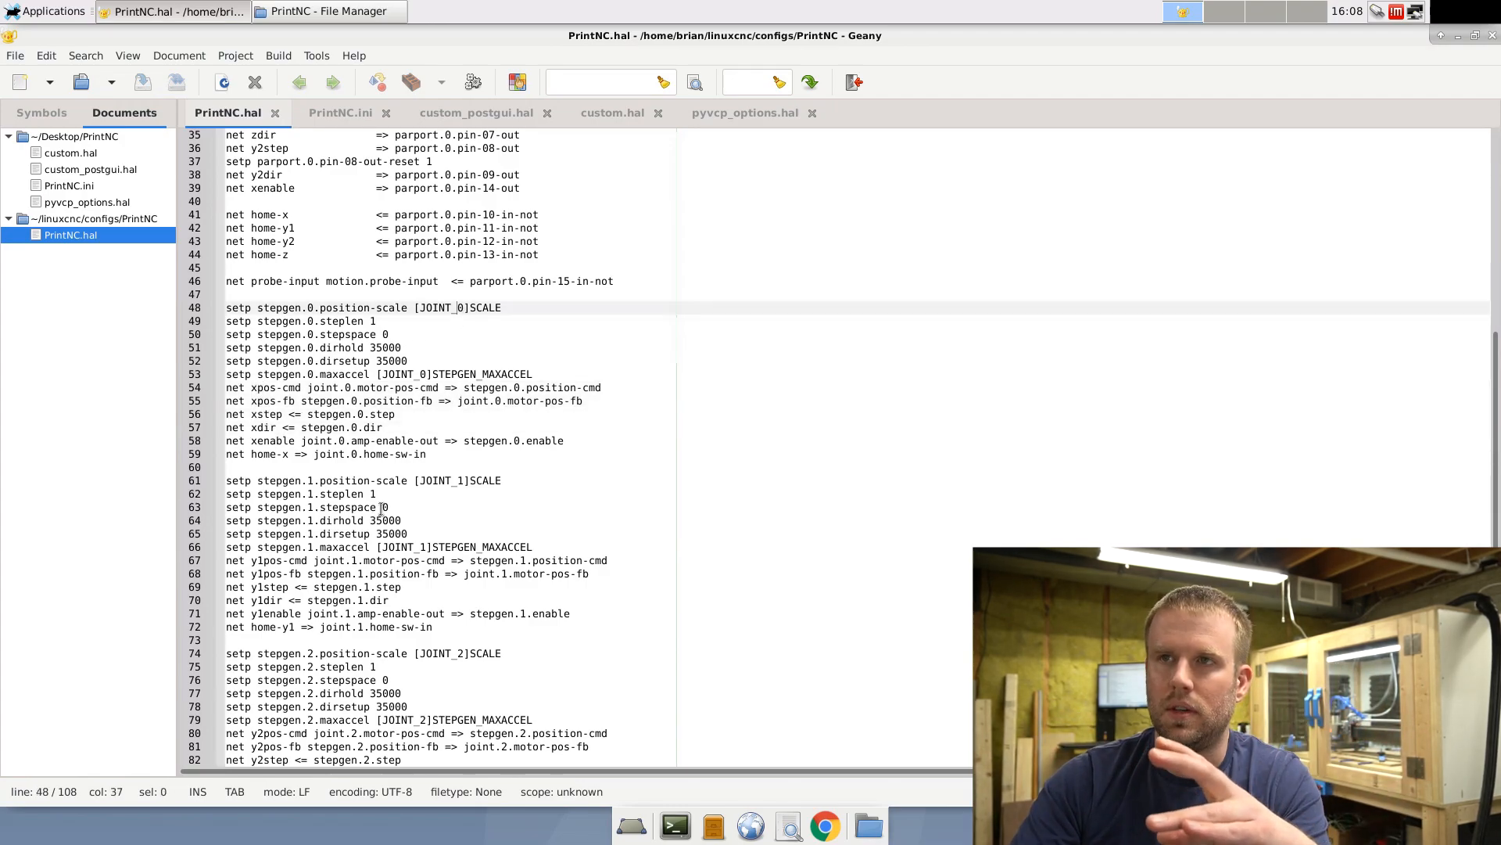
pyautogui.click(263, 560)
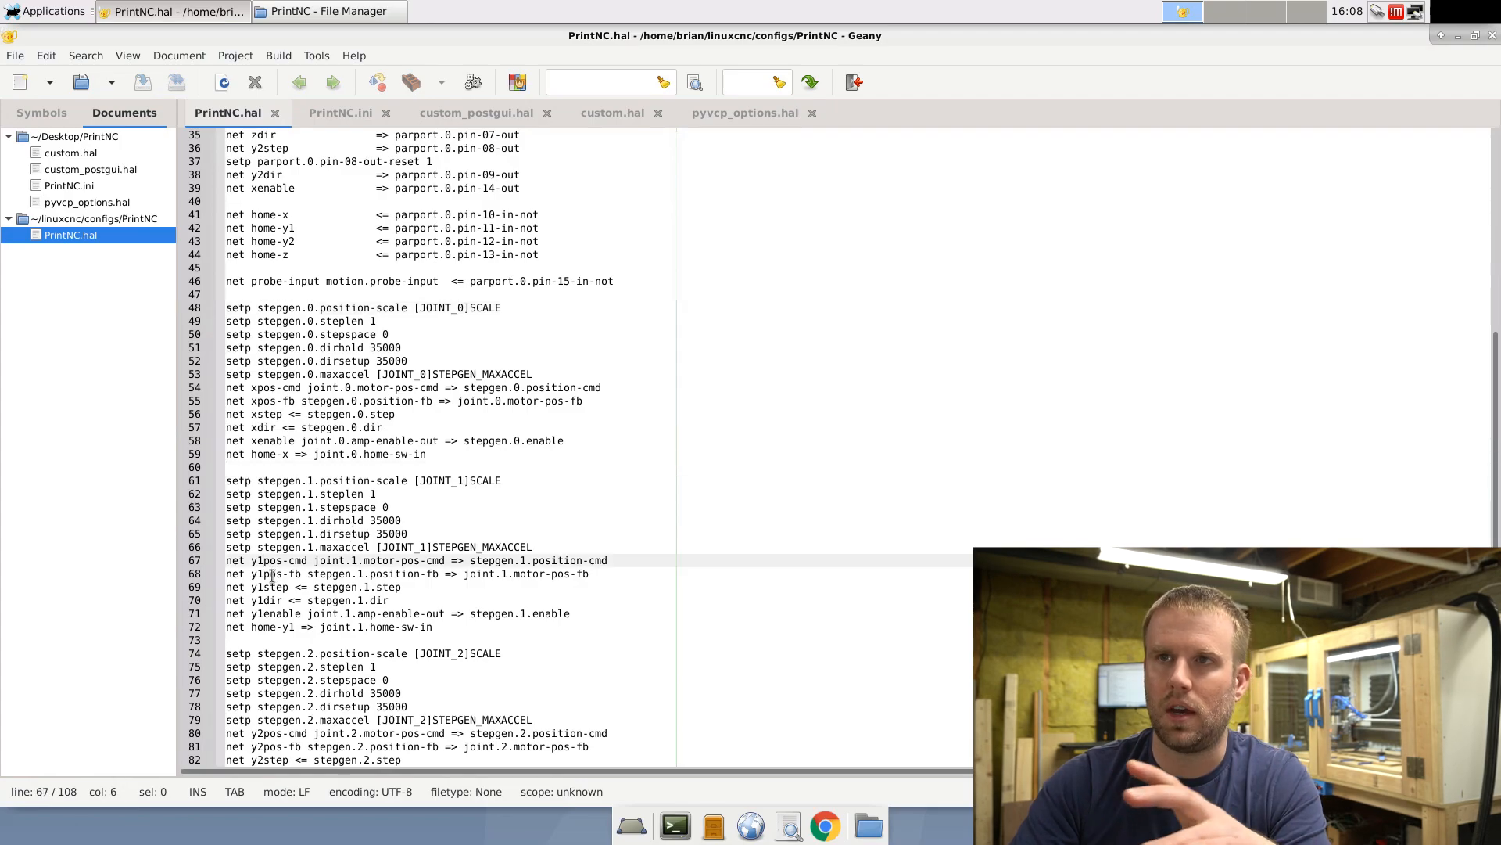
pyautogui.scroll(-3)
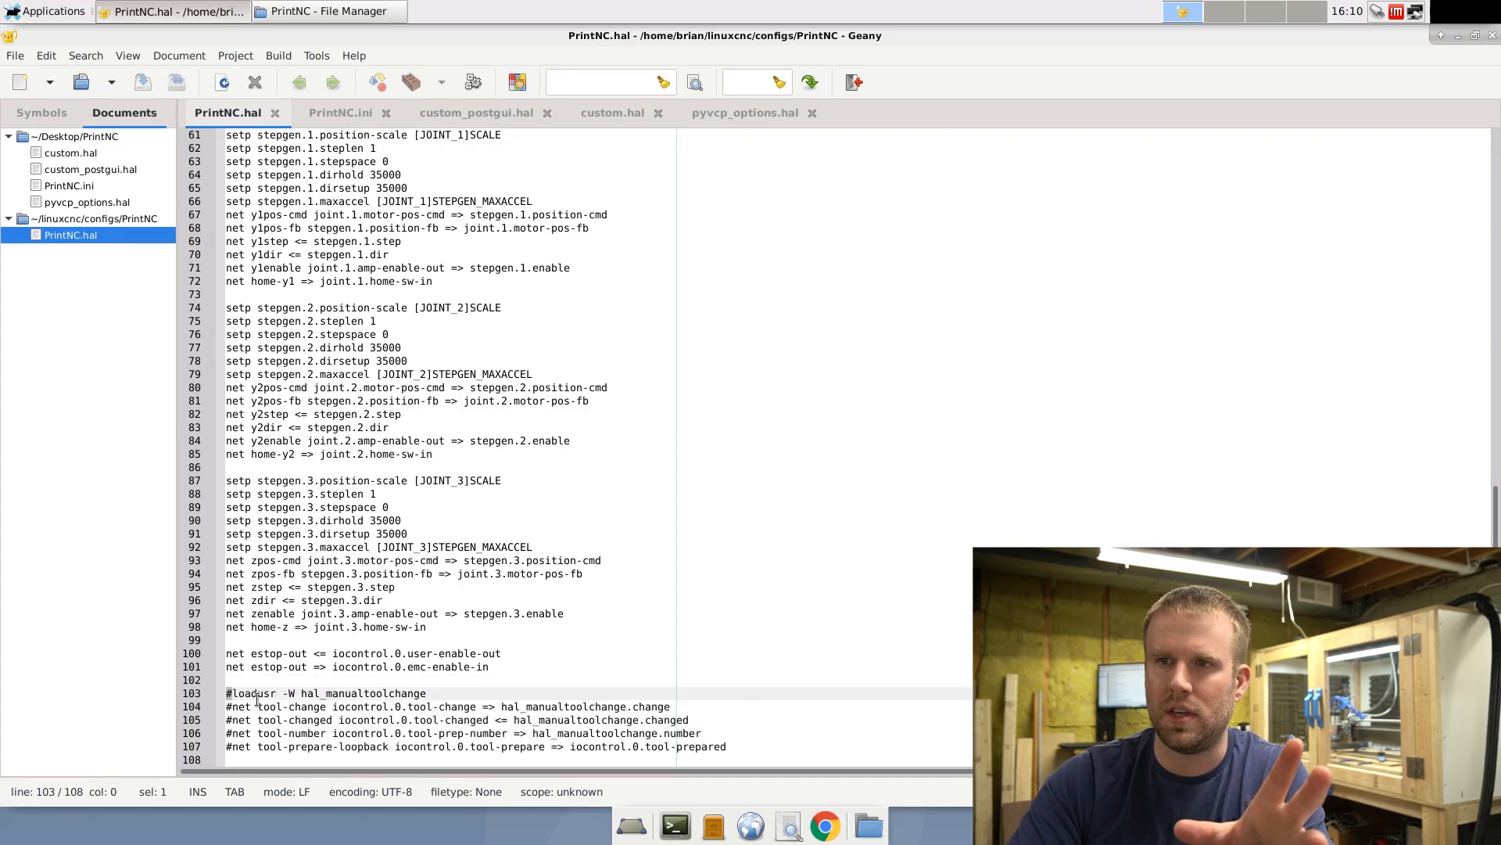
# Step: Point out the commented-out manual tool change line, then switch to the PrintNC.ini tab
pyautogui.click(247, 693)
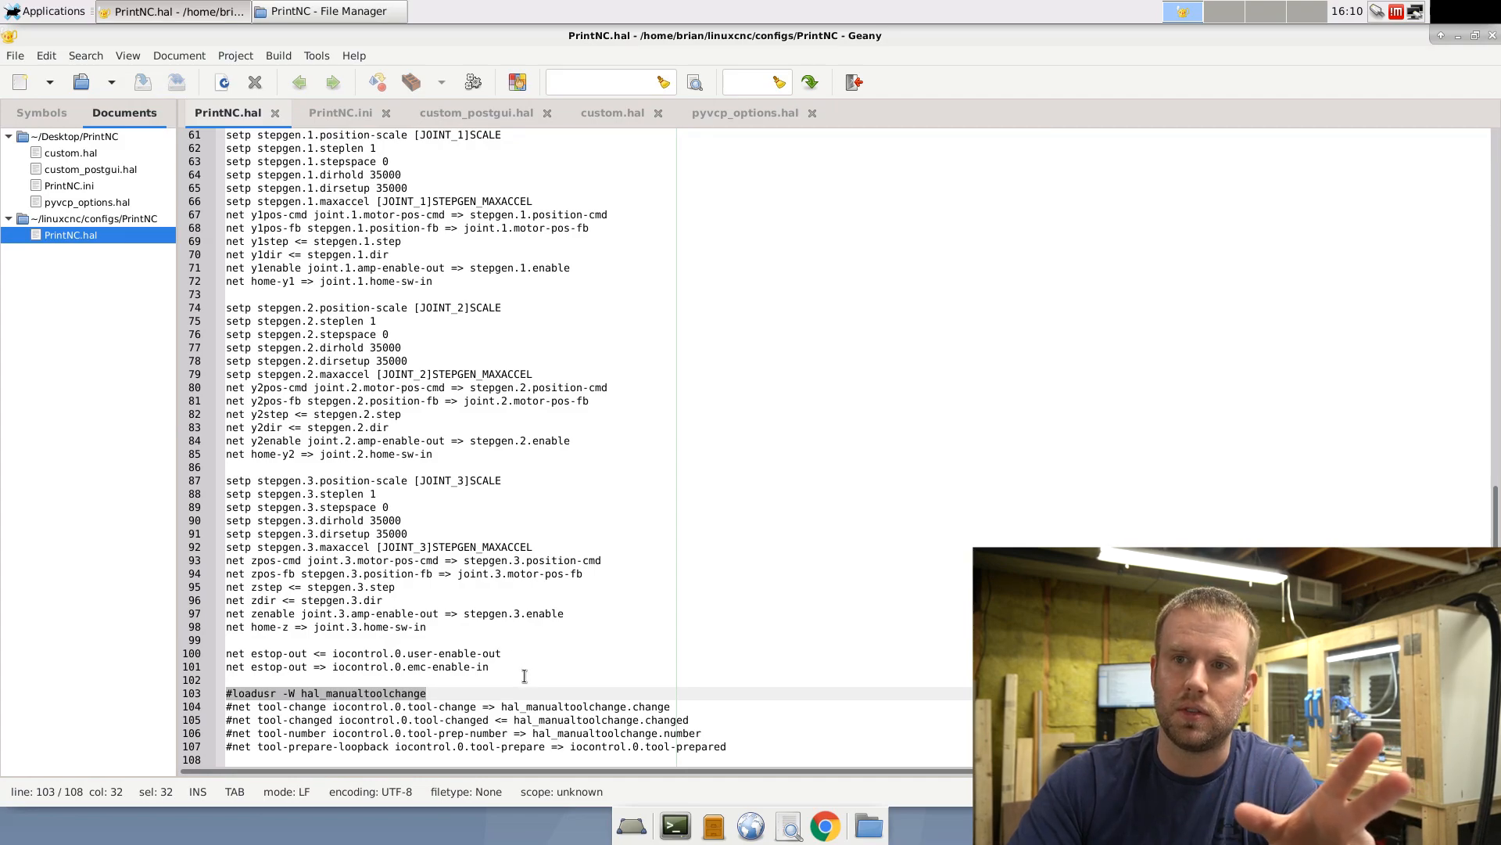
pyautogui.click(497, 654)
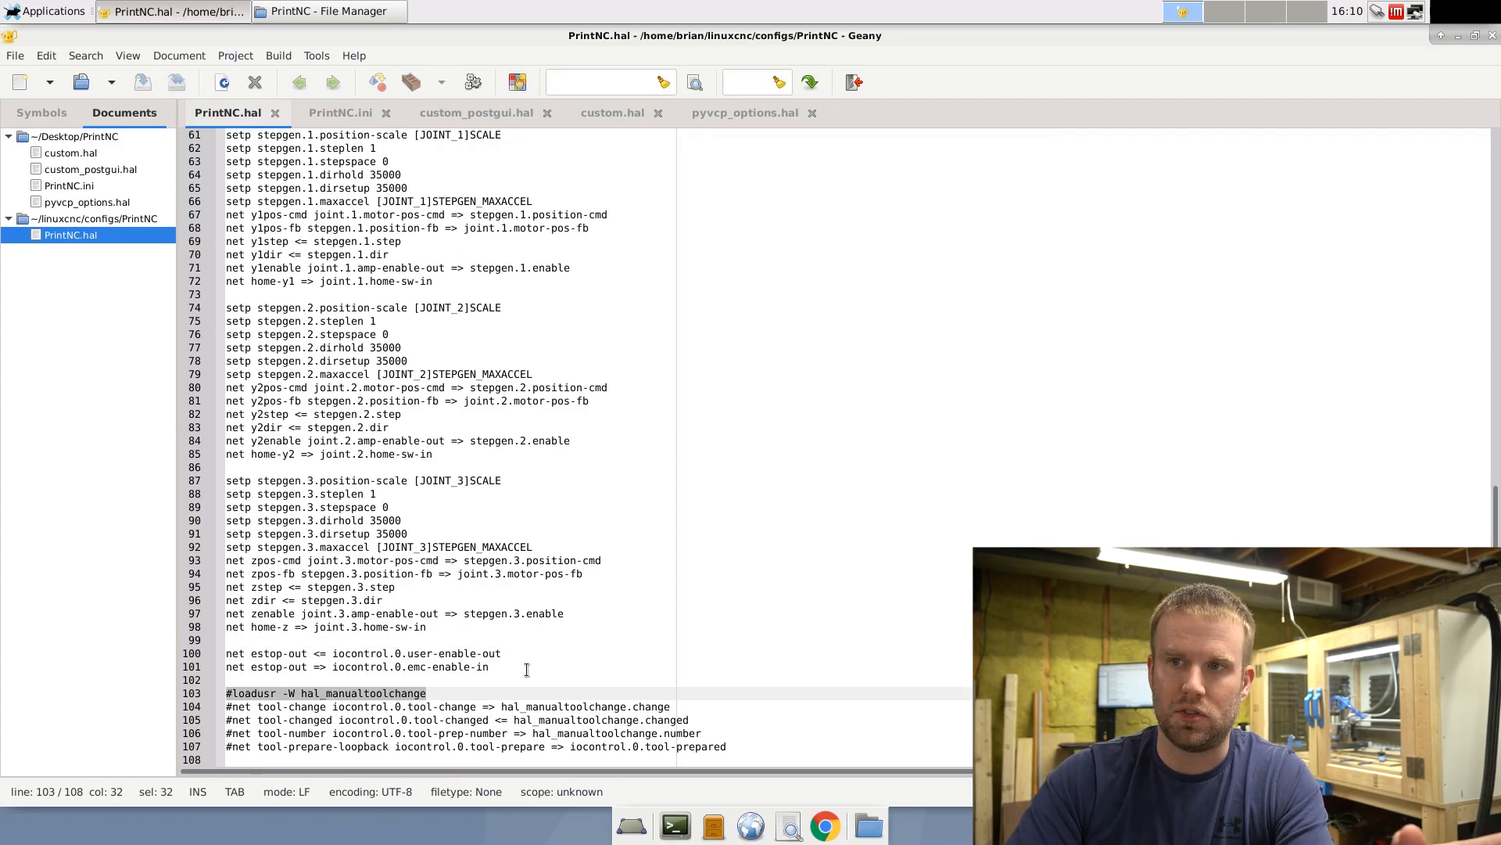
pyautogui.click(501, 653)
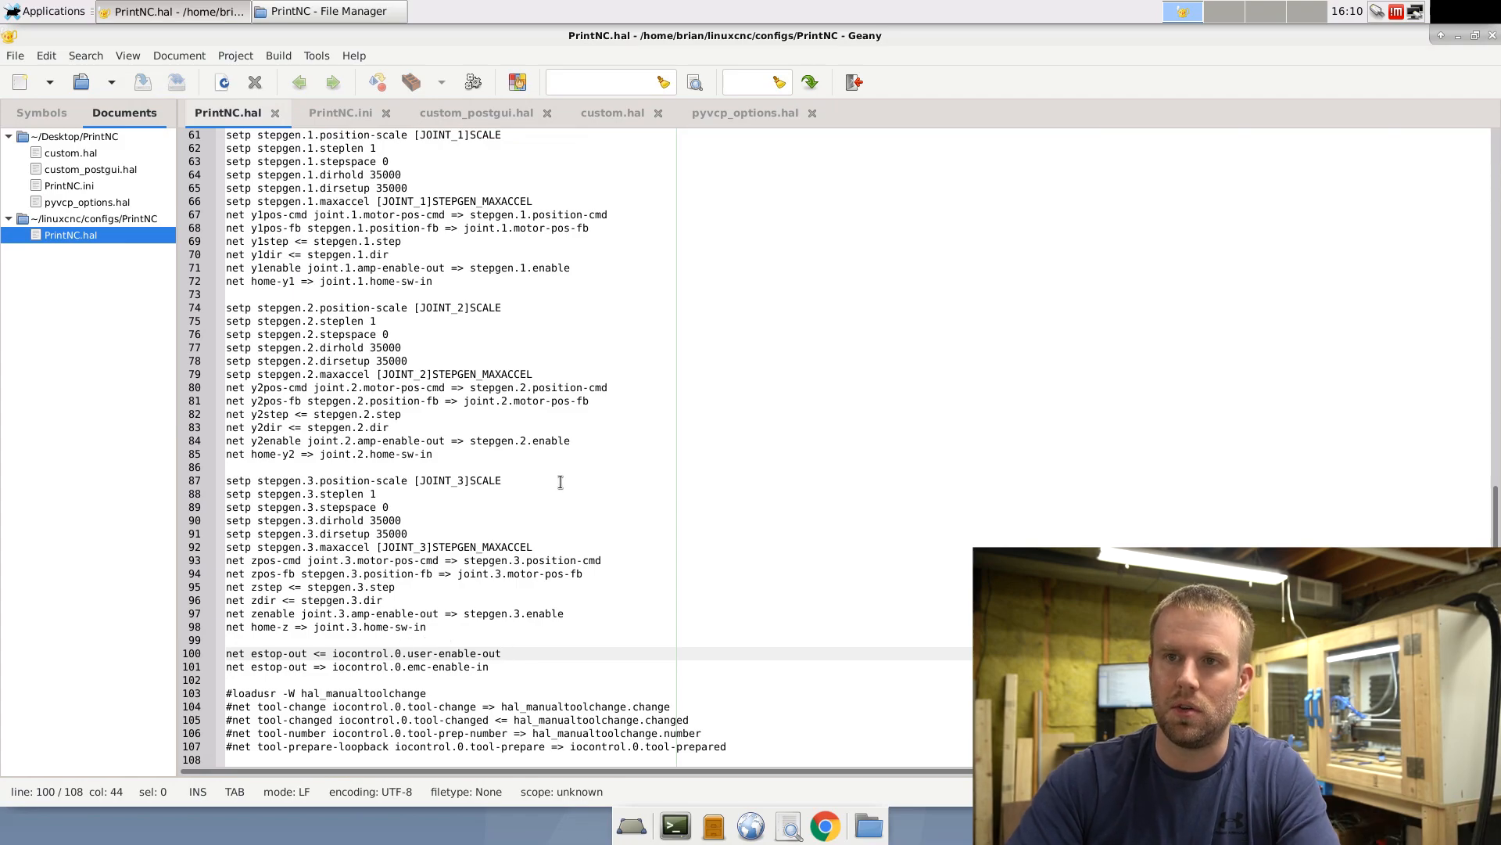
pyautogui.click(340, 113)
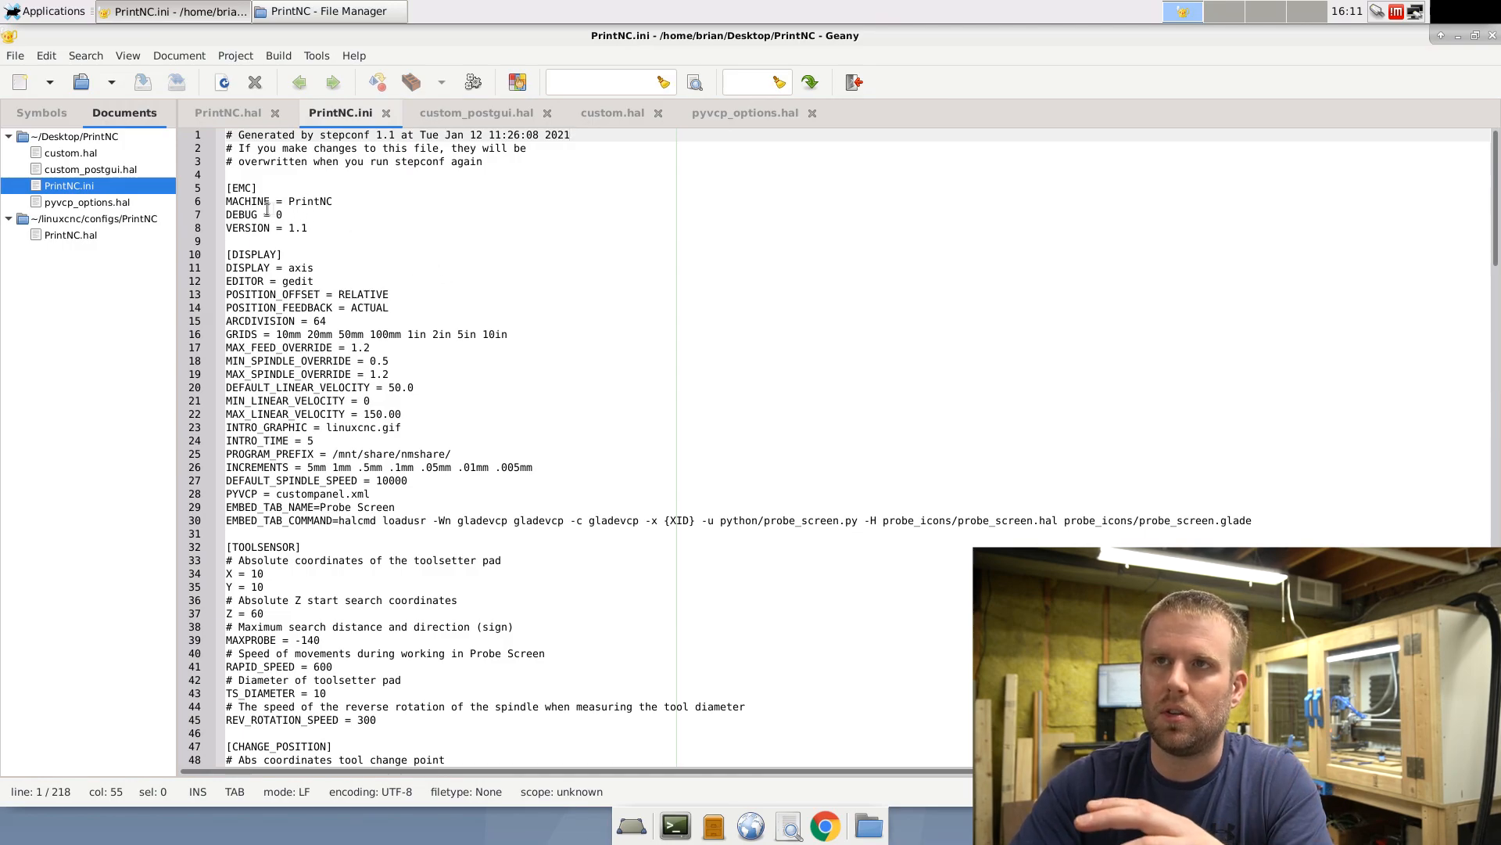
pyautogui.doubleClick(308, 202)
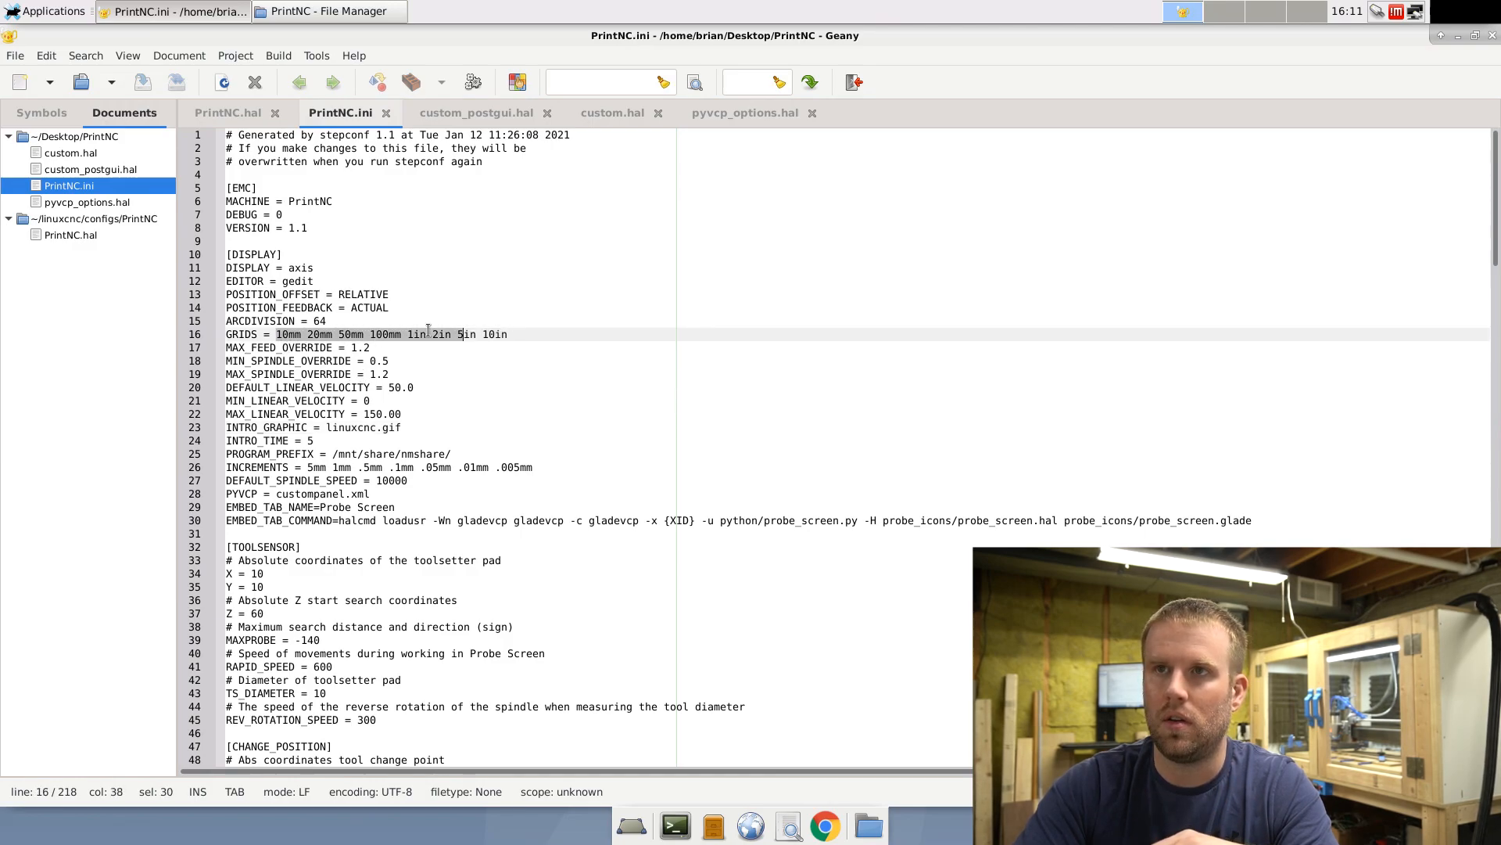
pyautogui.click(325, 321)
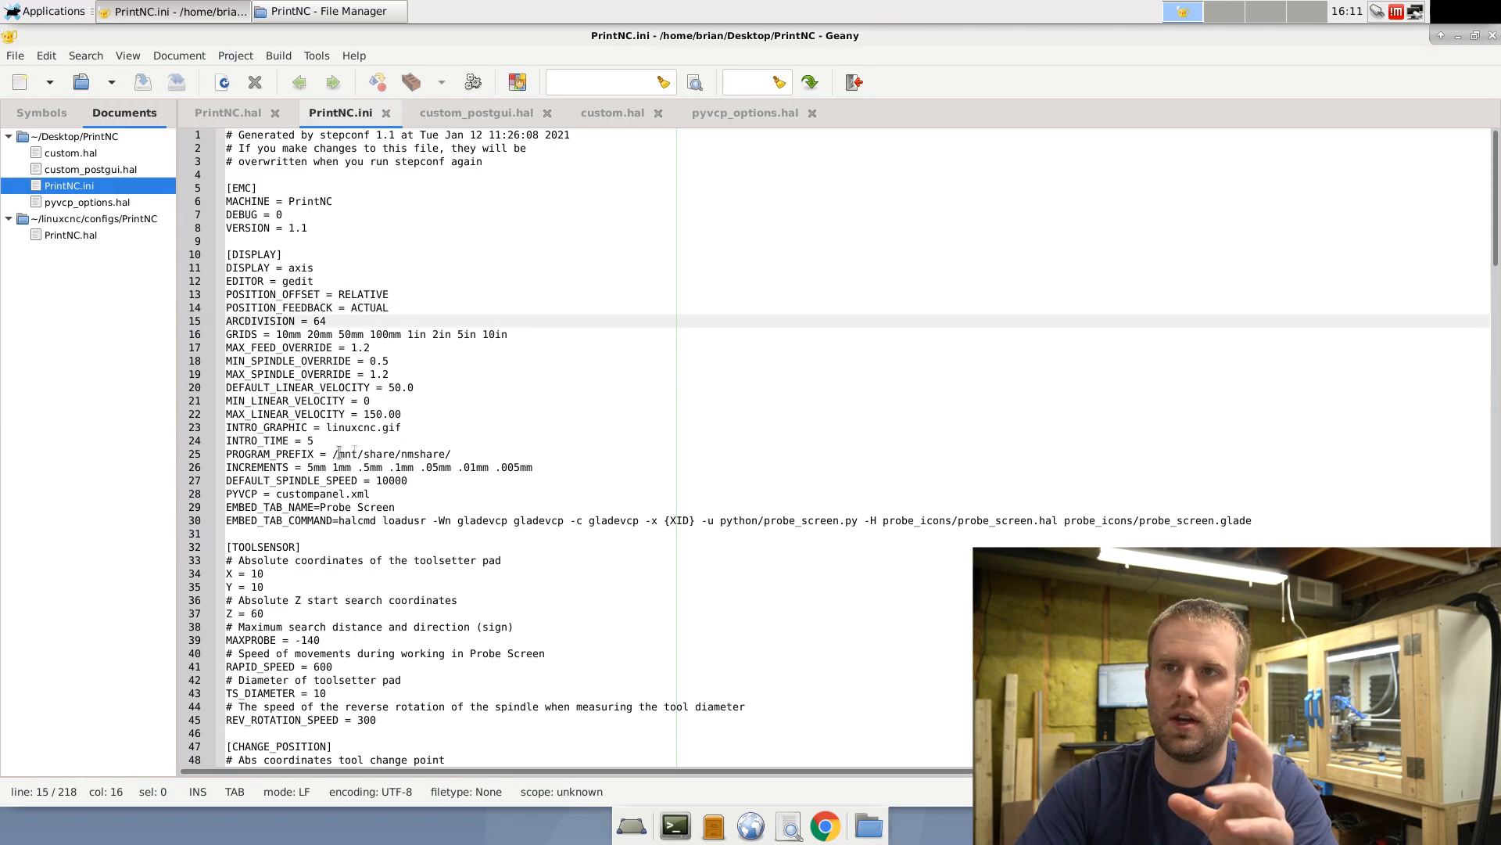
pyautogui.doubleClick(355, 427)
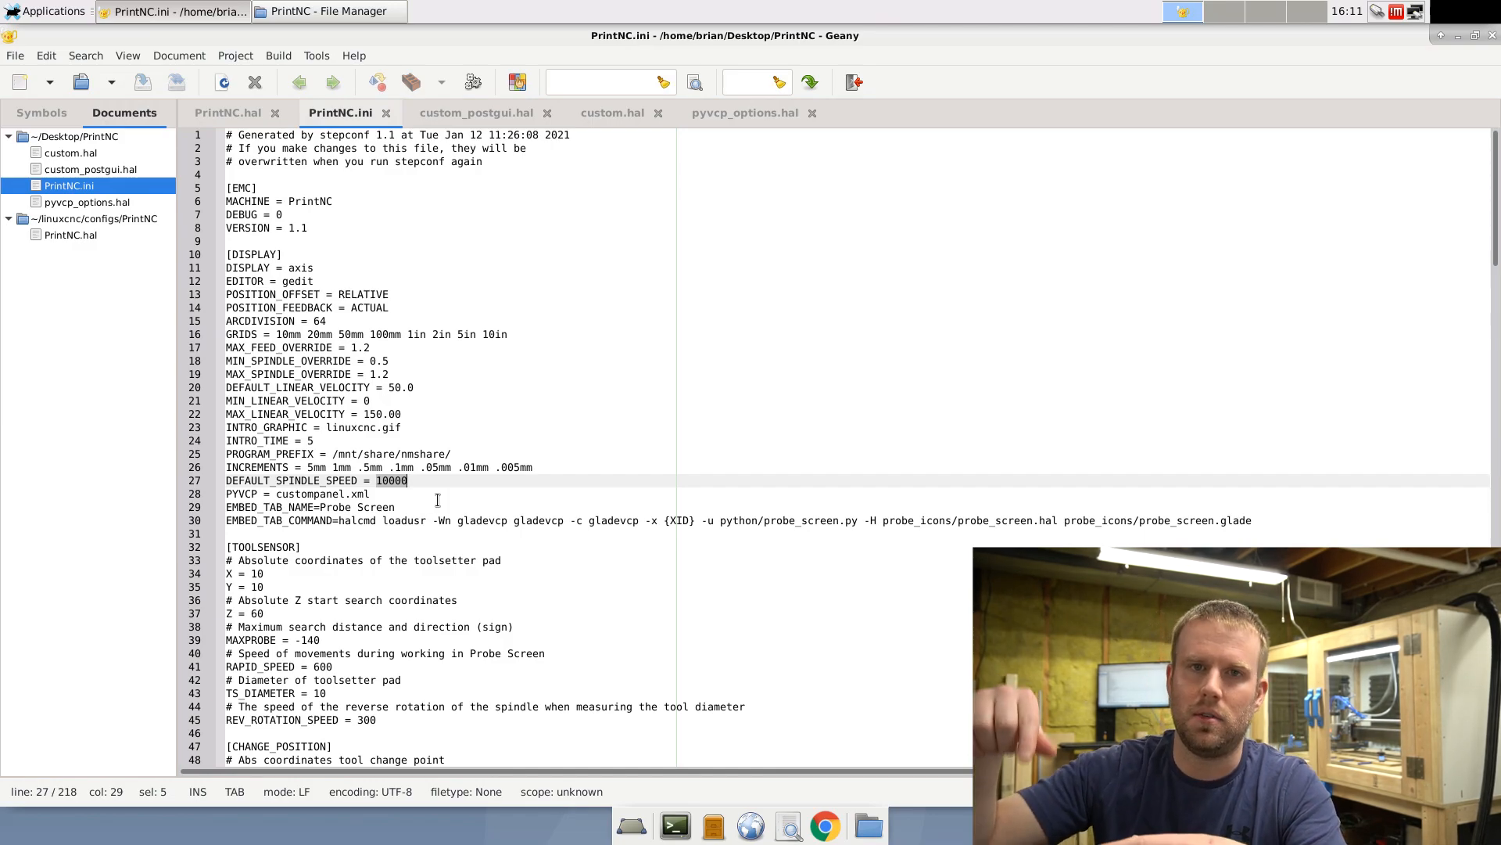
pyautogui.press('F12')
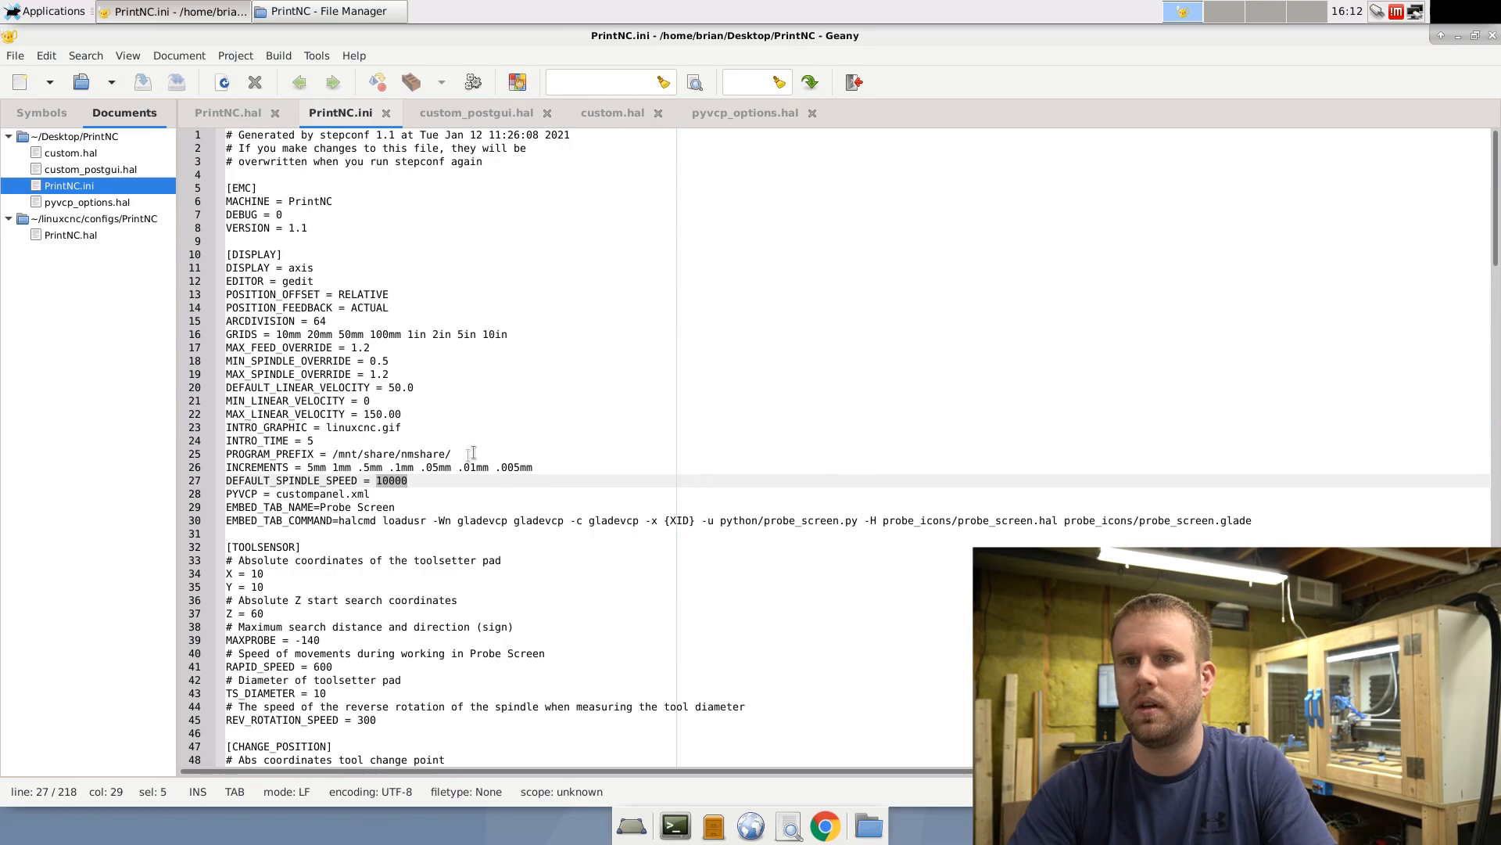
# Step: Highlight the PYVCP line in PrintNC.ini, then bring the running AXIS window forward
pyautogui.click(369, 492)
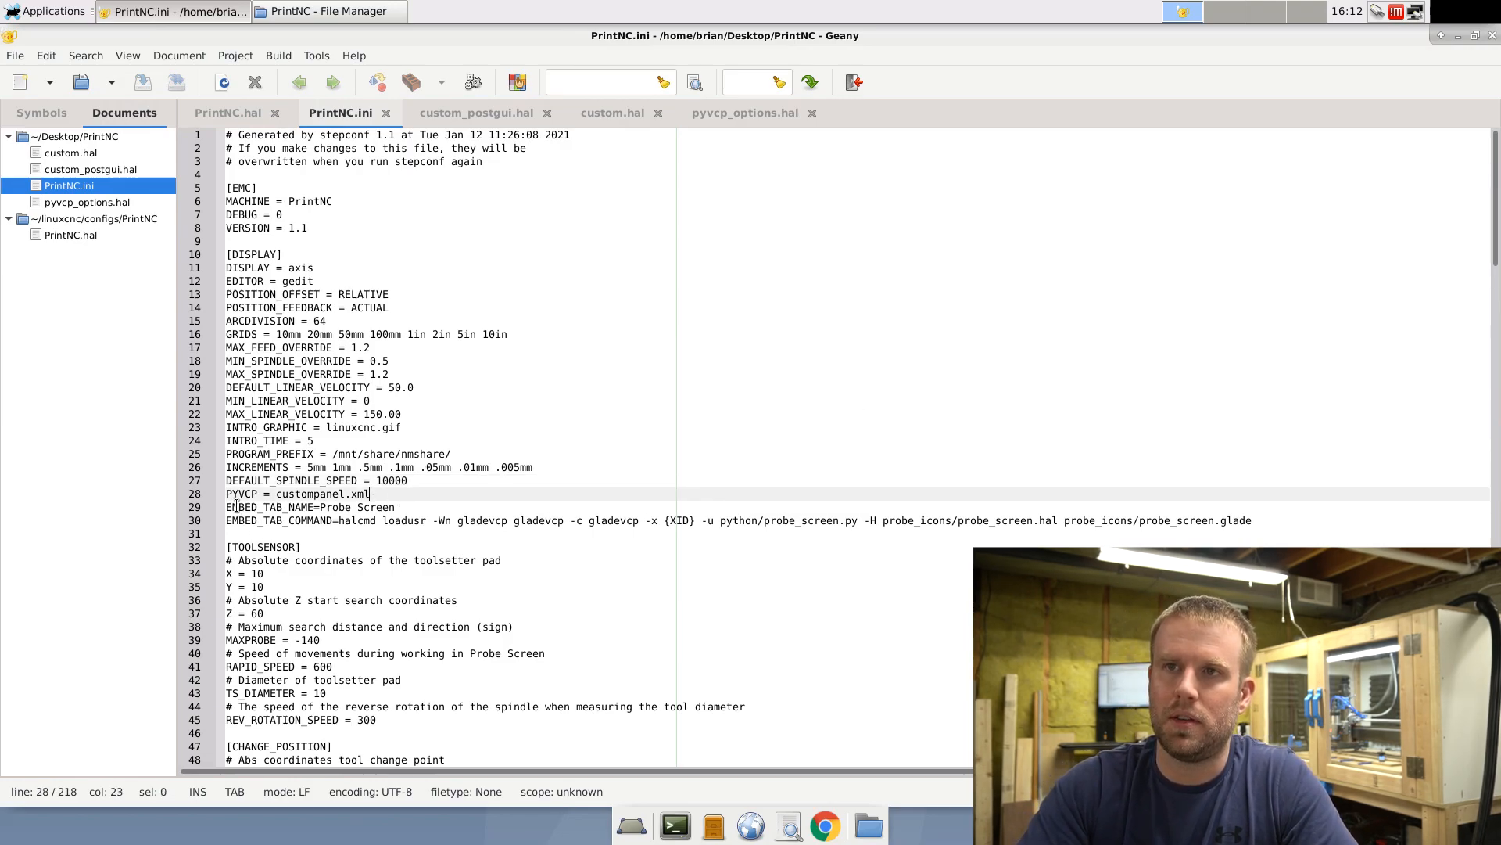
pyautogui.doubleClick(241, 492)
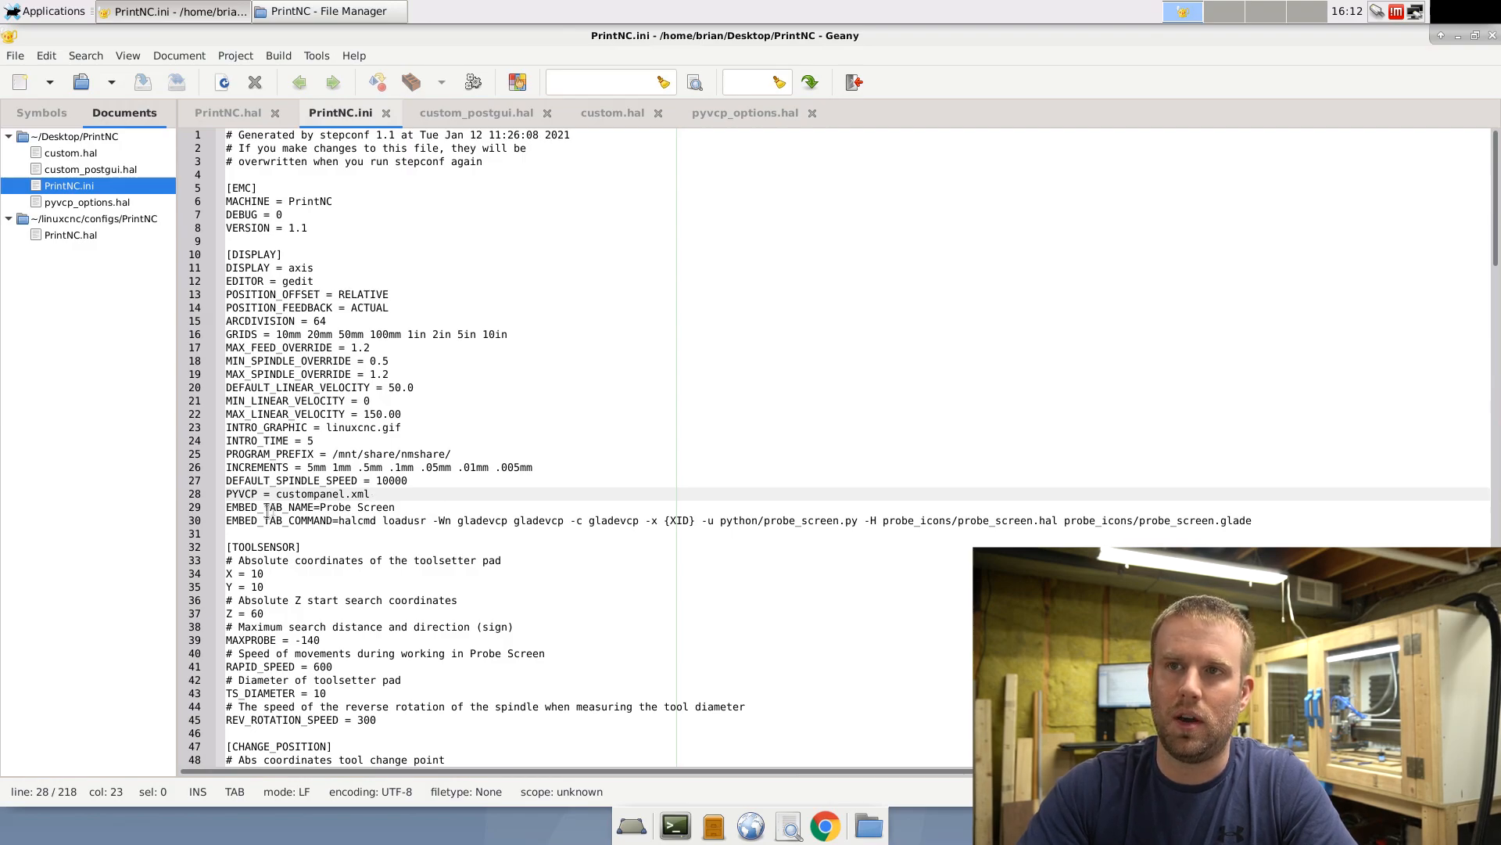
pyautogui.doubleClick(242, 492)
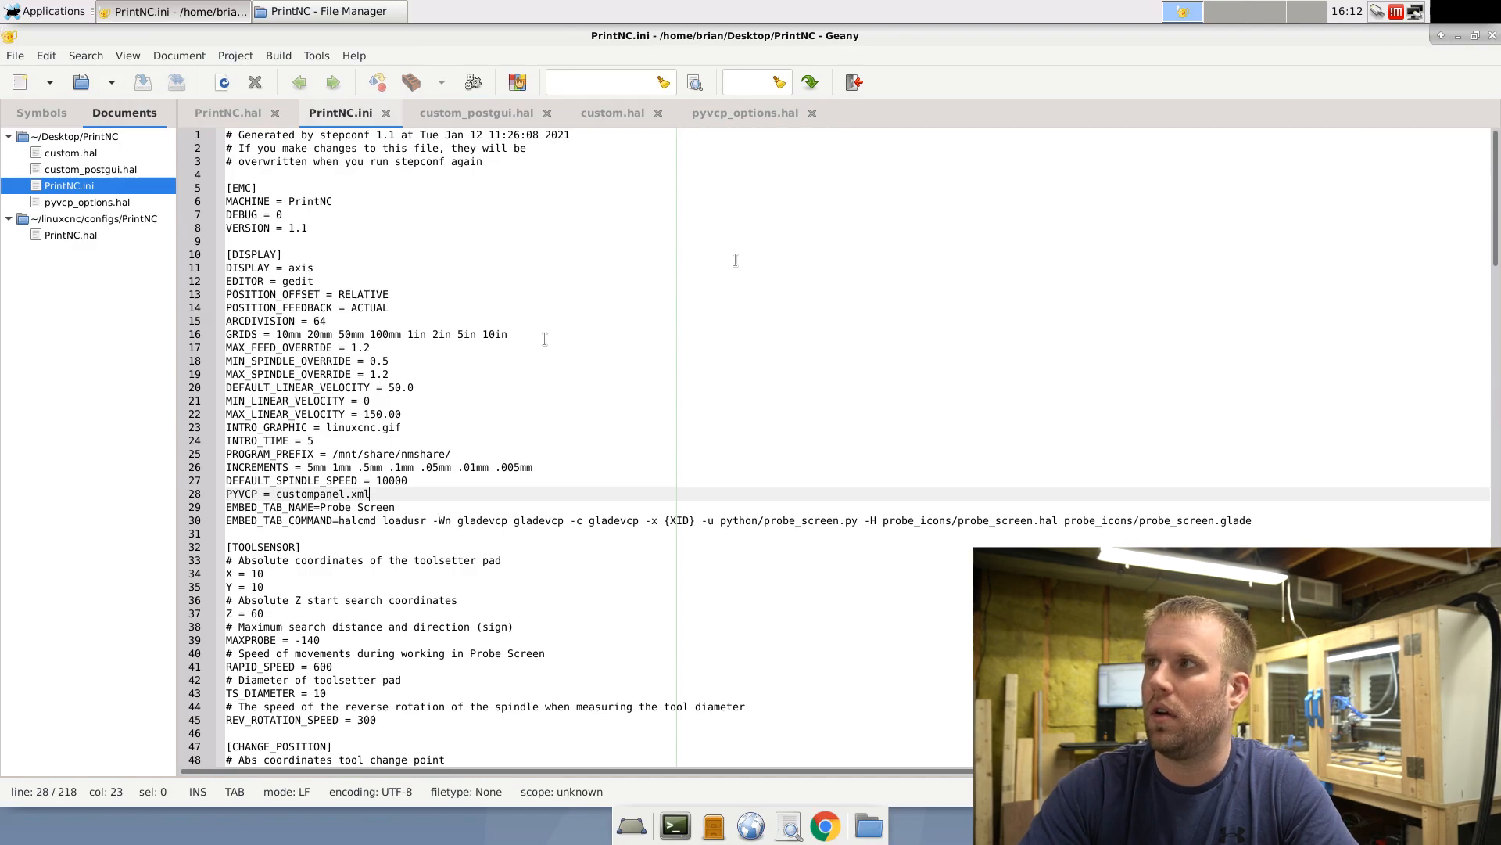
pyautogui.click(328, 11)
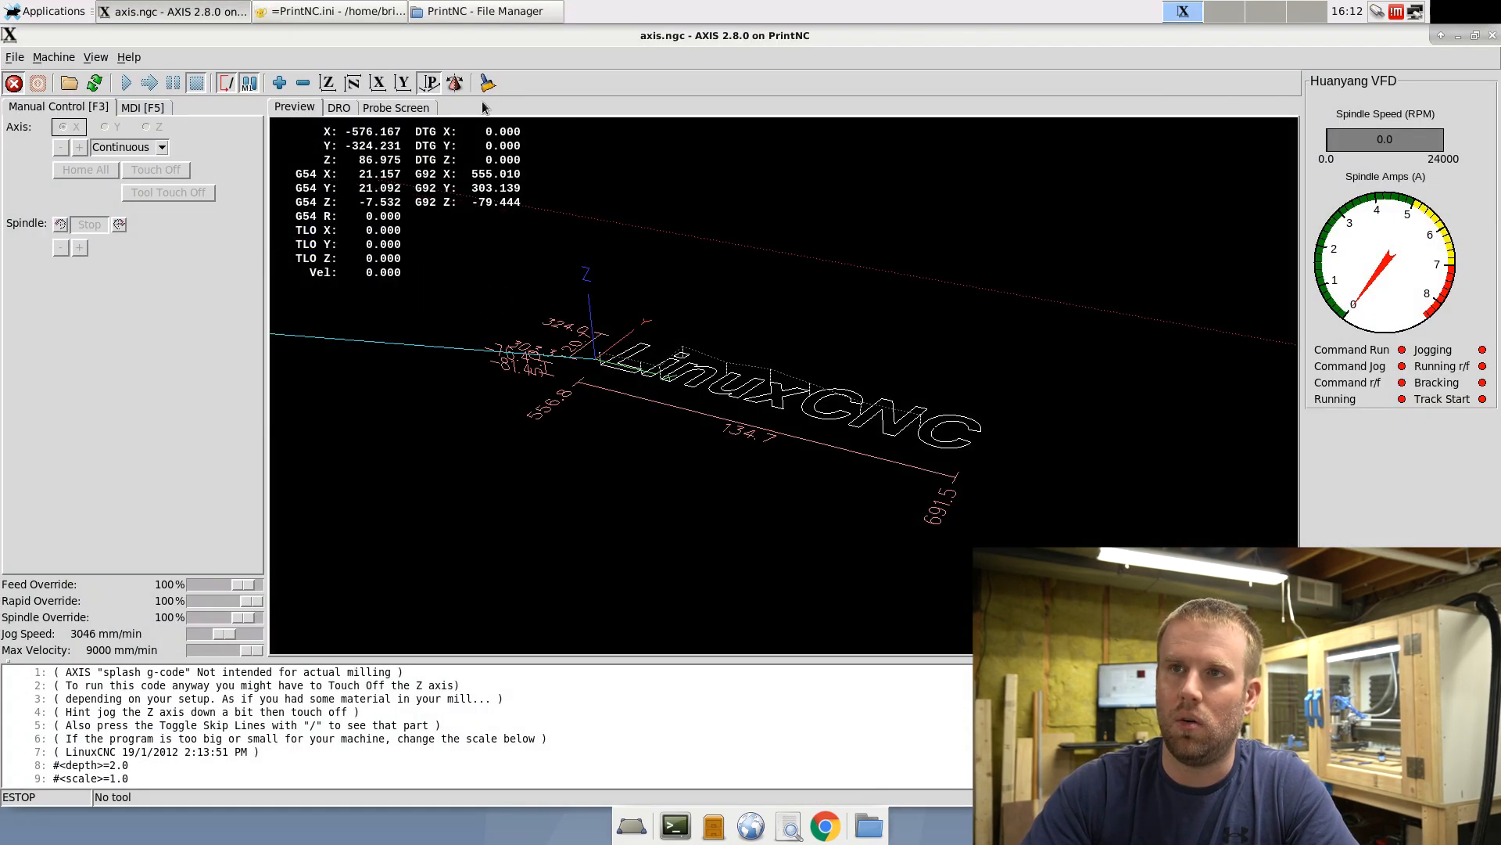
# Step: Show AXIS's Probe Screen, then return to PrintNC.ini at the [TOOLSENSOR] section
pyautogui.click(395, 107)
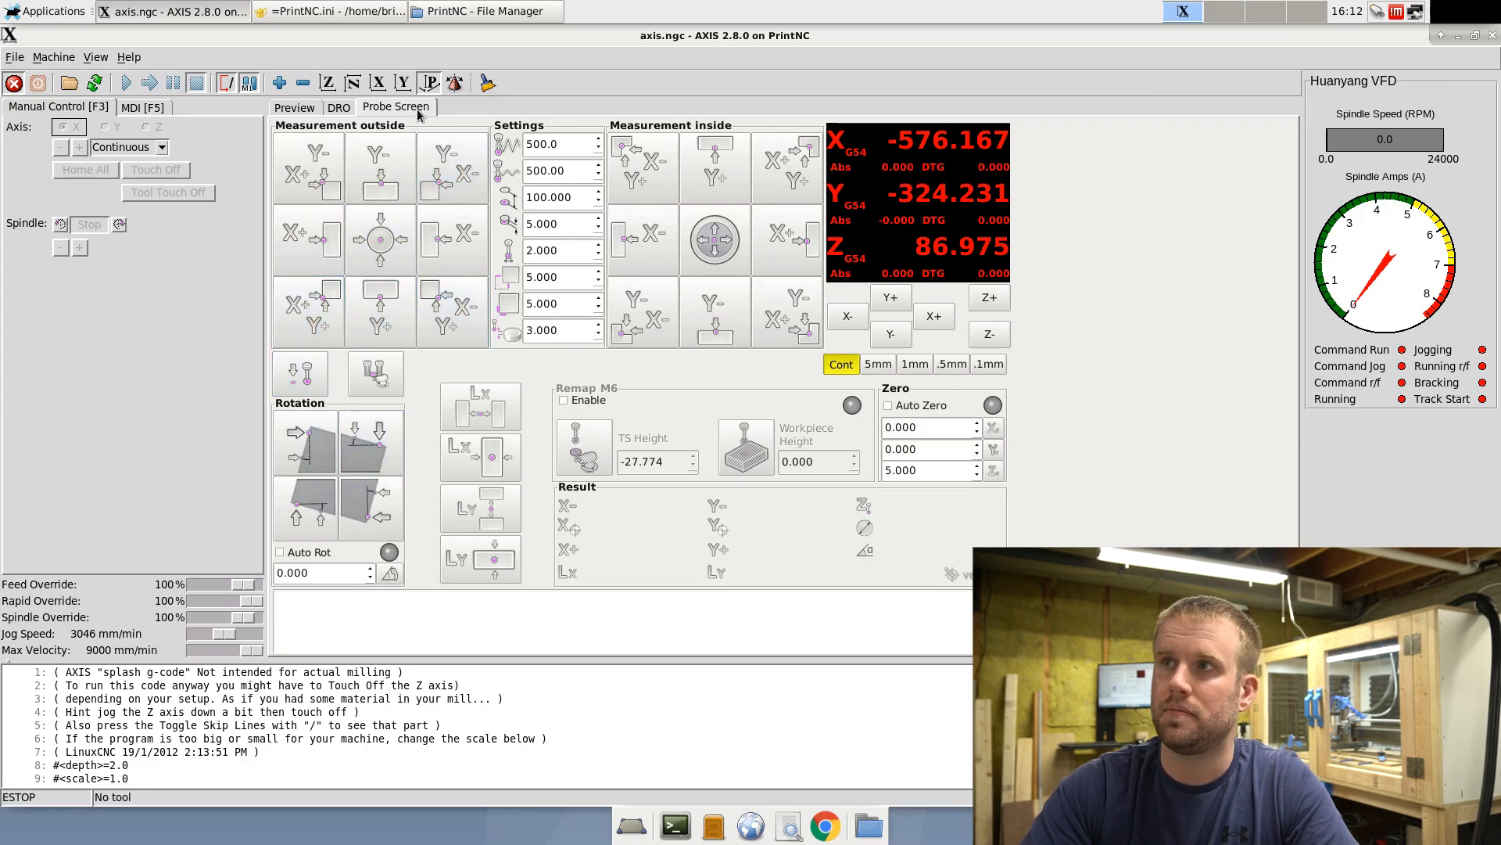
pyautogui.click(330, 11)
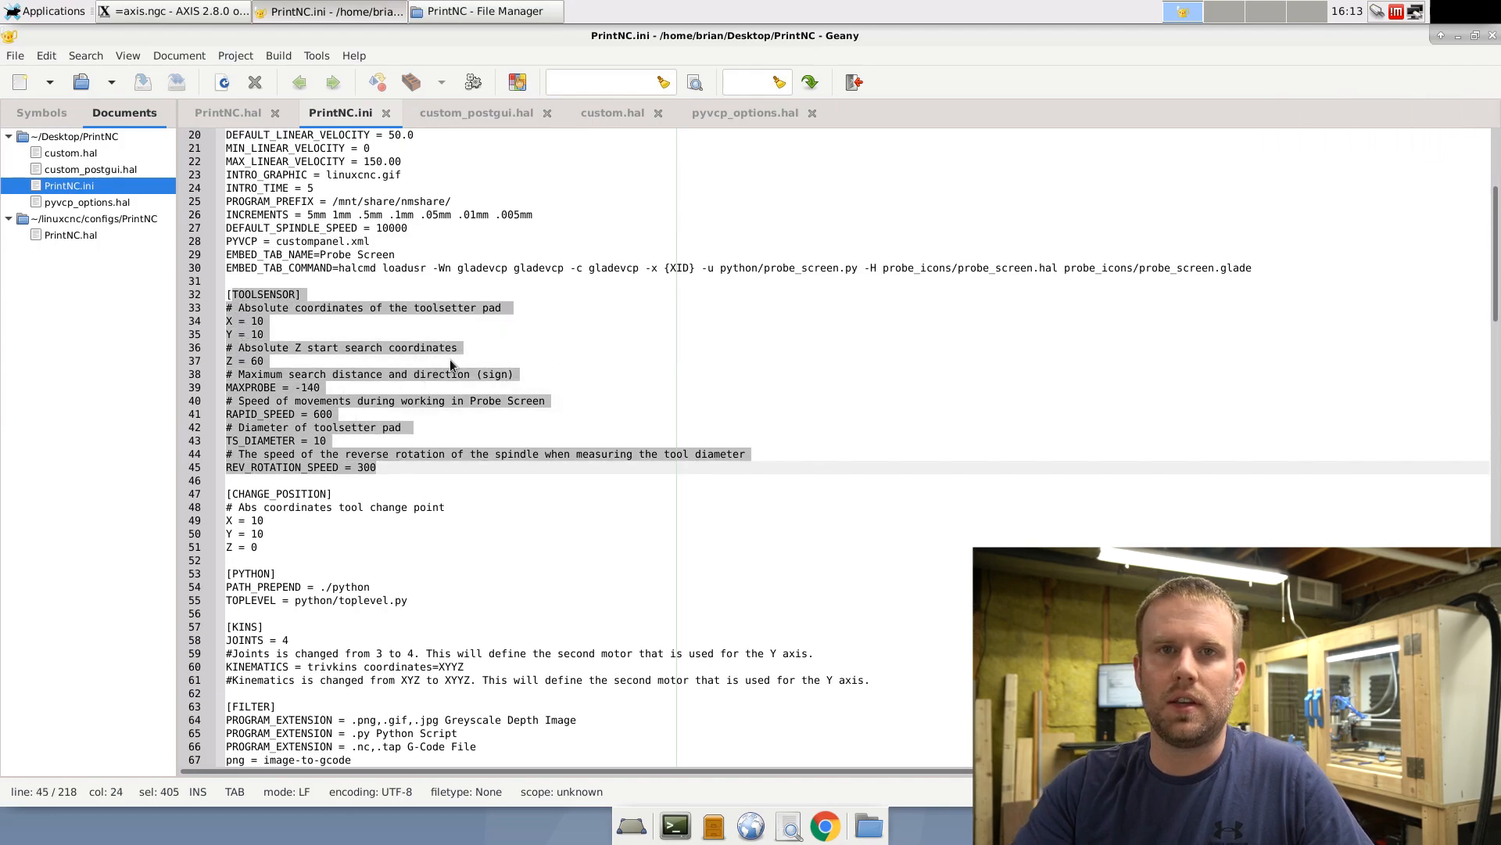
pyautogui.click(263, 333)
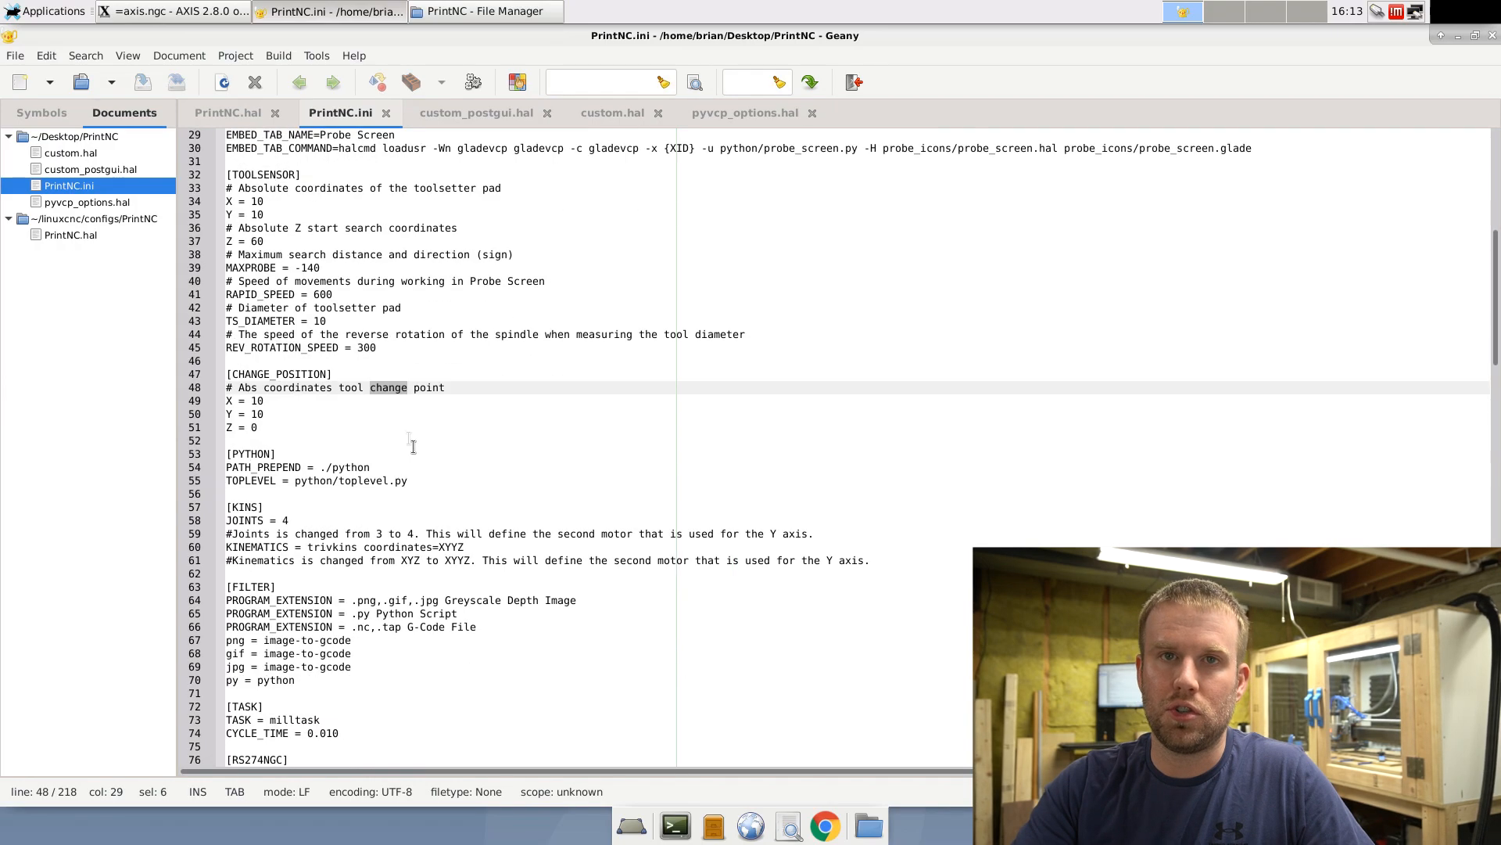
pyautogui.scroll(-3)
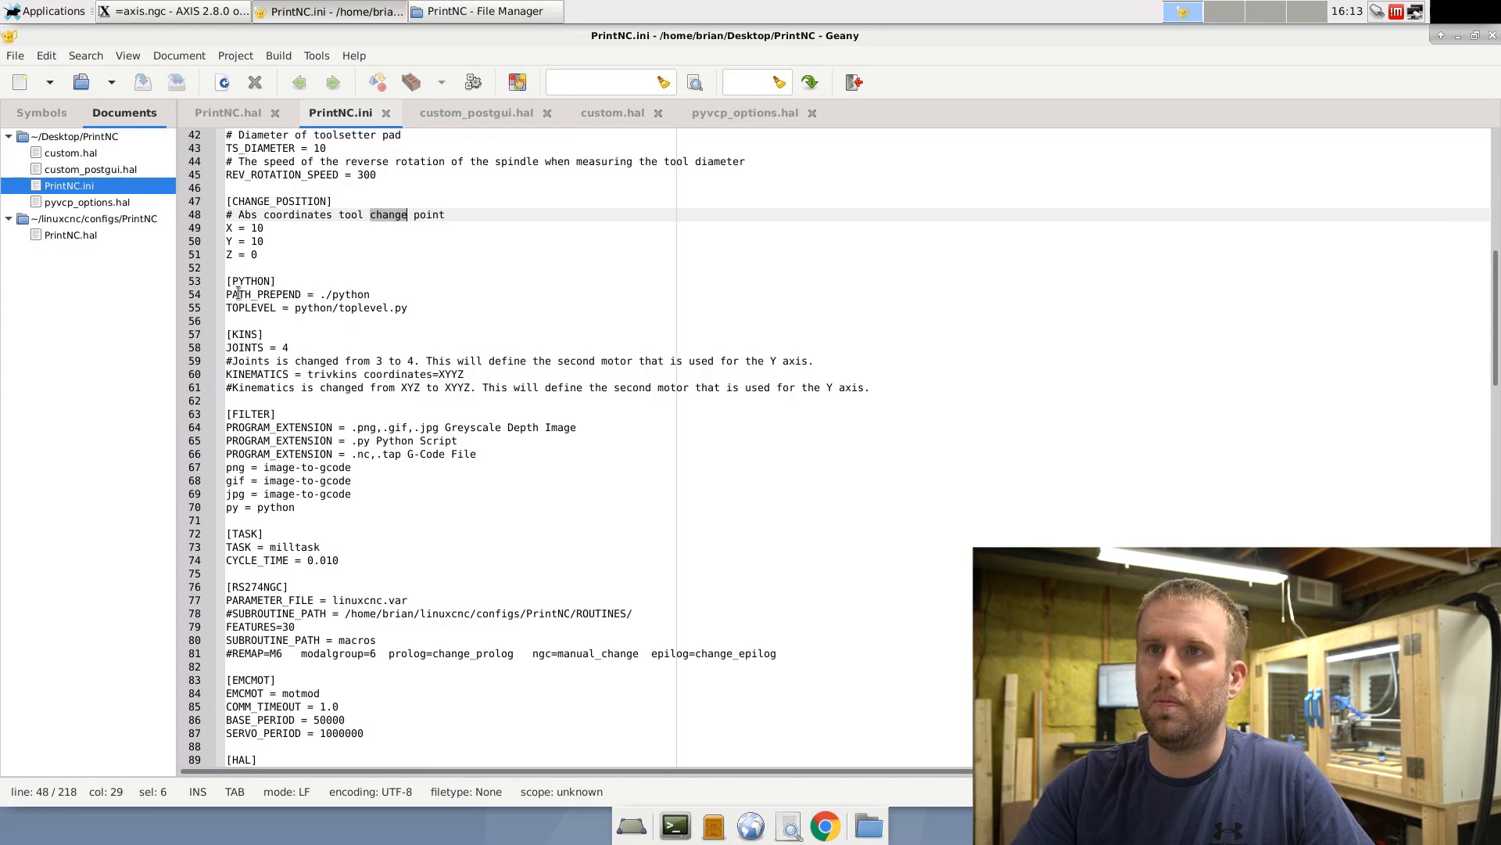
pyautogui.click(225, 280)
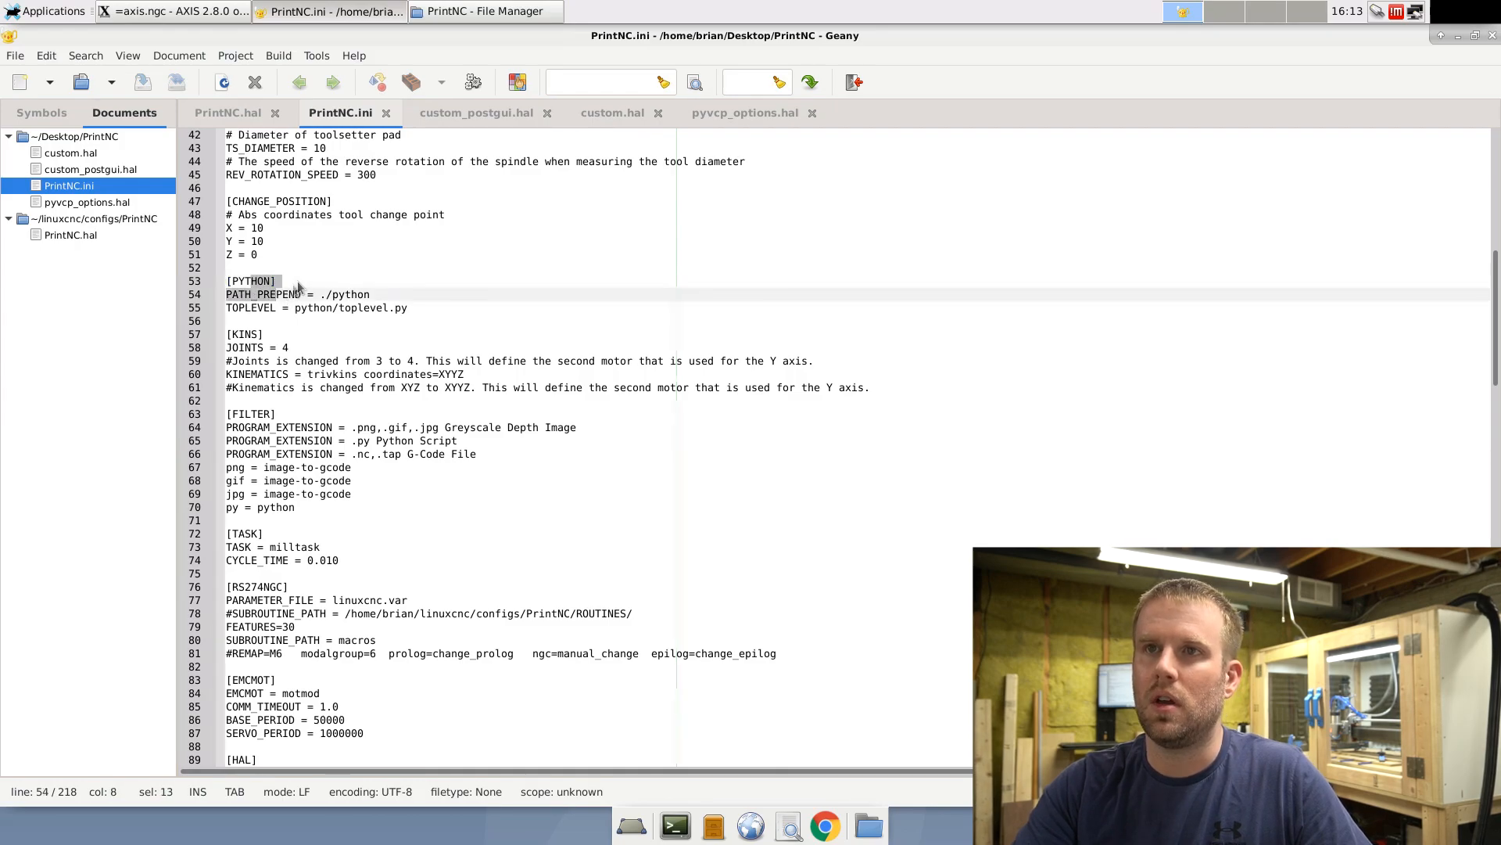
pyautogui.click(406, 308)
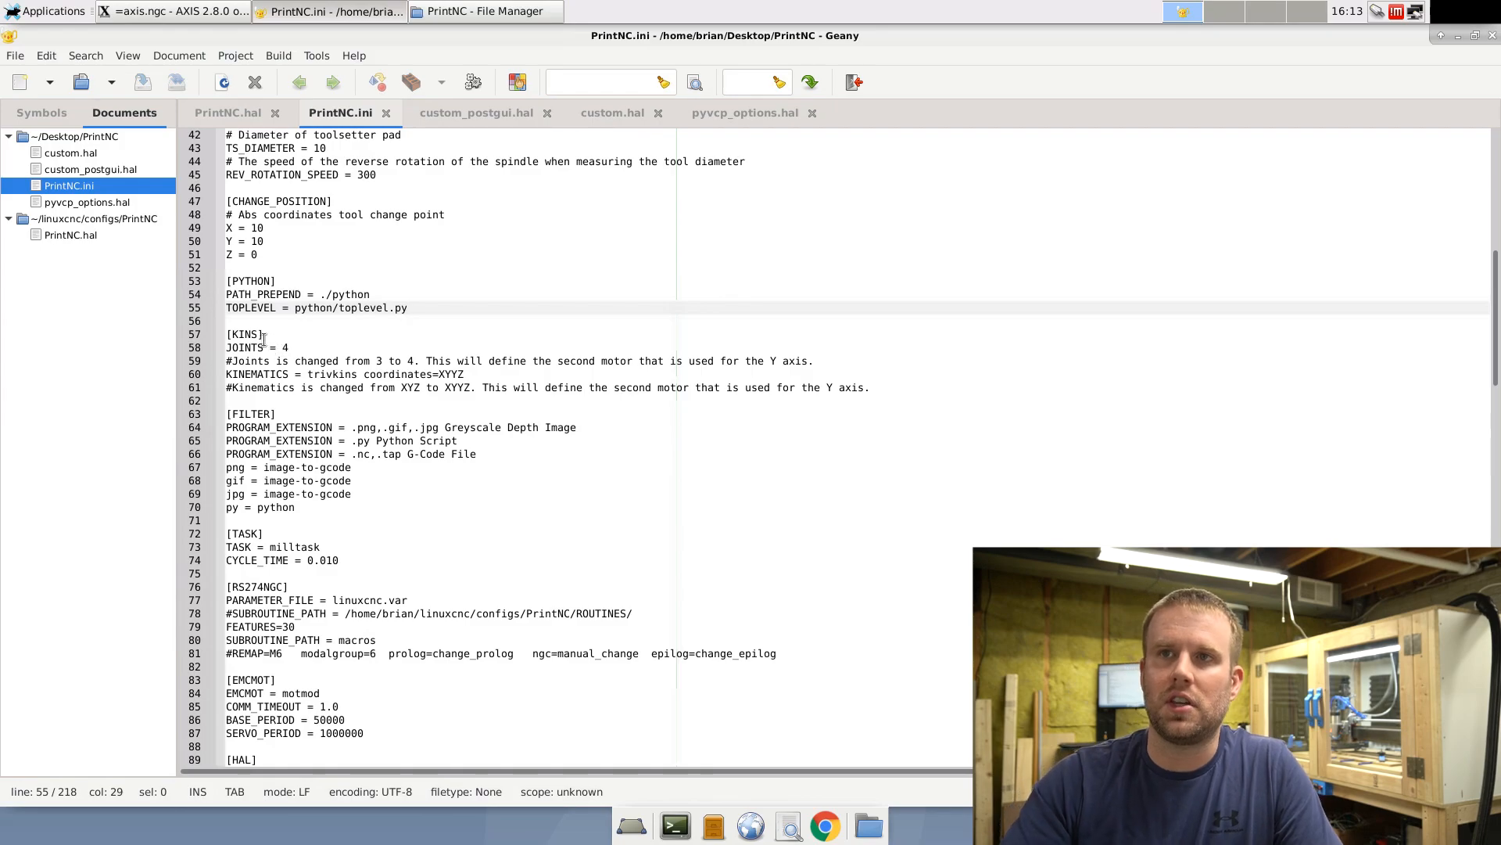
pyautogui.click(250, 347)
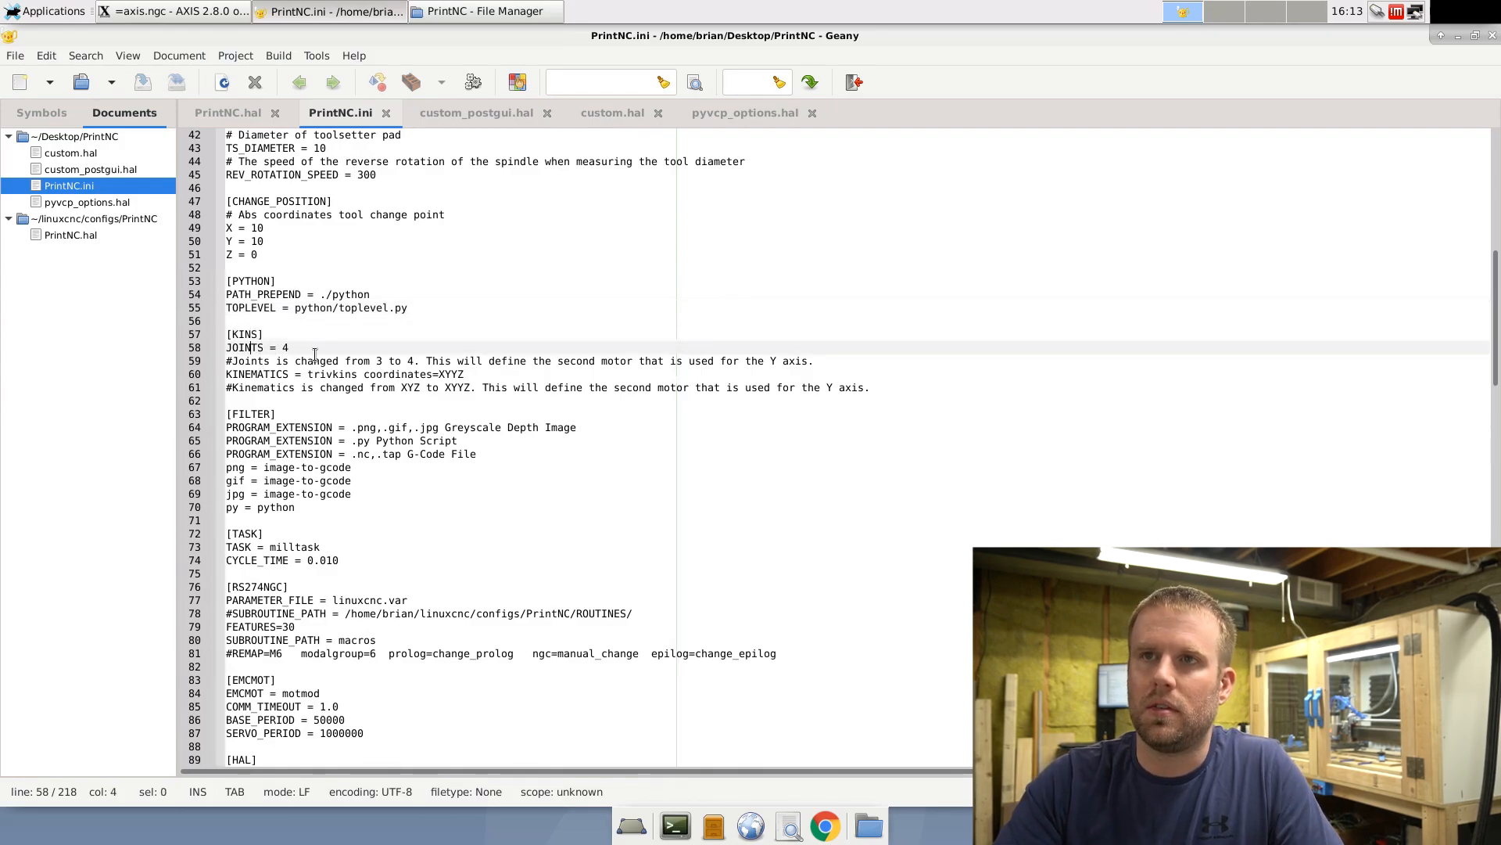
pyautogui.click(291, 348)
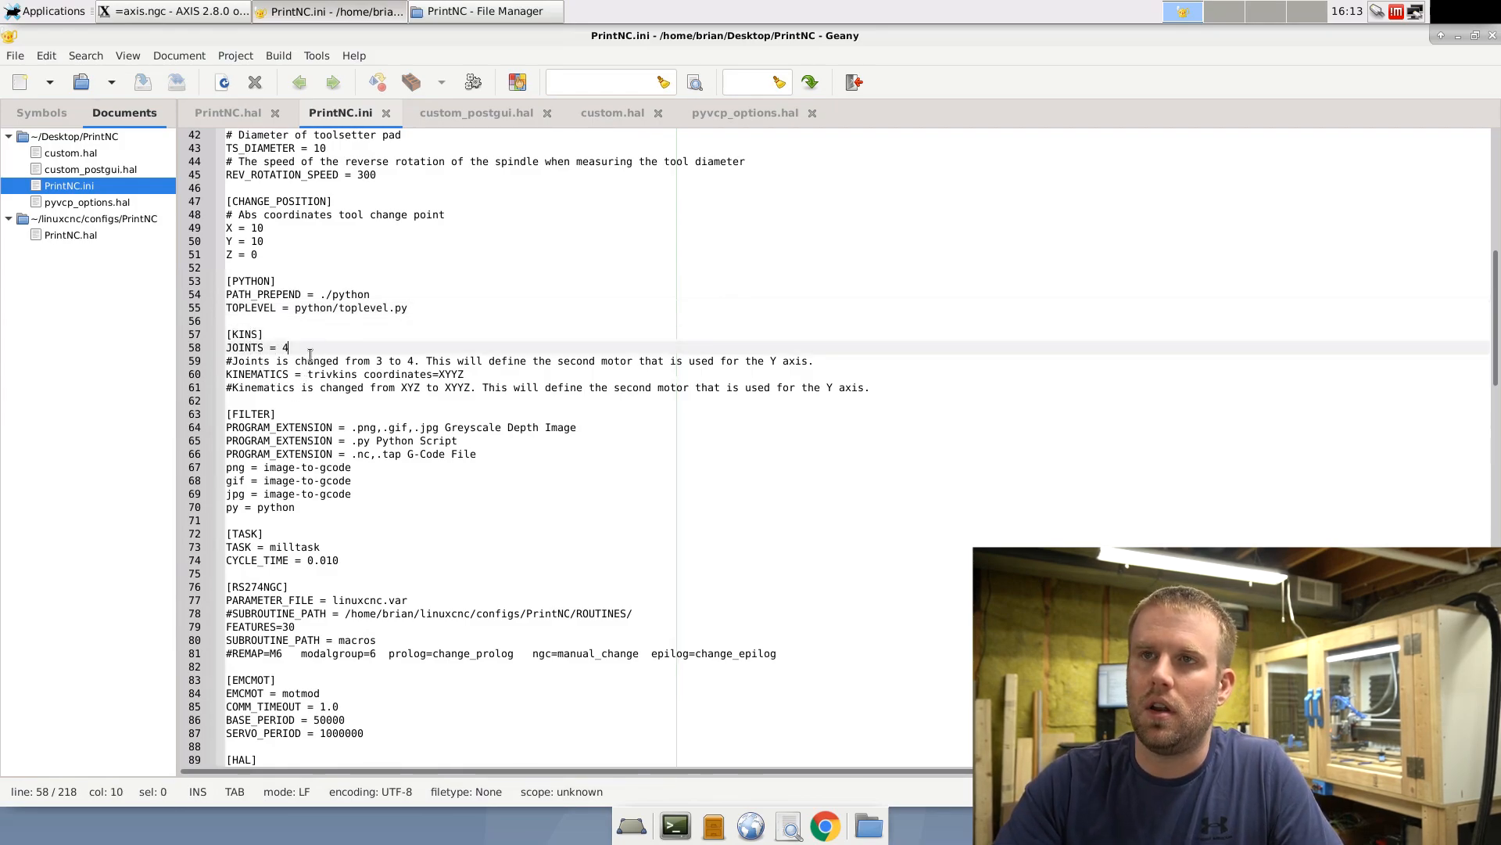
pyautogui.click(227, 113)
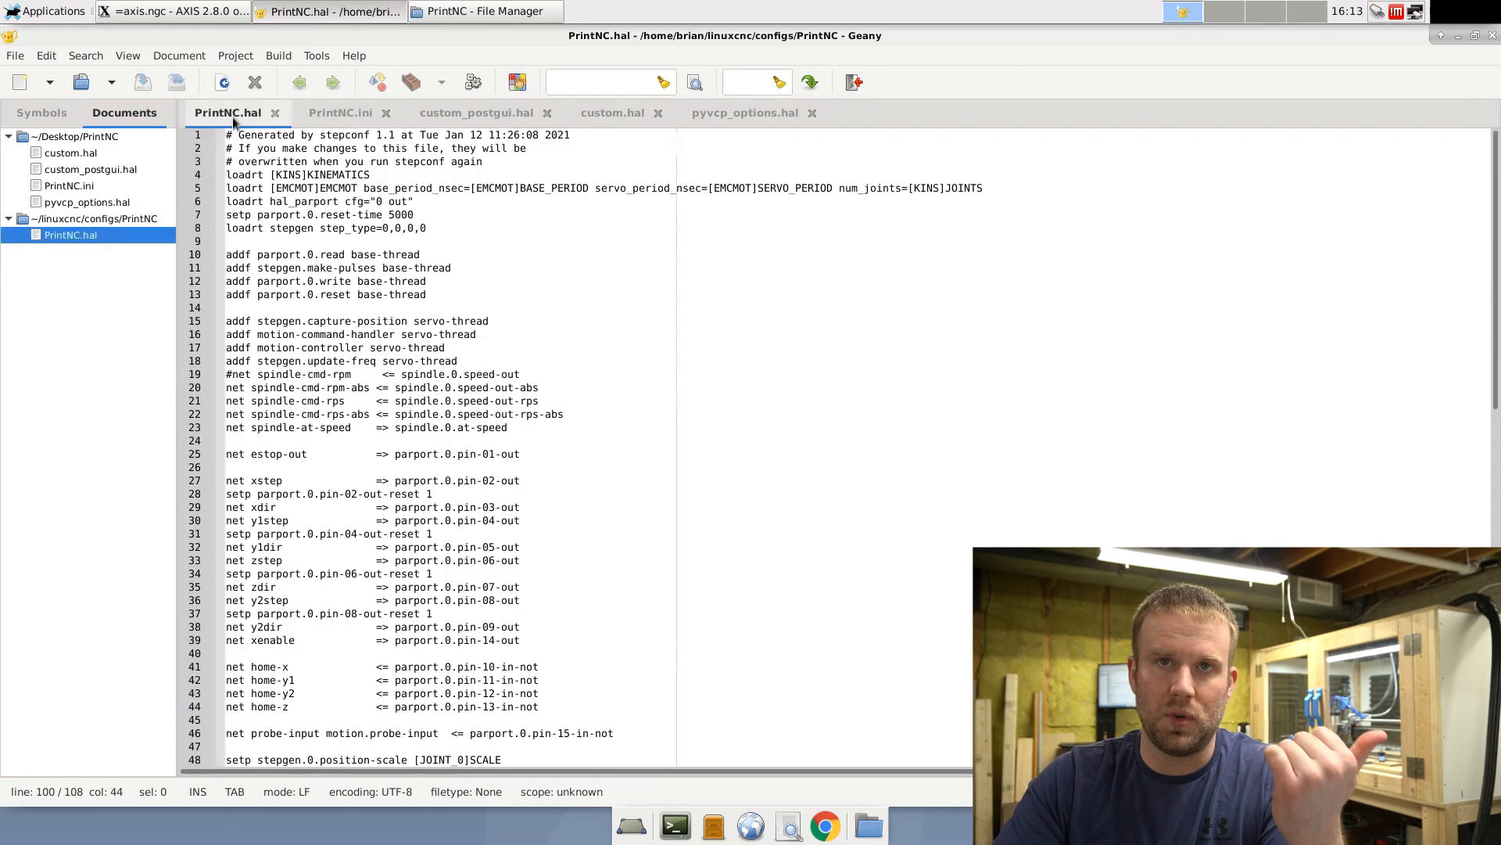
pyautogui.scroll(-3)
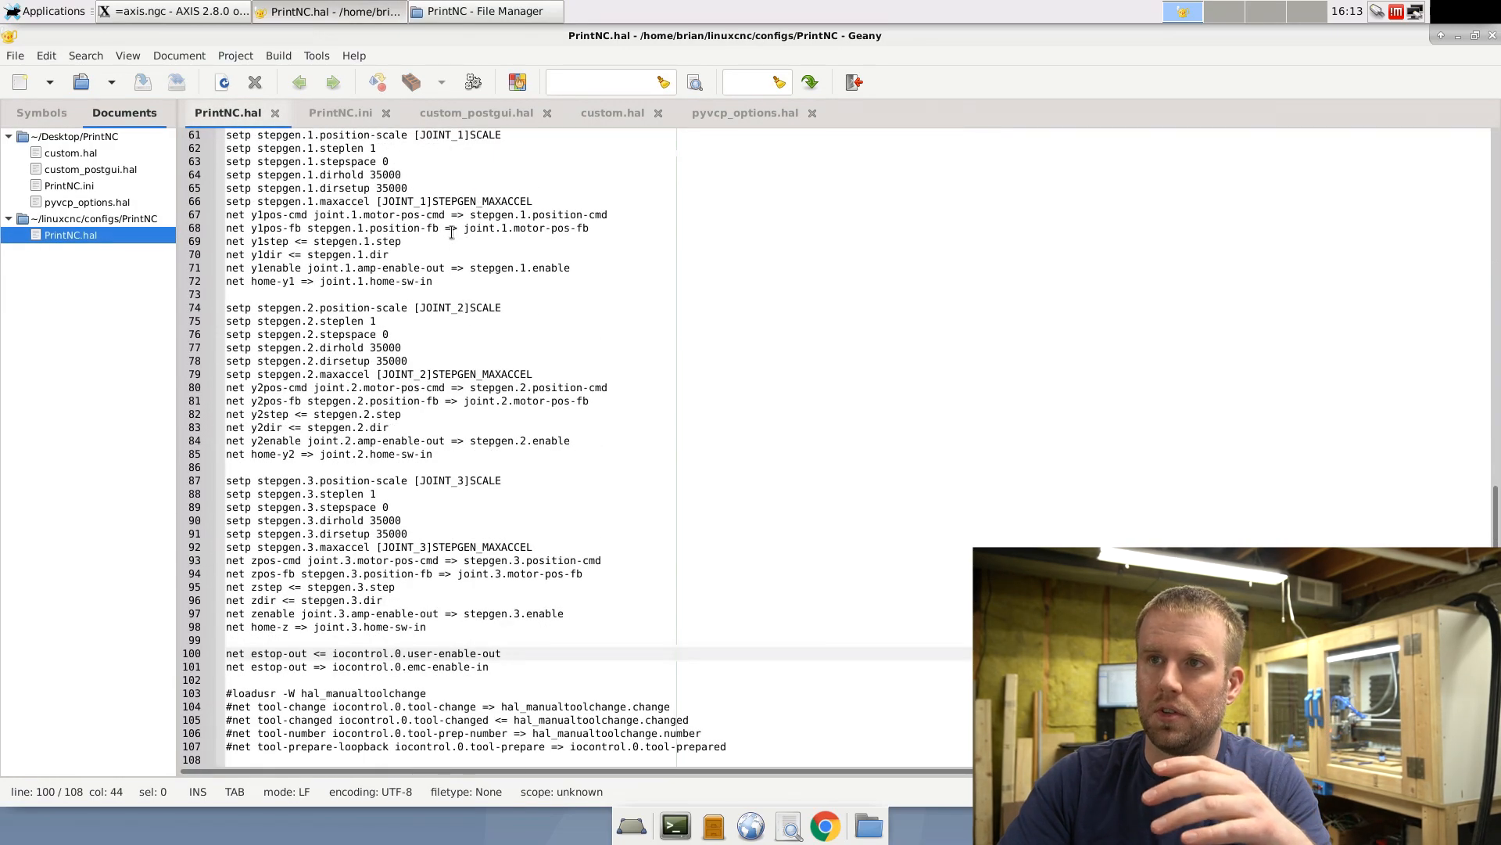
pyautogui.scroll(3)
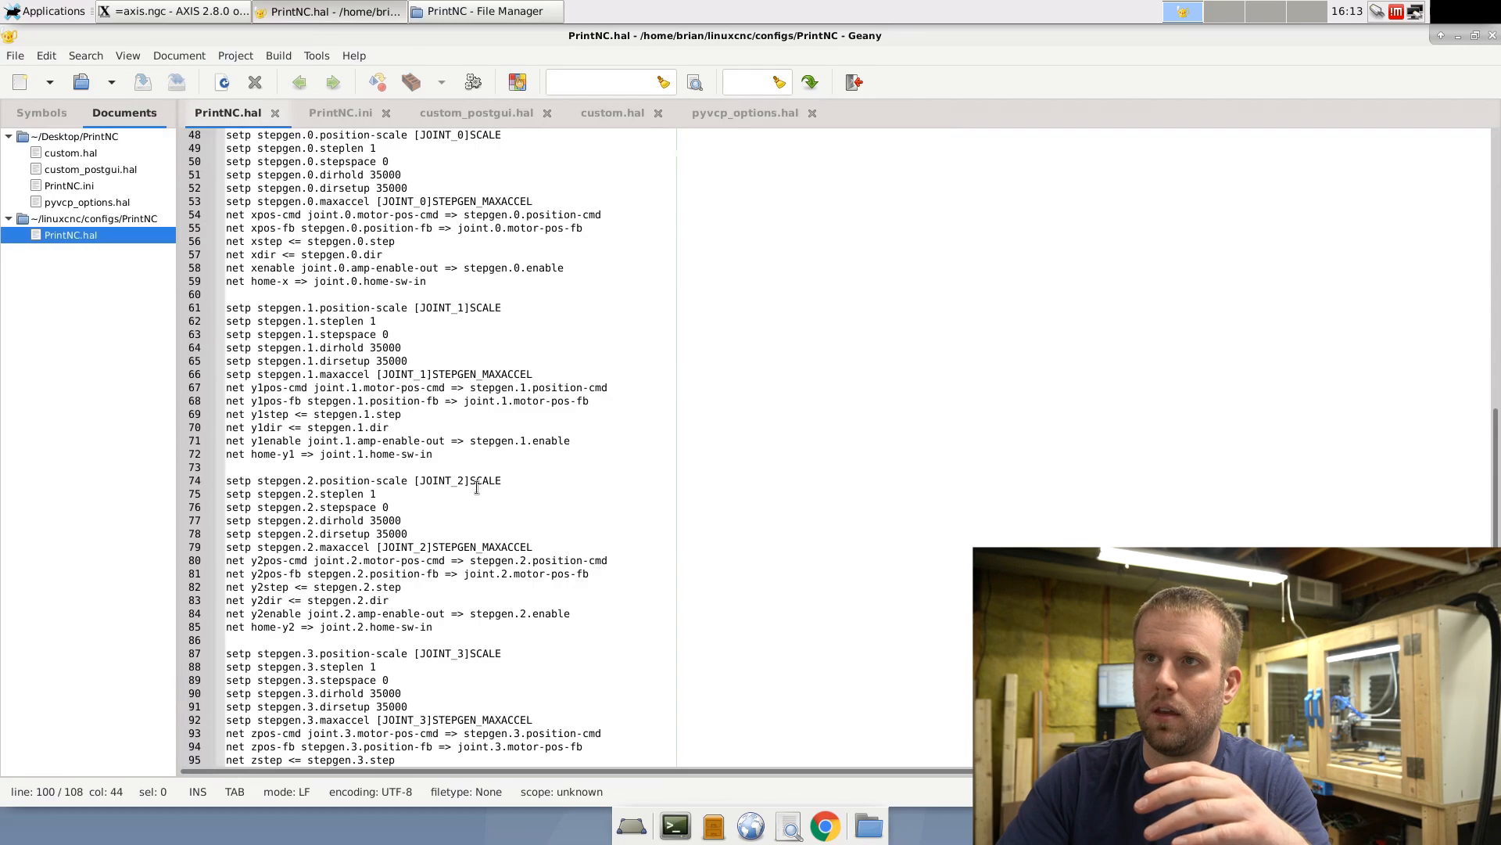
pyautogui.click(340, 113)
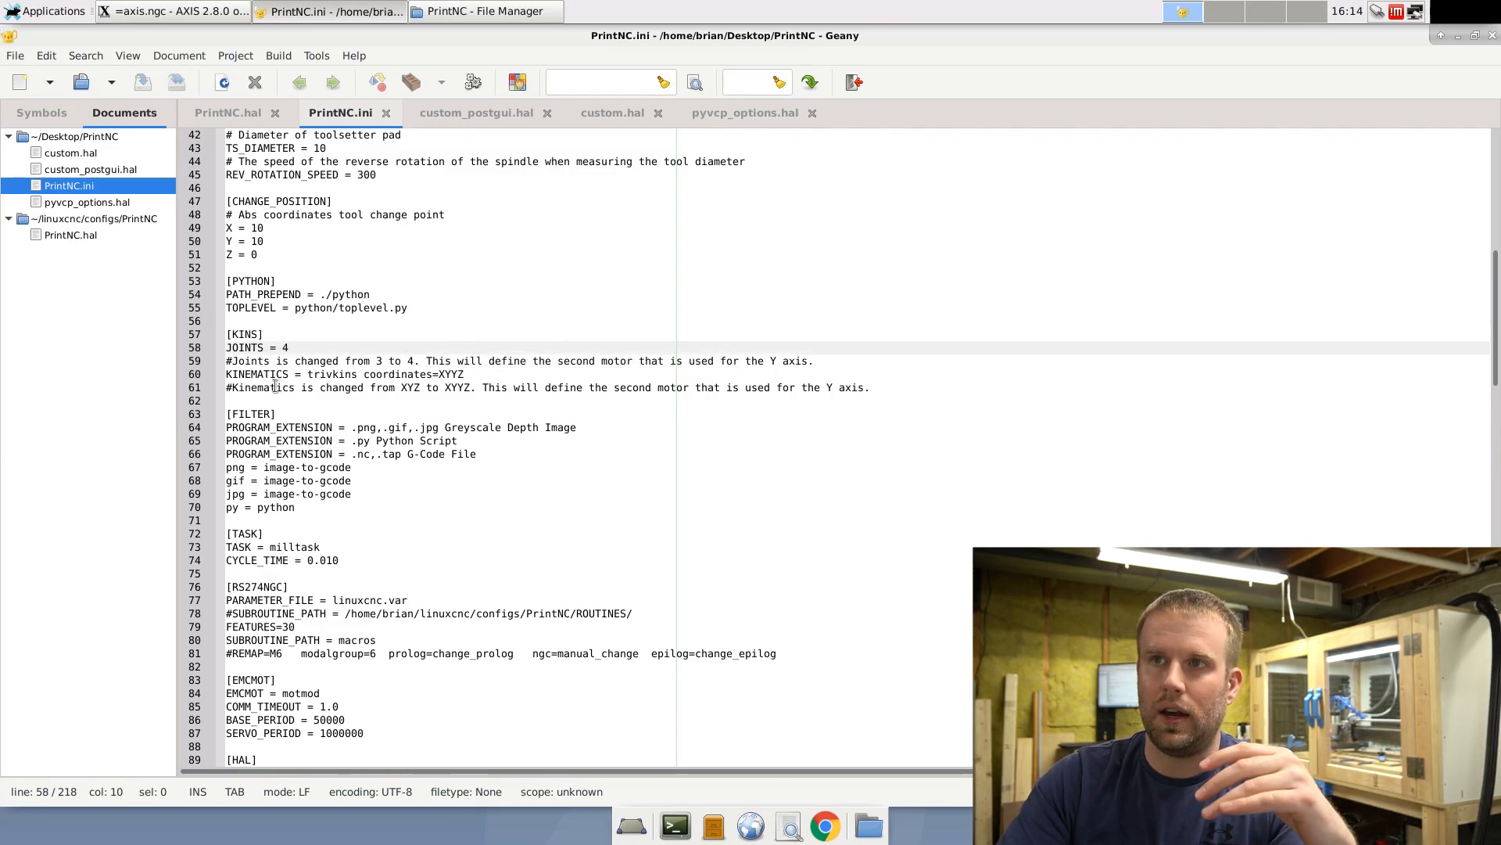
pyautogui.click(442, 374)
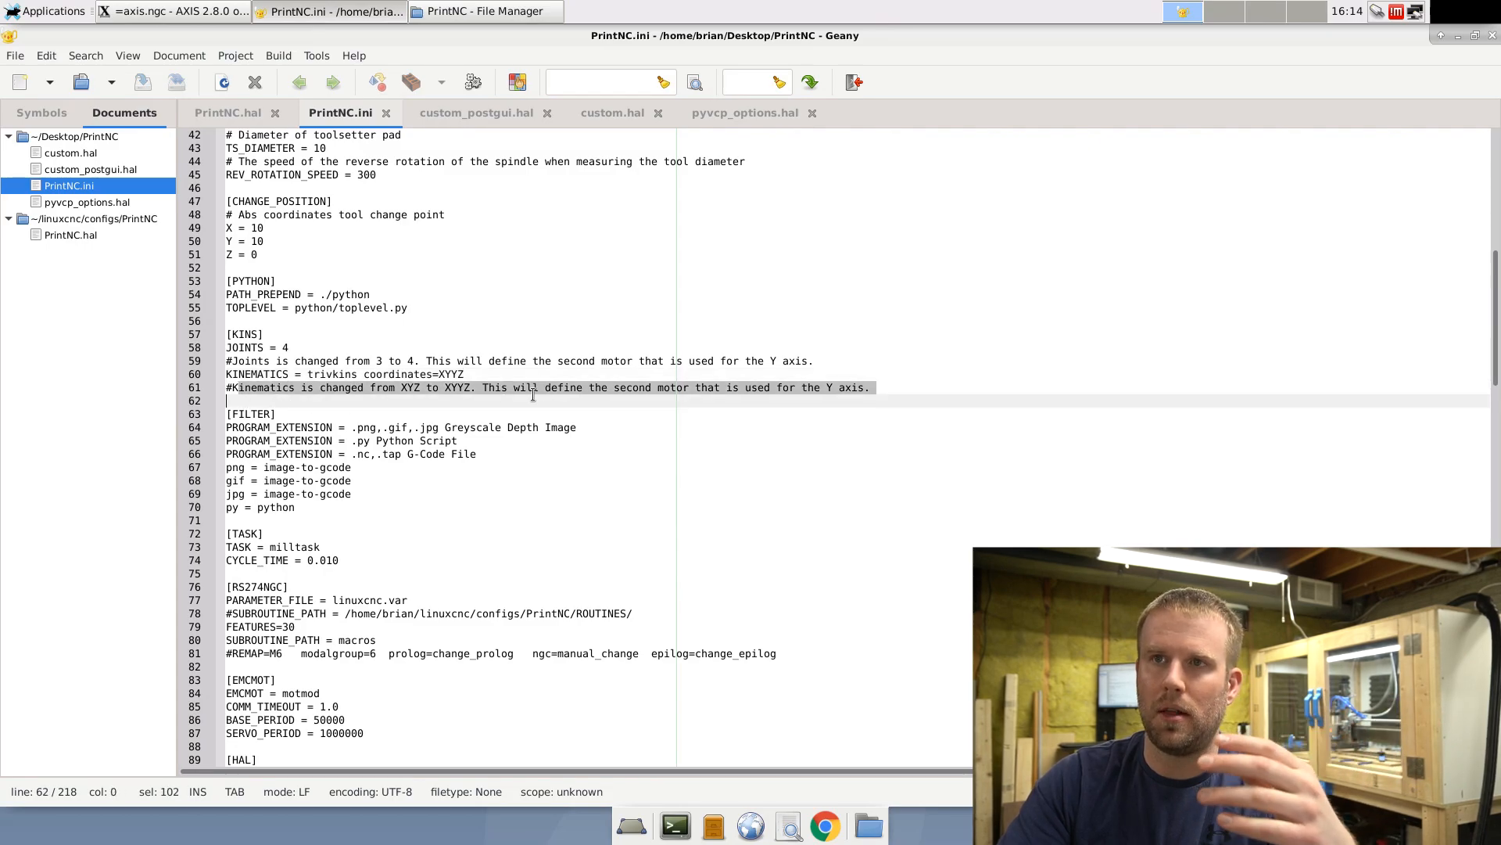
pyautogui.click(812, 361)
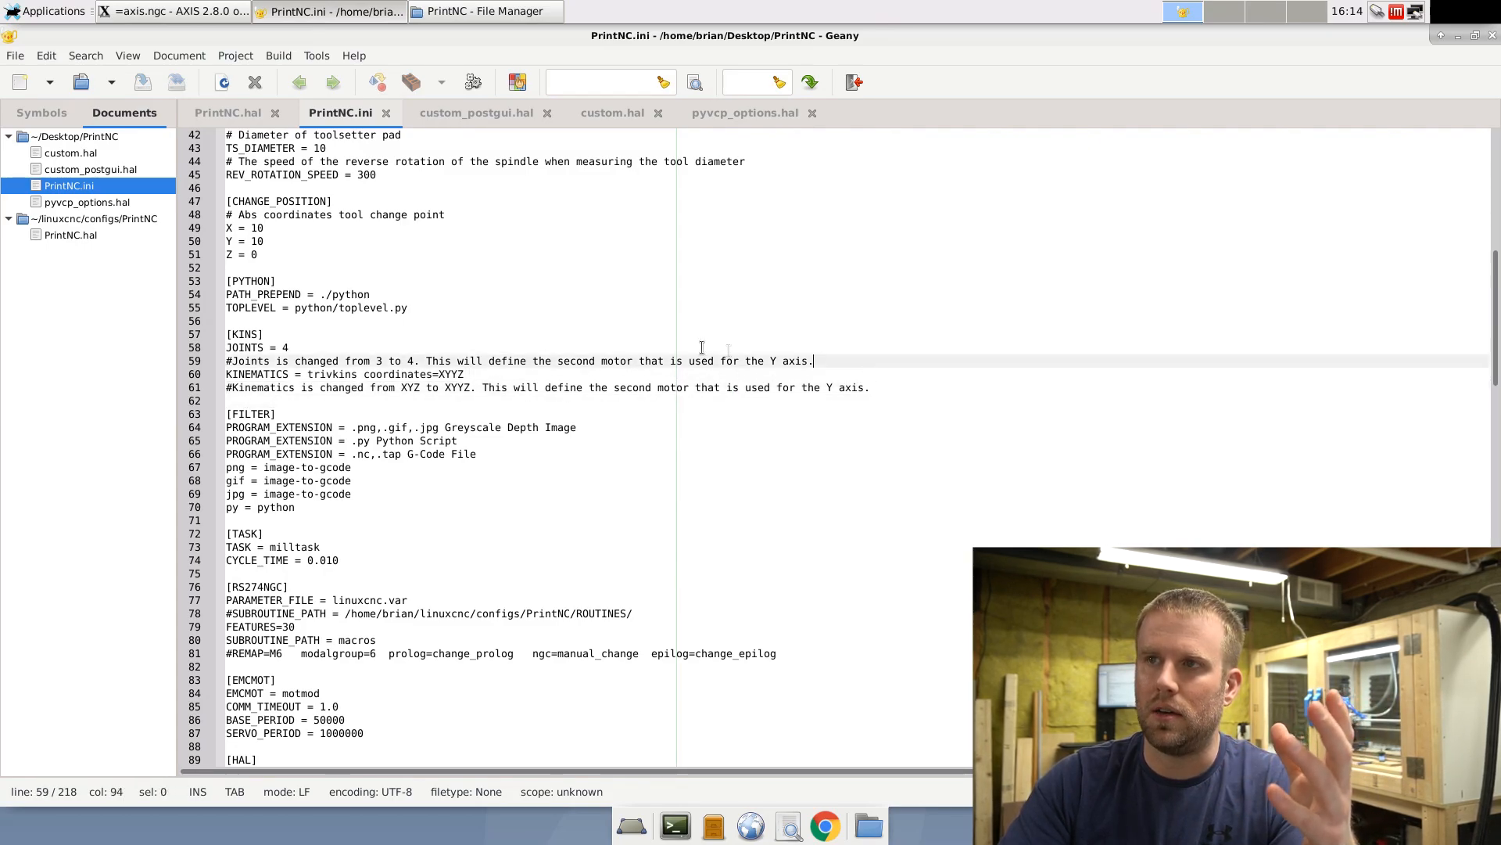
pyautogui.scroll(-3)
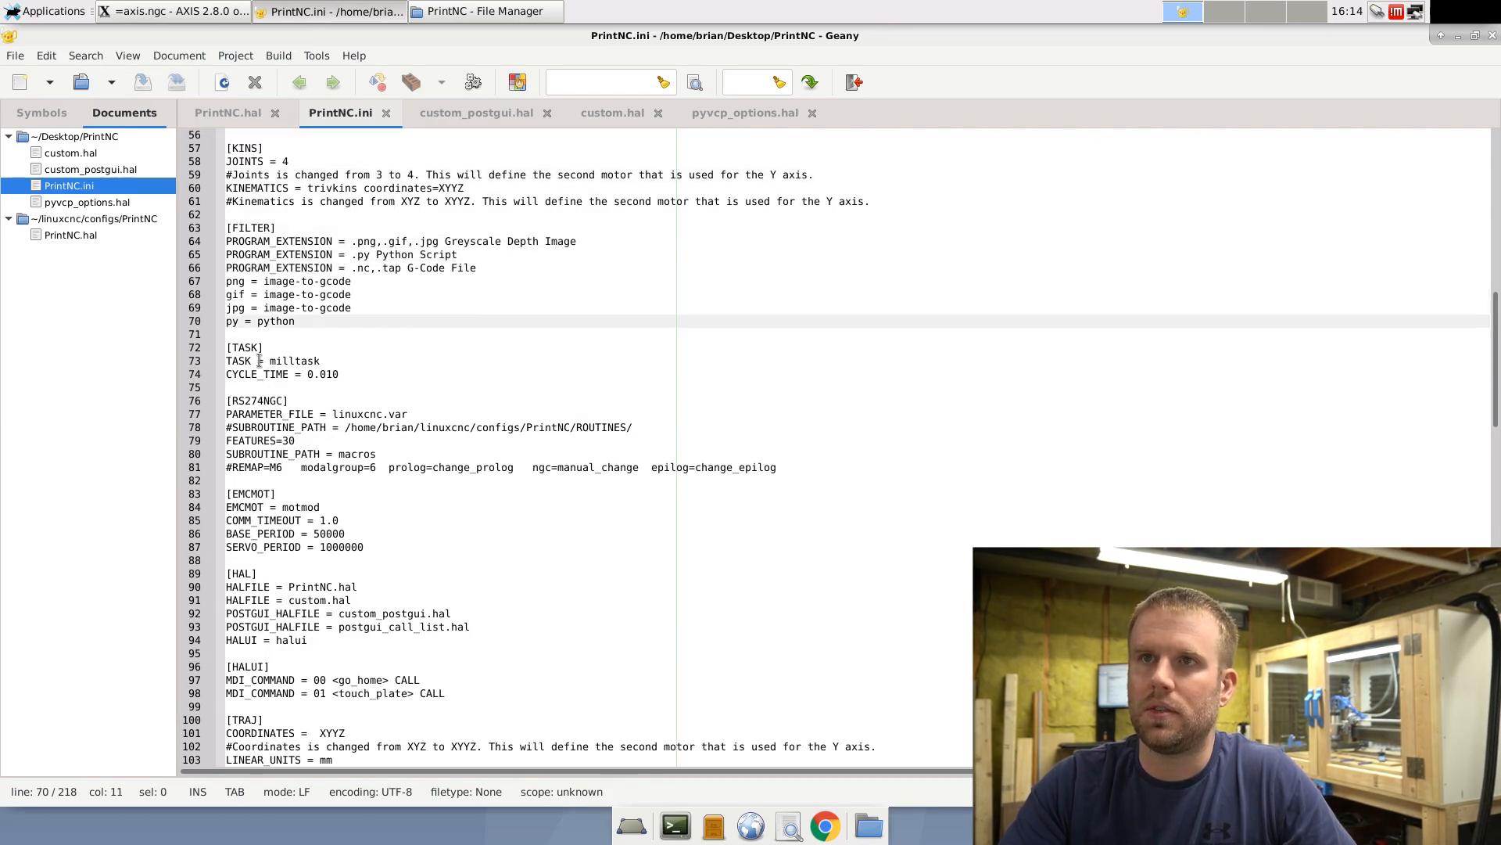
pyautogui.click(361, 373)
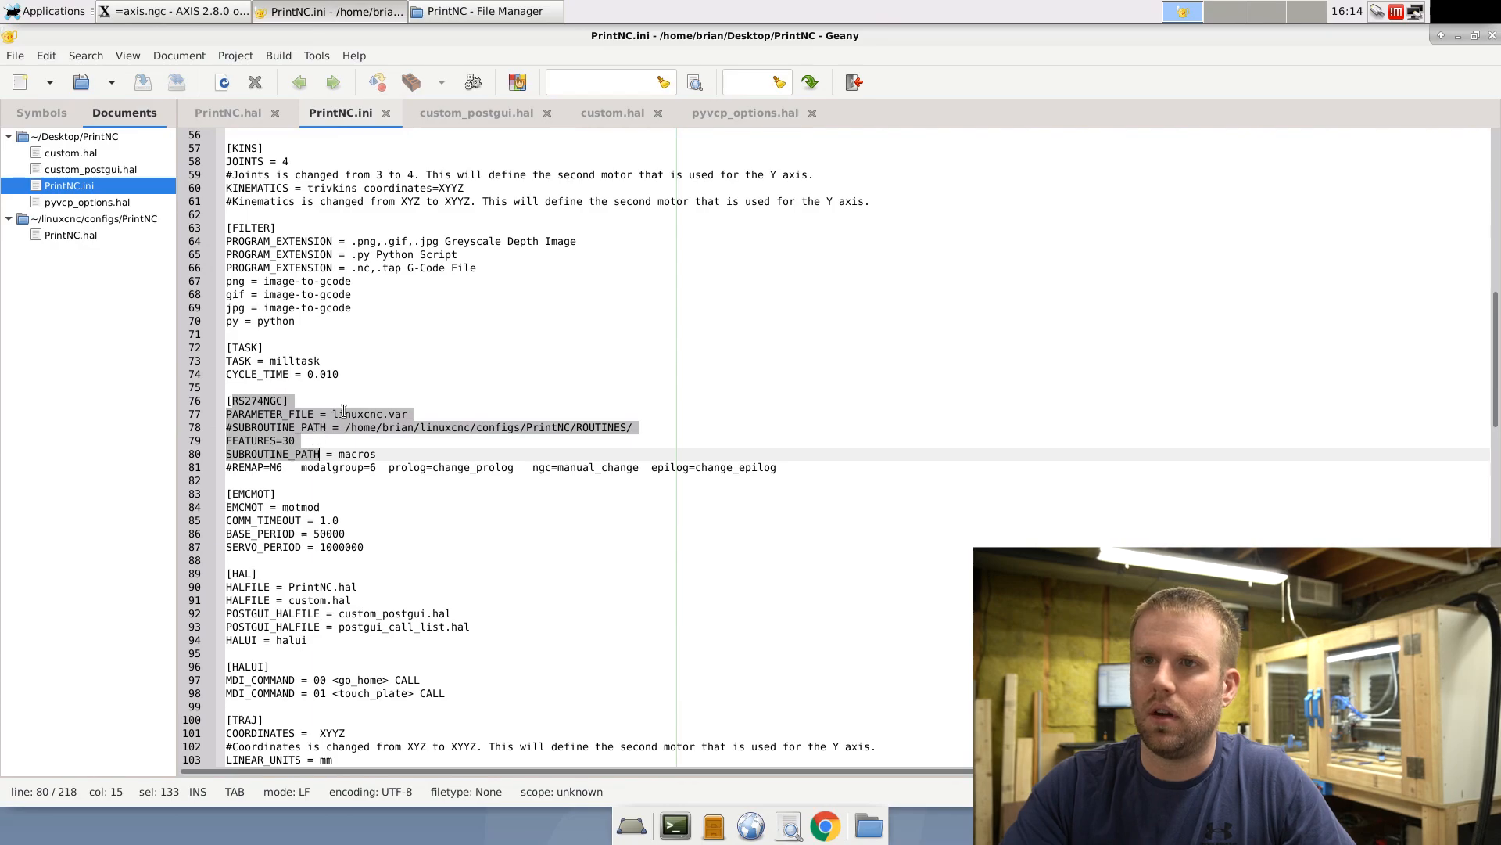
pyautogui.click(288, 399)
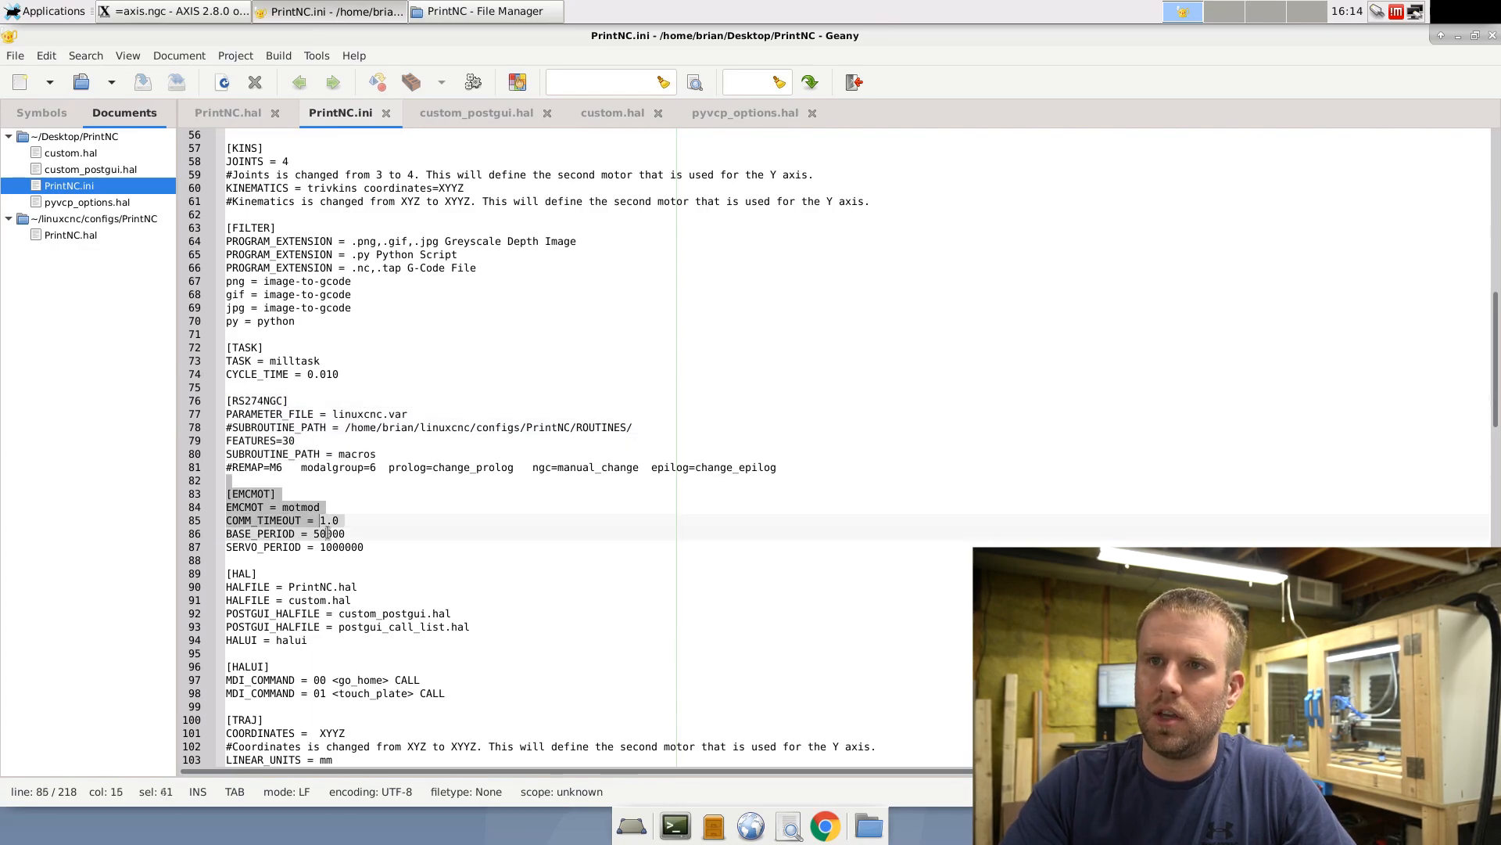
pyautogui.scroll(-3)
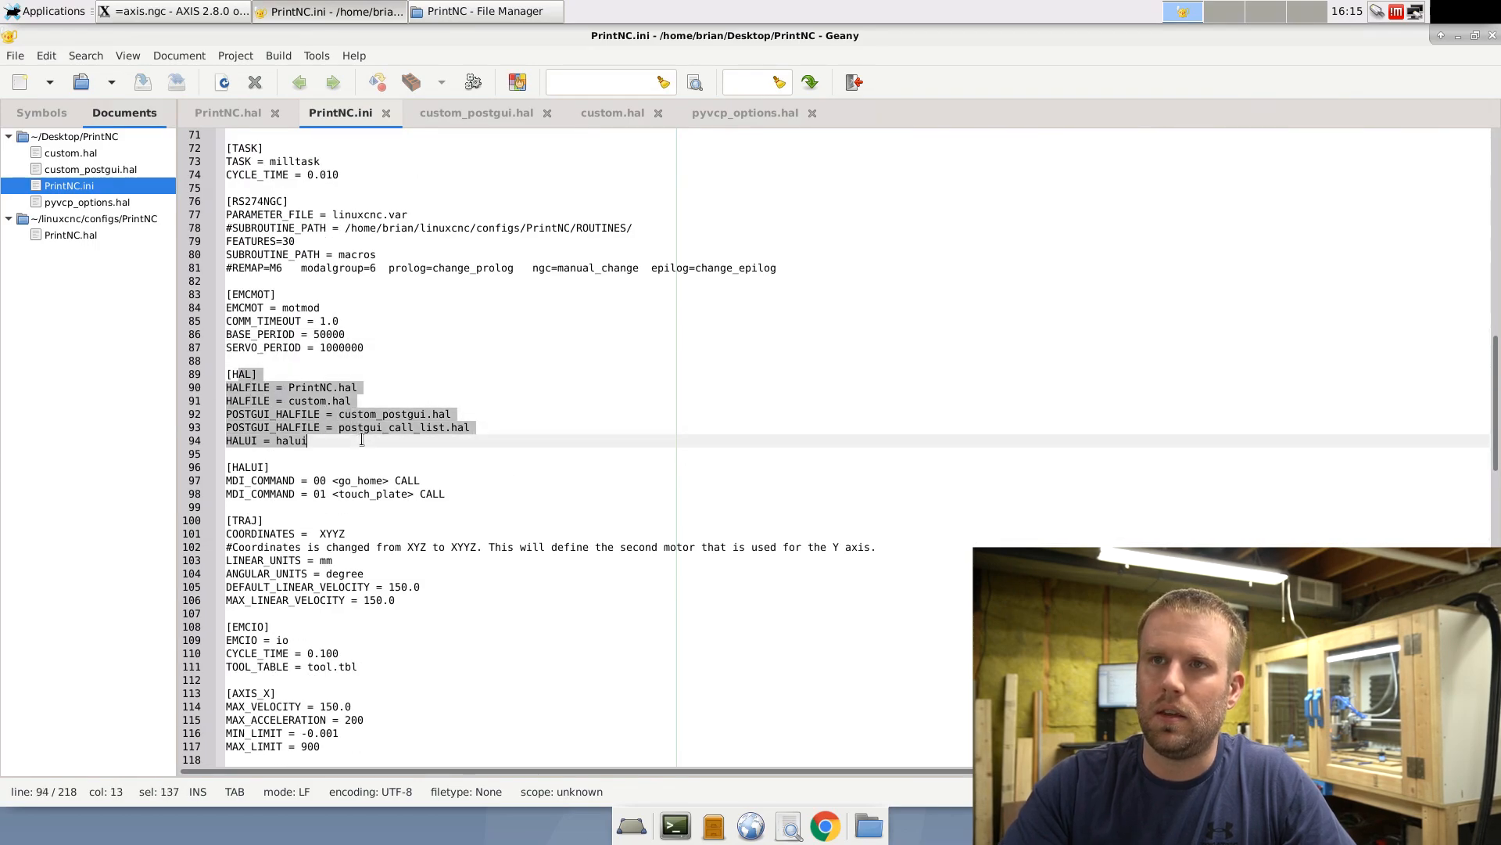
pyautogui.click(348, 400)
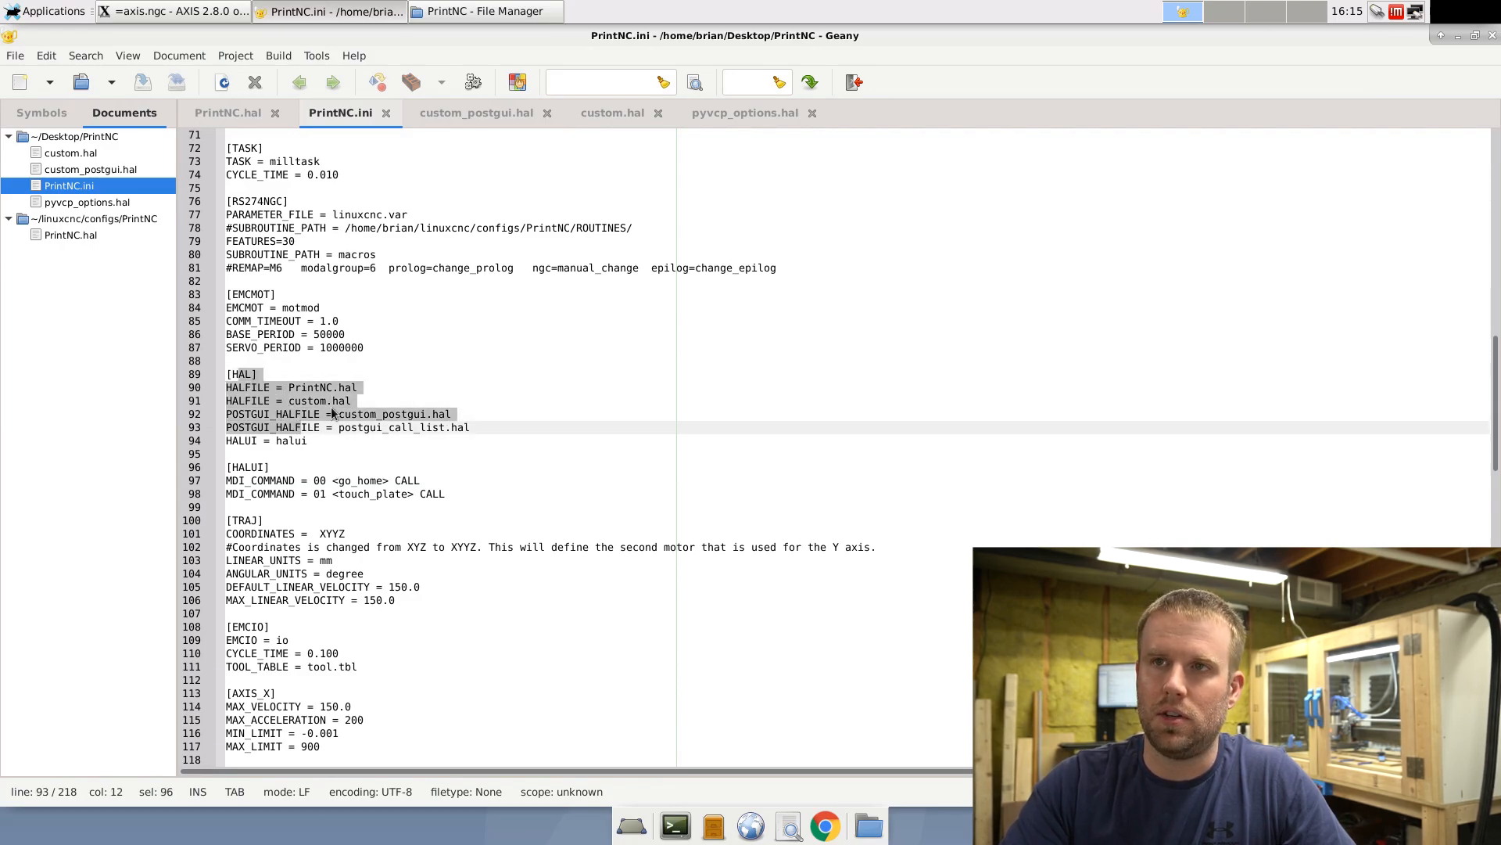
pyautogui.click(331, 401)
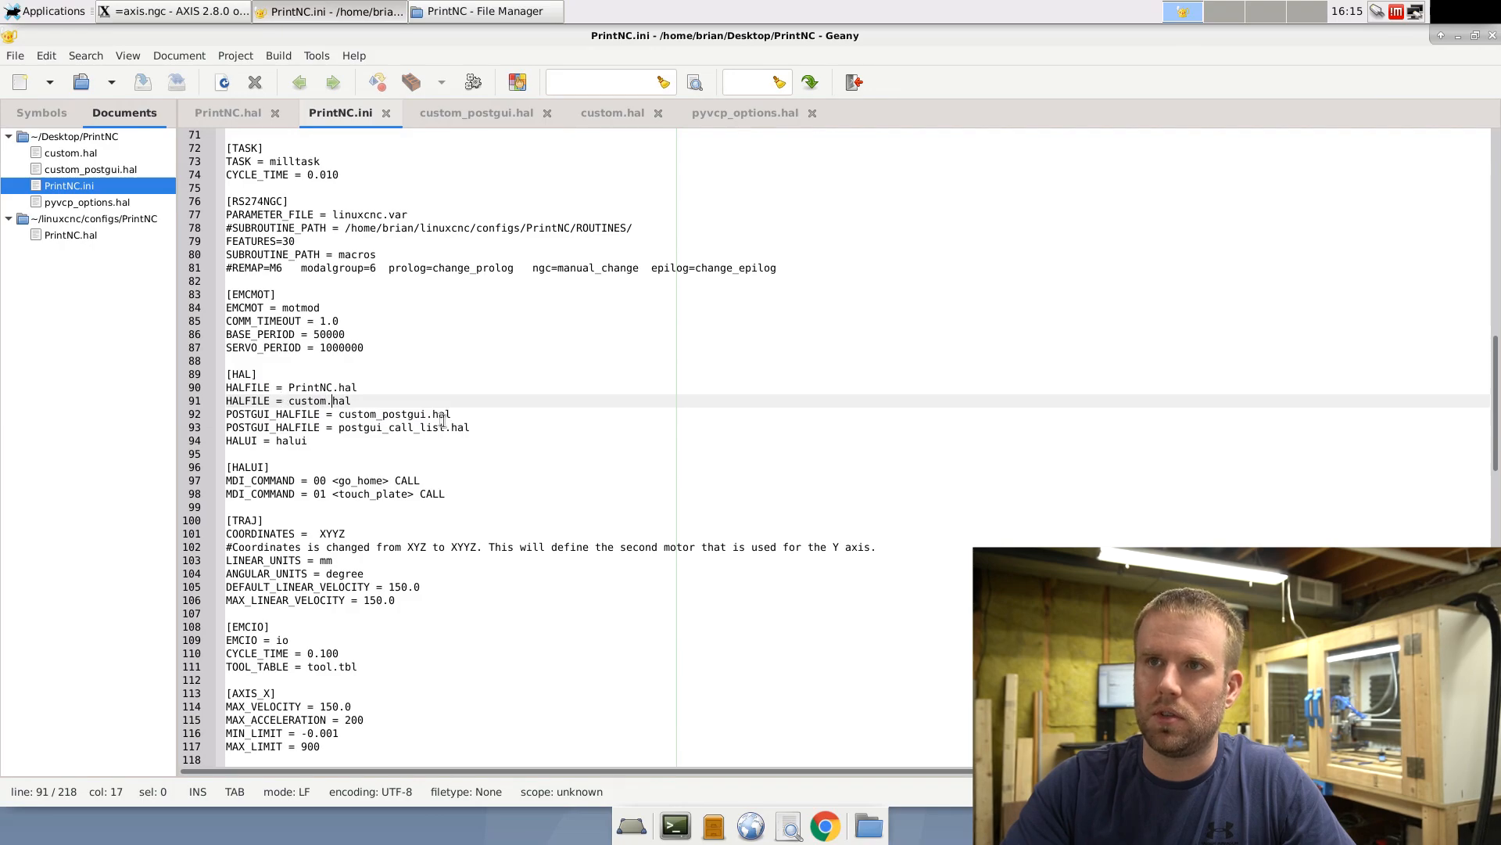
pyautogui.scroll(-3)
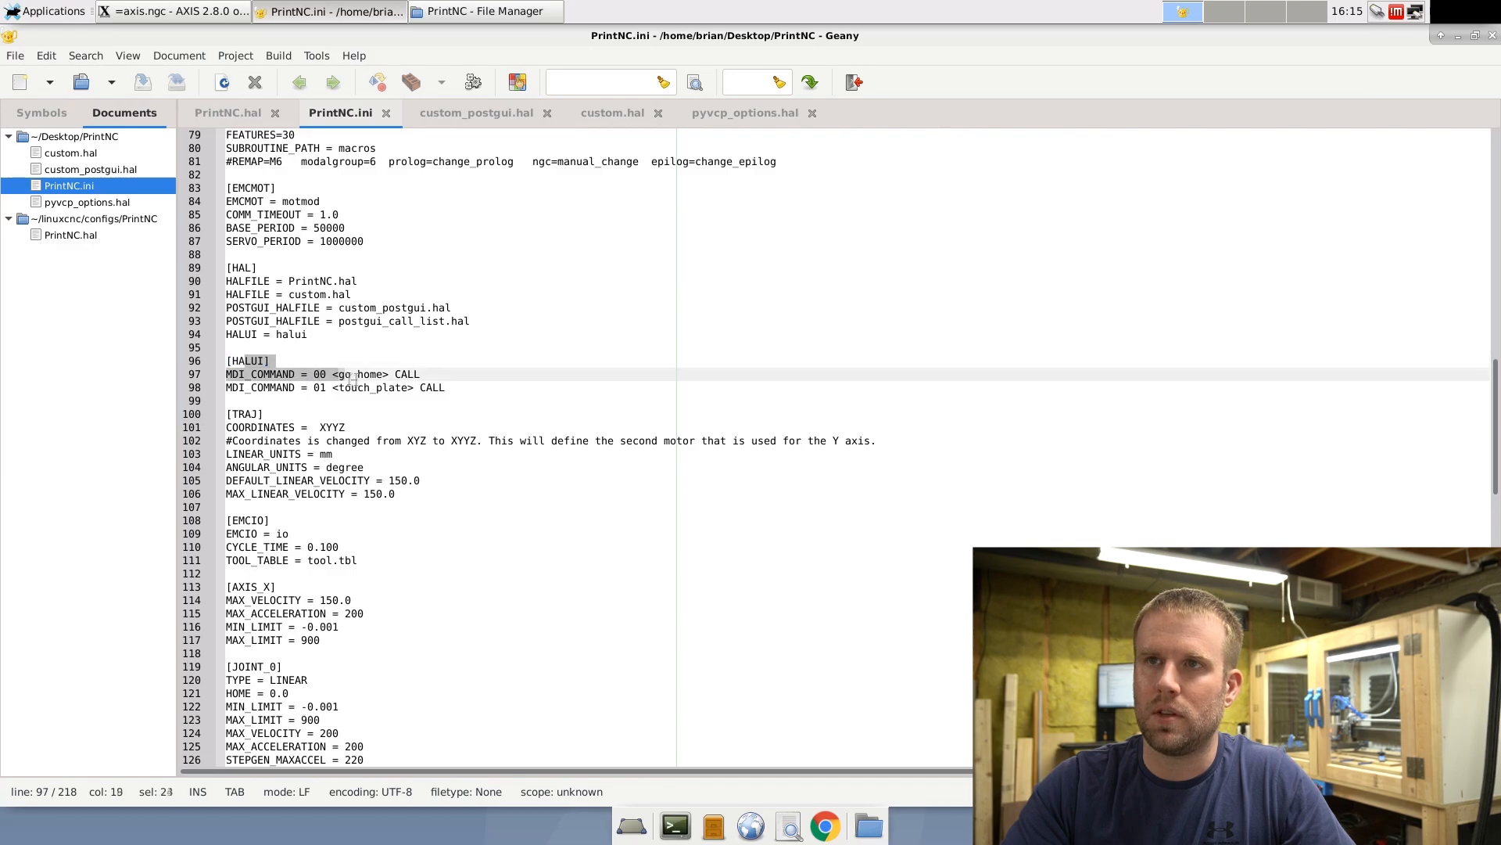
pyautogui.click(347, 386)
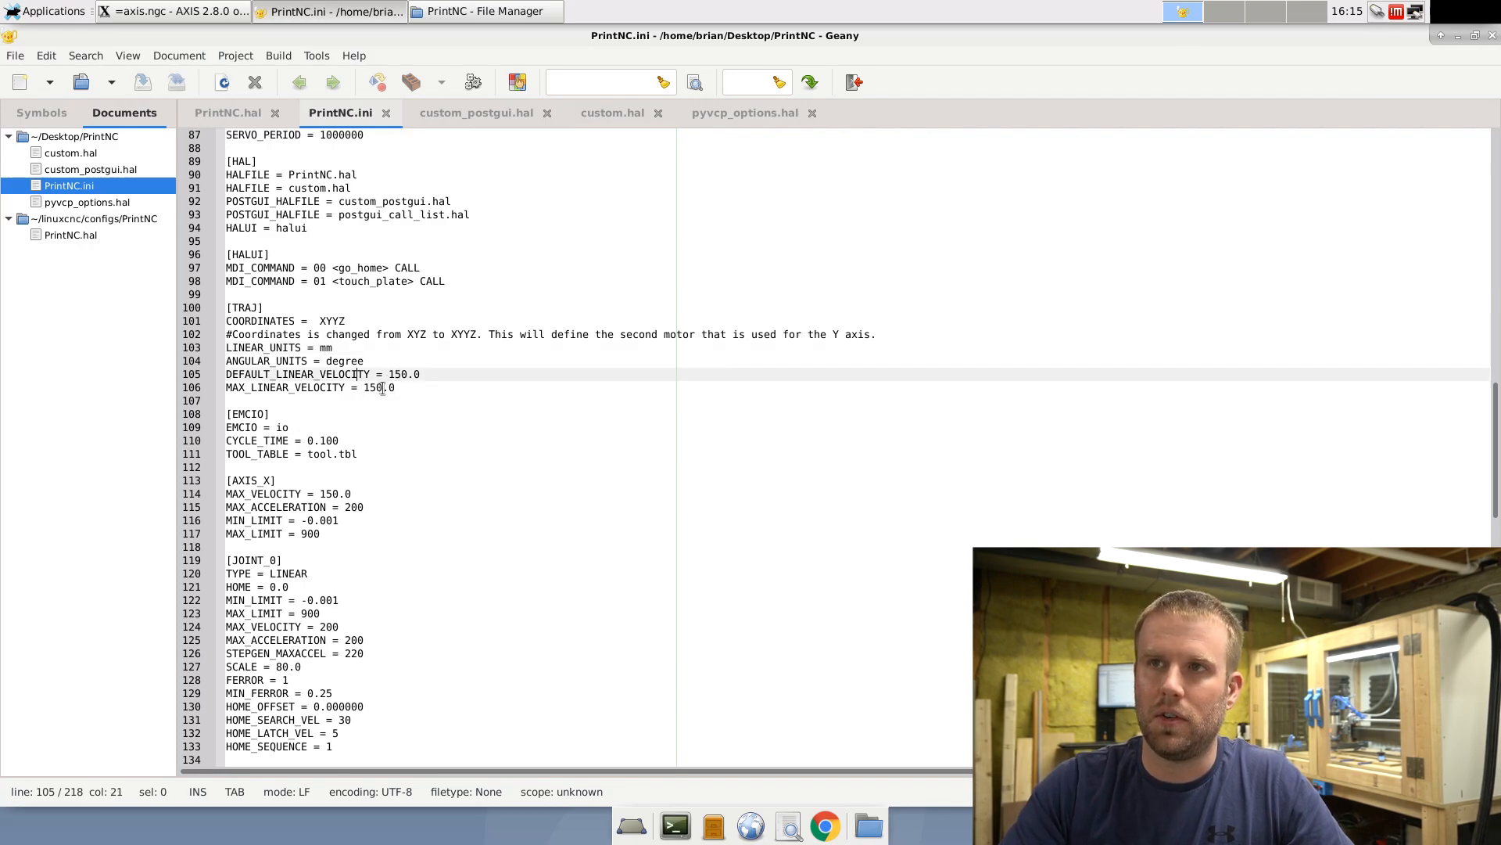
pyautogui.click(380, 387)
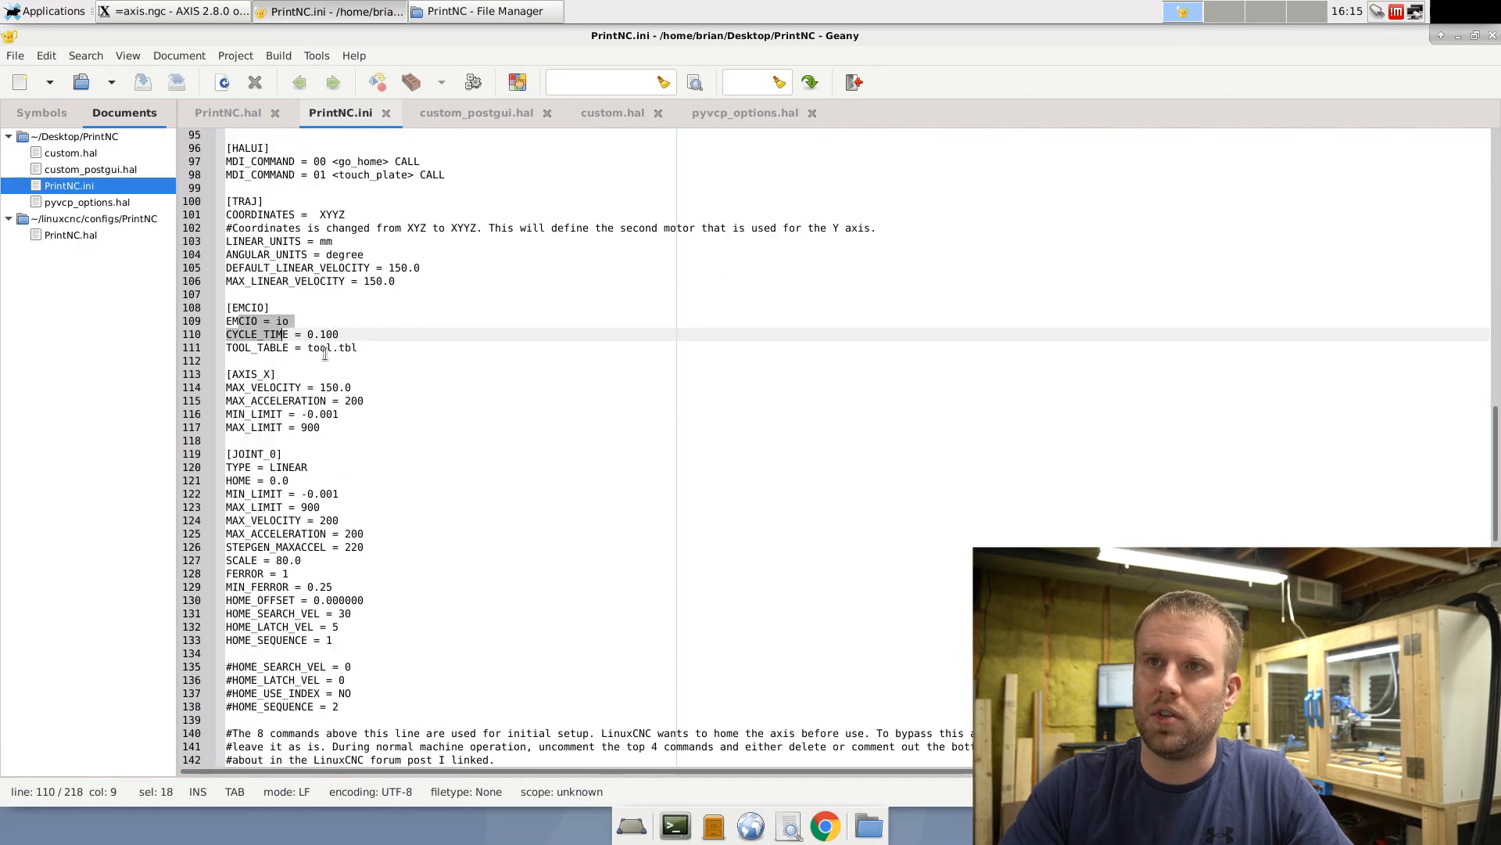
pyautogui.click(356, 347)
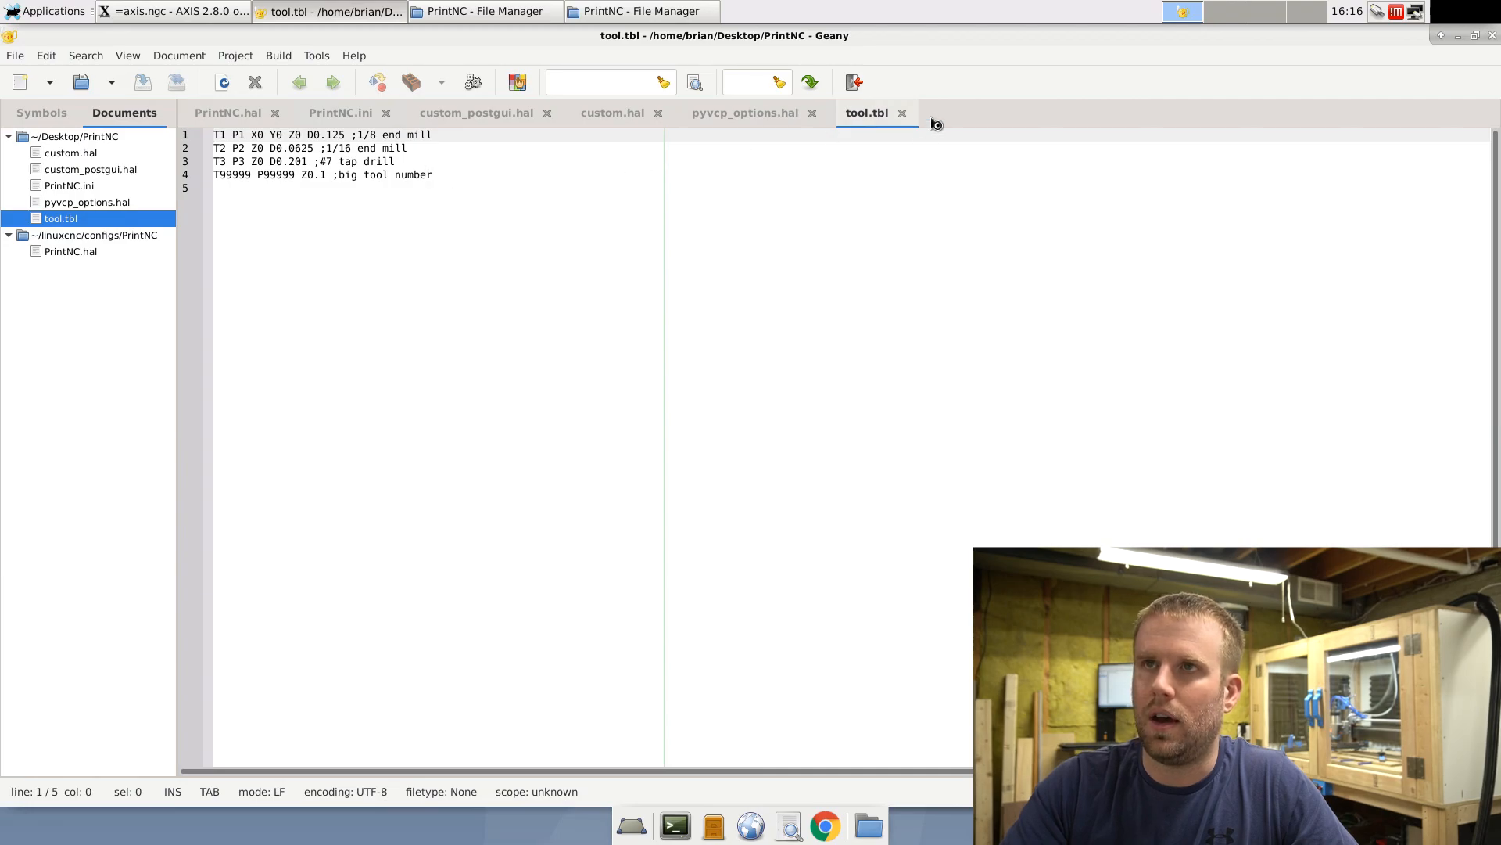
pyautogui.click(744, 113)
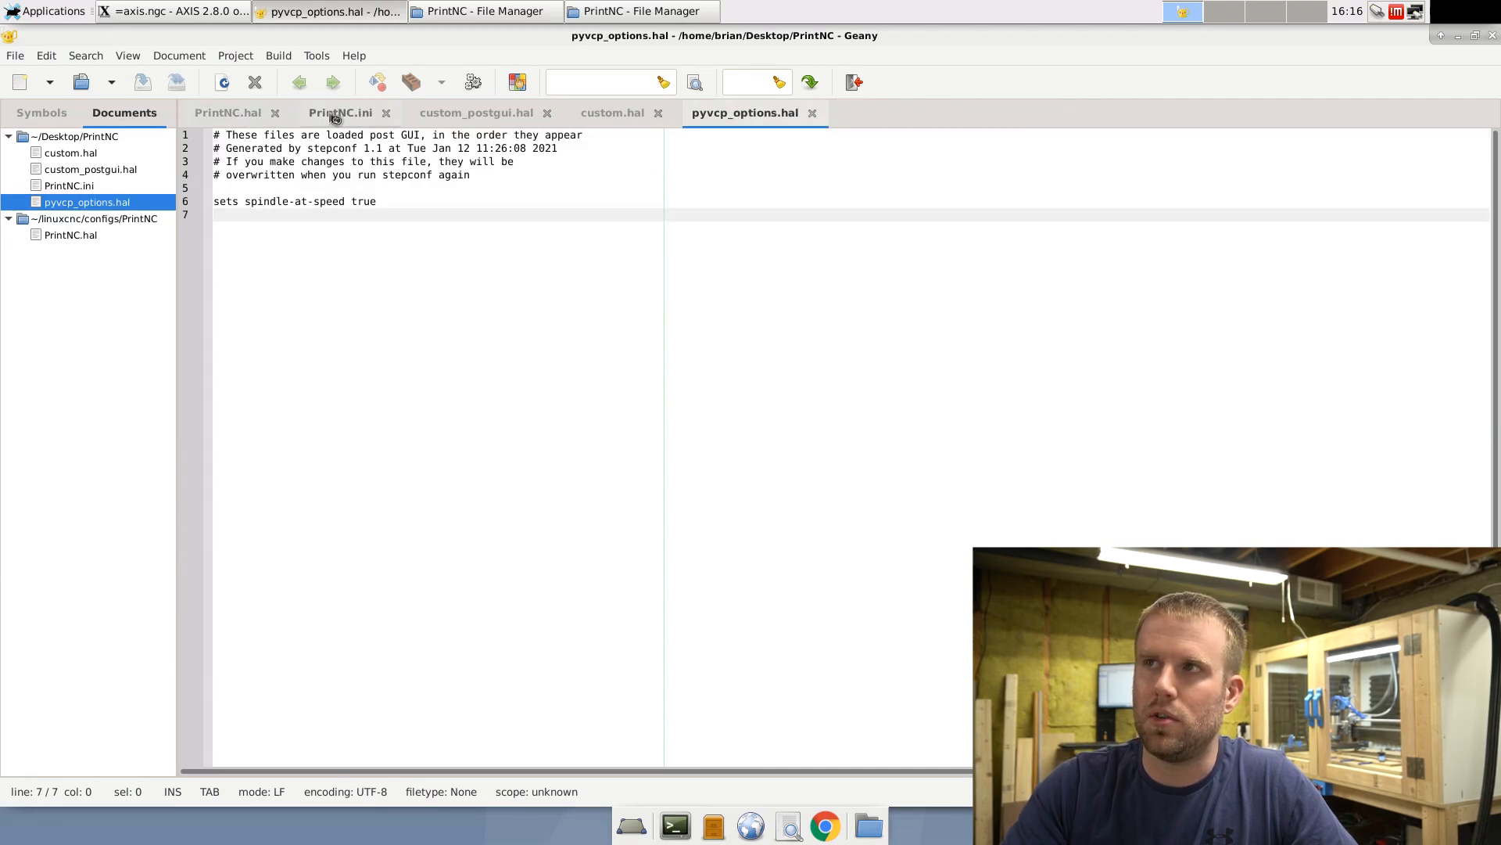
pyautogui.click(340, 113)
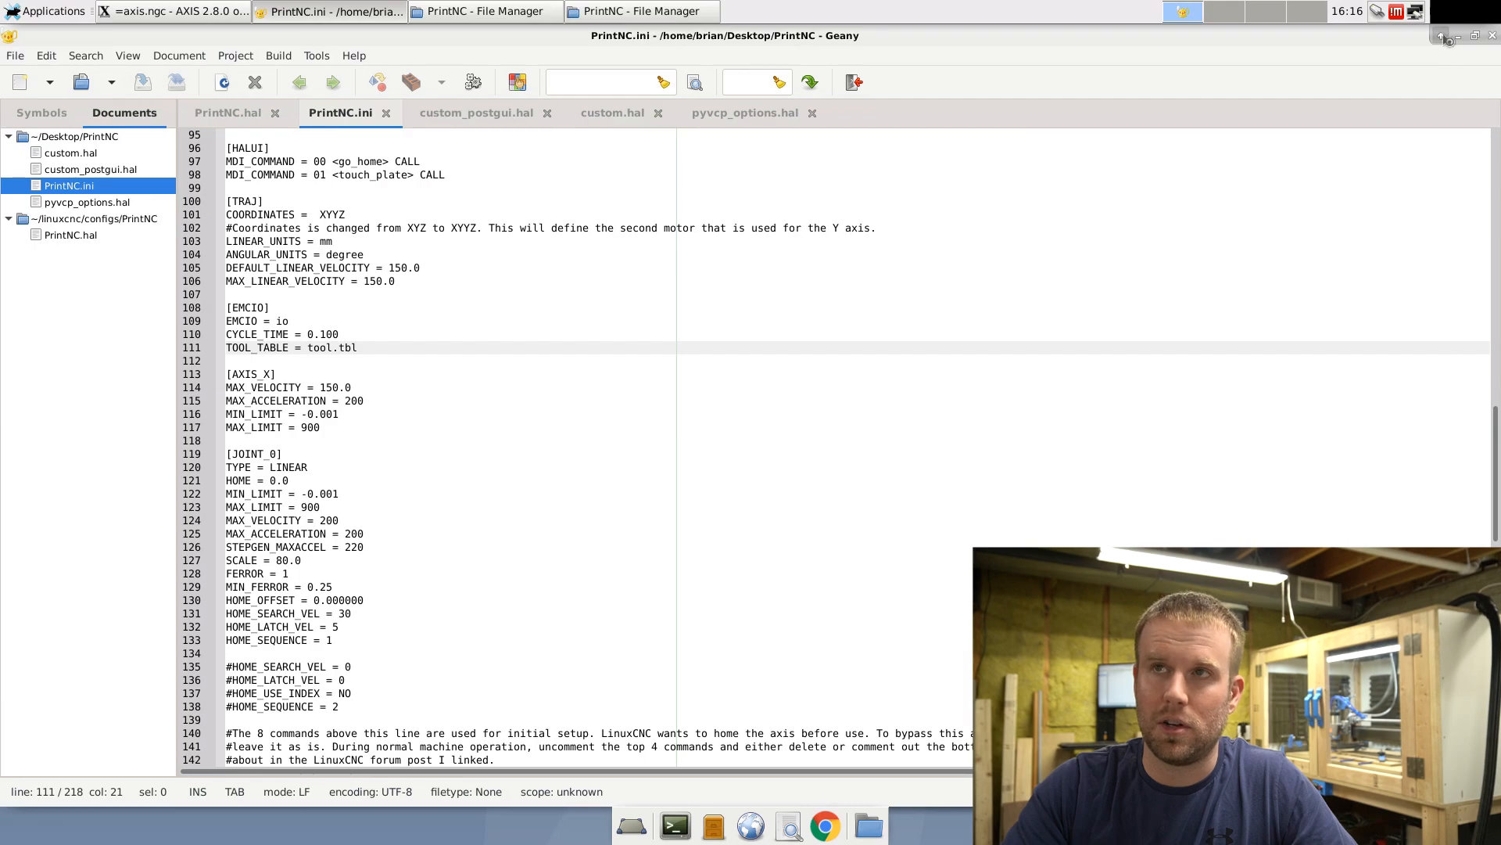
pyautogui.click(483, 10)
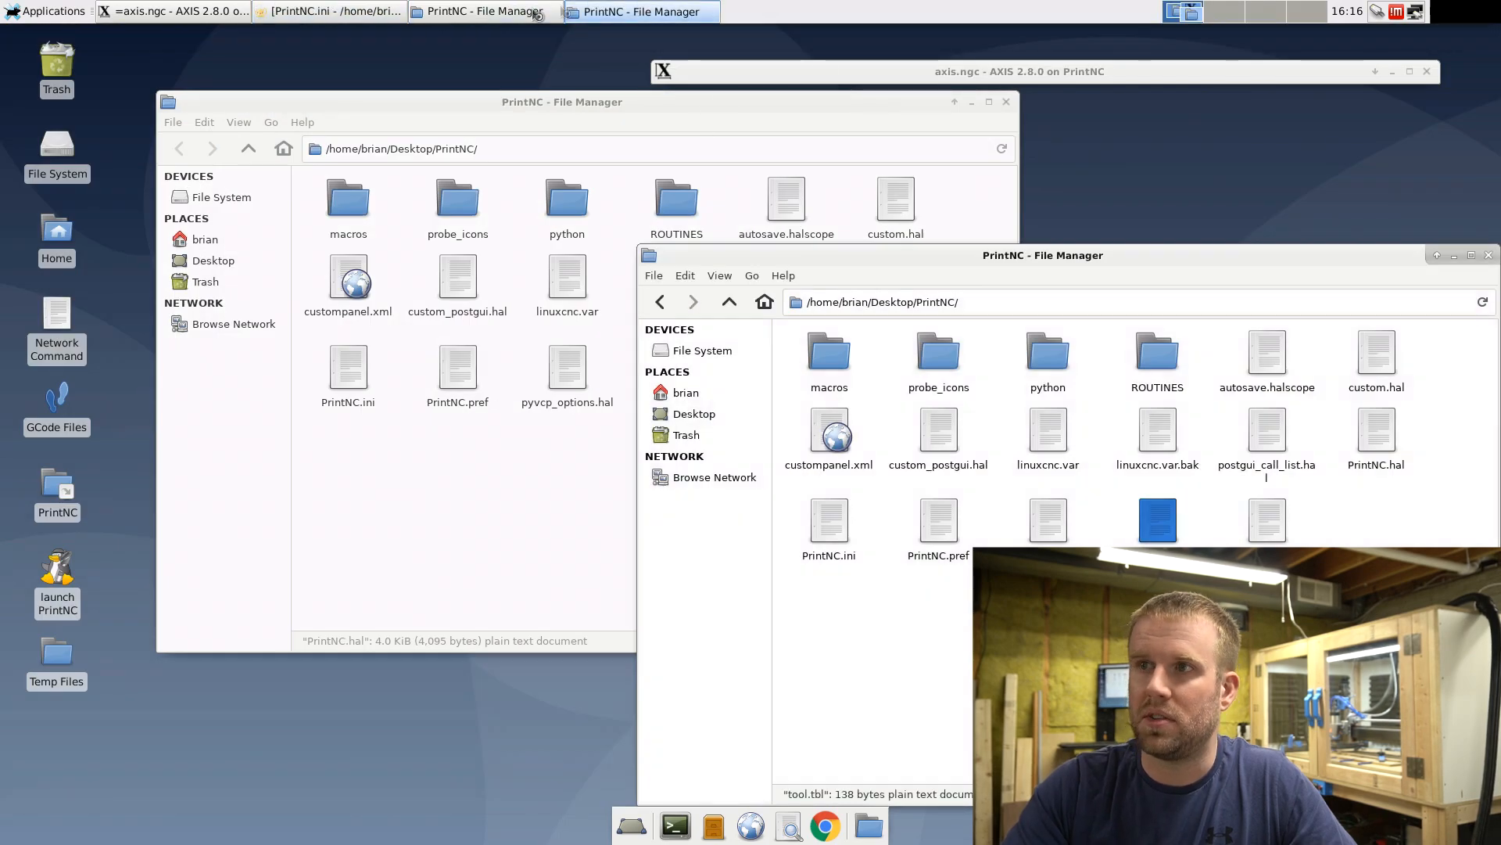
pyautogui.click(330, 11)
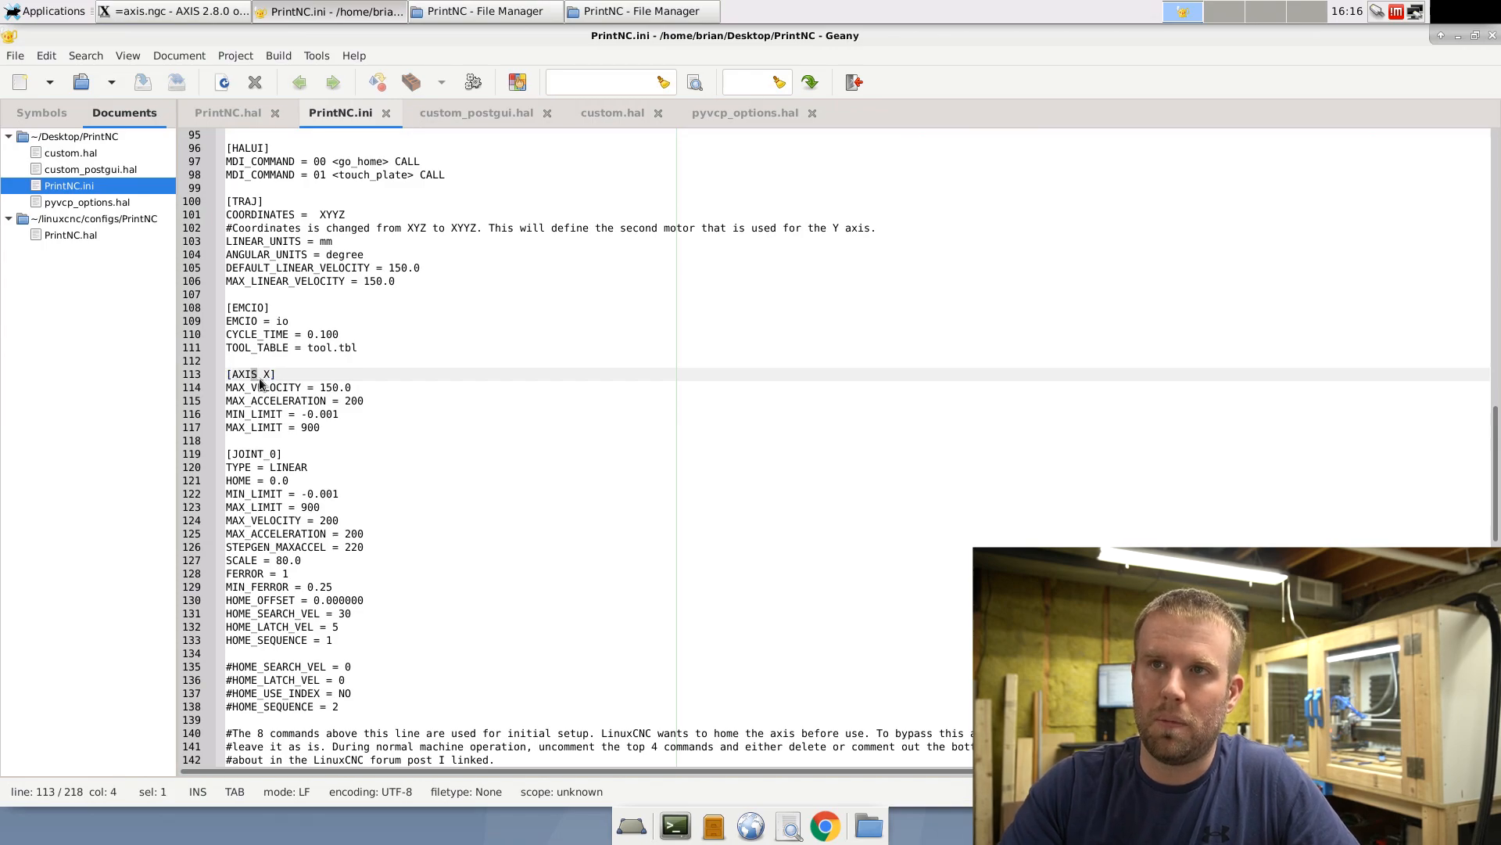
# Step: Scroll to [AXIS_X] and [JOINT_0], pointing at the JOINT_0 heading and TYPE = LINEAR
pyautogui.scroll(-3)
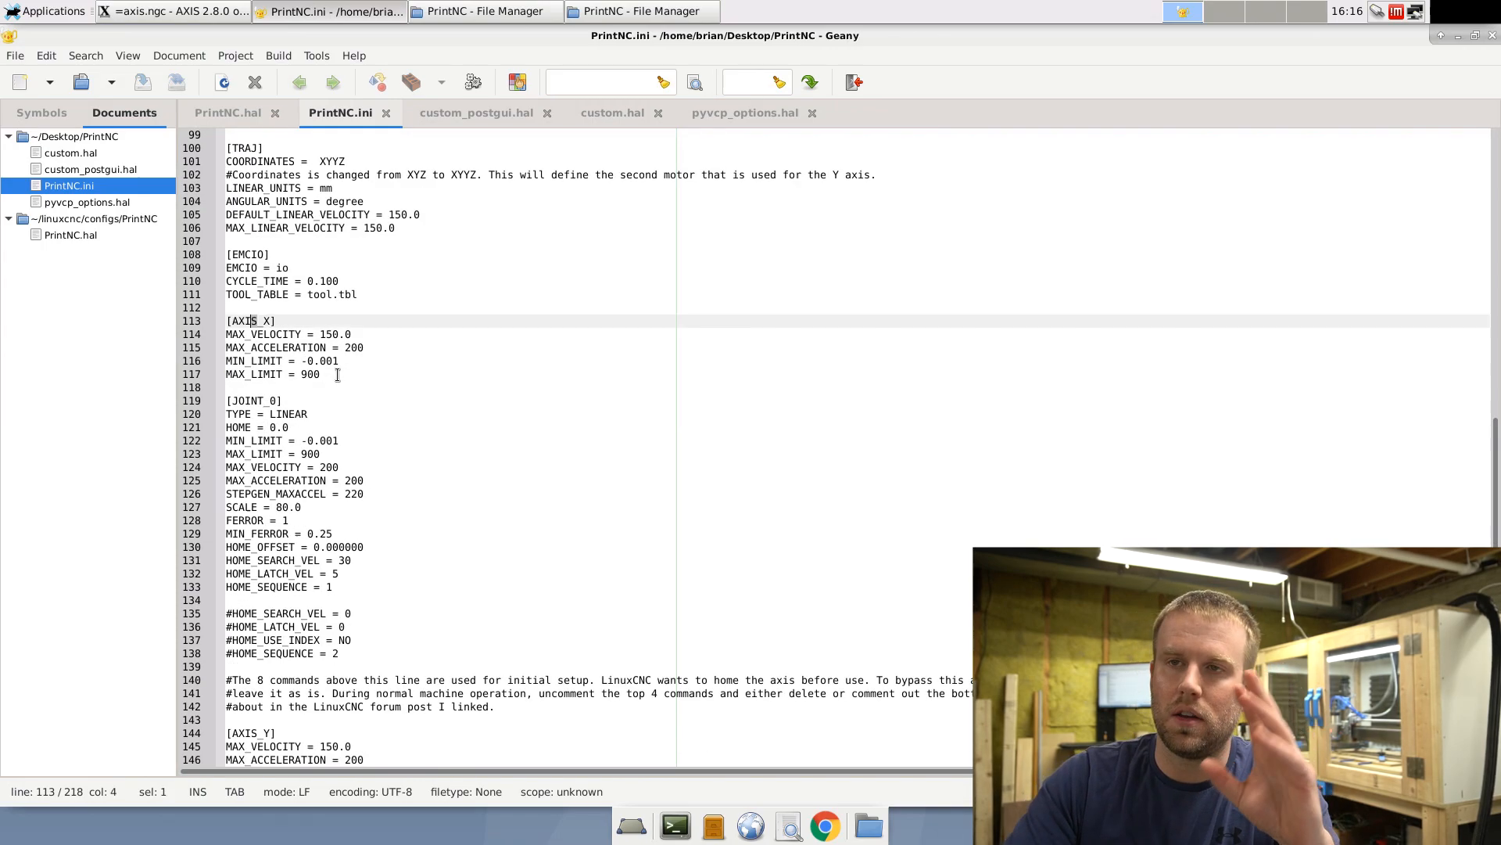
pyautogui.scroll(-3)
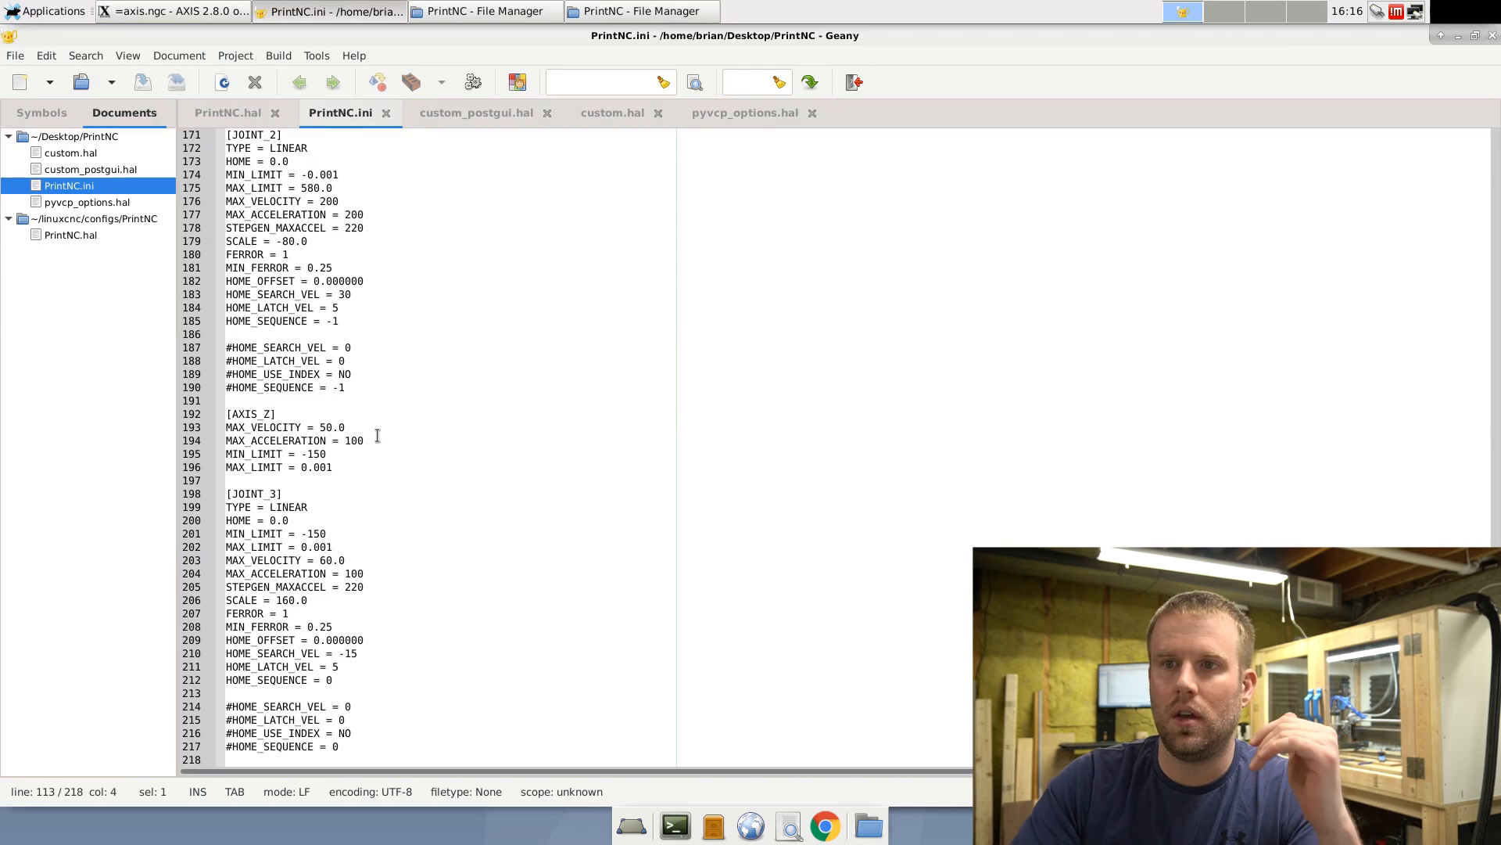
pyautogui.scroll(3)
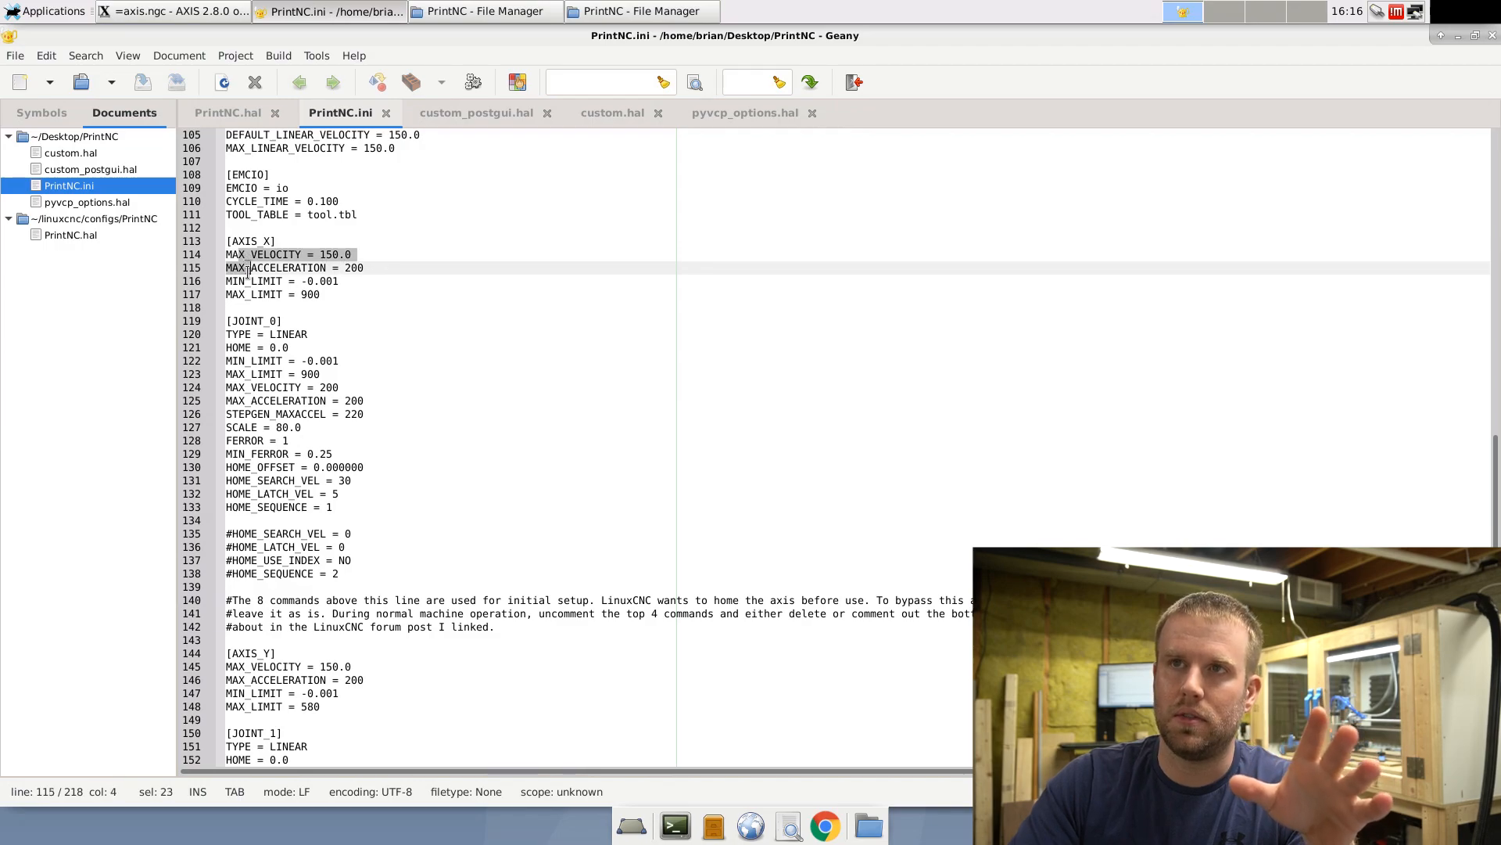
pyautogui.click(288, 280)
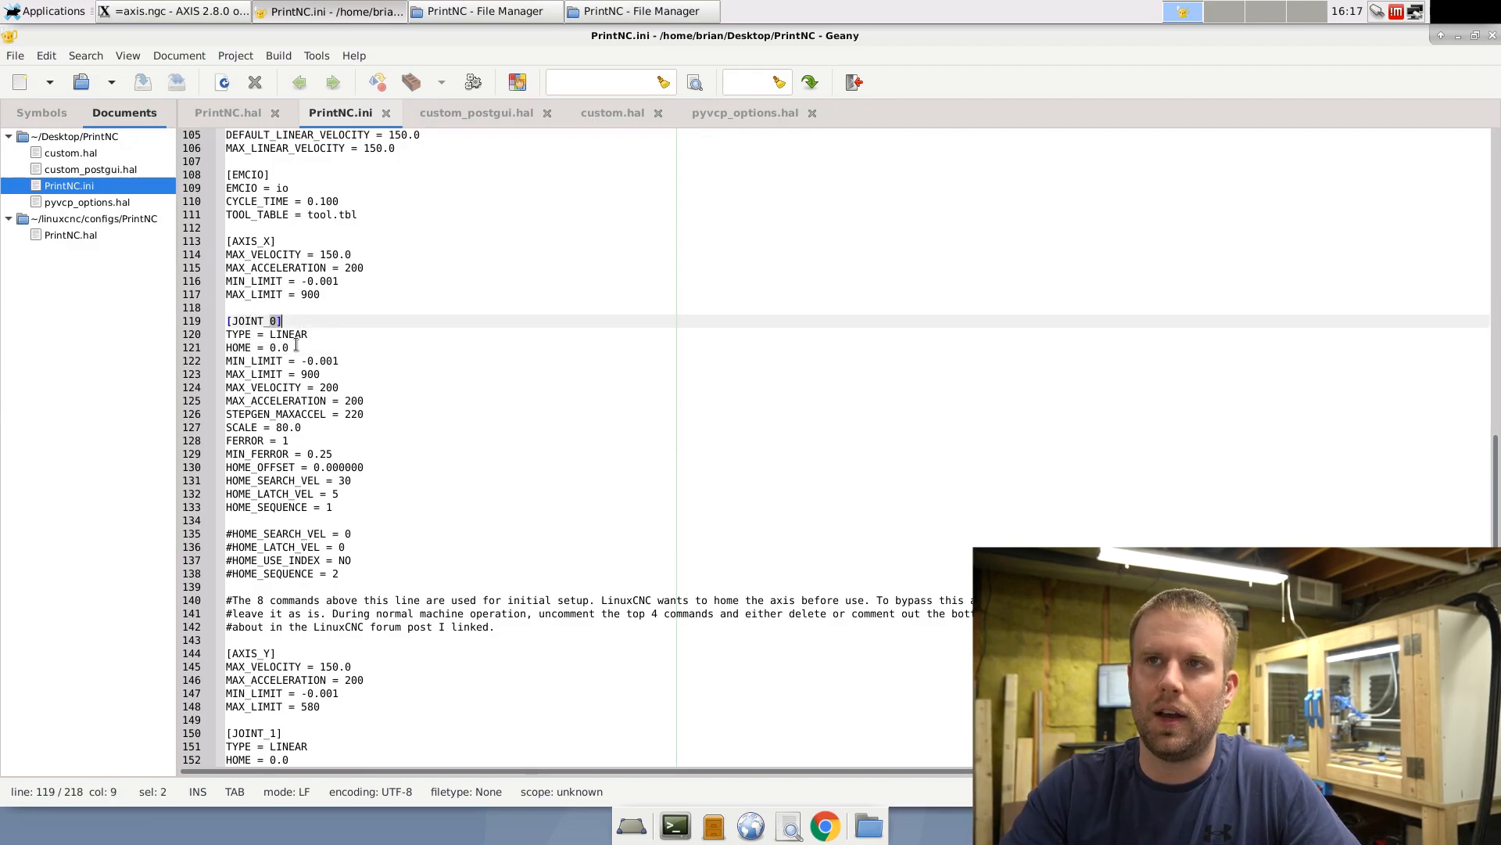
pyautogui.click(288, 333)
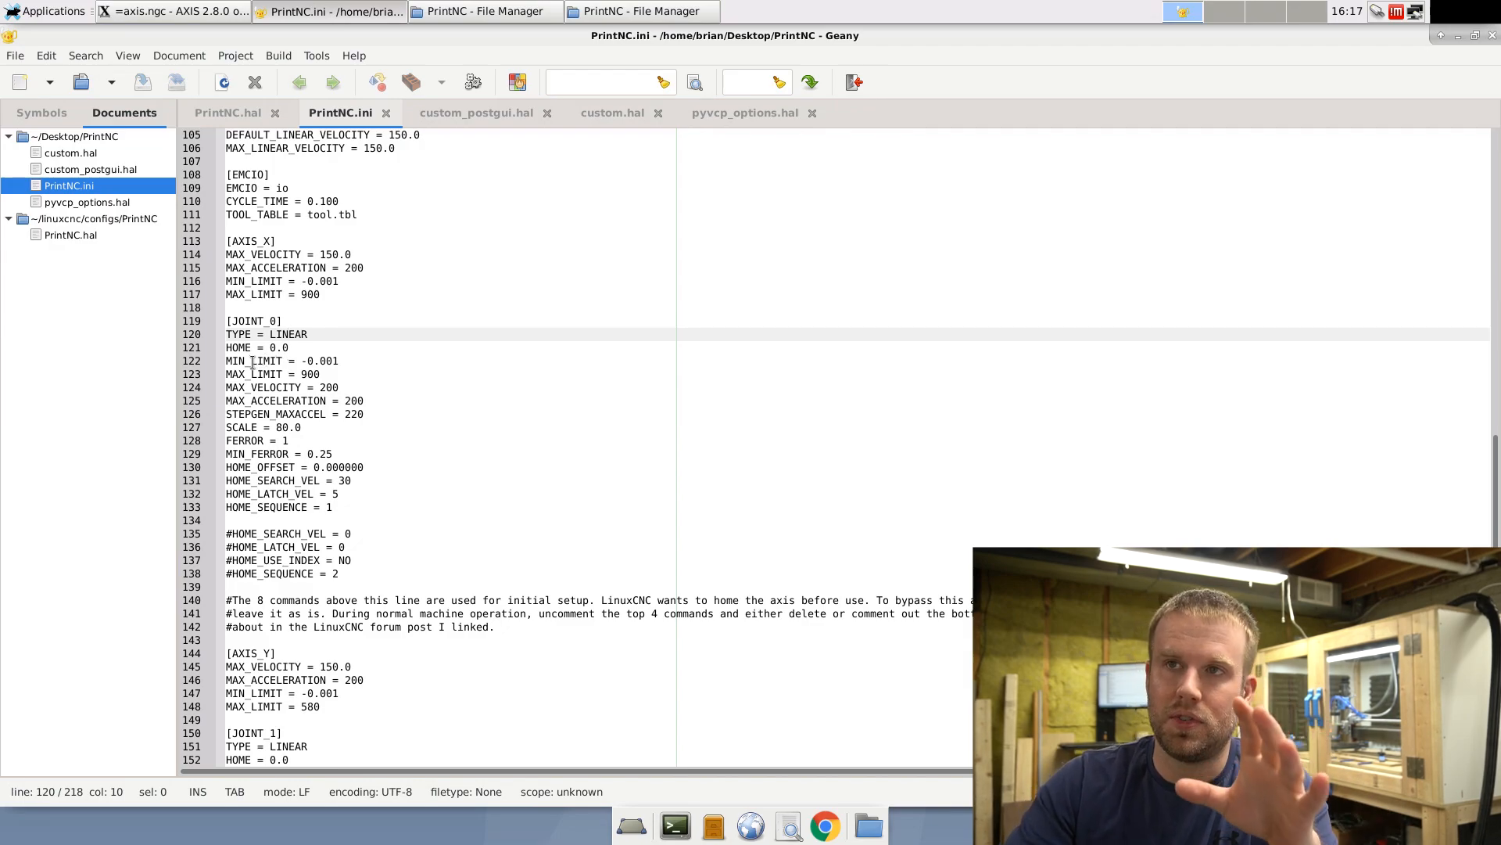
pyautogui.click(247, 360)
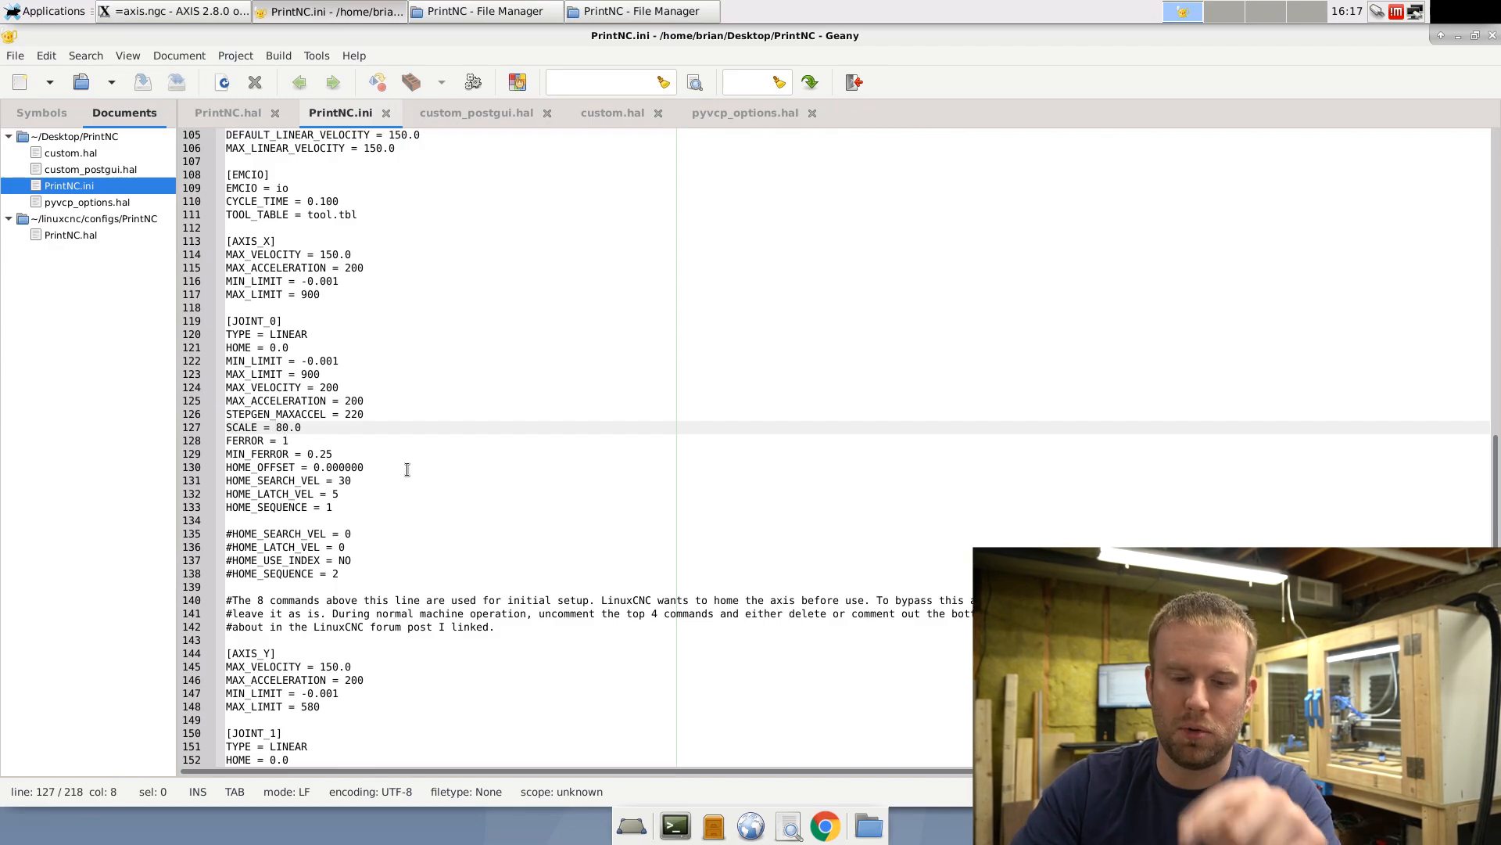
# Step: Negate JOINT_0's SCALE to -80.0 and scroll through the JOINT_1 to JOINT_3 scales
pyautogui.write('-')
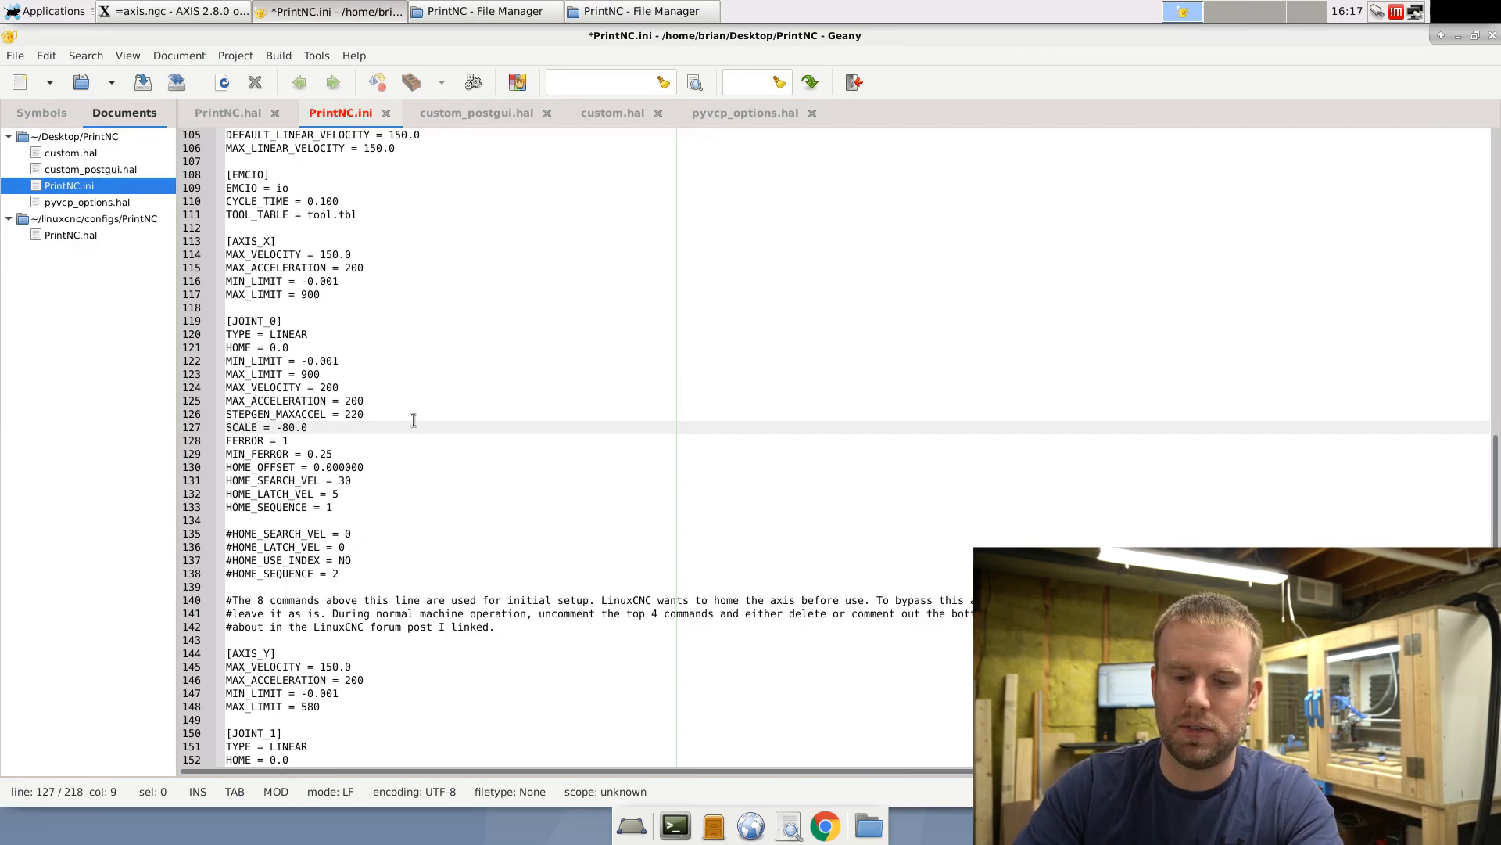
pyautogui.scroll(-3)
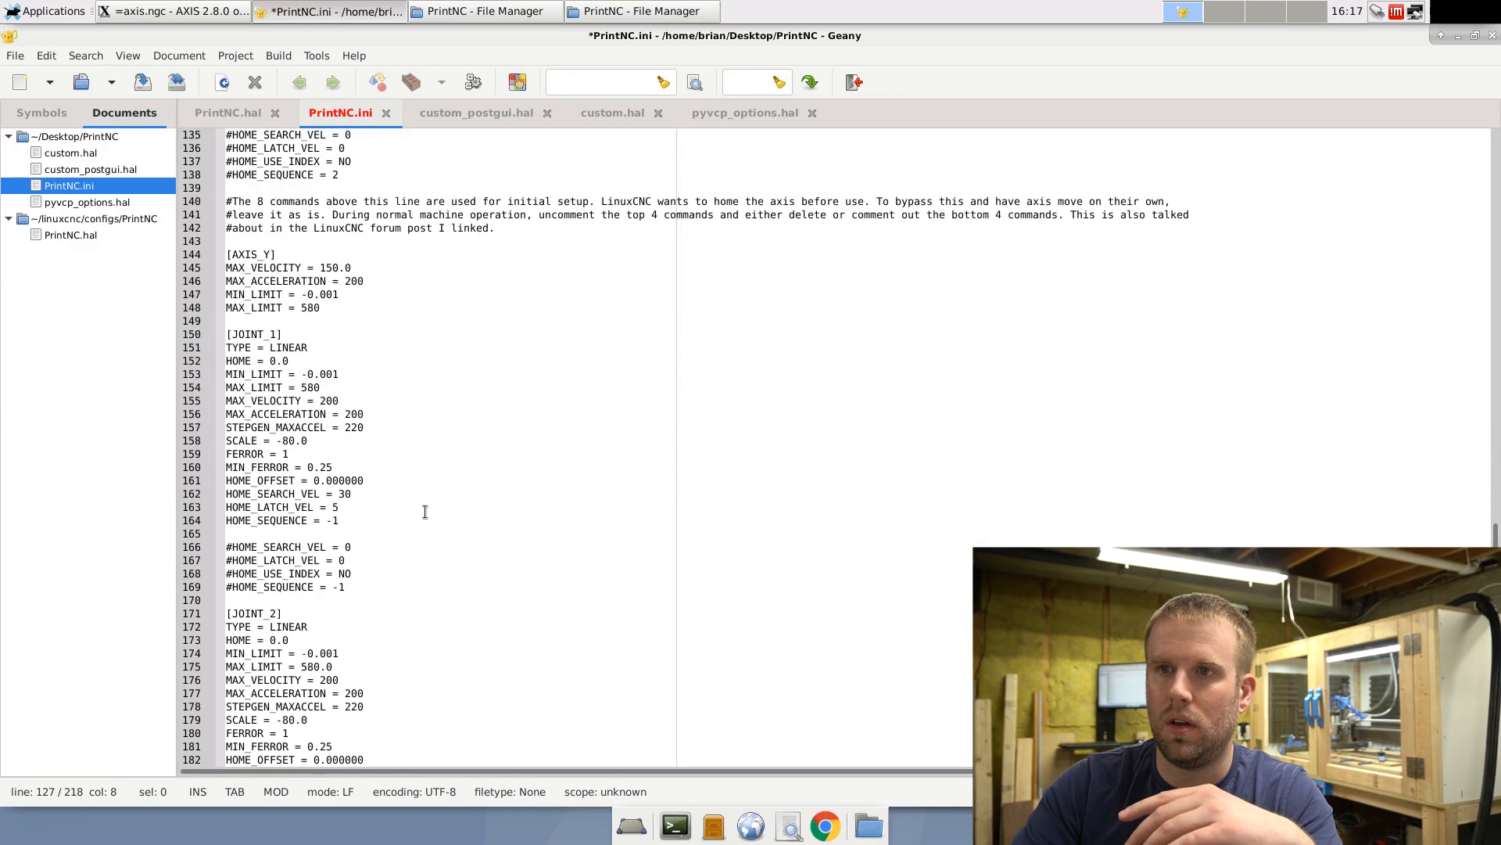
pyautogui.moveTo(283, 347)
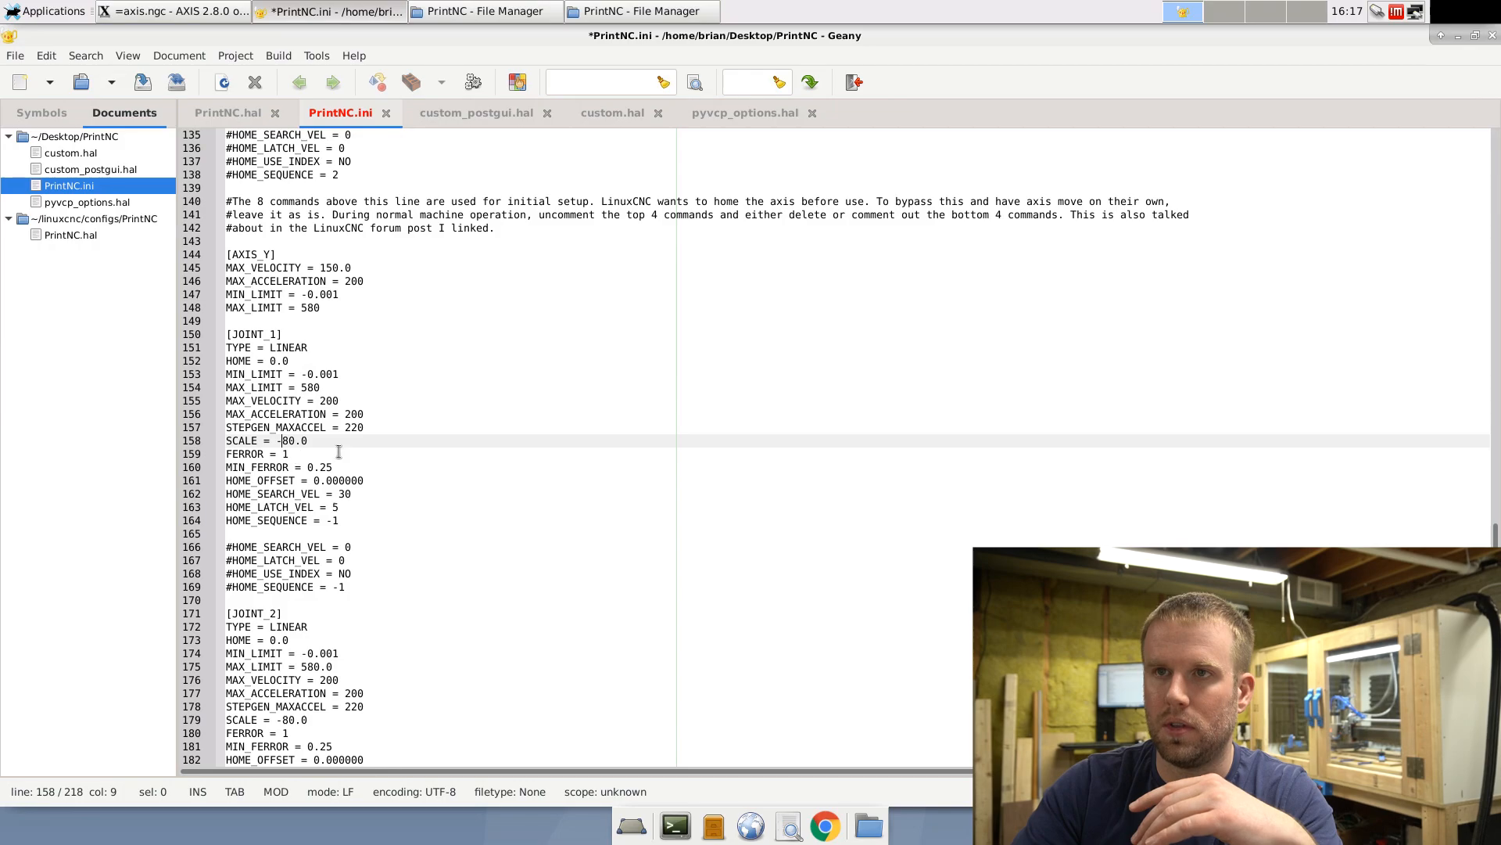
pyautogui.scroll(-3)
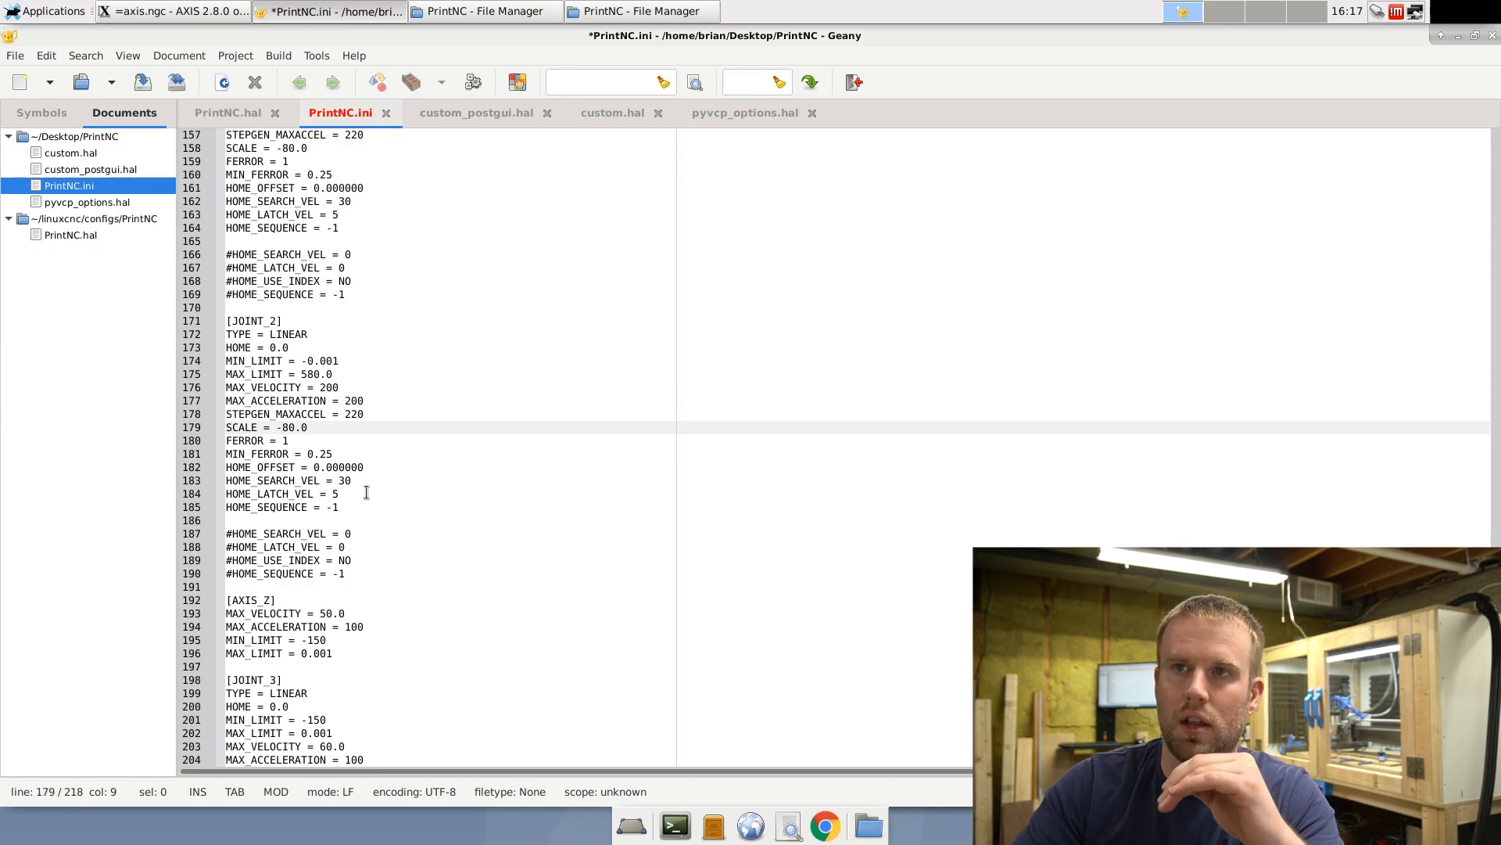
pyautogui.scroll(-3)
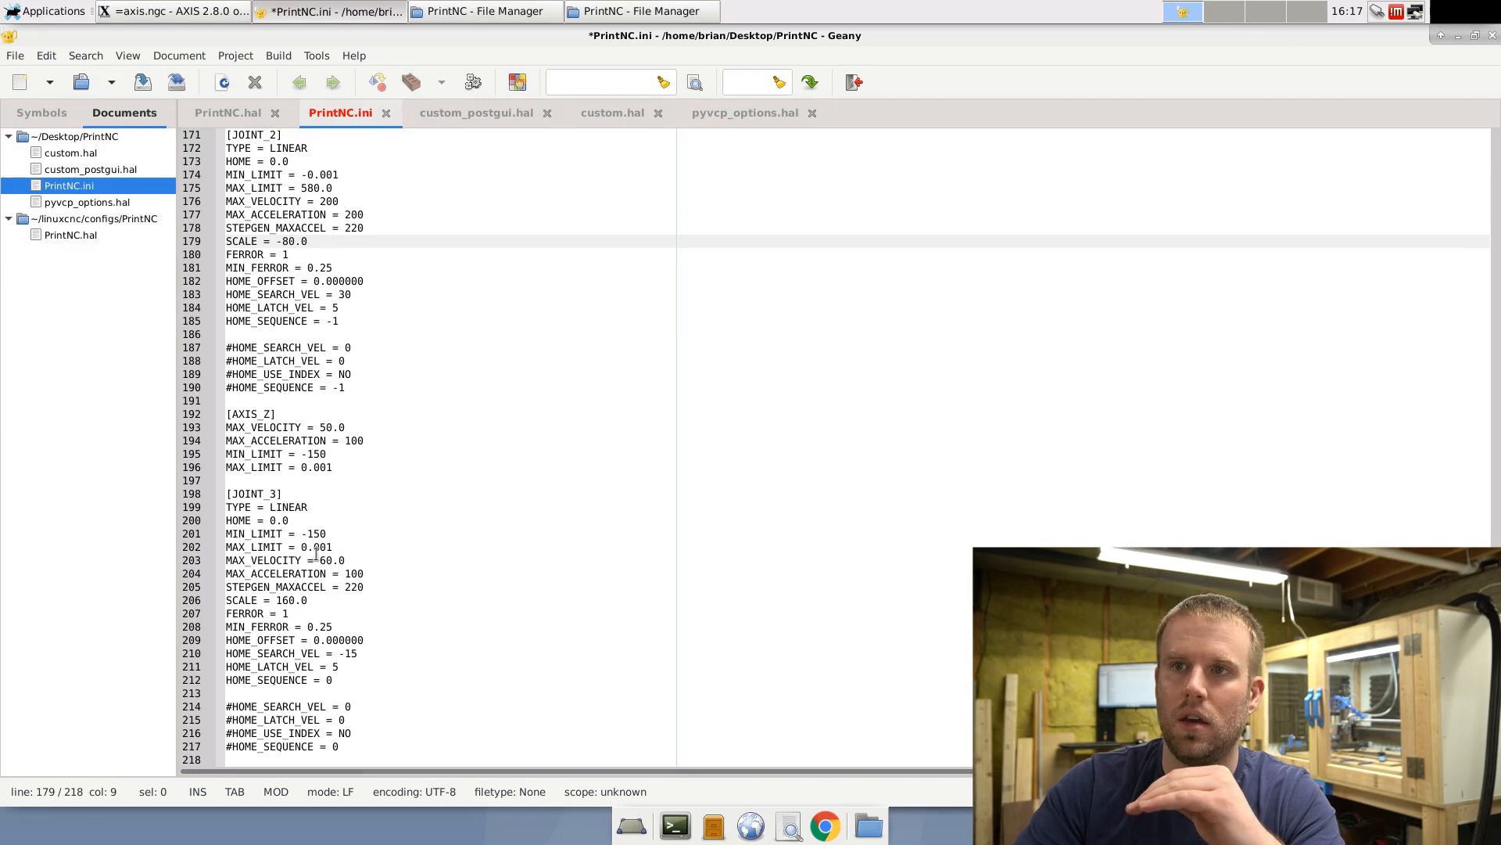
pyautogui.scroll(3)
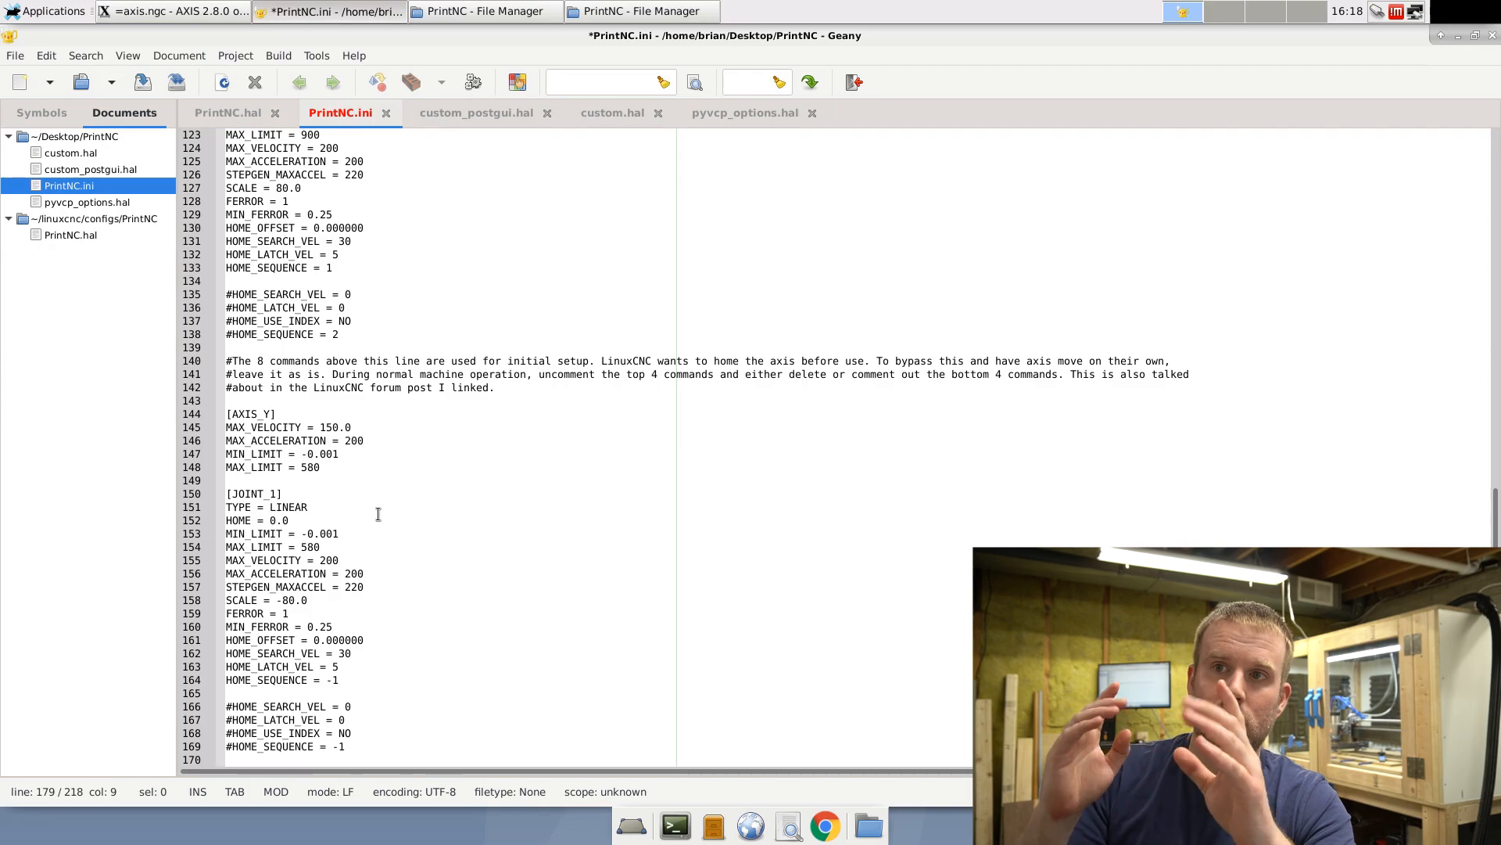
pyautogui.scroll(3)
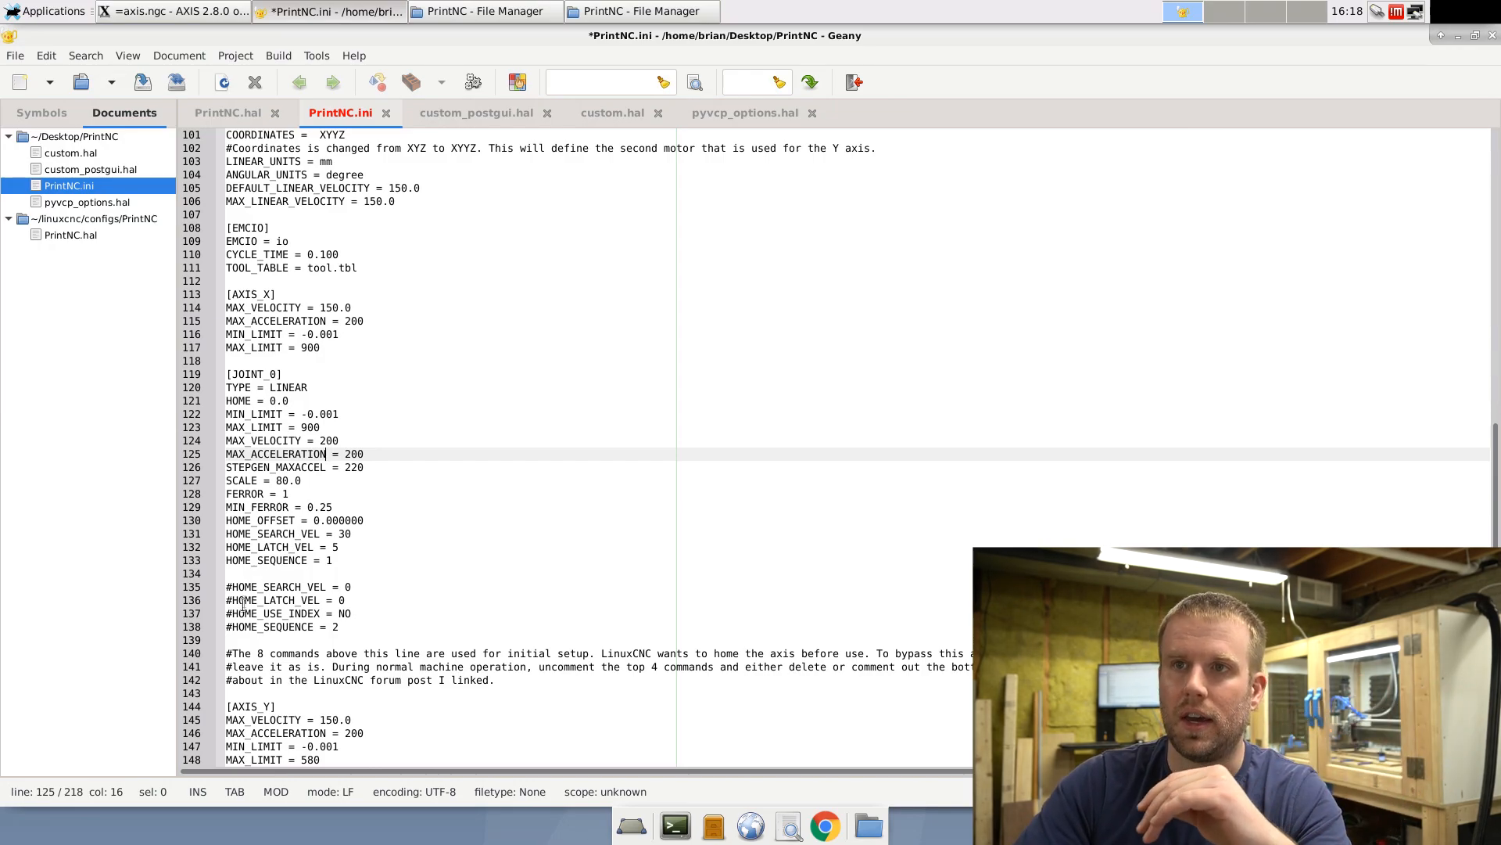
# Step: Review JOINT_0's commented homing lines and save PrintNC.ini with SCALE back at 80.0
pyautogui.scroll(-3)
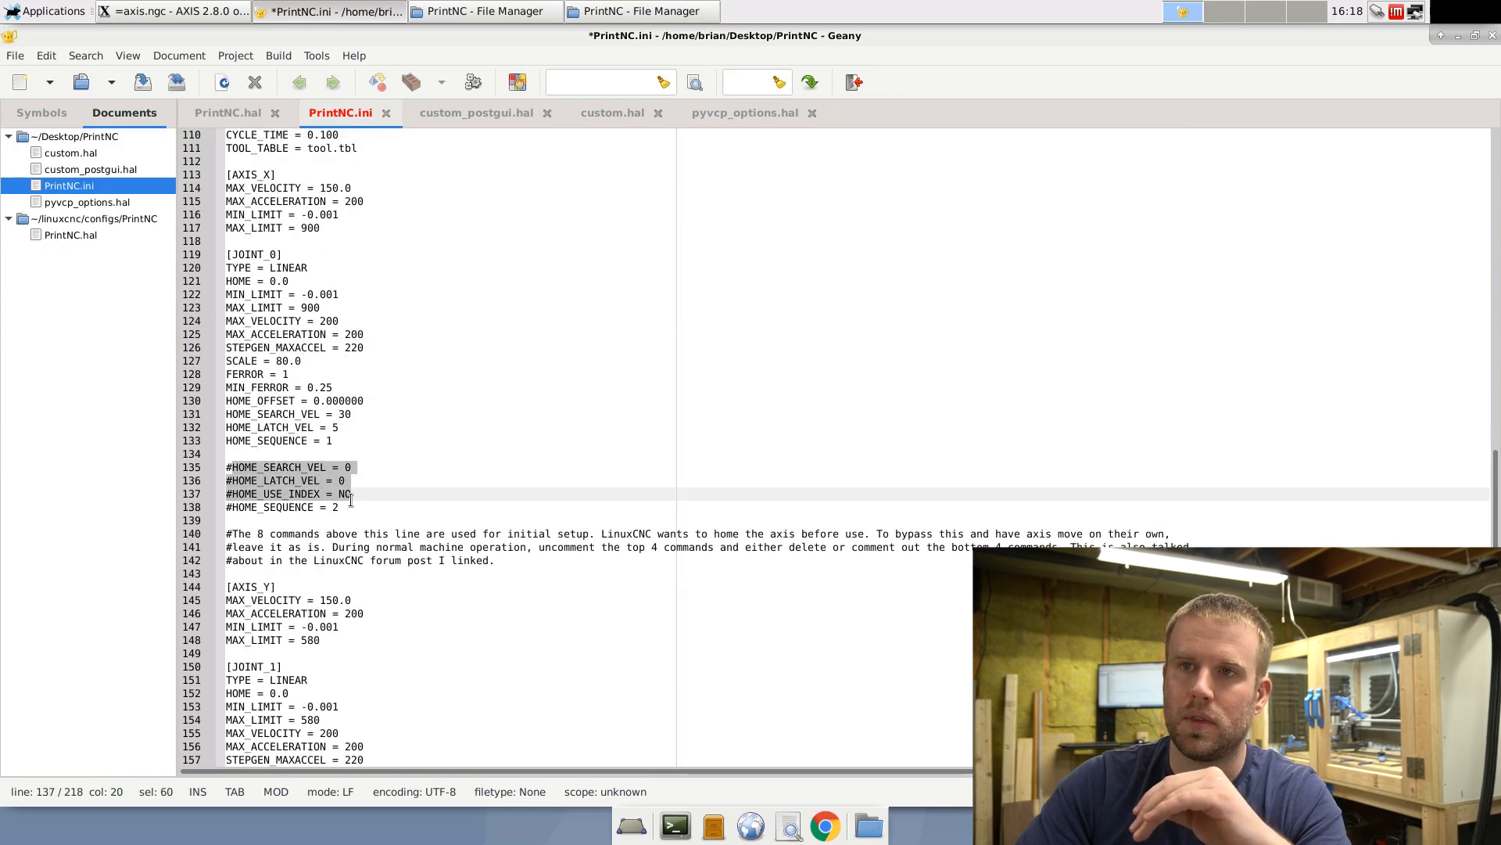
pyautogui.click(234, 466)
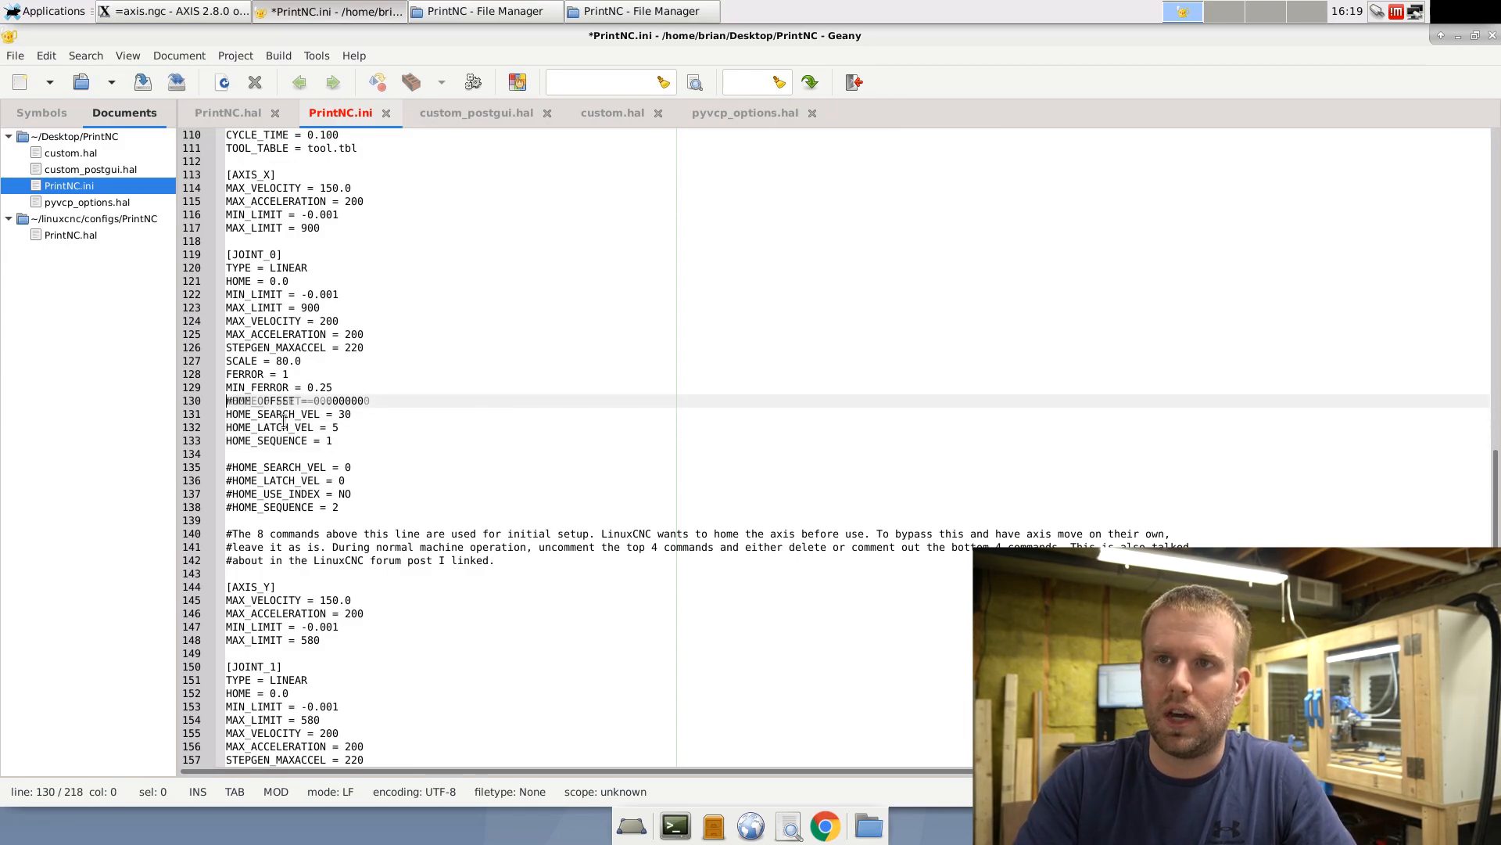
pyautogui.press('ctrl+s')
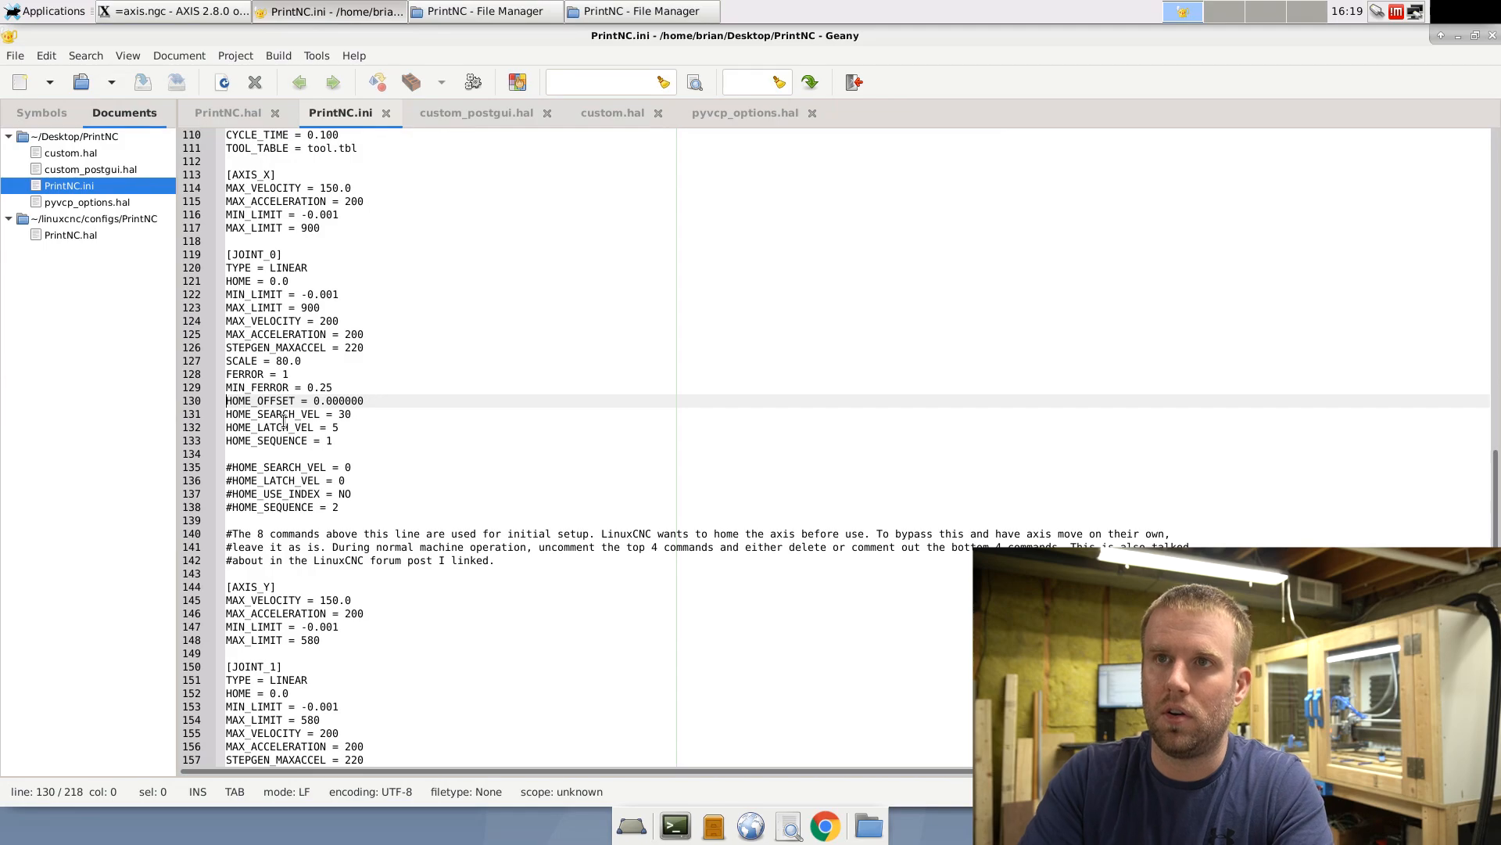
pyautogui.scroll(-3)
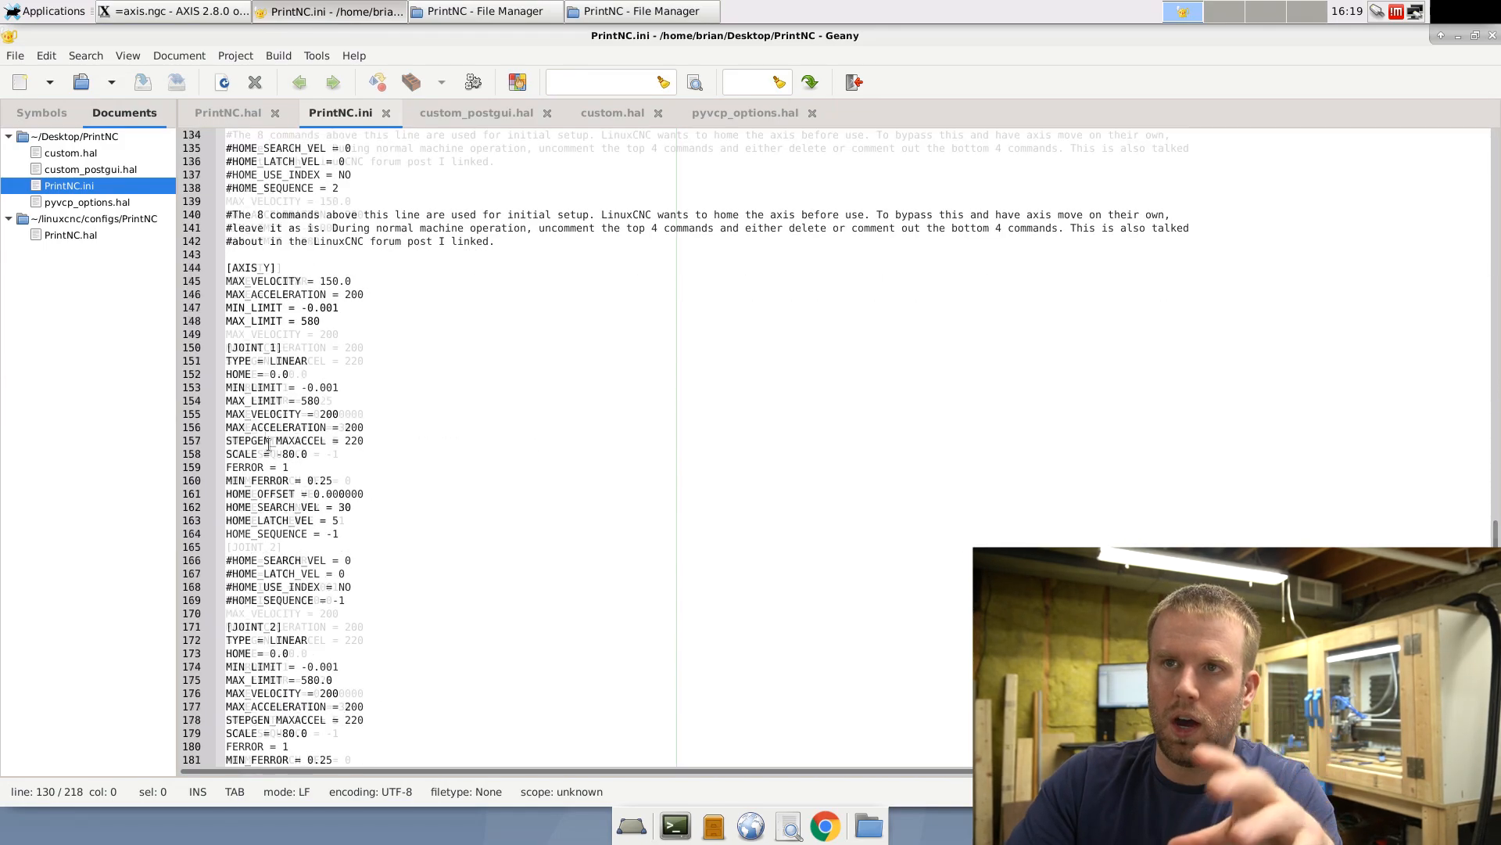
pyautogui.scroll(-3)
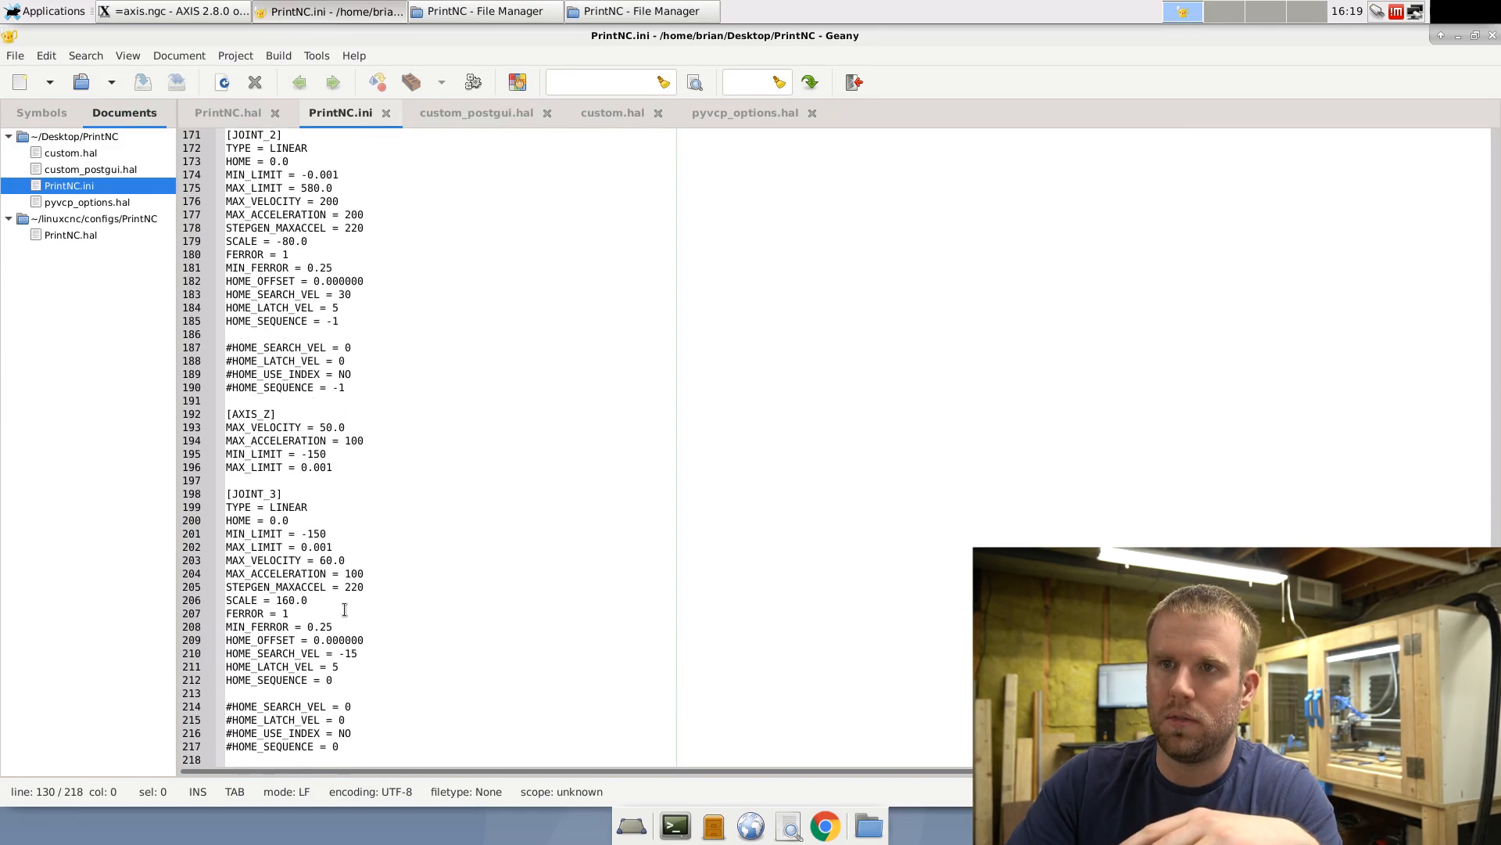
pyautogui.scroll(3)
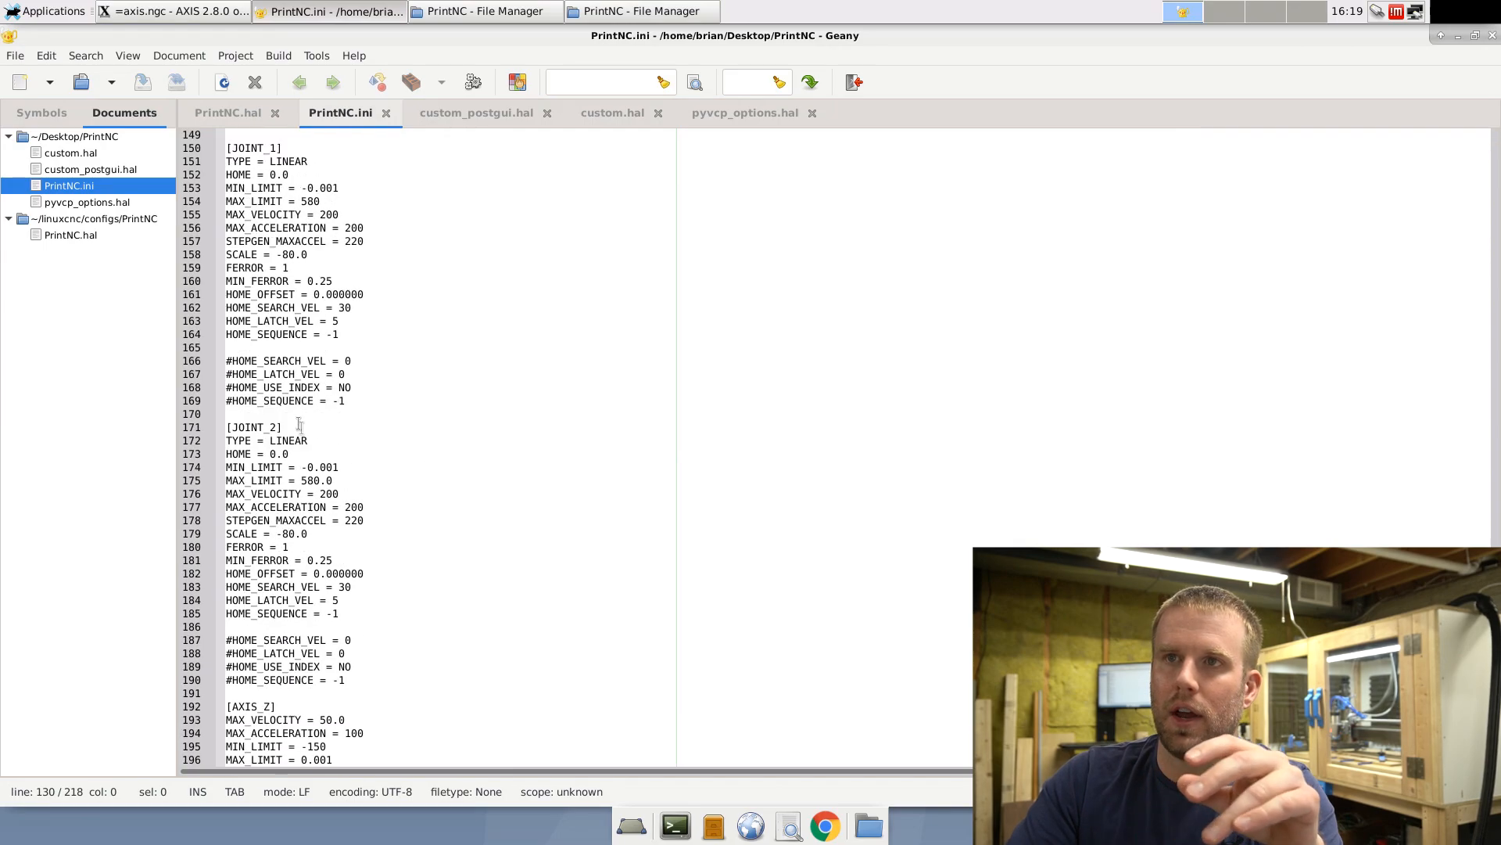
pyautogui.scroll(3)
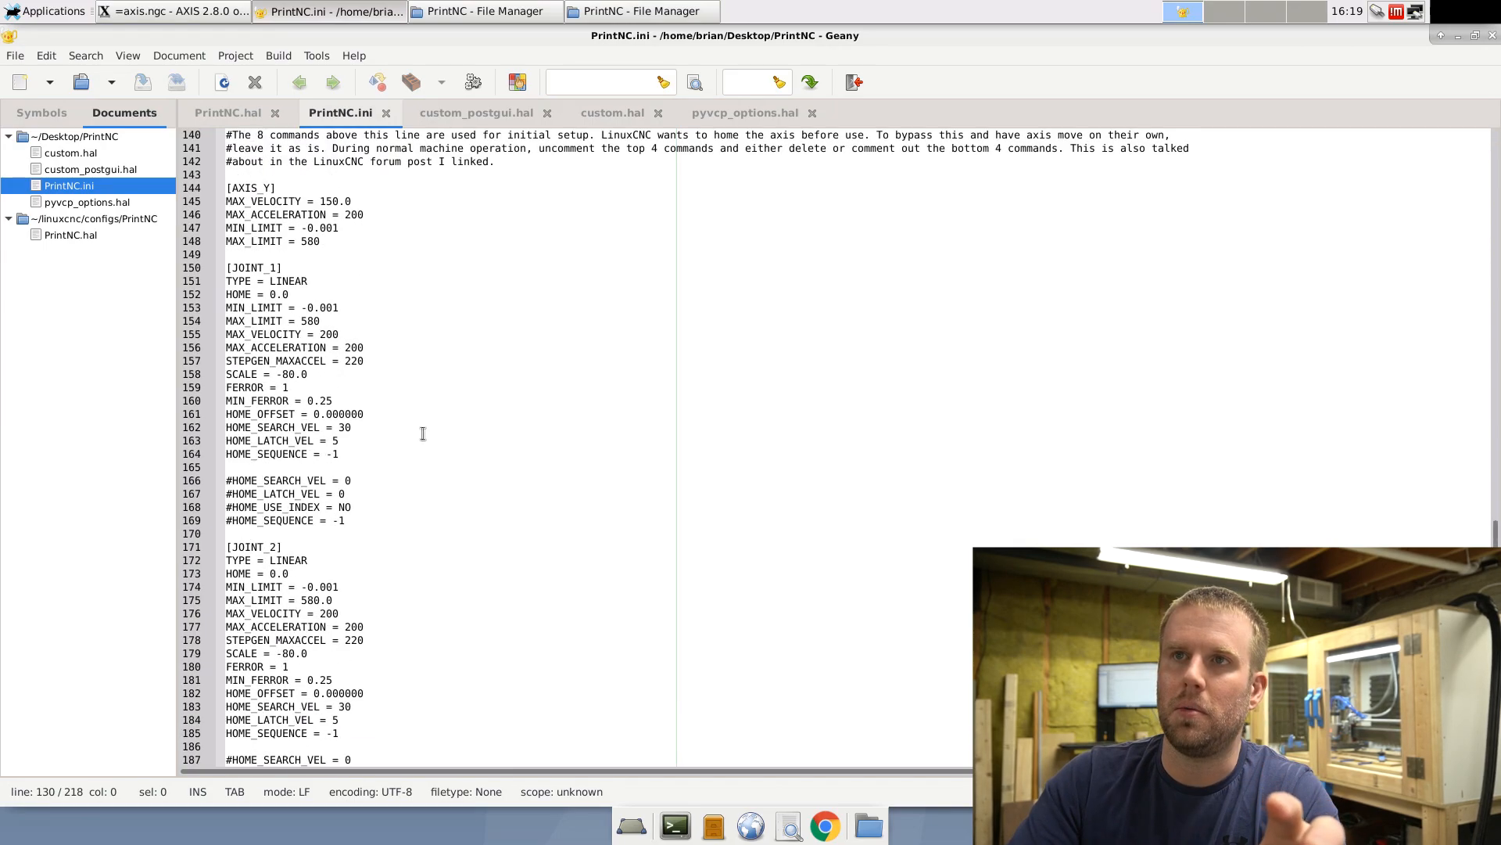
pyautogui.scroll(3)
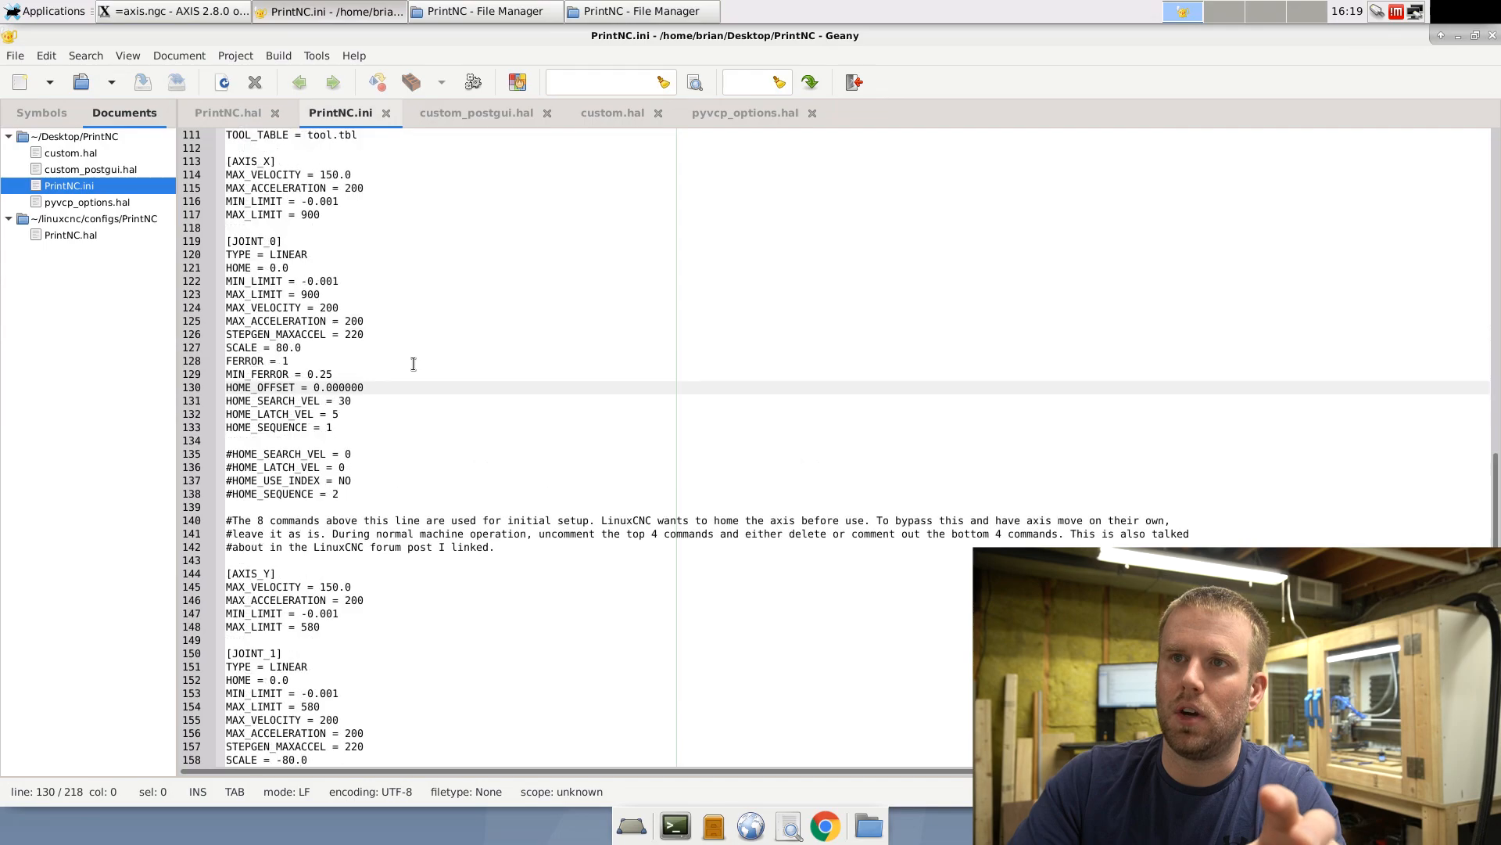
pyautogui.moveTo(410, 425)
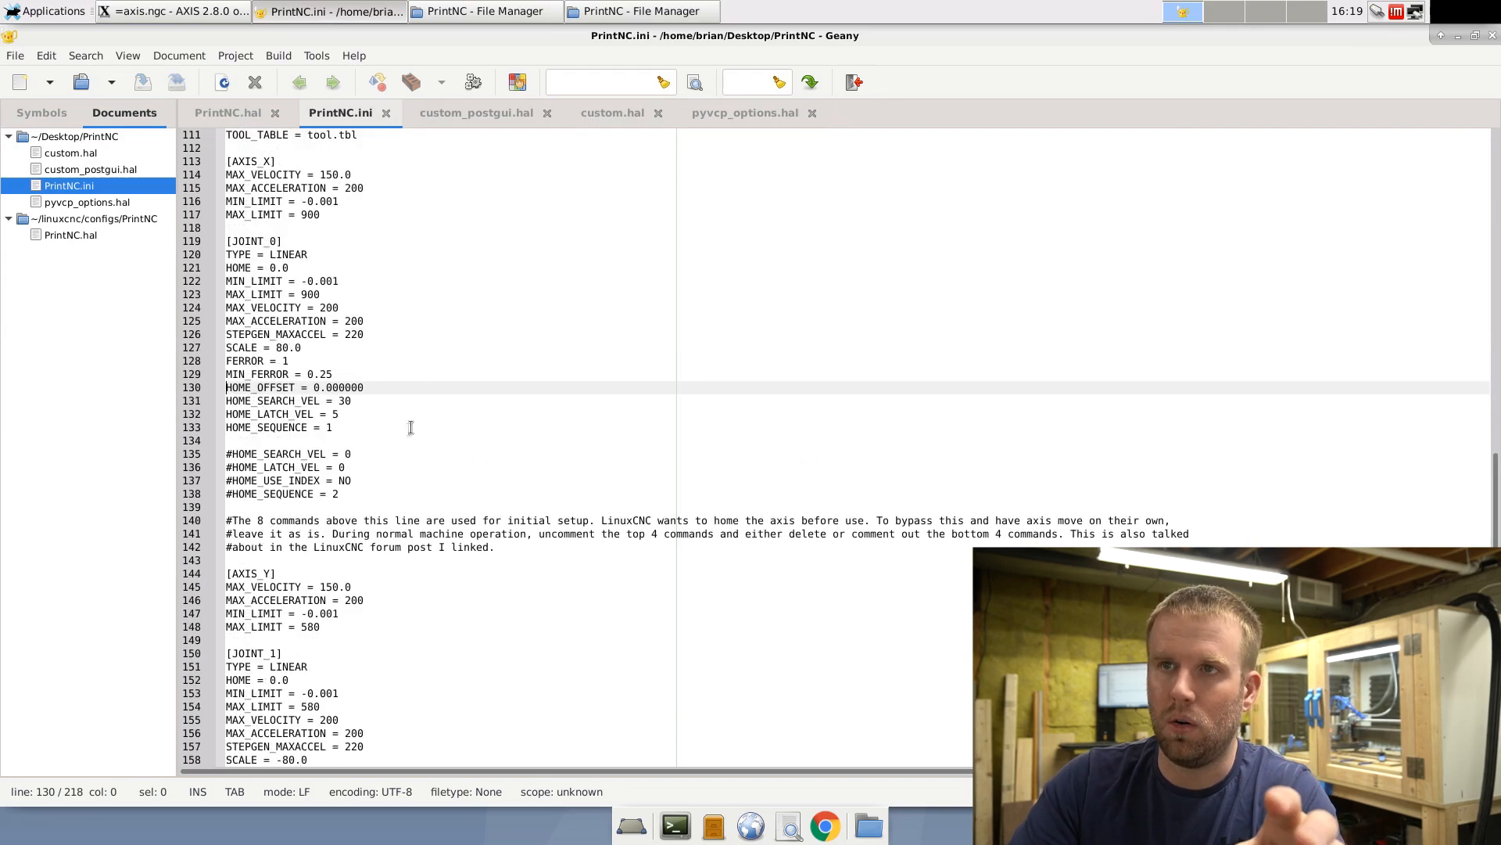
pyautogui.scroll(3)
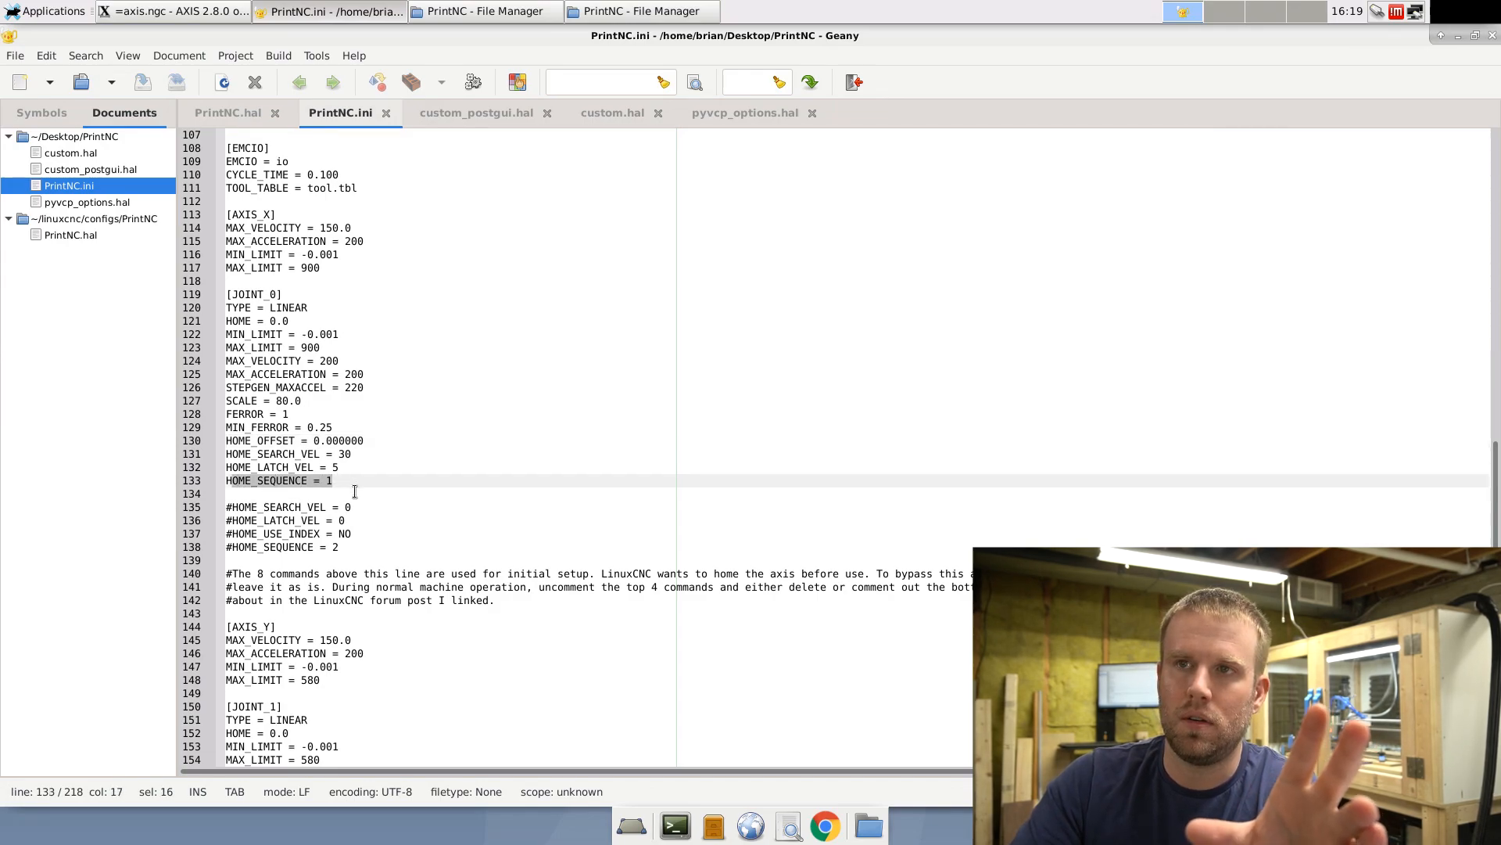
pyautogui.click(334, 480)
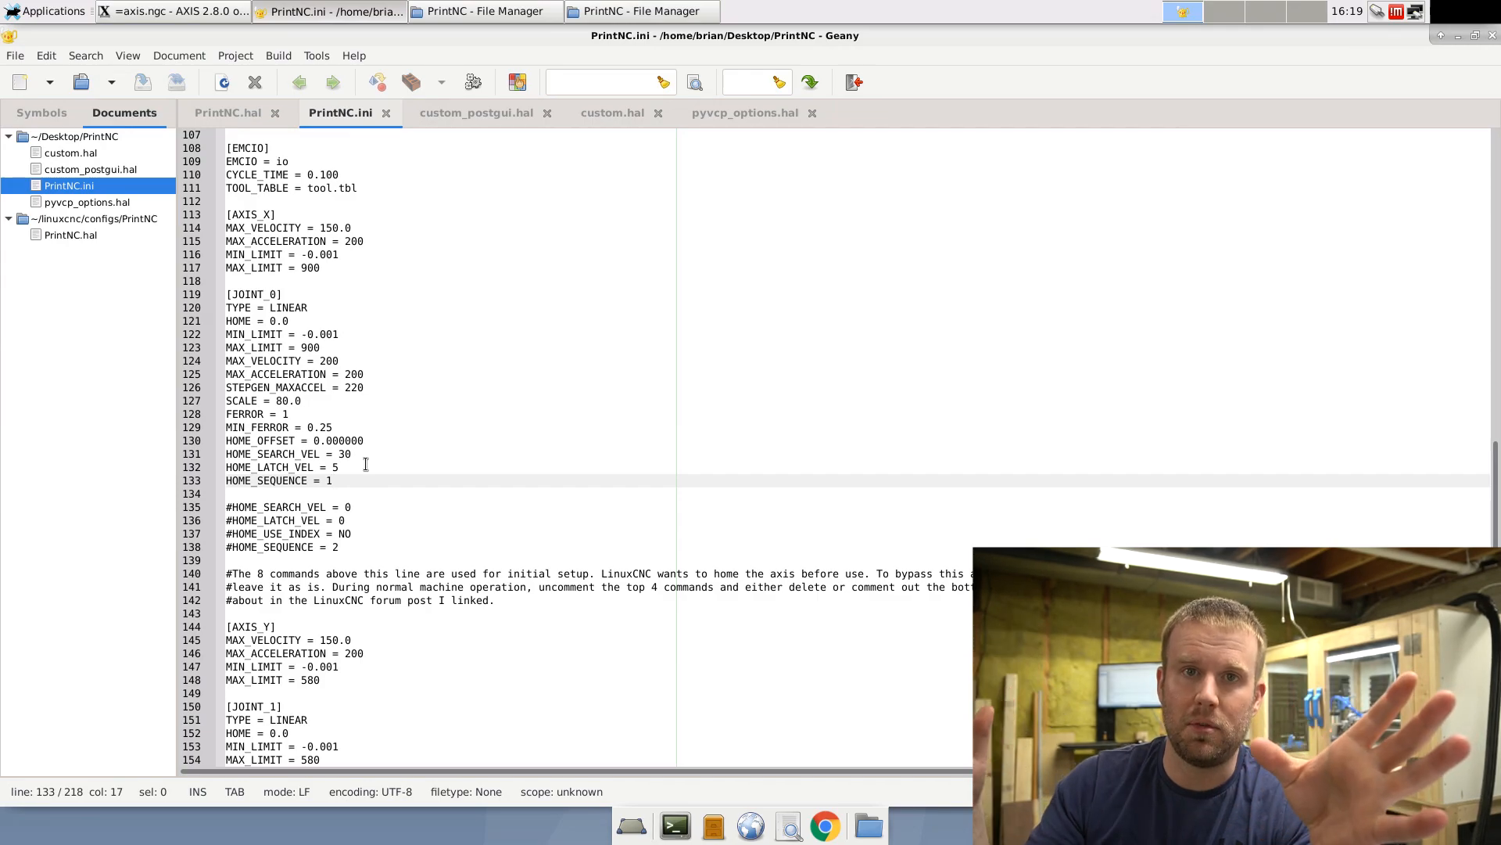
pyautogui.scroll(-3)
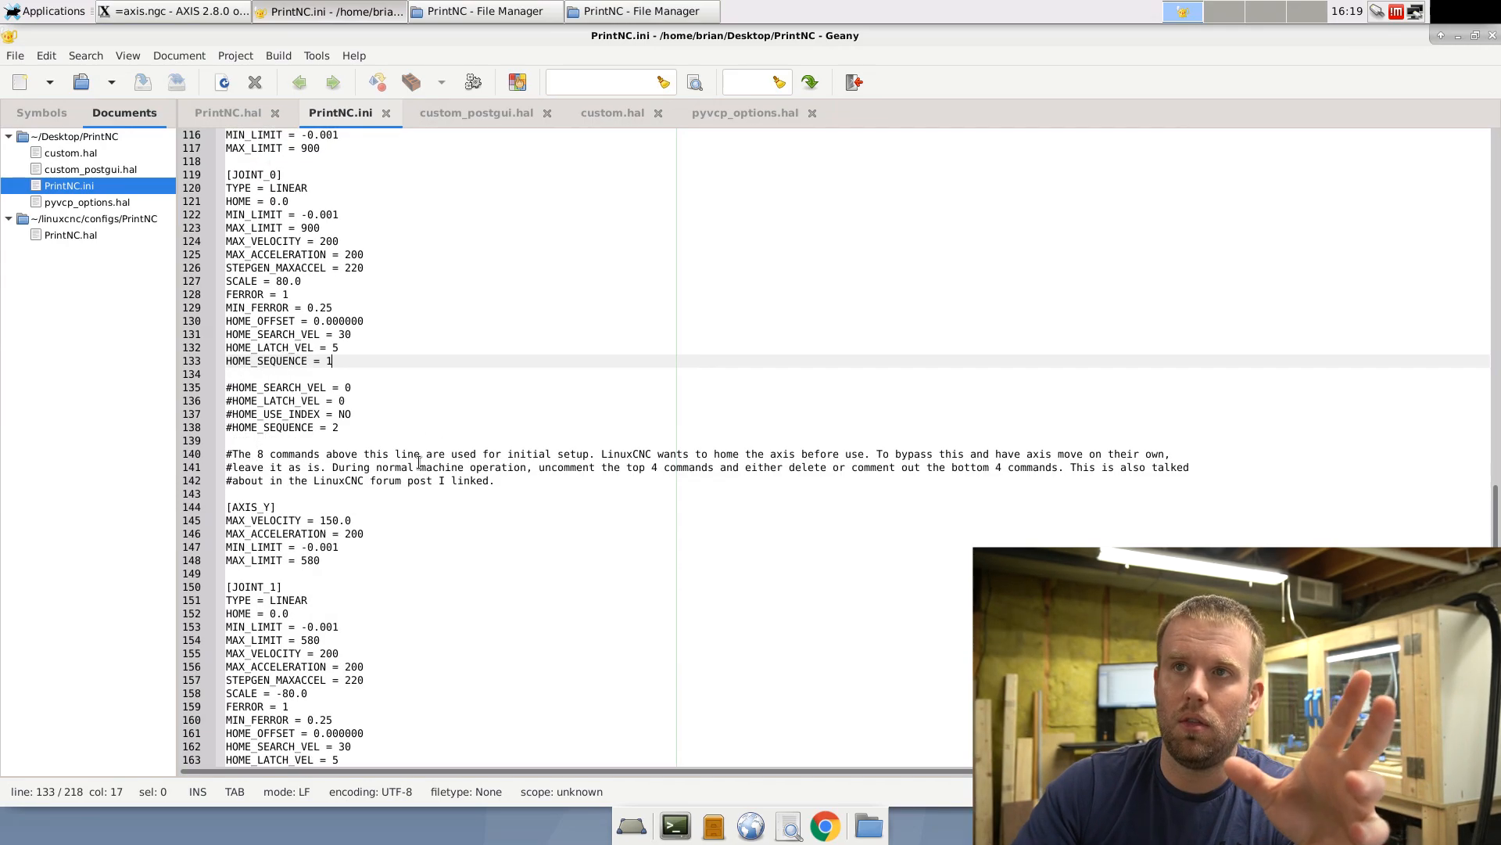
pyautogui.scroll(-3)
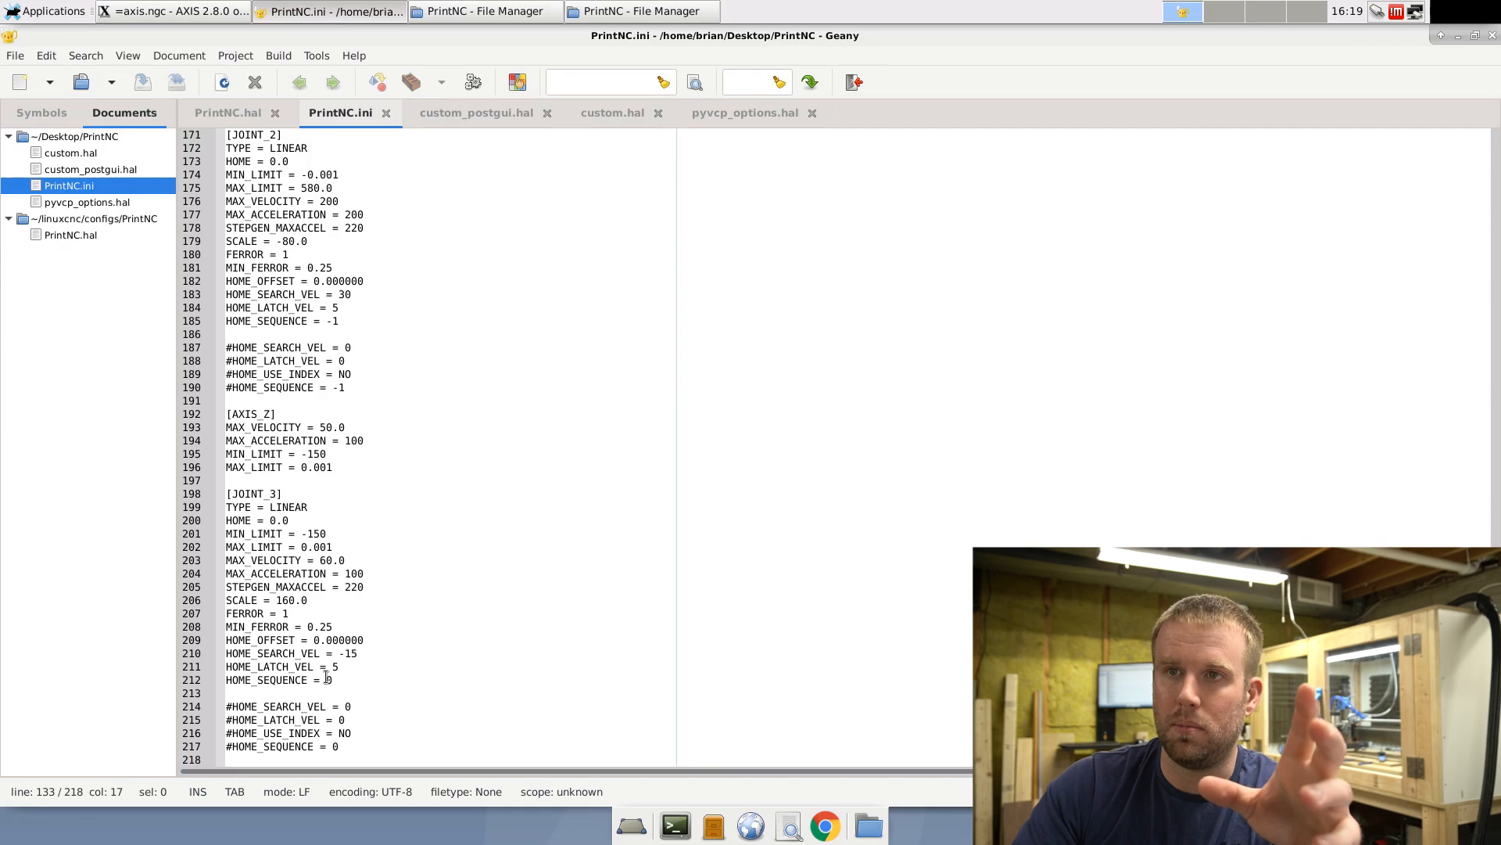
pyautogui.click(325, 680)
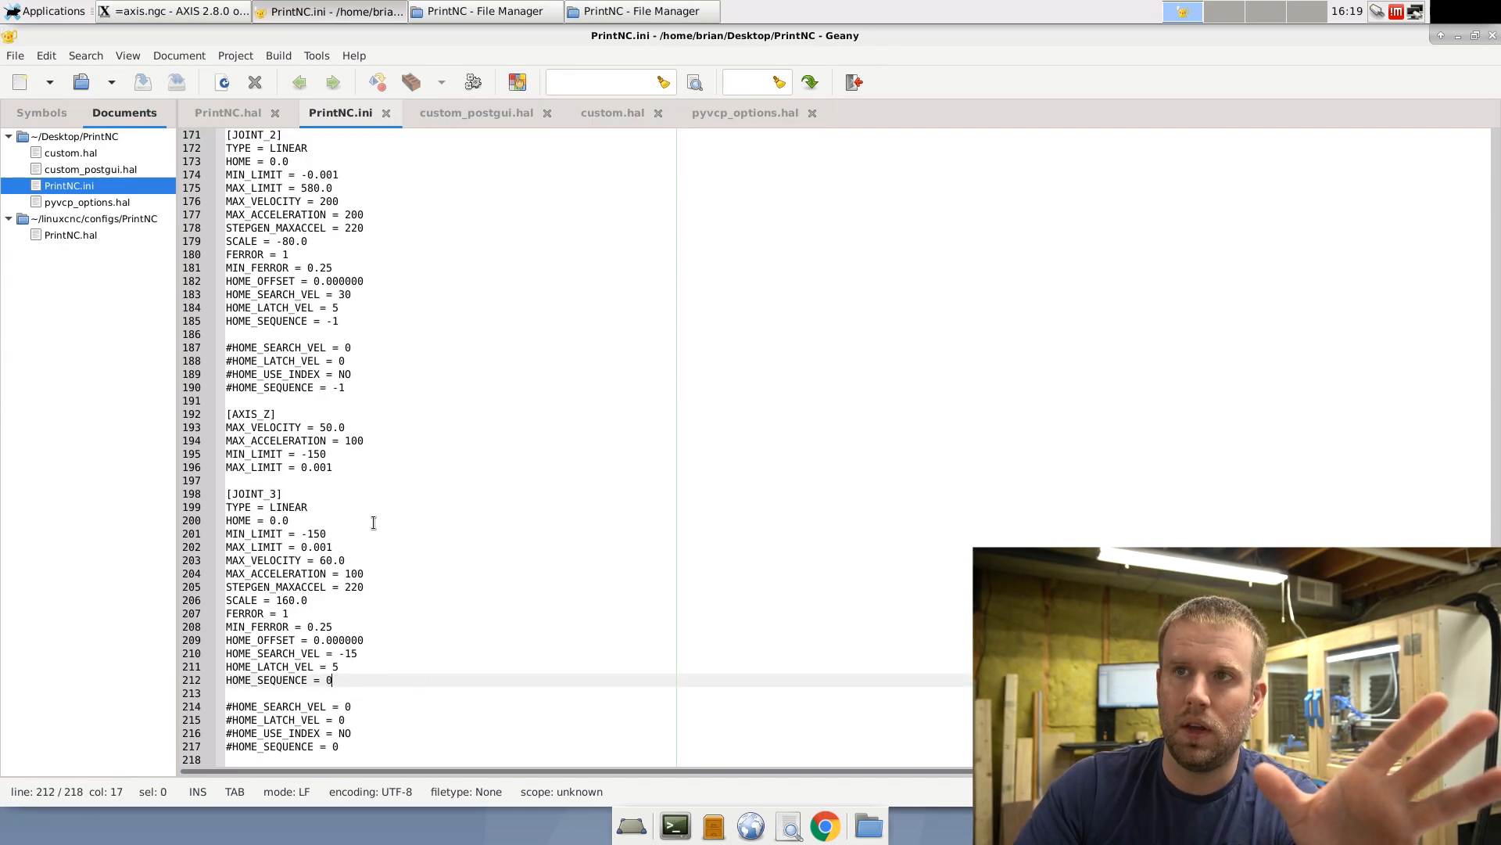
pyautogui.scroll(3)
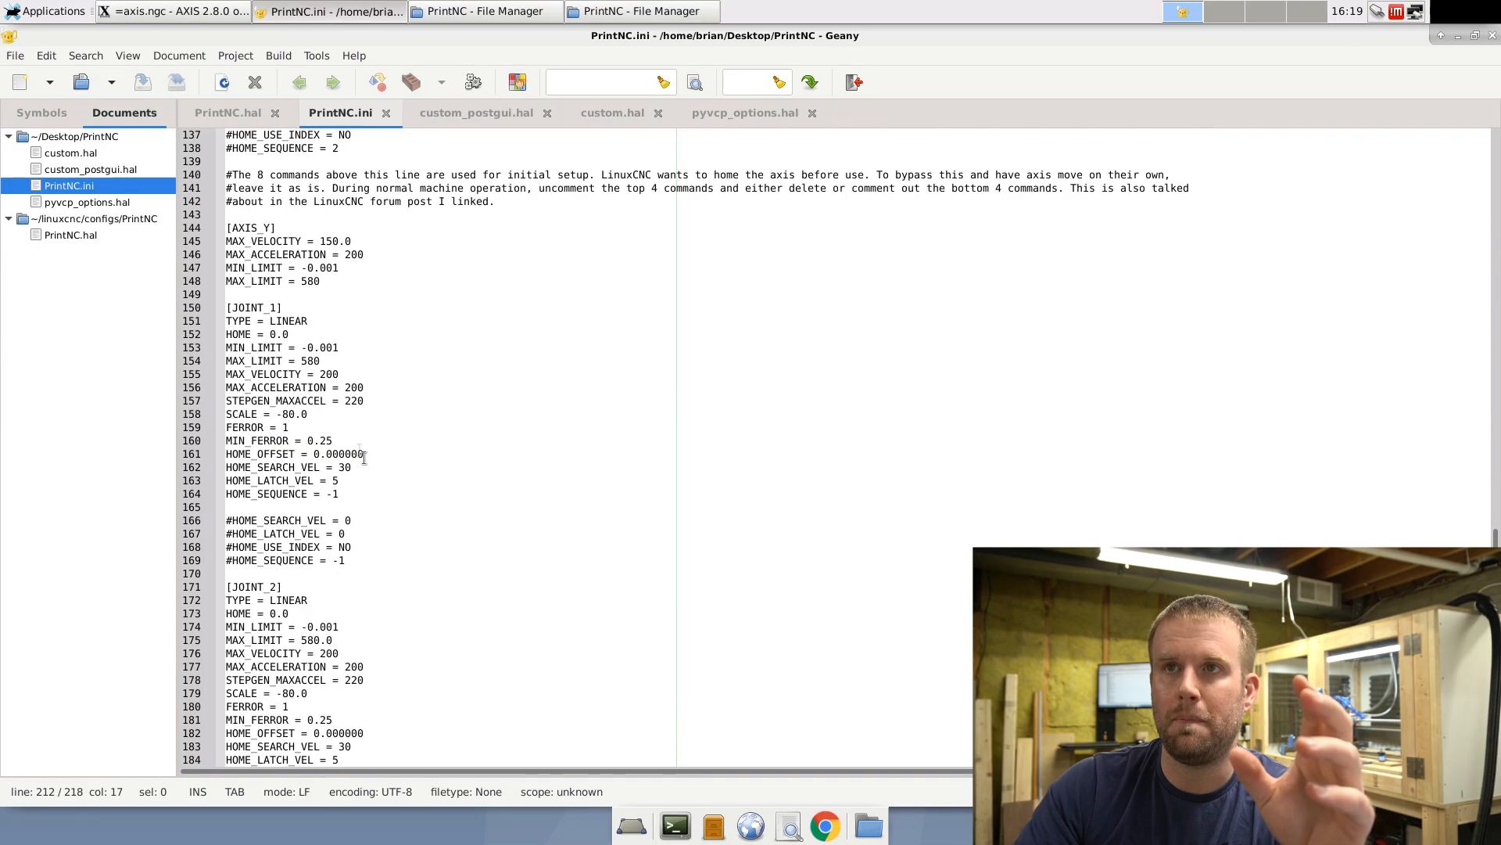
pyautogui.scroll(3)
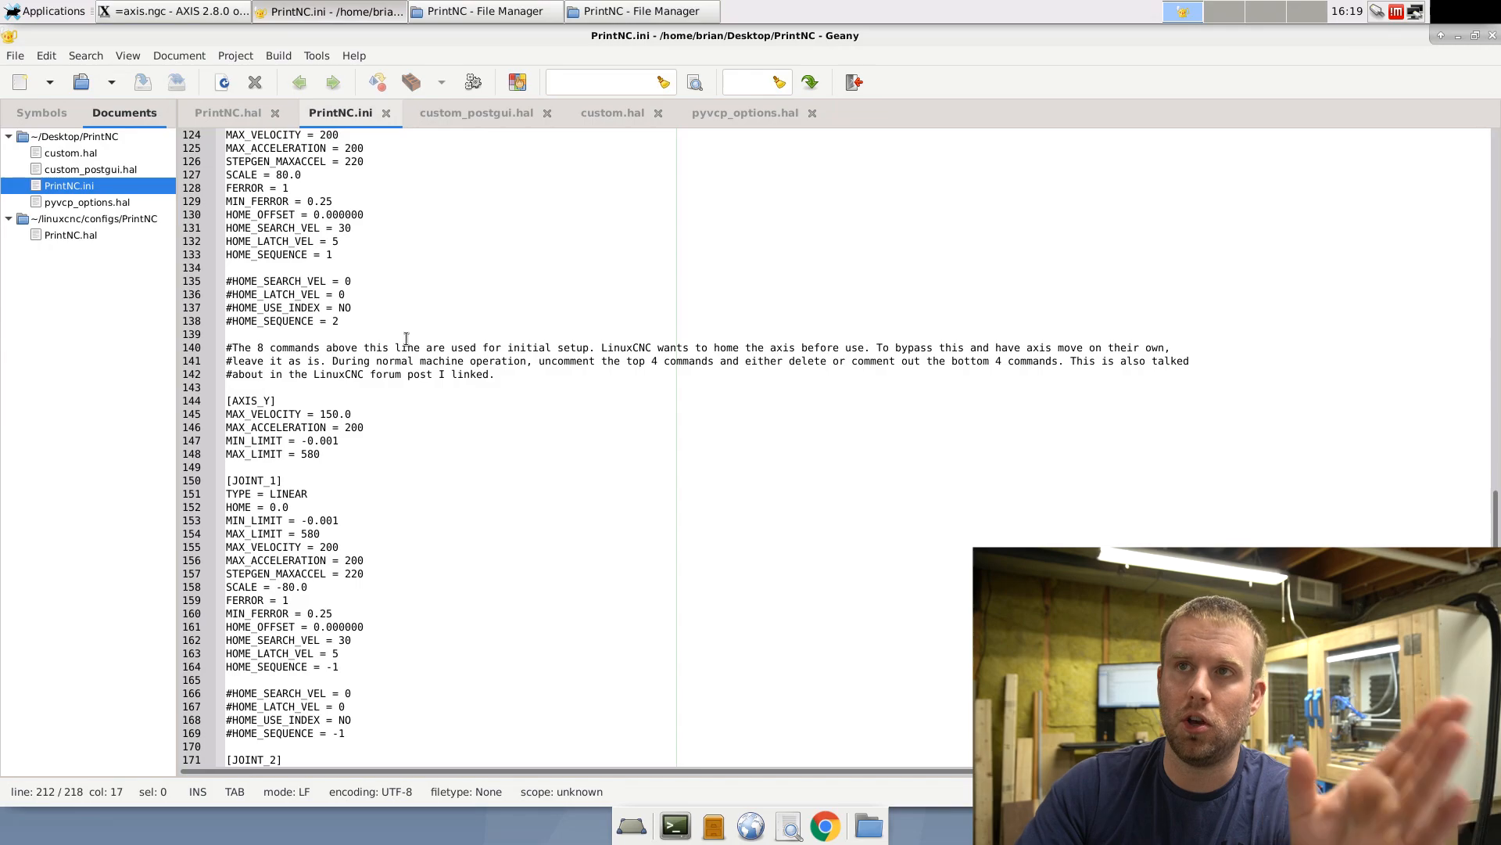
pyautogui.scroll(3)
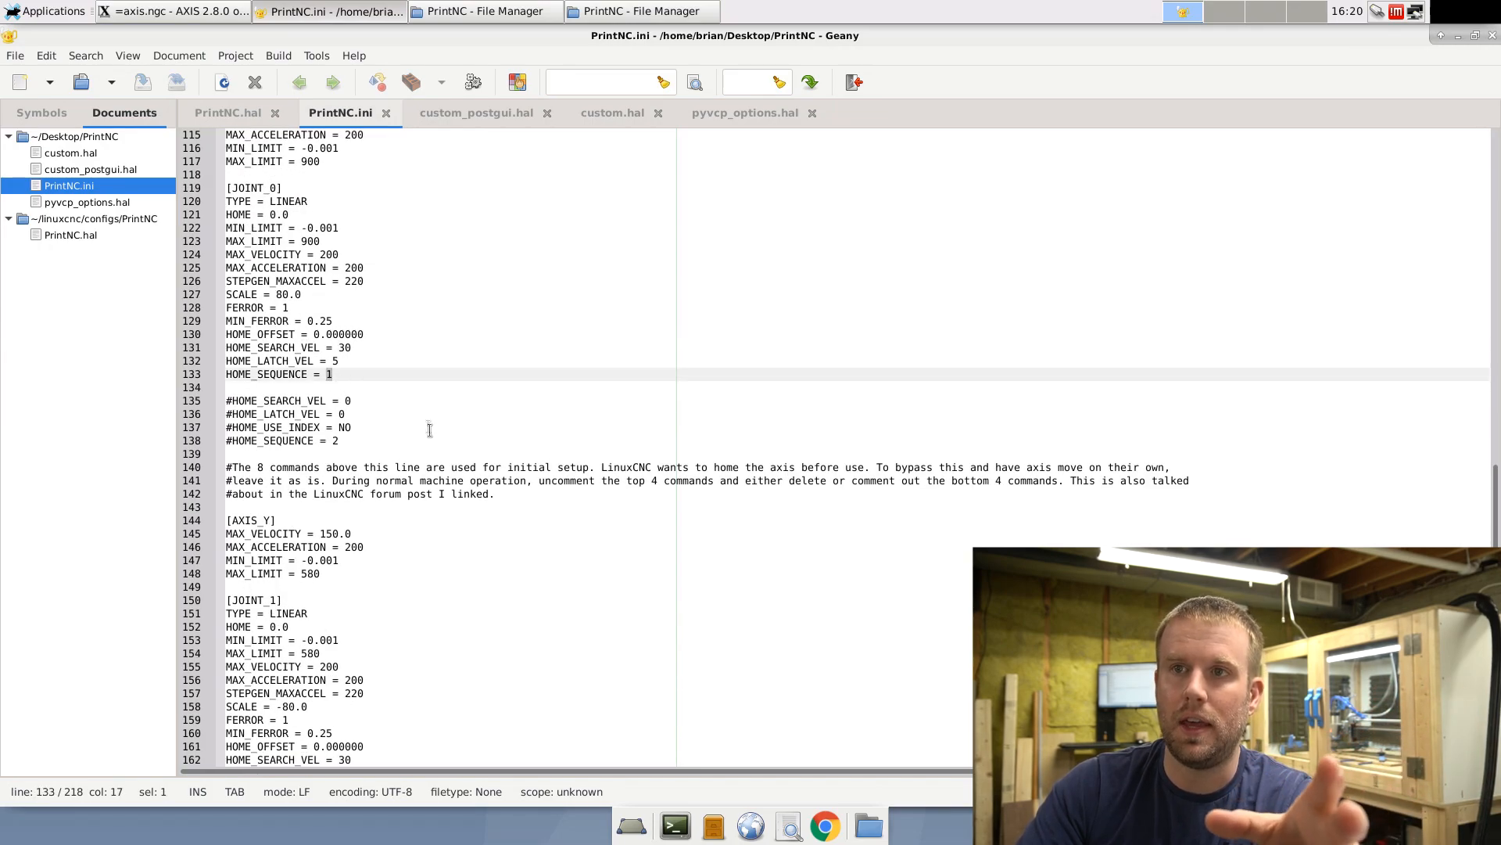
pyautogui.scroll(-3)
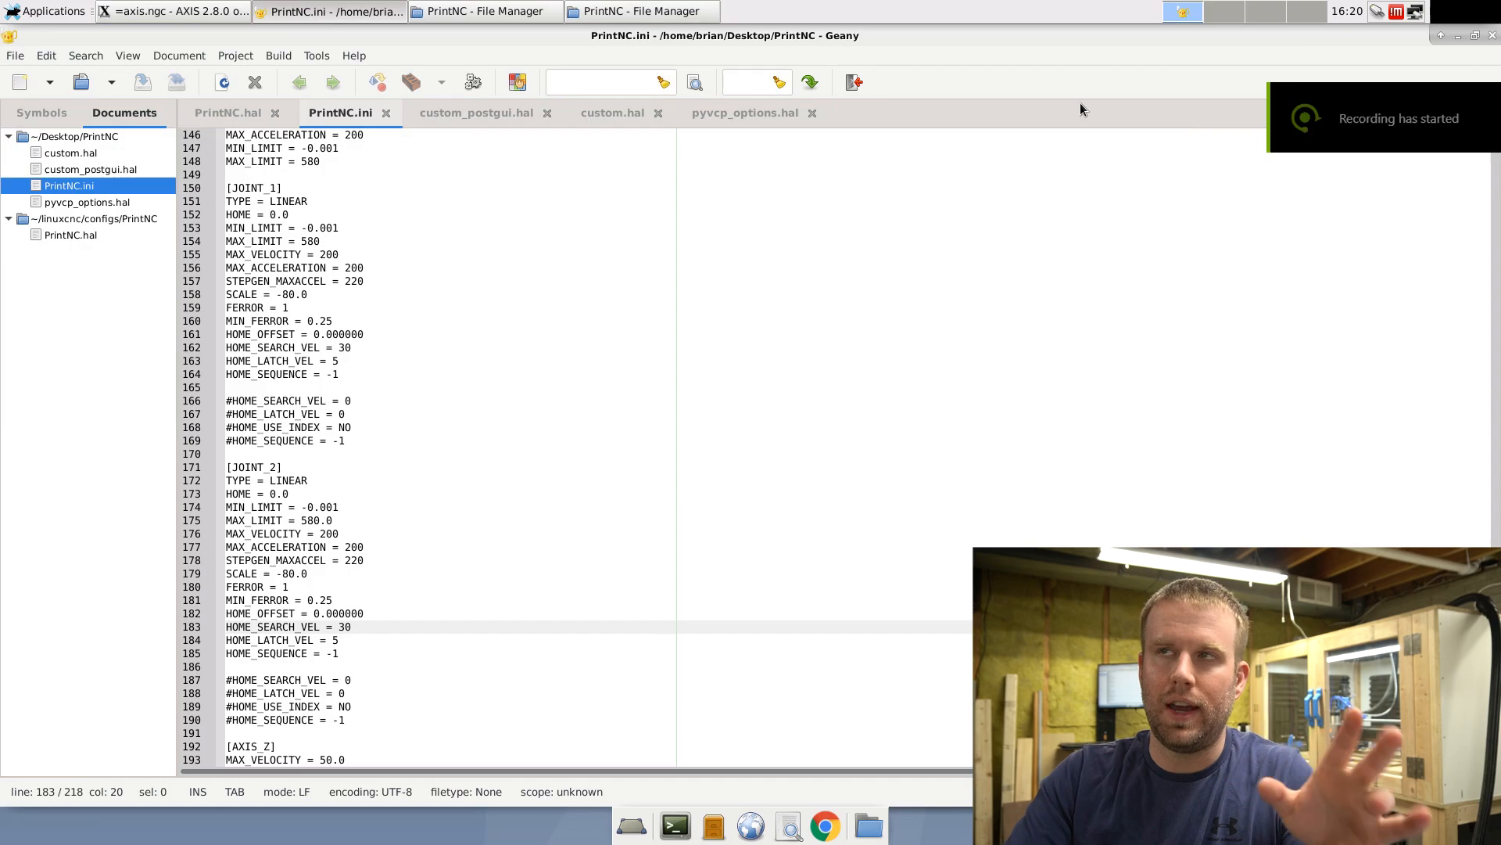
pyautogui.moveTo(713, 322)
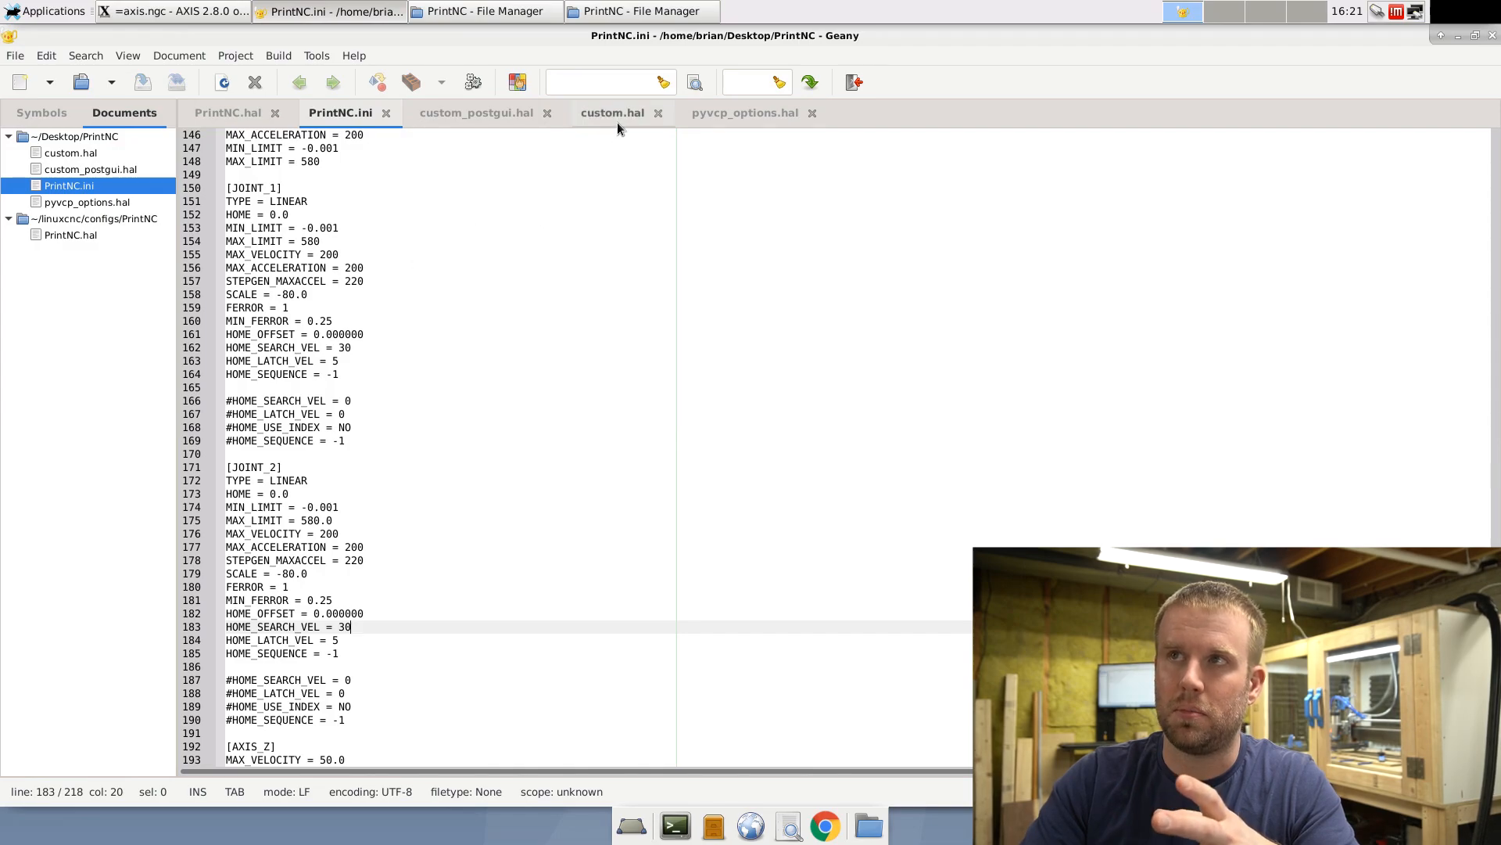
# Step: Switch to custom.hal and point at its commented-out net spindle-current line
pyautogui.click(611, 113)
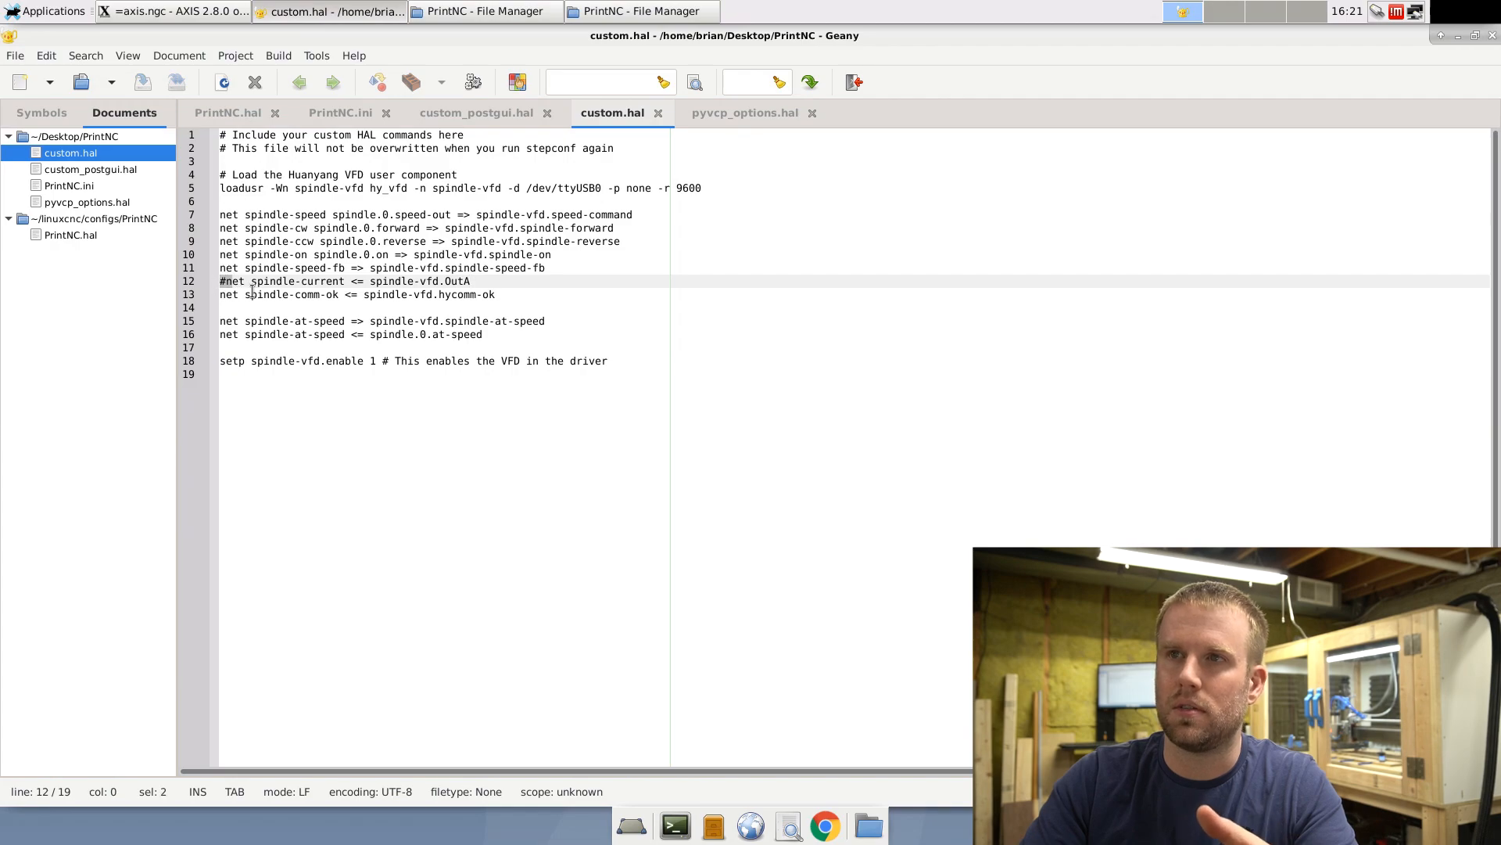
pyautogui.click(452, 280)
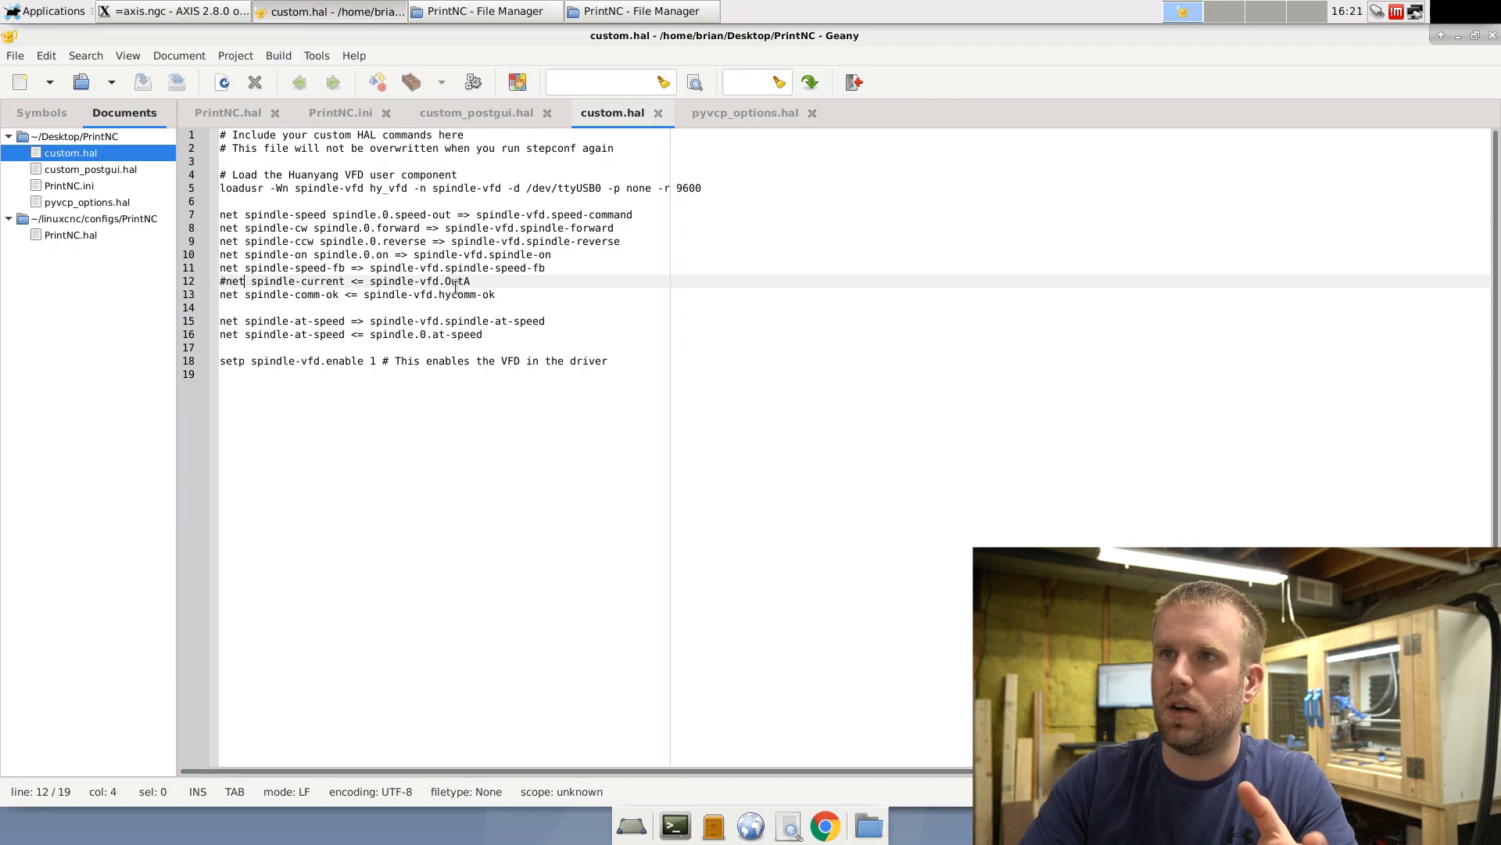